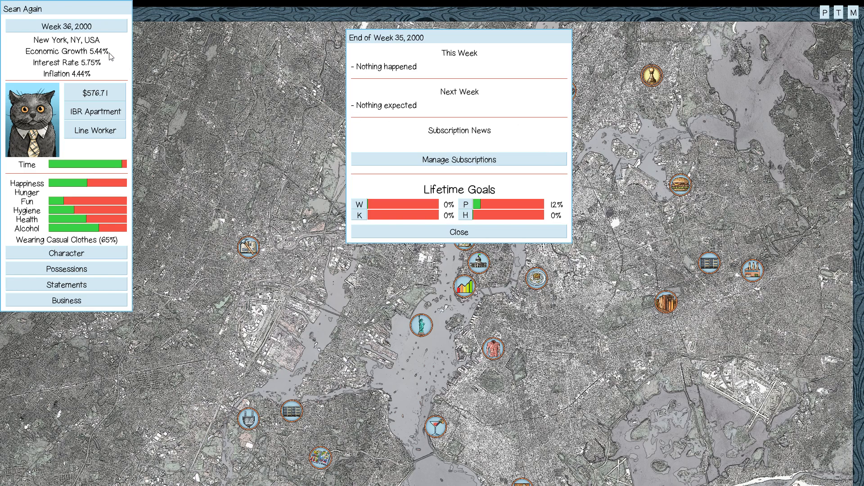
mouse_move(459, 231)
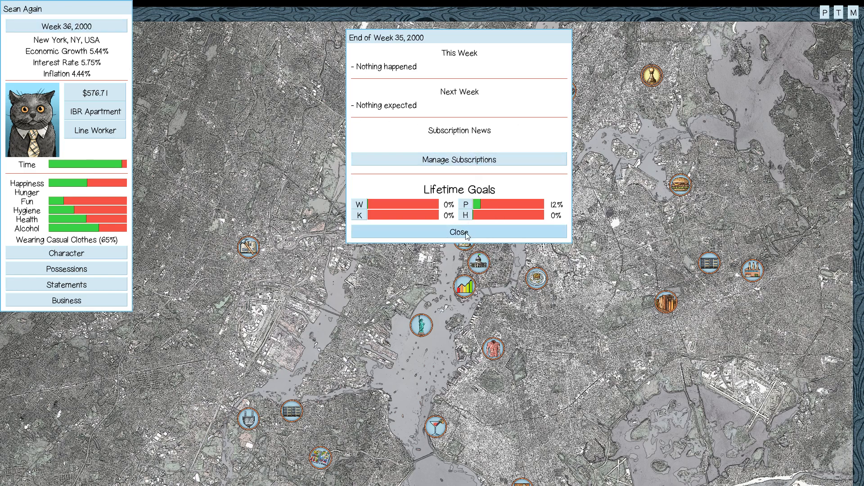
Close the Week 35 report, then drink, eat and shower at the East Bronx apartment.
click(458, 231)
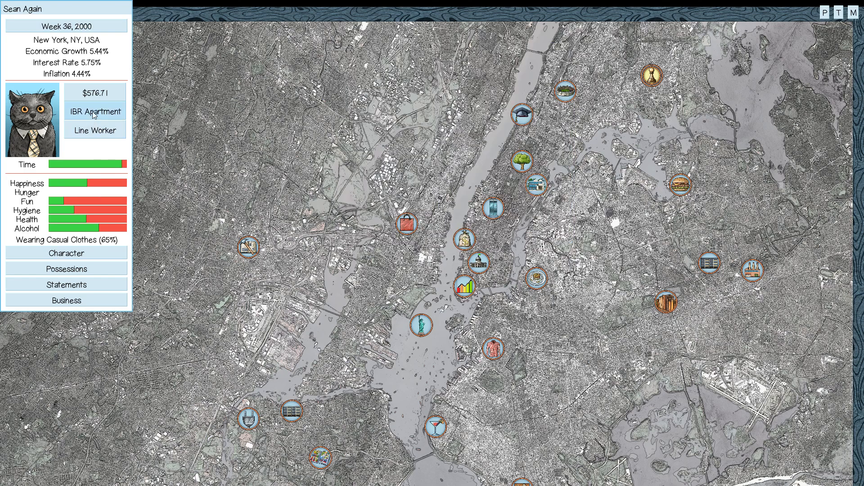
click(94, 111)
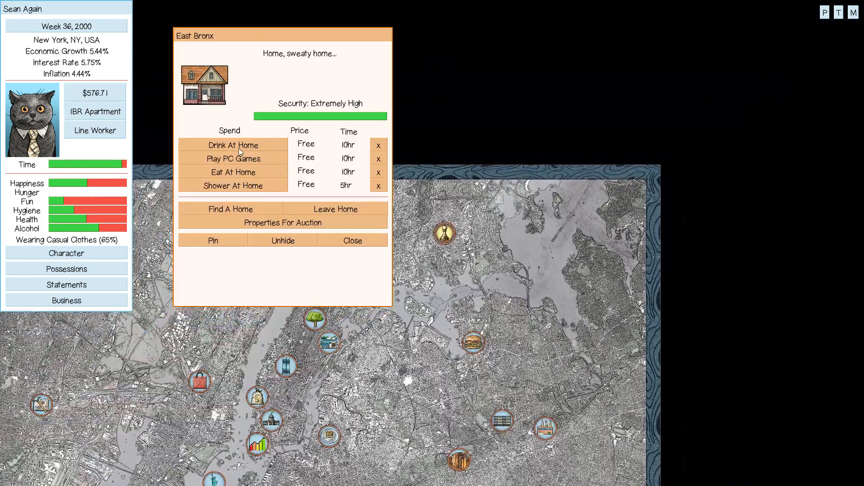
click(233, 145)
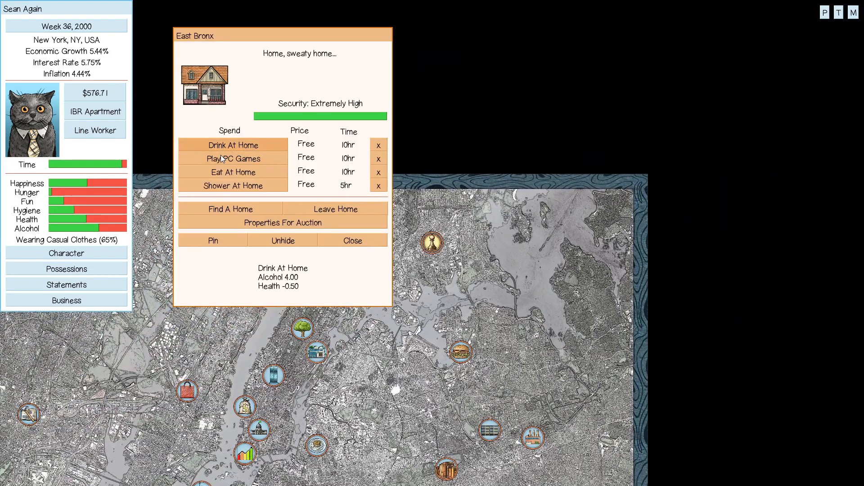
click(232, 172)
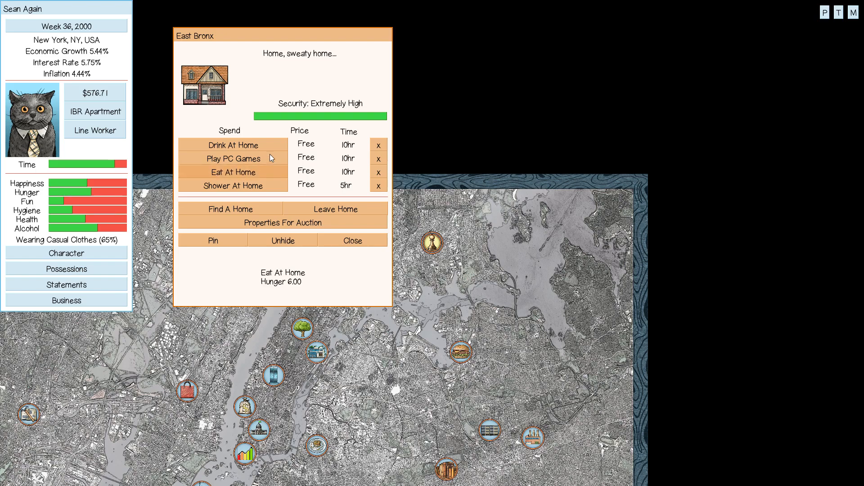
click(233, 185)
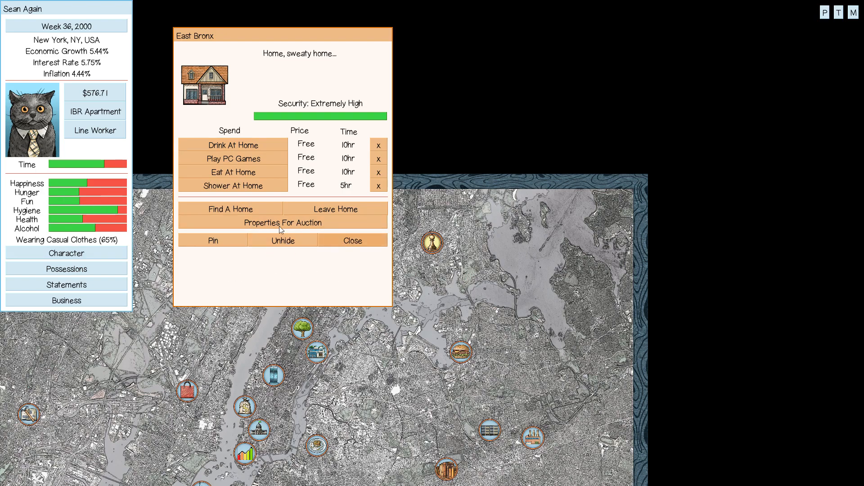
Visit Esteemed Widgets Co. and look over this week's job openings without applying.
click(351, 241)
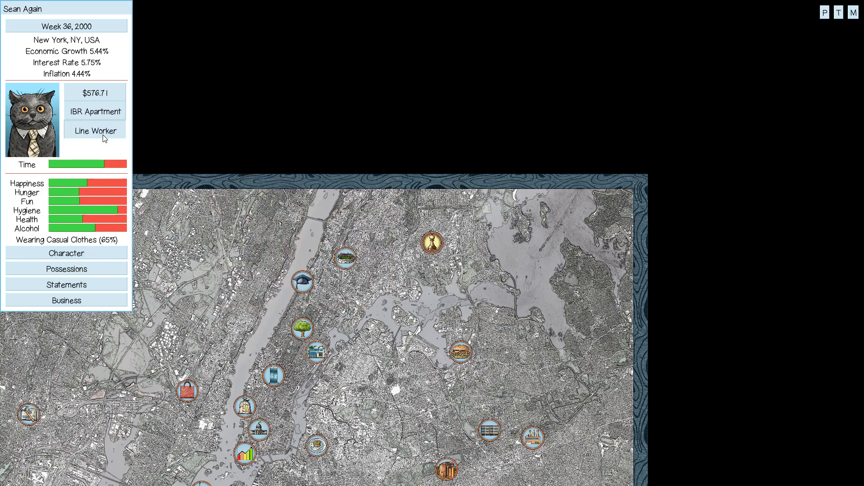
click(94, 131)
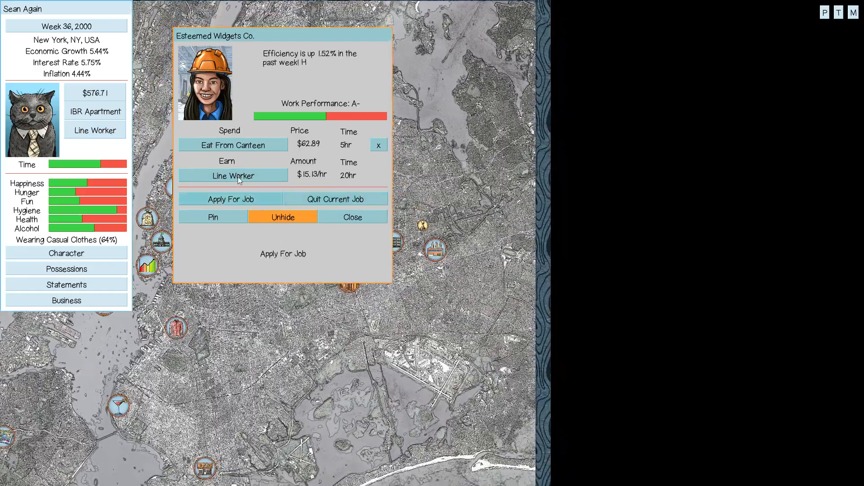
click(230, 198)
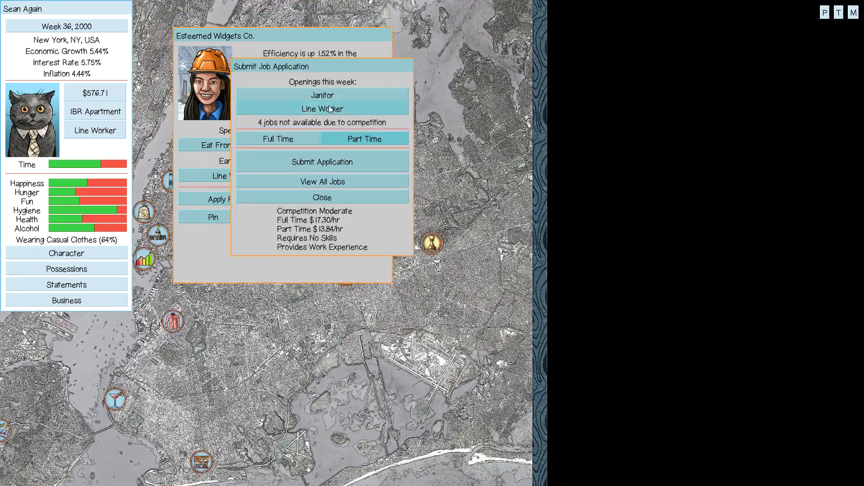
click(323, 197)
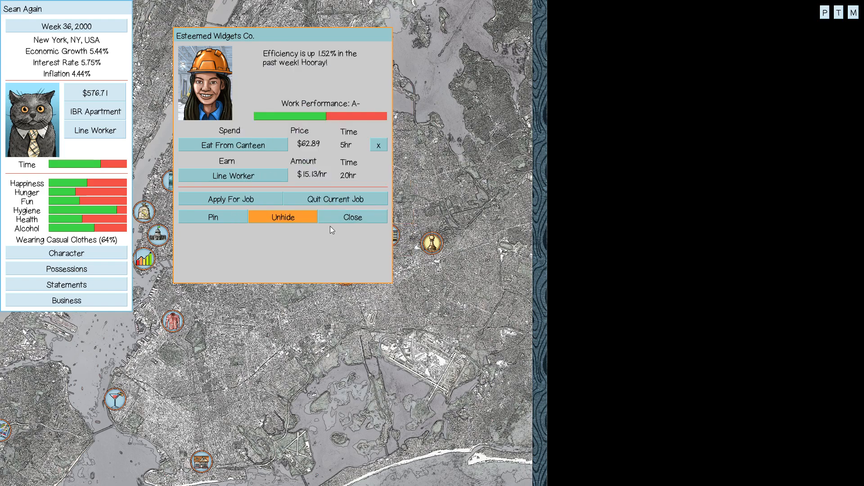
Work a Line Worker shift, raising cash to $834.51, and return to the map.
click(233, 175)
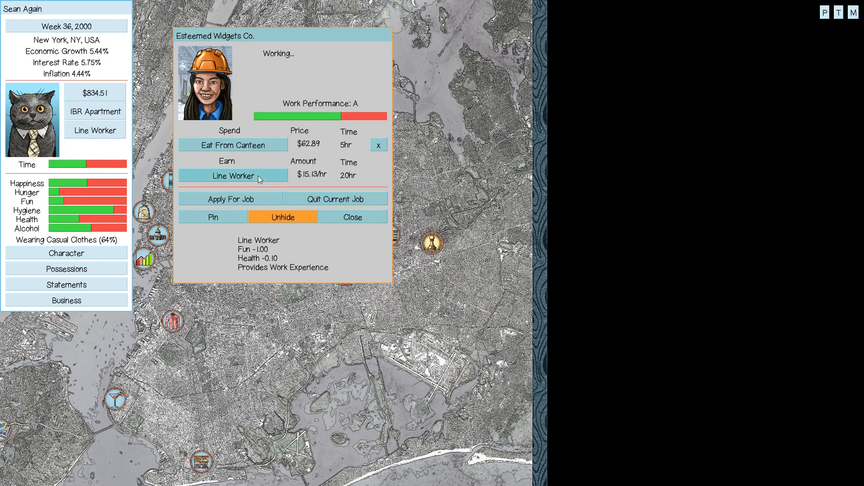
mouse_move(238, 182)
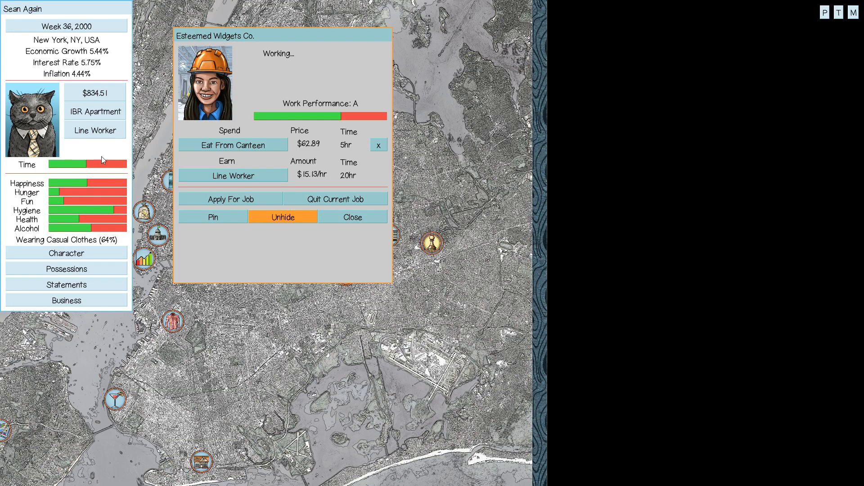
click(352, 217)
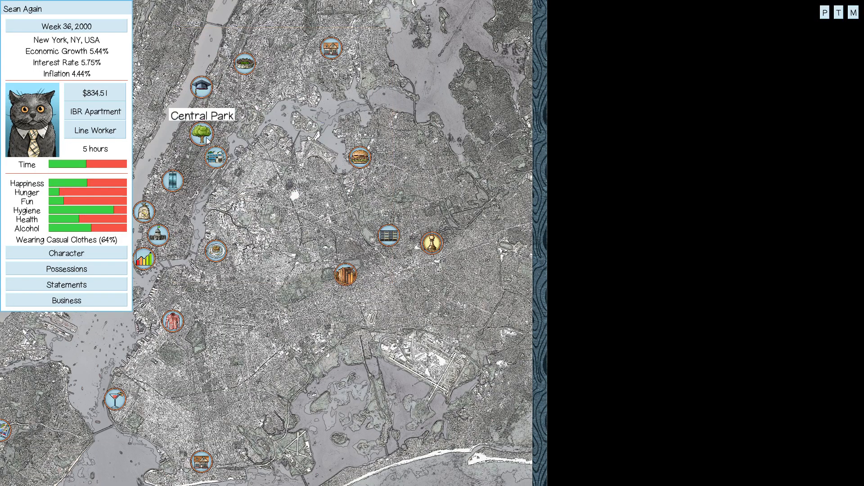
Shower at home, check possessions, then play PC games until Week 36 ends.
click(201, 130)
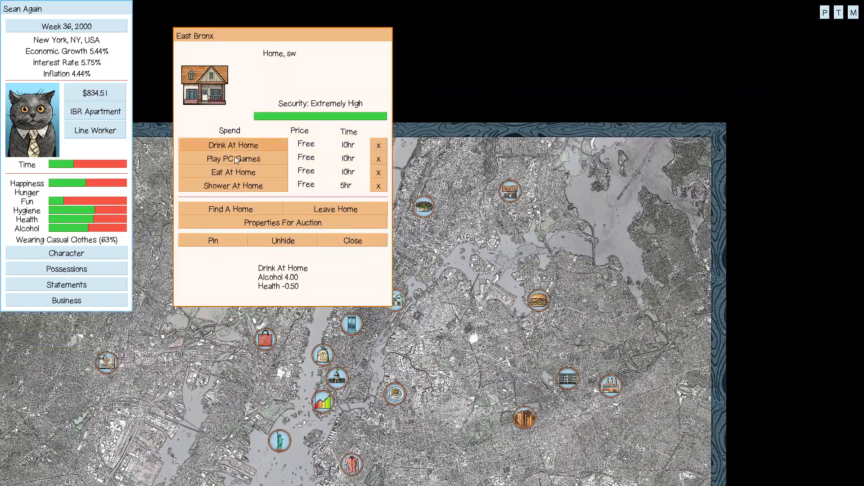
click(232, 185)
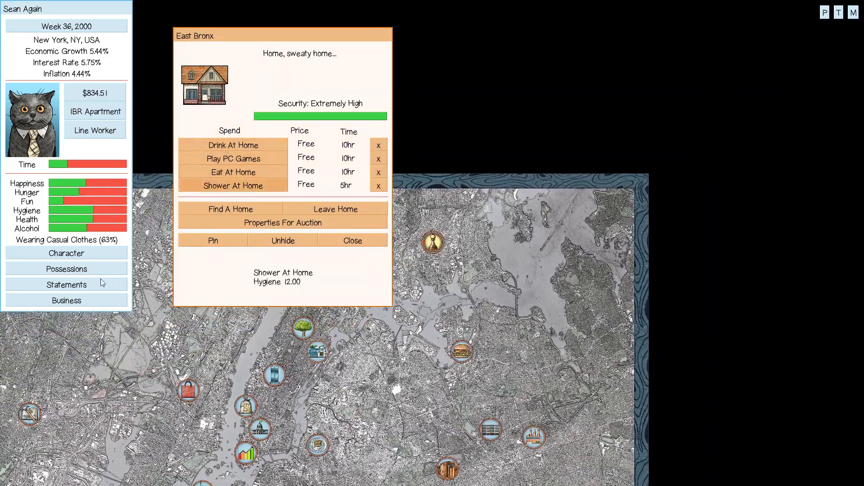
click(66, 269)
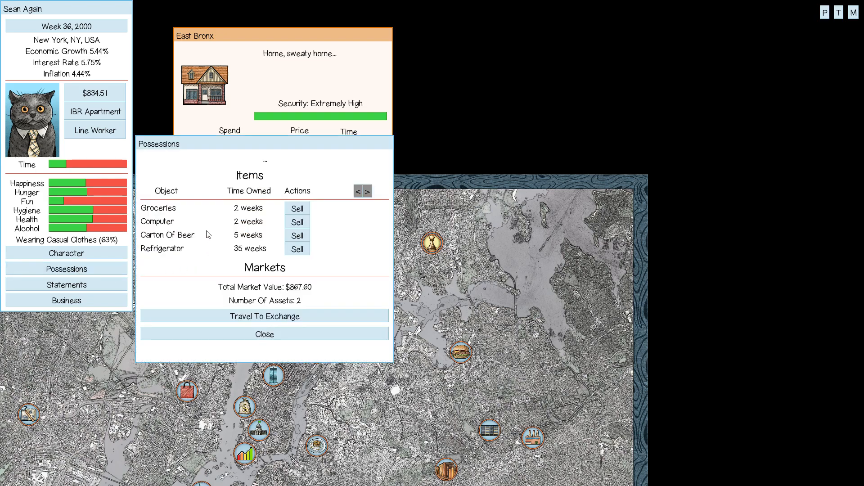
click(263, 334)
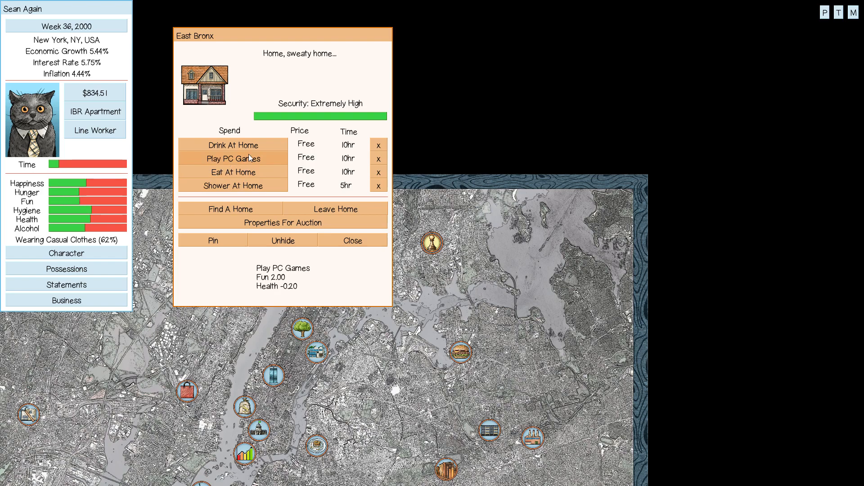
click(232, 145)
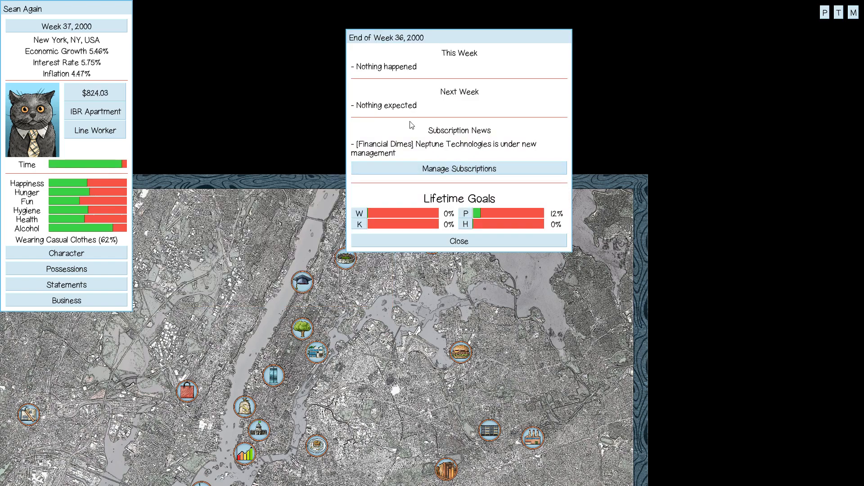
mouse_move(387, 164)
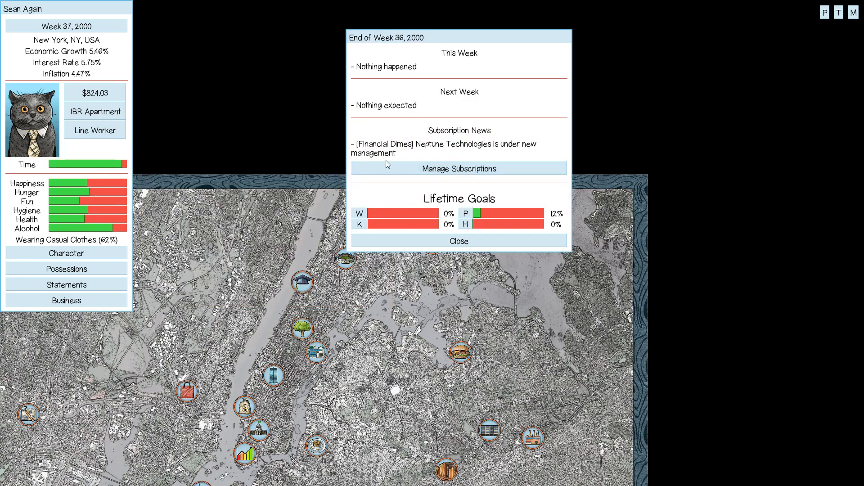
mouse_move(431, 206)
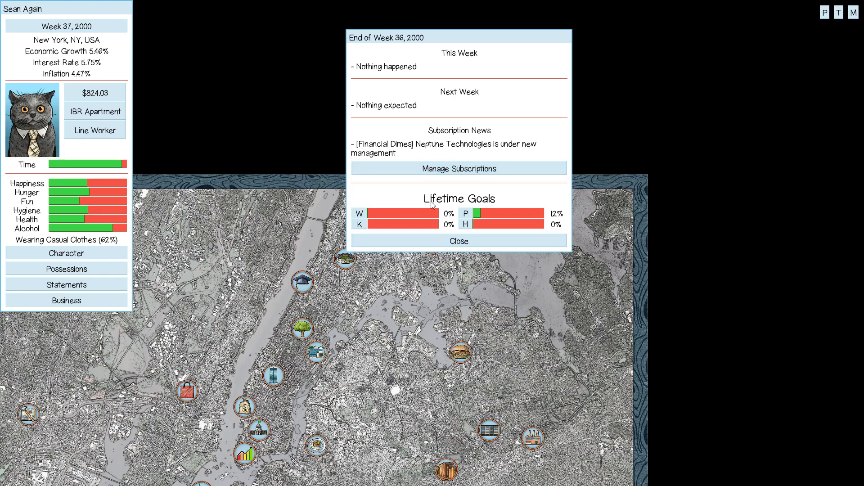
Close the Week 36 summary and view the economic indices chart from Statements.
click(458, 241)
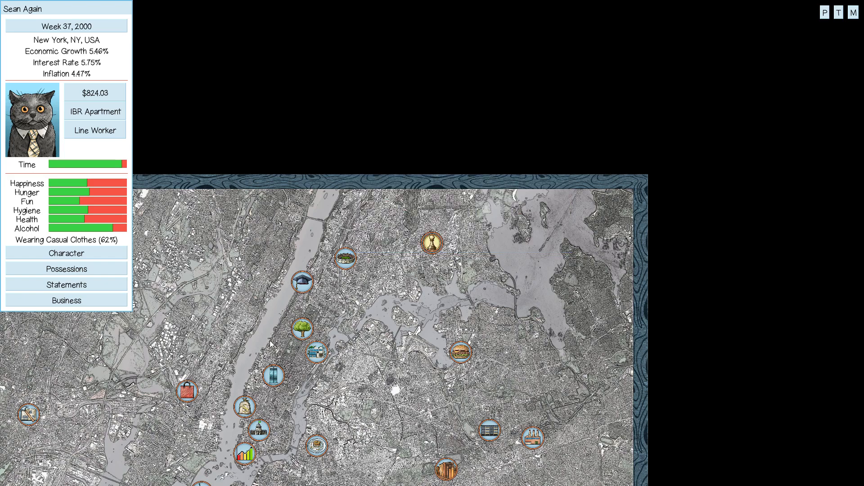
mouse_move(137, 93)
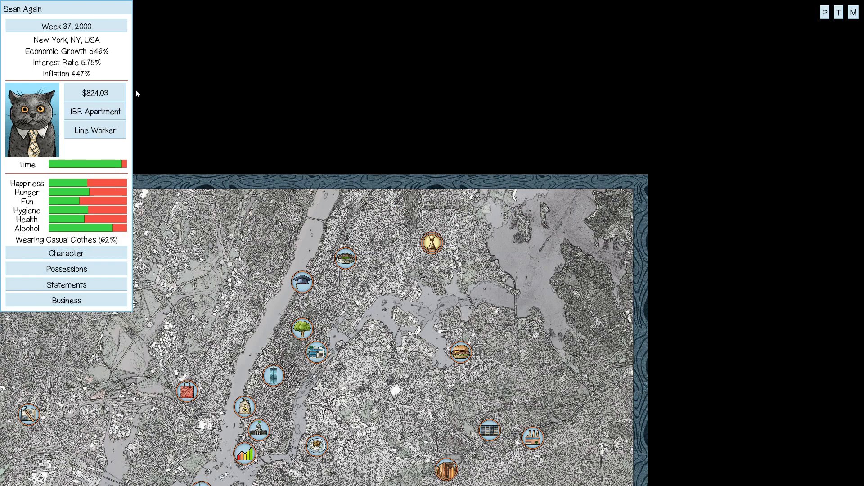
mouse_move(109, 253)
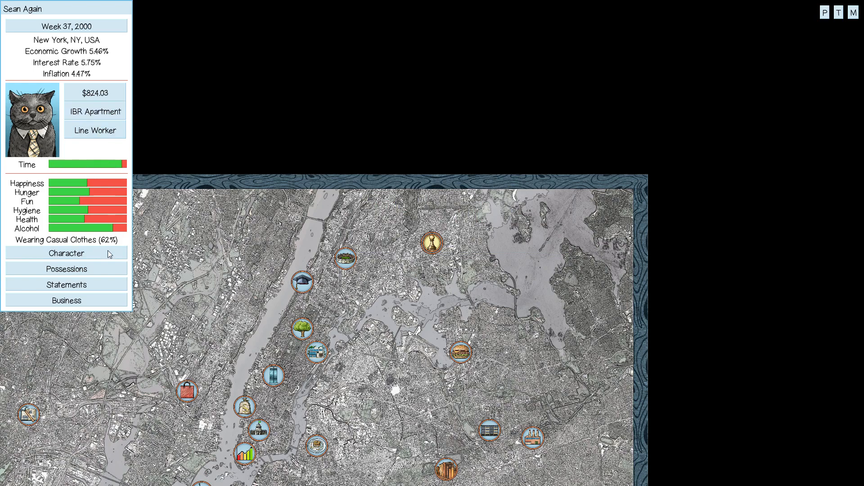
mouse_move(94, 166)
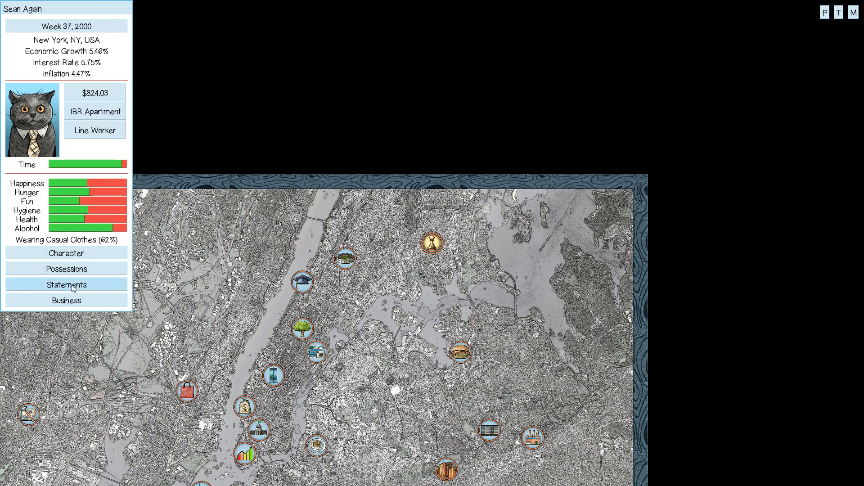
click(66, 284)
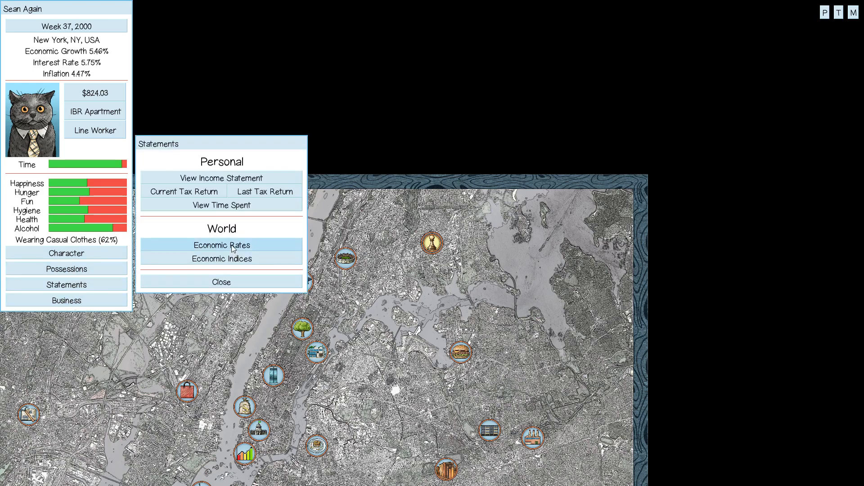
click(222, 259)
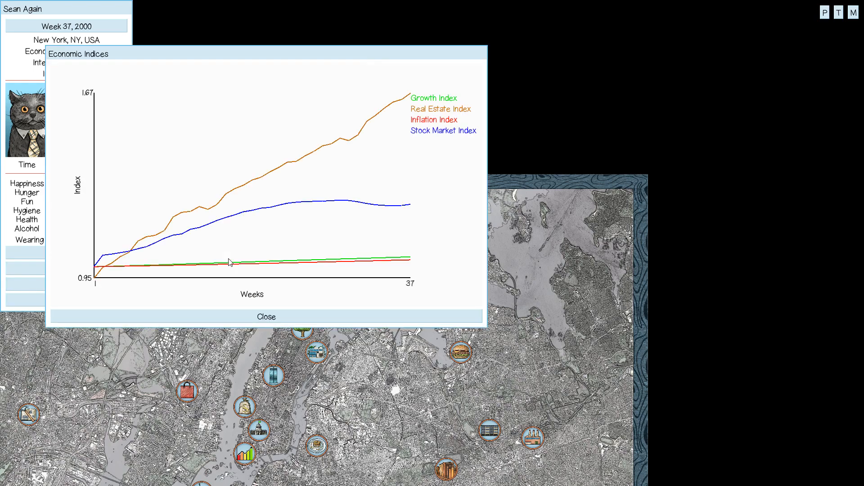
mouse_move(420, 129)
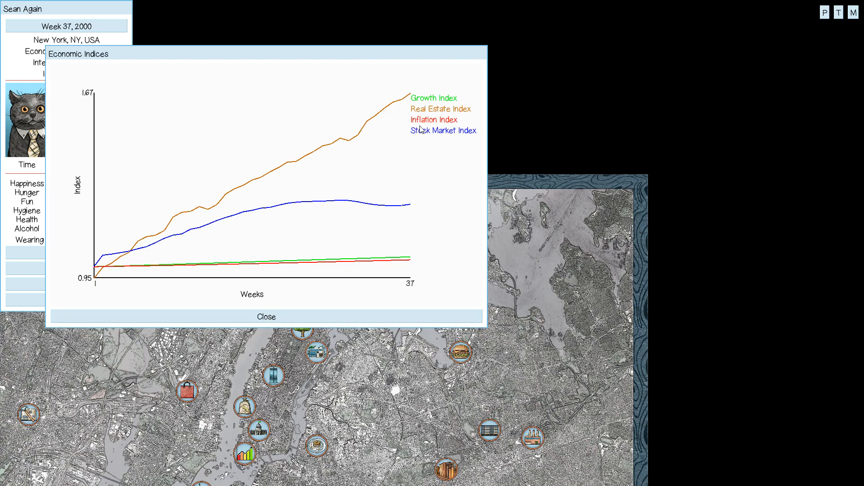
mouse_move(385, 200)
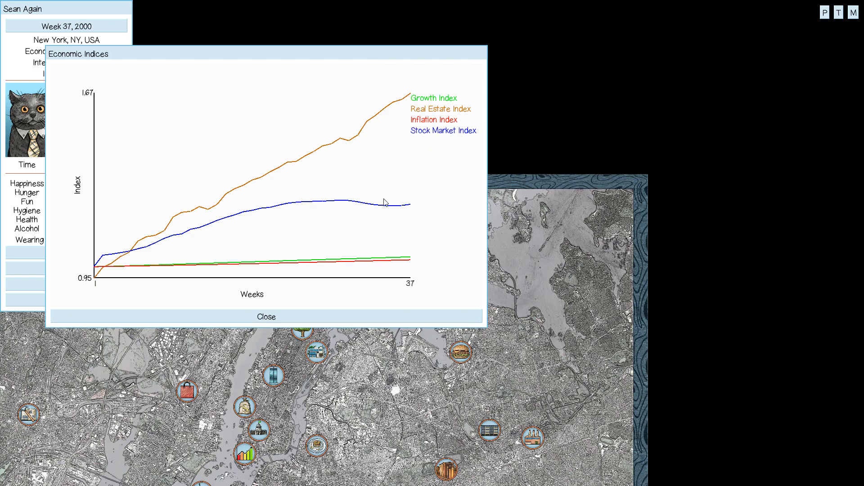
mouse_move(411, 208)
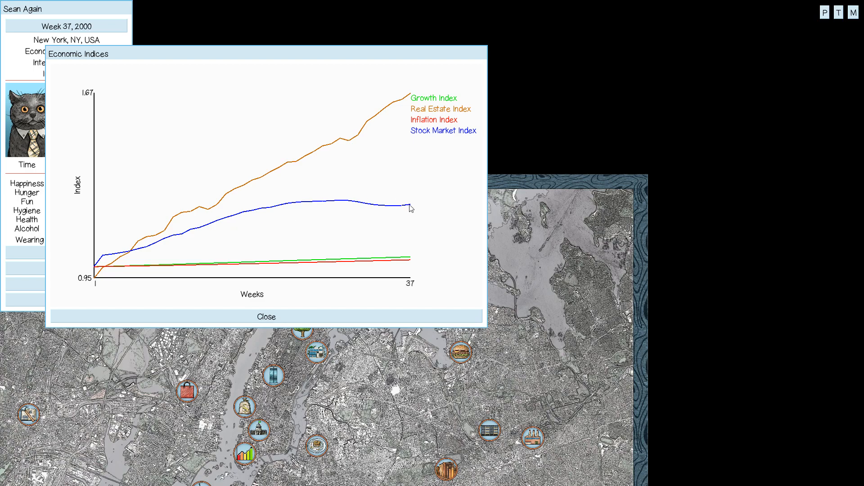
mouse_move(393, 204)
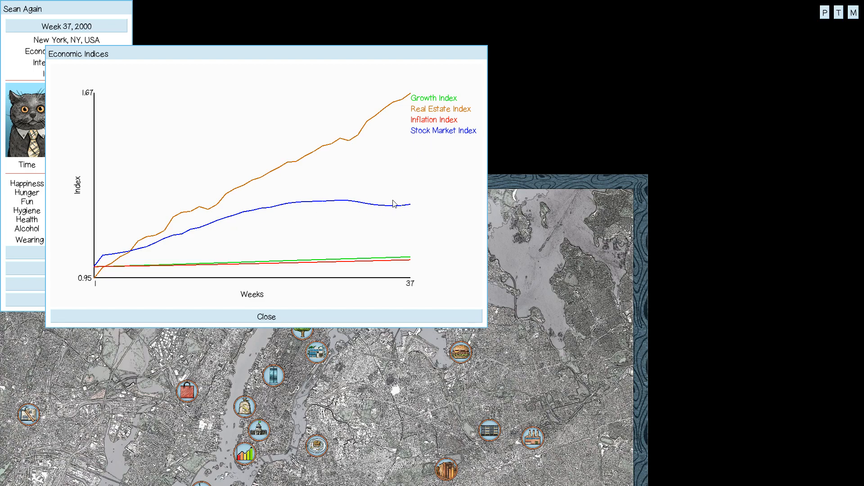
mouse_move(406, 105)
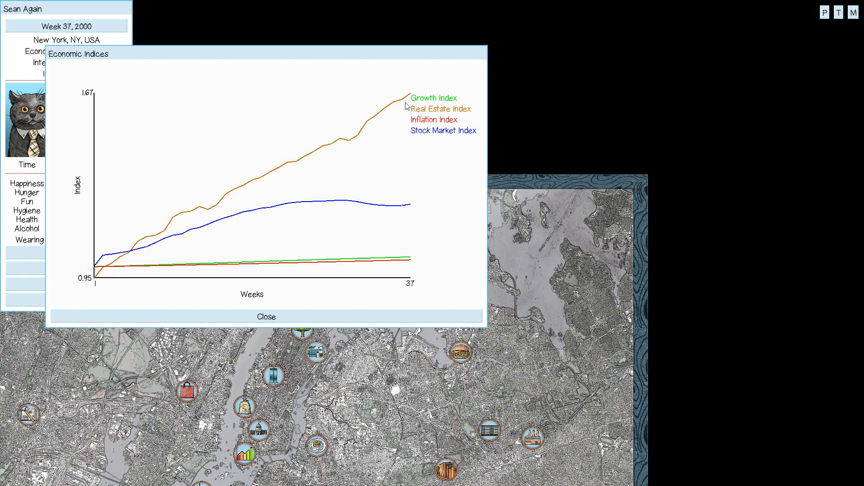
View the economic rates chart of growth, interest and inflation, then close it.
click(267, 316)
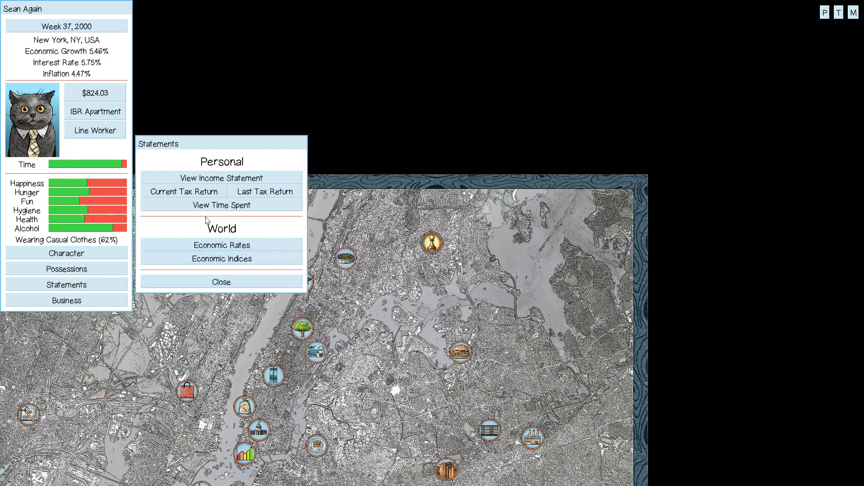
click(221, 244)
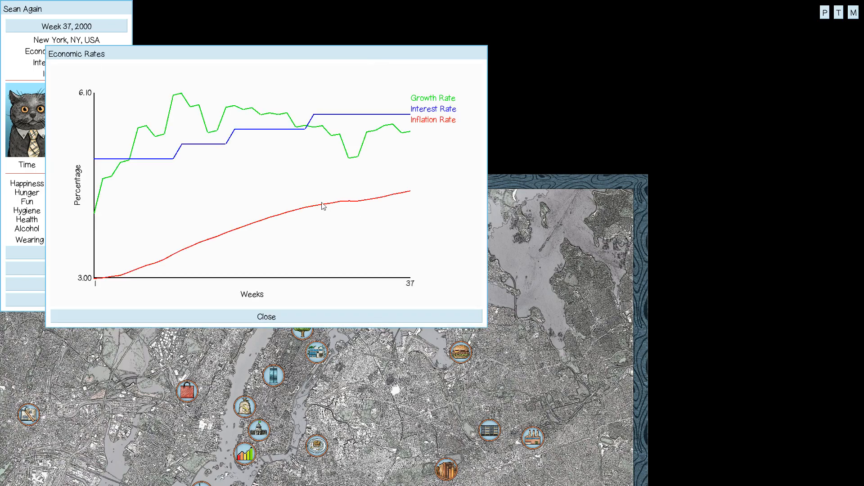
mouse_move(405, 153)
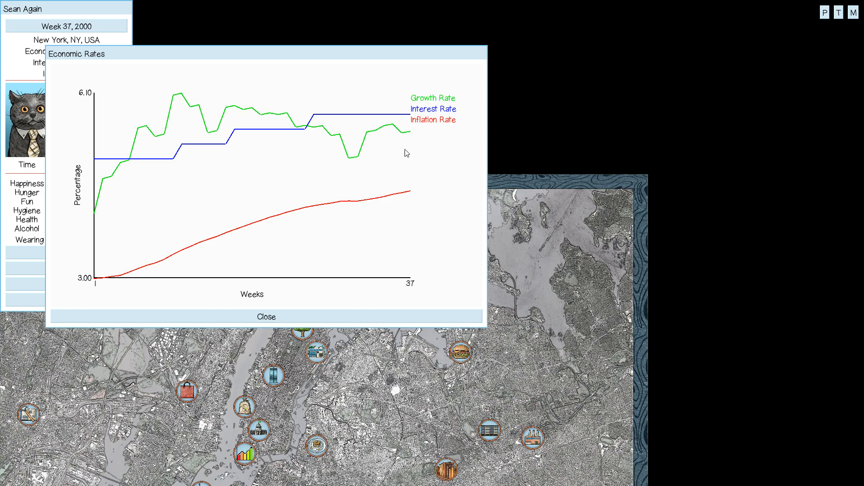
click(266, 315)
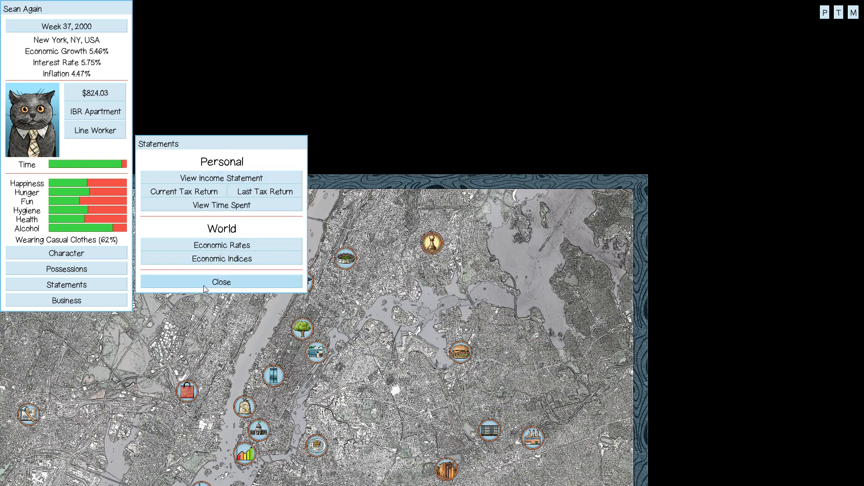
Check possessions worth 2,457.73 and the Week 36 report, then close both.
click(222, 281)
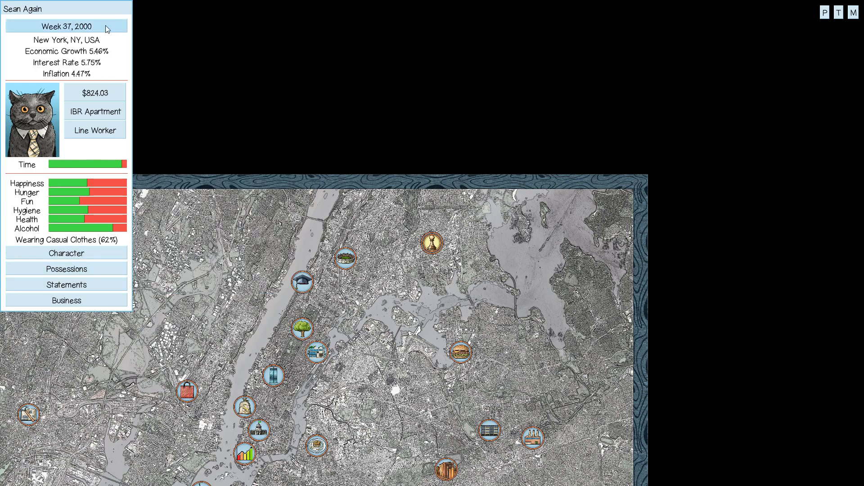
click(66, 26)
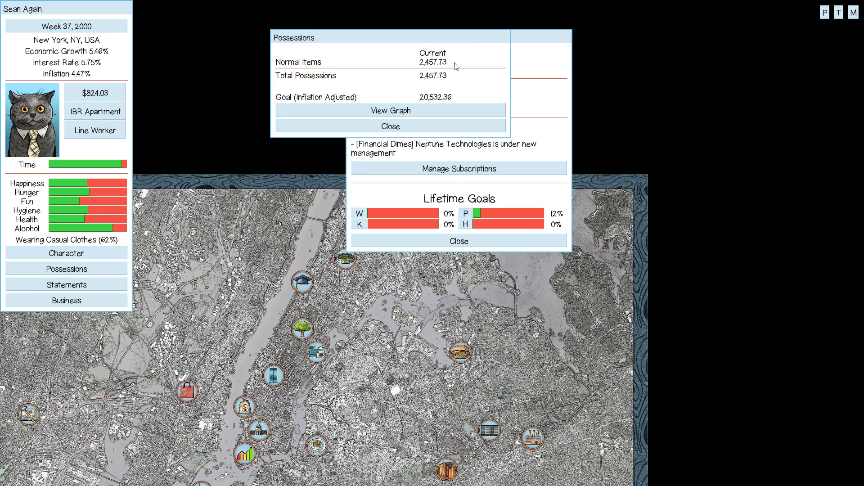
click(389, 126)
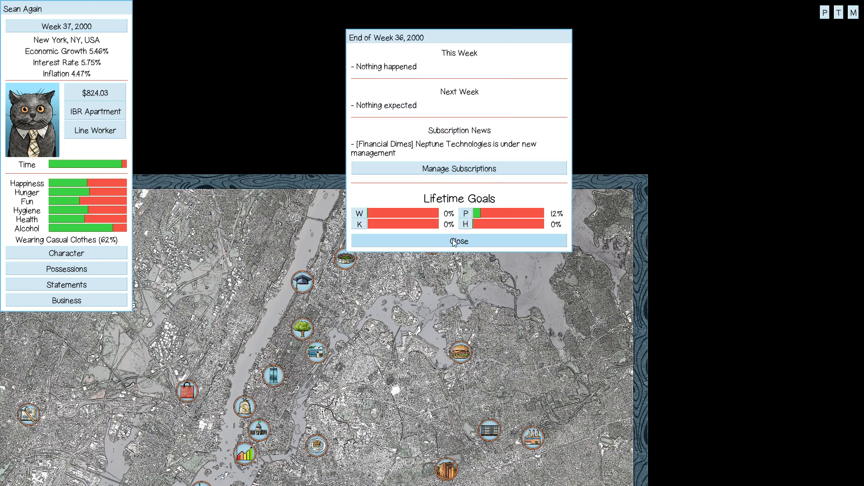
click(459, 241)
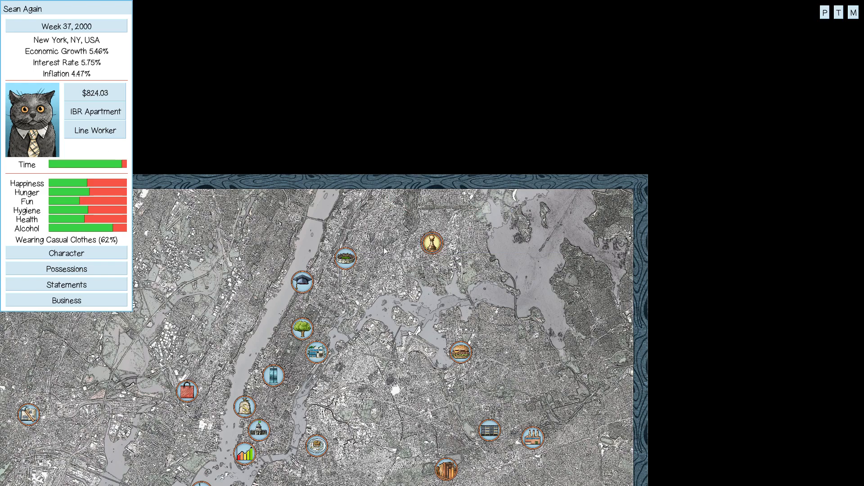
mouse_move(123, 126)
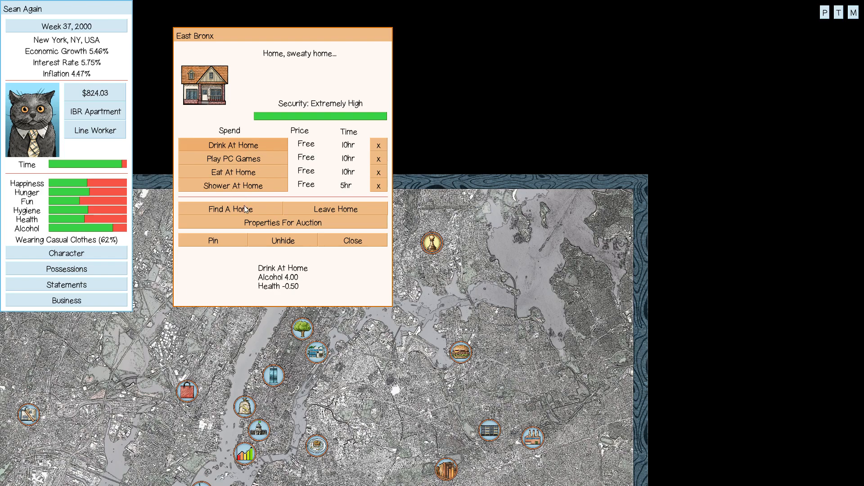
Browse homes on offer from the East Bronx home without applying.
click(230, 209)
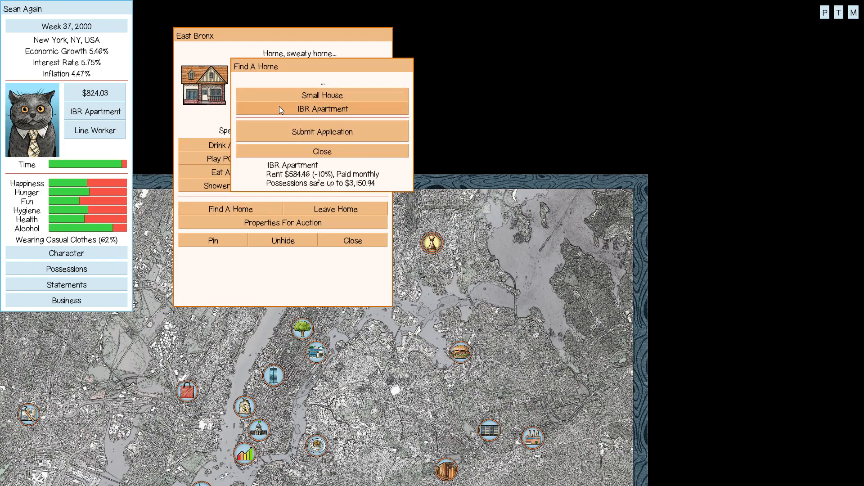
click(322, 151)
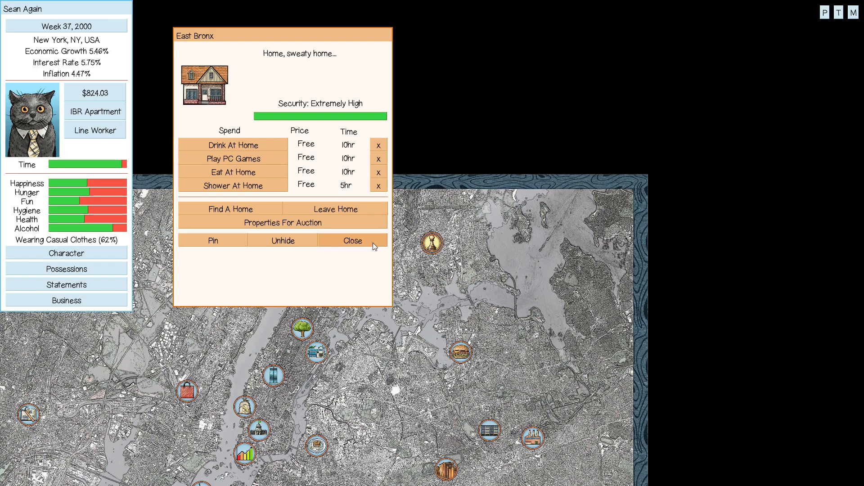
mouse_move(291, 128)
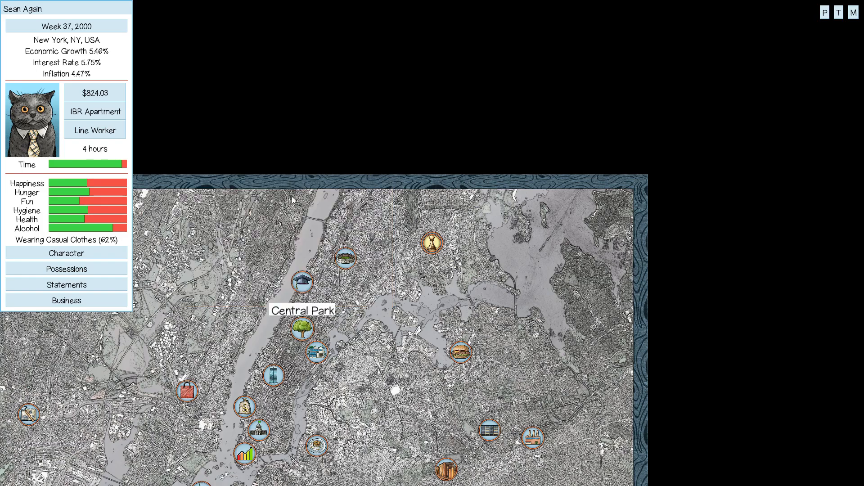
Stop by Central Park, then shower and eat a meal at the East Bronx home.
click(301, 330)
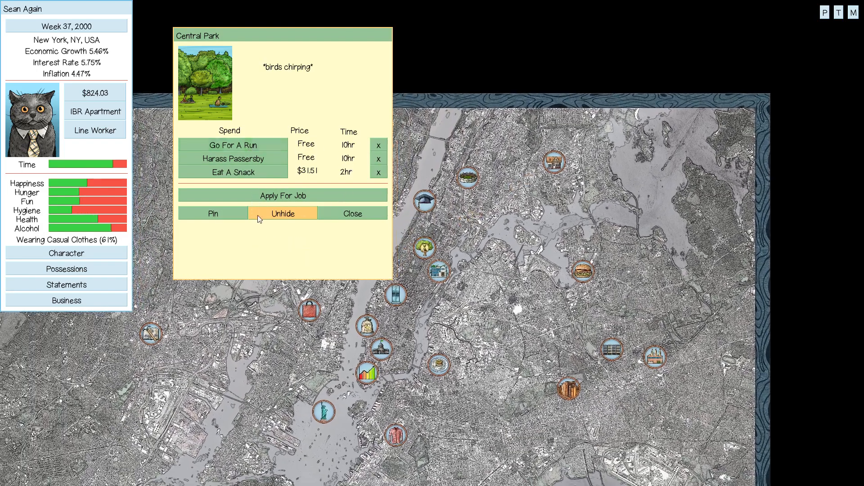
click(352, 214)
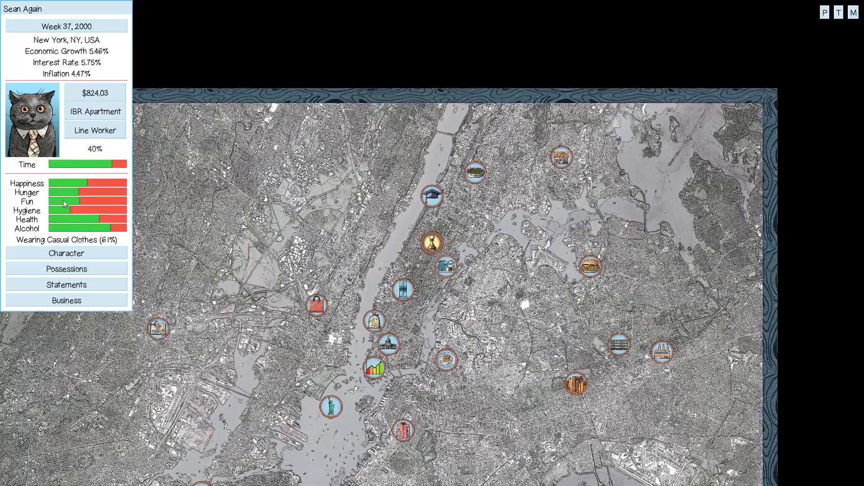
click(560, 156)
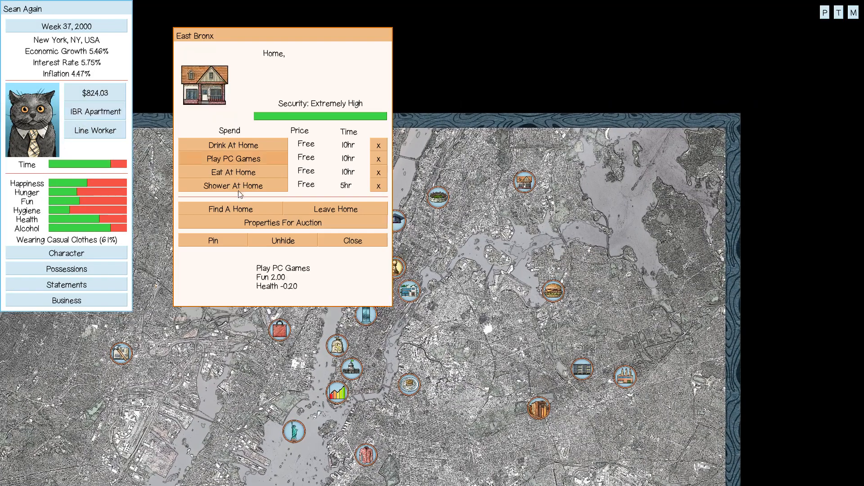
click(232, 172)
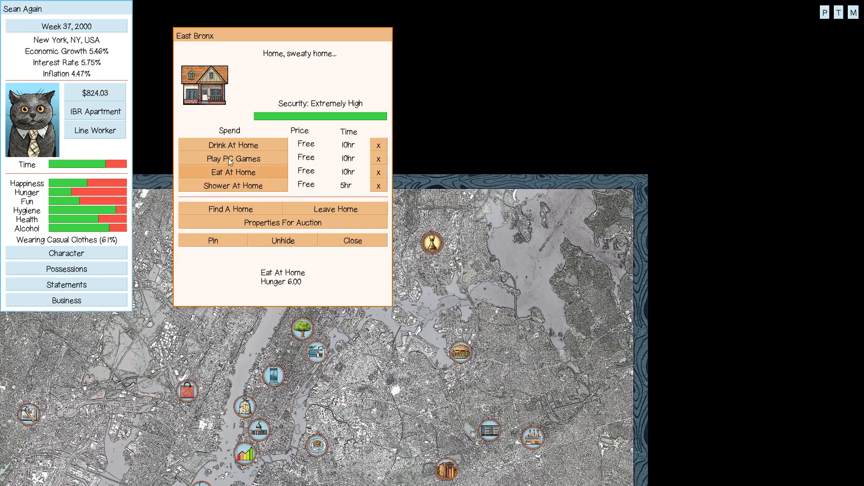
click(232, 172)
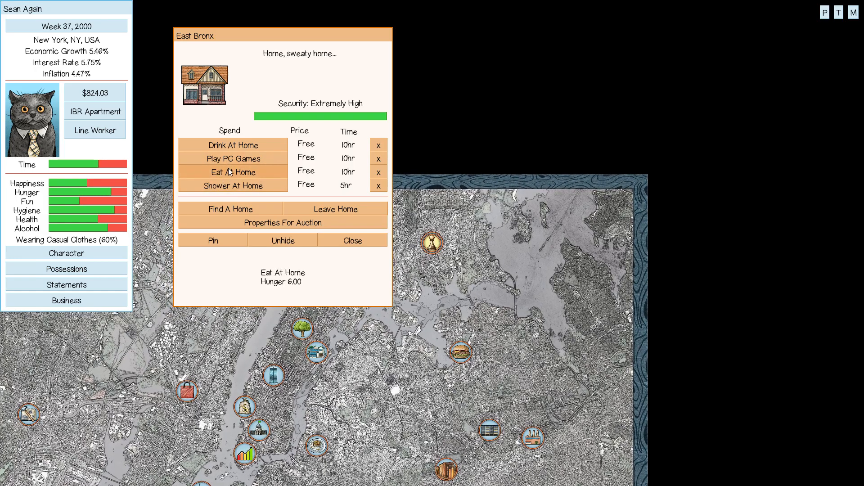
Work a Line Worker shift at Esteemed Widgets Co., raising cash to $1,082.03.
click(232, 159)
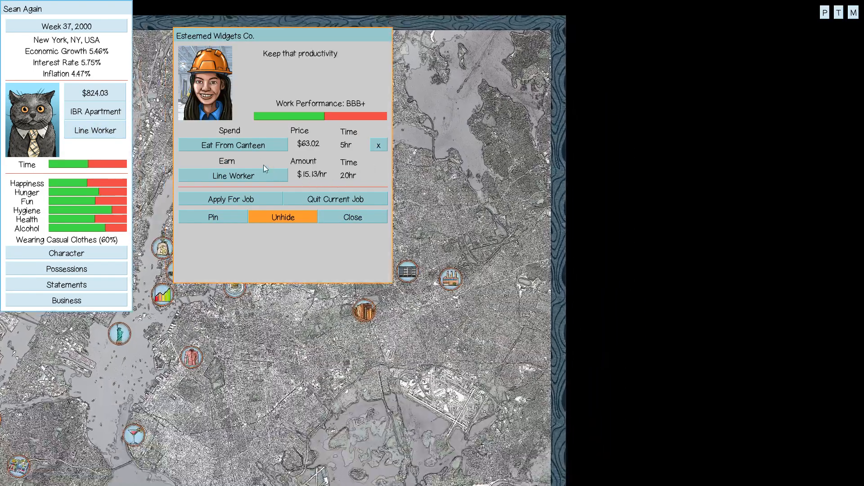
click(232, 176)
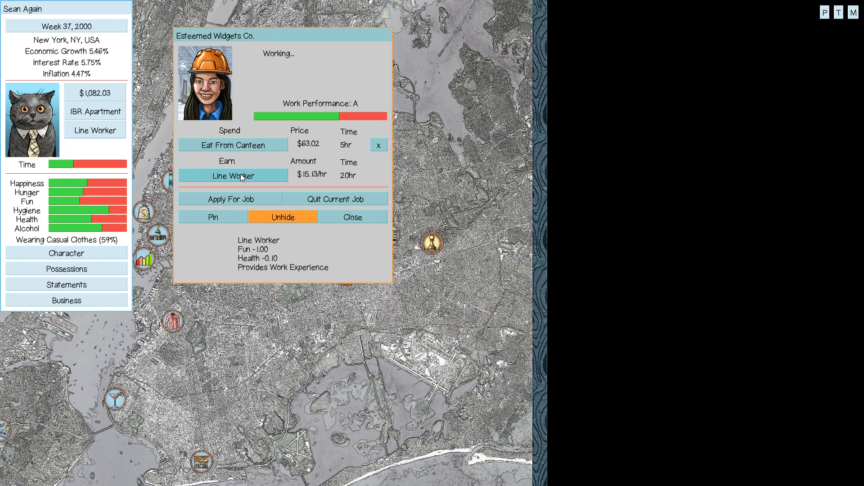
mouse_move(387, 217)
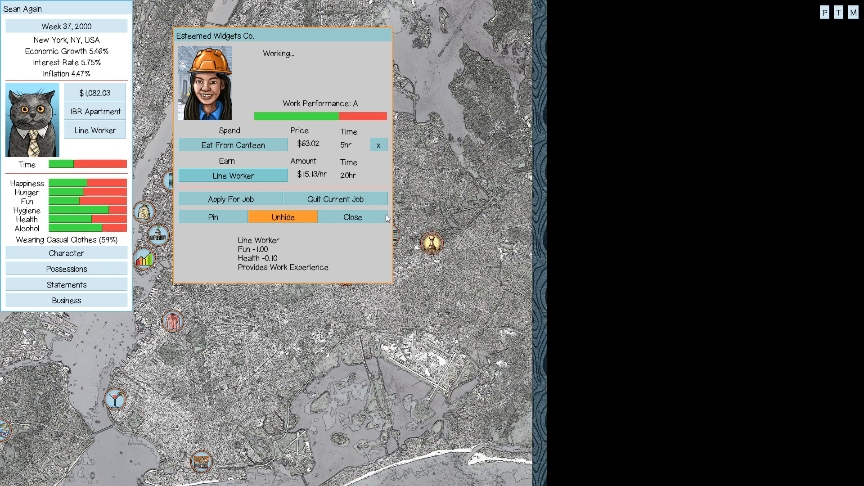
Leave work and visit New York City Hall, attending Alcoholics Anonymous to 18% study.
click(352, 217)
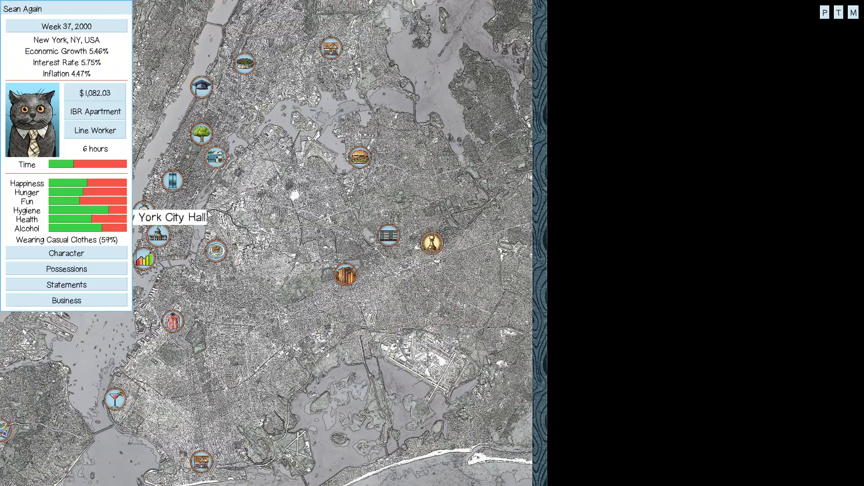
click(157, 235)
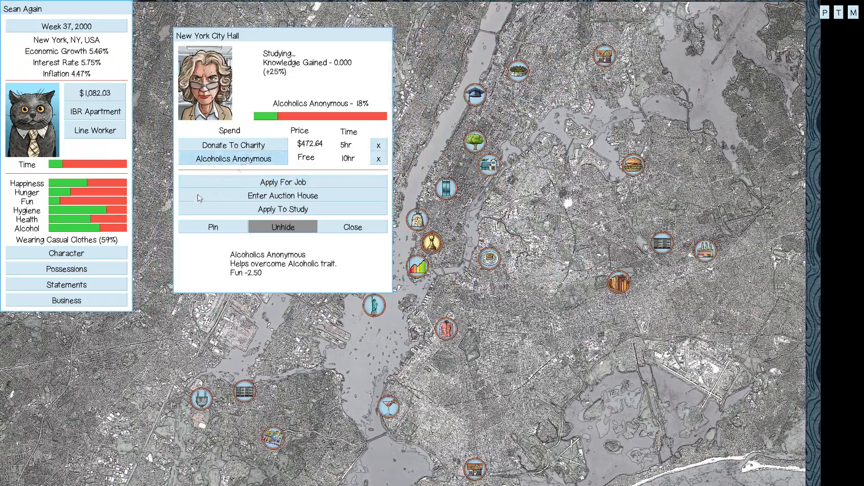
click(233, 145)
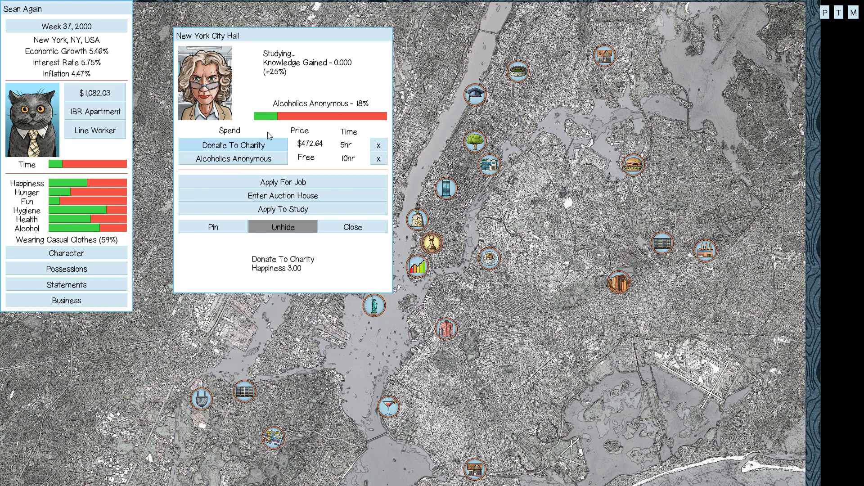
mouse_move(122, 216)
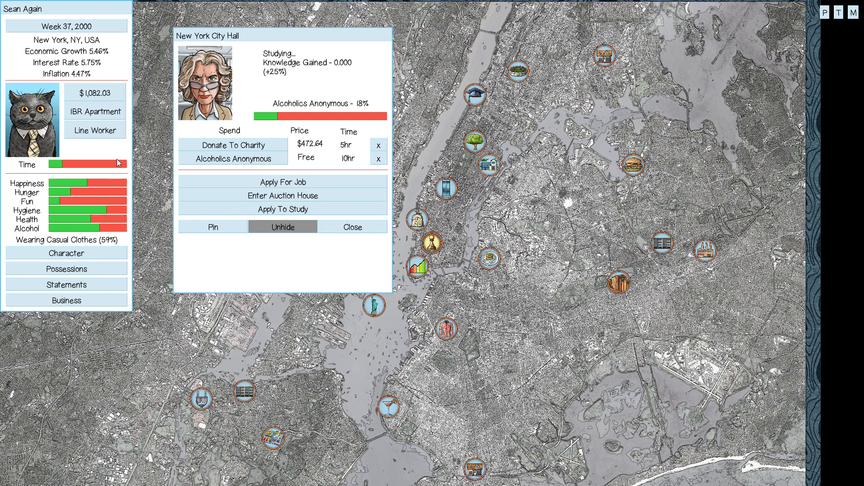
mouse_move(94, 111)
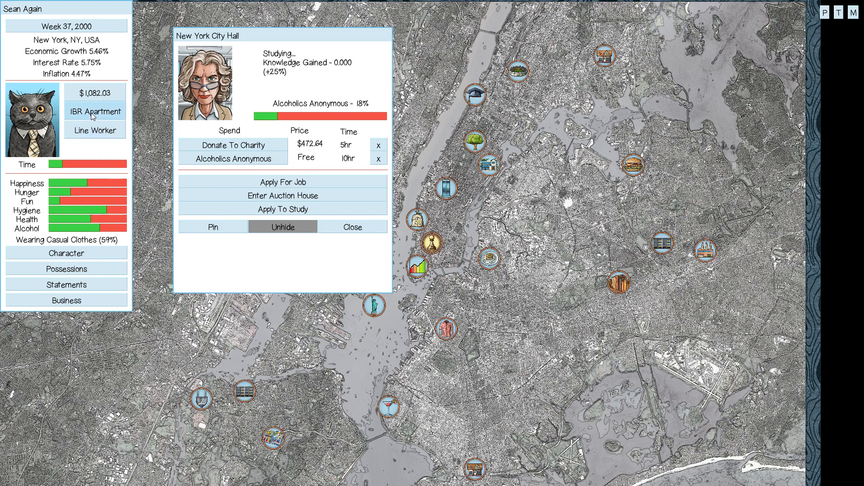
click(352, 227)
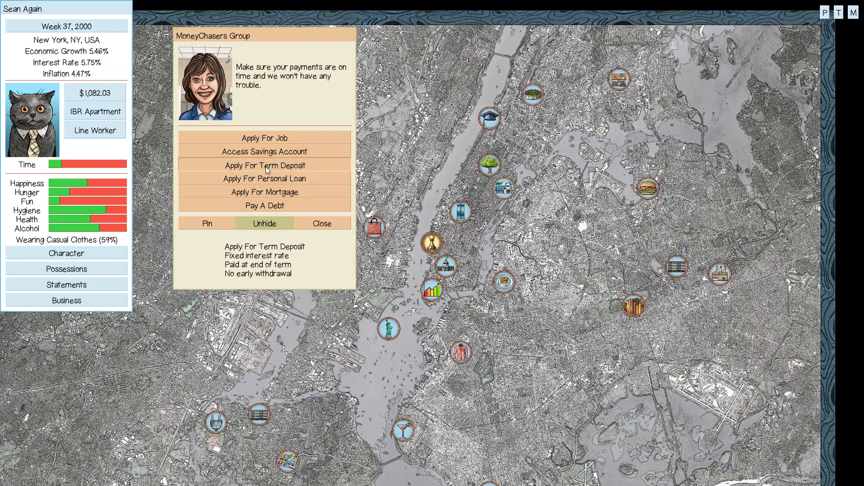
Set up a $300 term deposit for 260 weeks at 7.25%, returning $408.75.
click(264, 166)
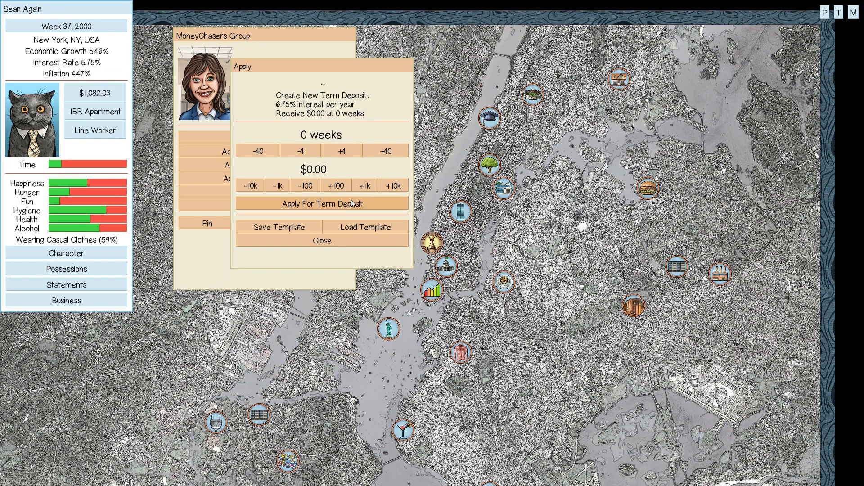
click(336, 186)
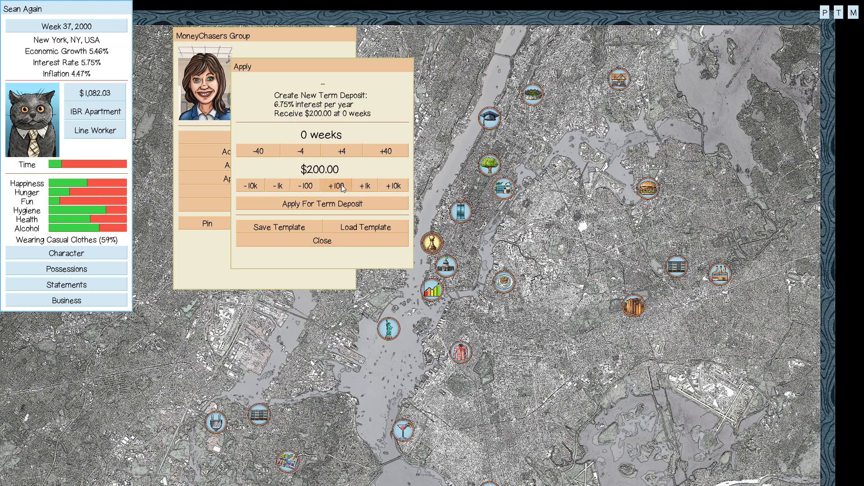
click(335, 186)
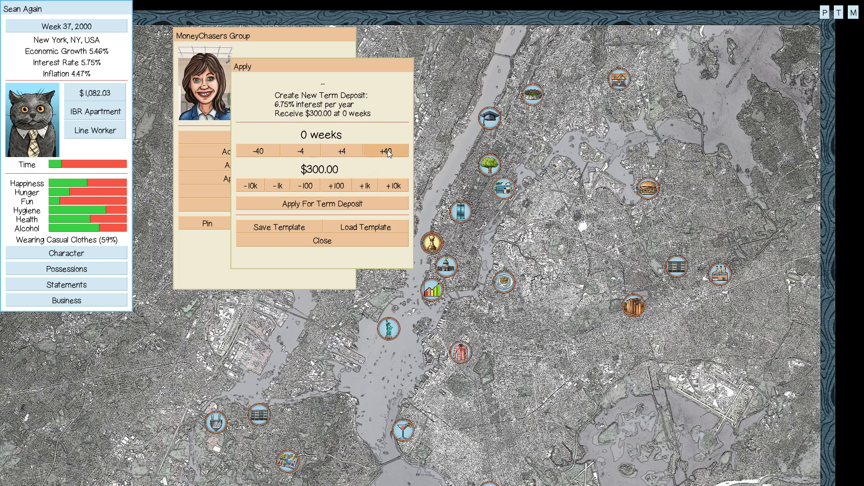
click(385, 150)
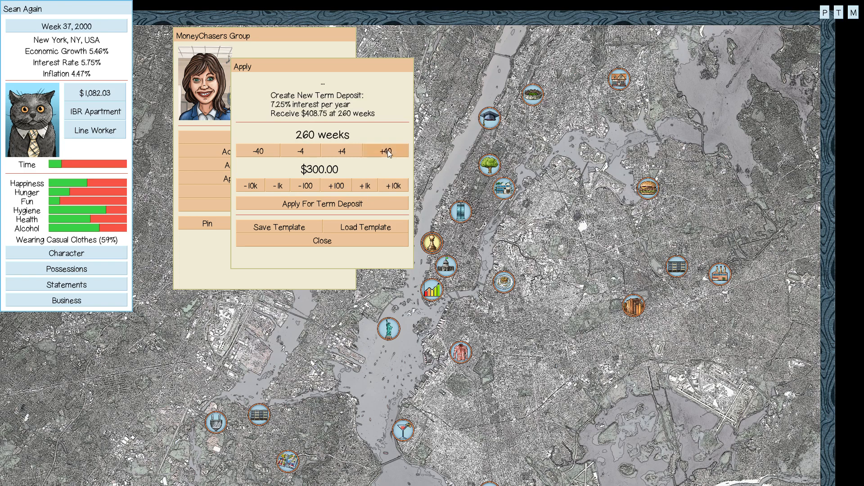
mouse_move(358, 156)
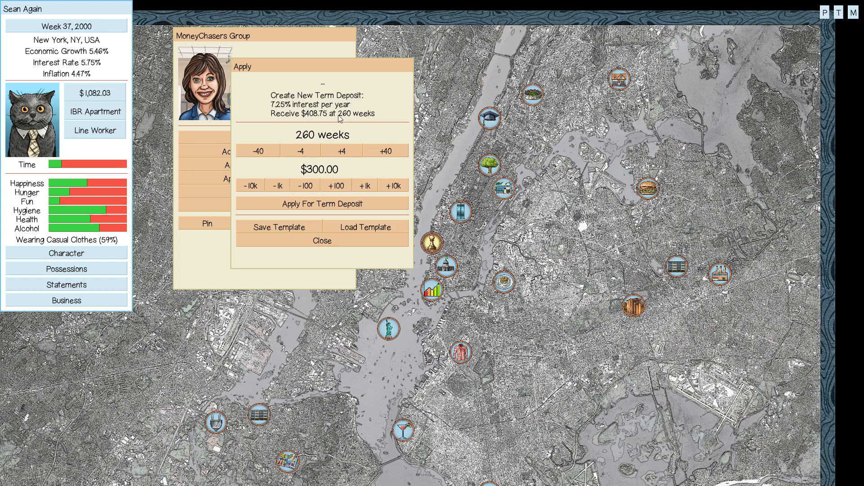
mouse_move(313, 122)
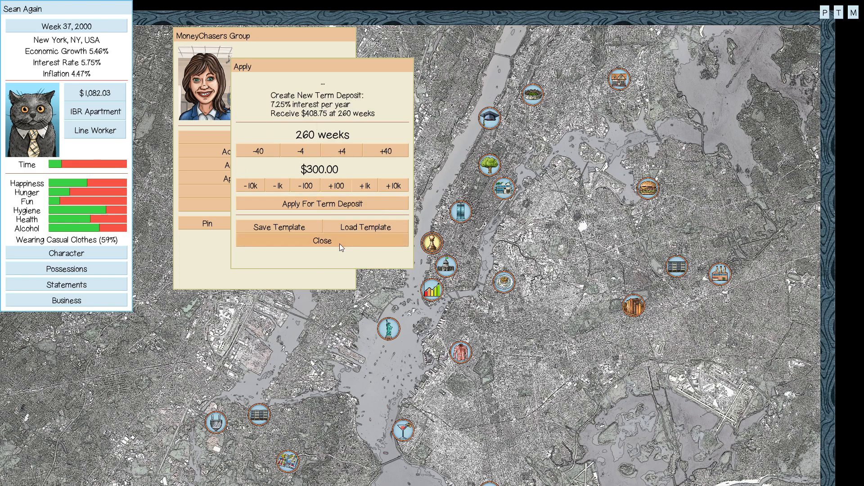
Check the MoneyChasers savings account and leave without depositing.
click(322, 241)
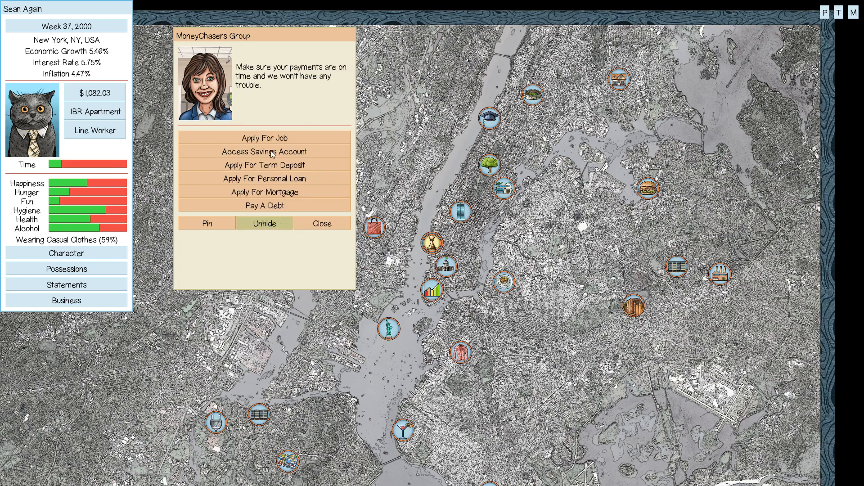
click(264, 151)
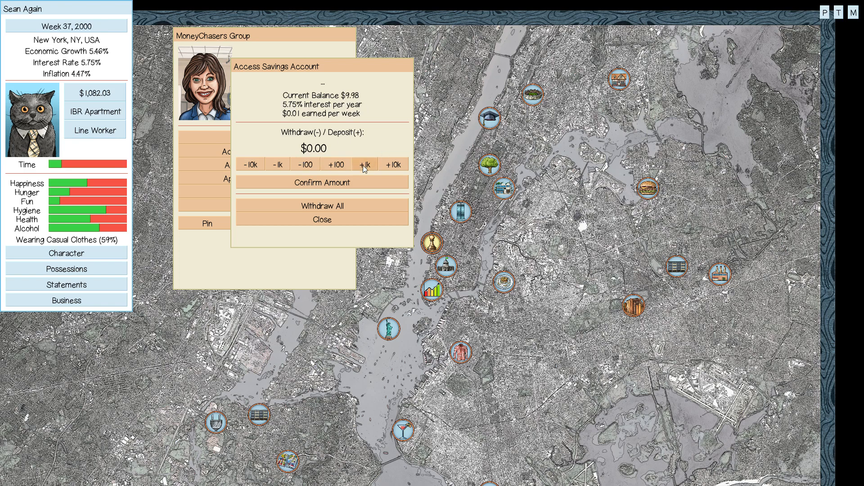
click(336, 164)
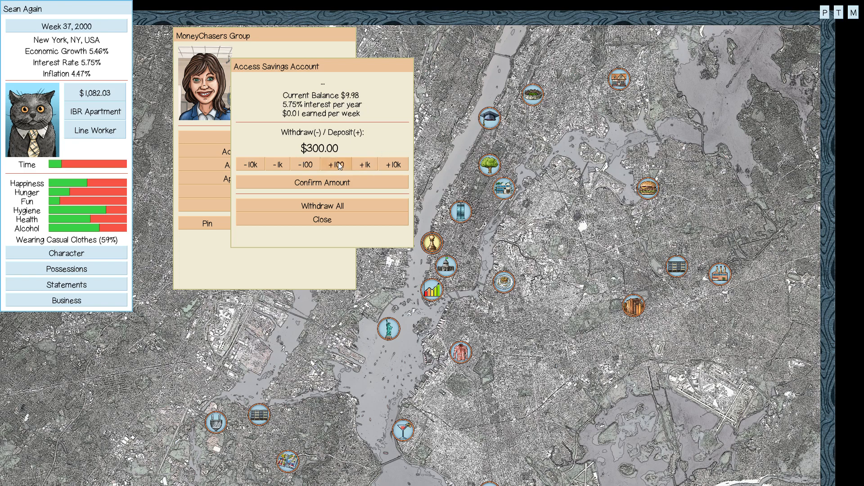
click(322, 219)
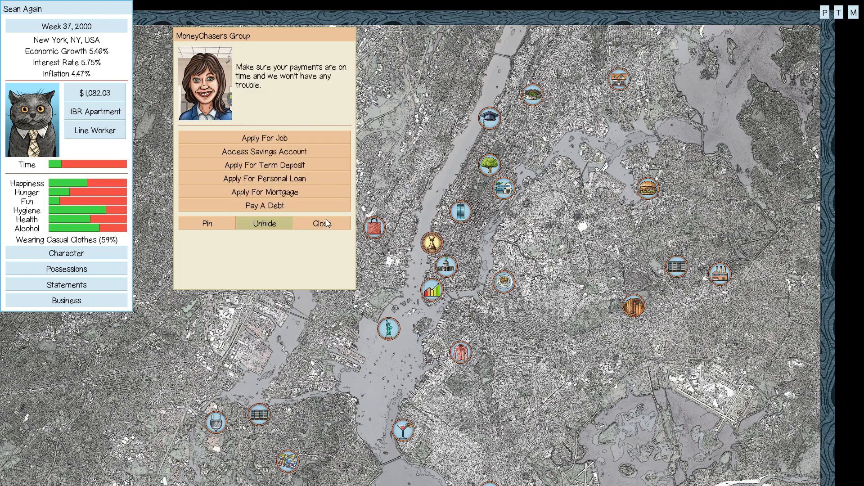
Repay the IBR Apartment debt and return to the map with $163.15 cash.
click(264, 205)
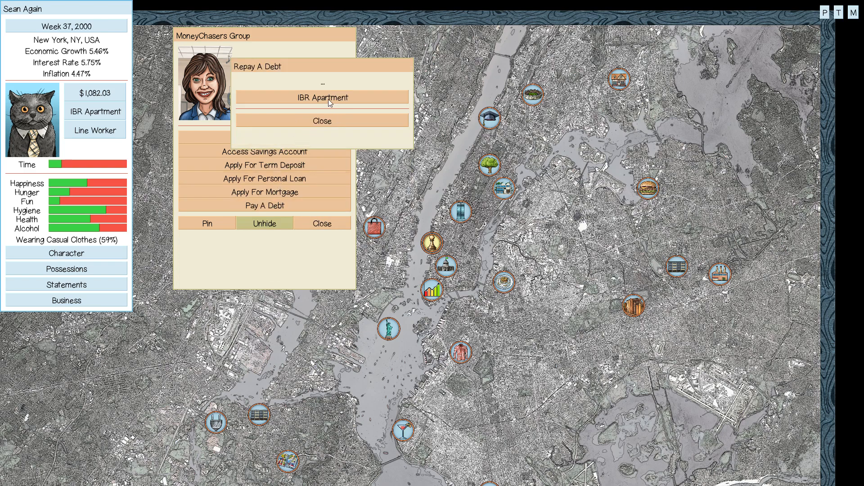
click(322, 97)
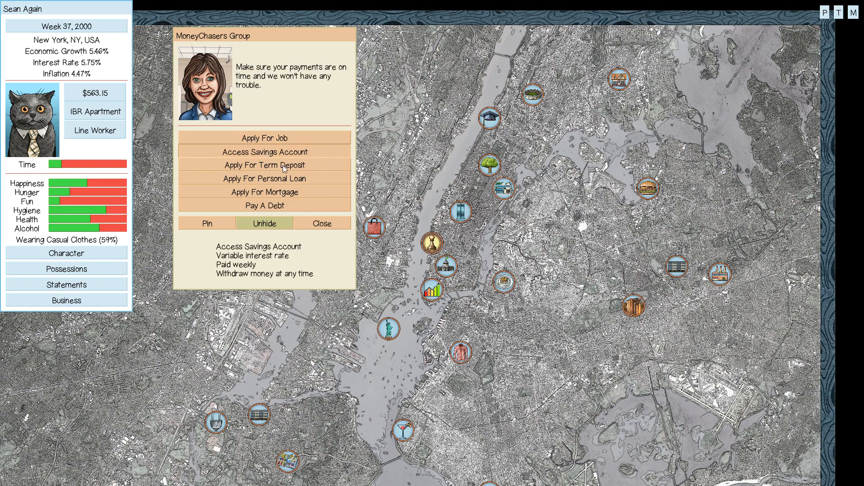
click(264, 151)
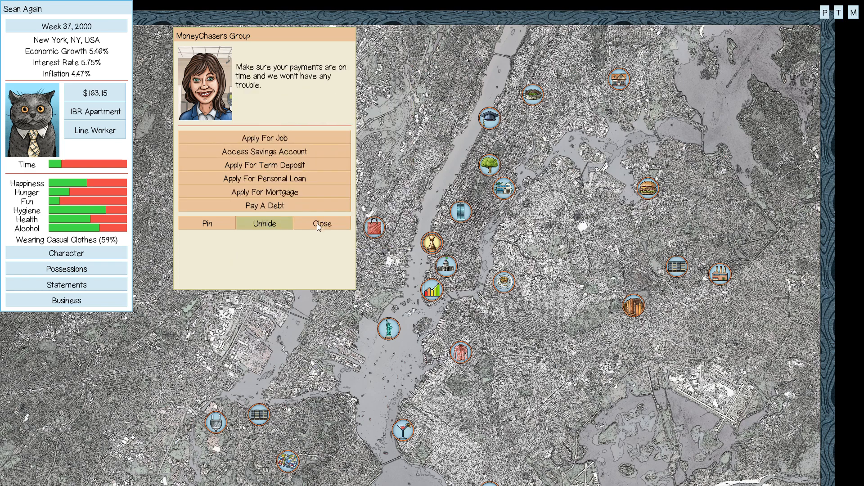
click(322, 223)
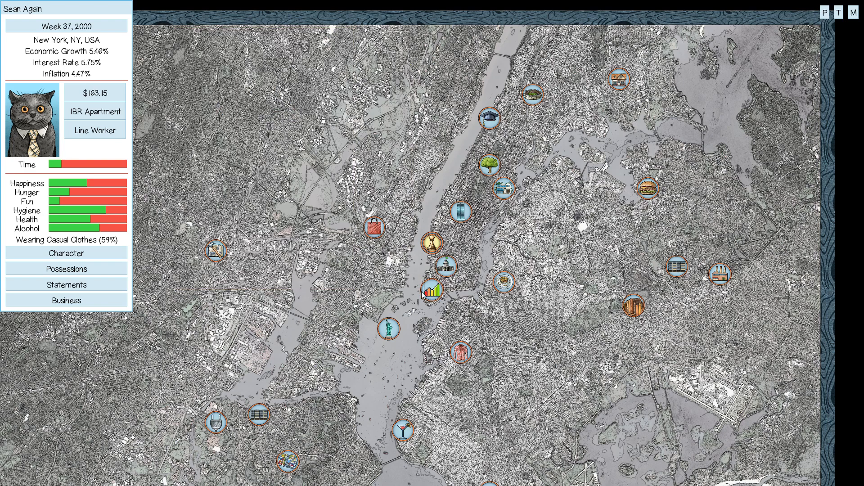
mouse_move(504, 148)
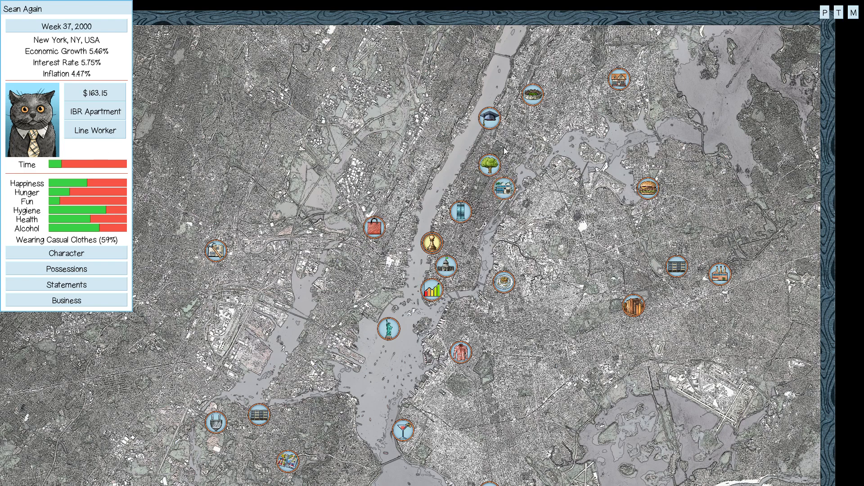
End Week 37 and close its report, reaching Week 38 with $152.65 cash.
click(489, 118)
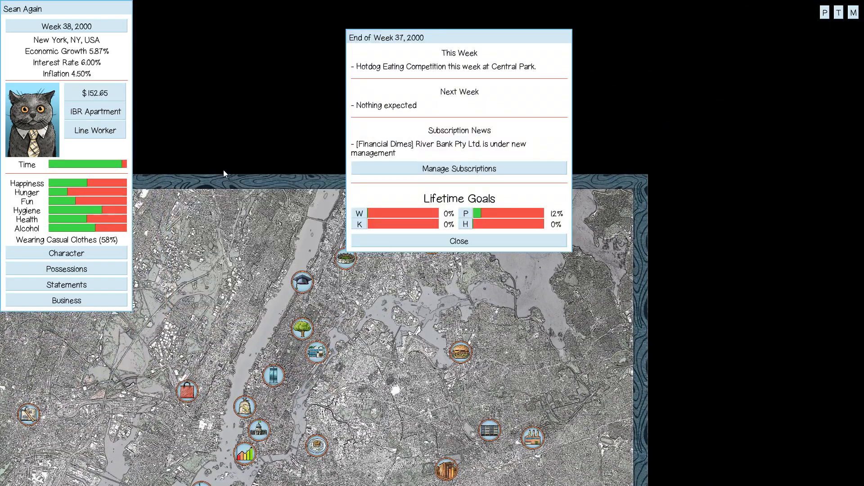
mouse_move(497, 217)
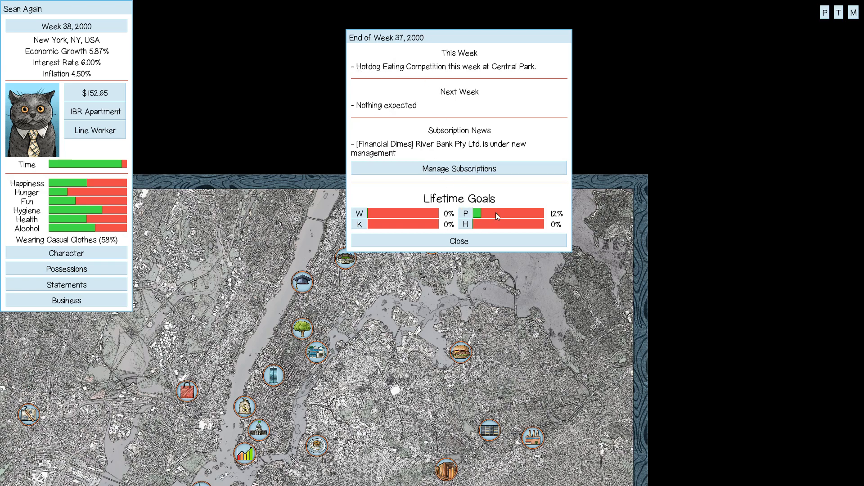
mouse_move(435, 148)
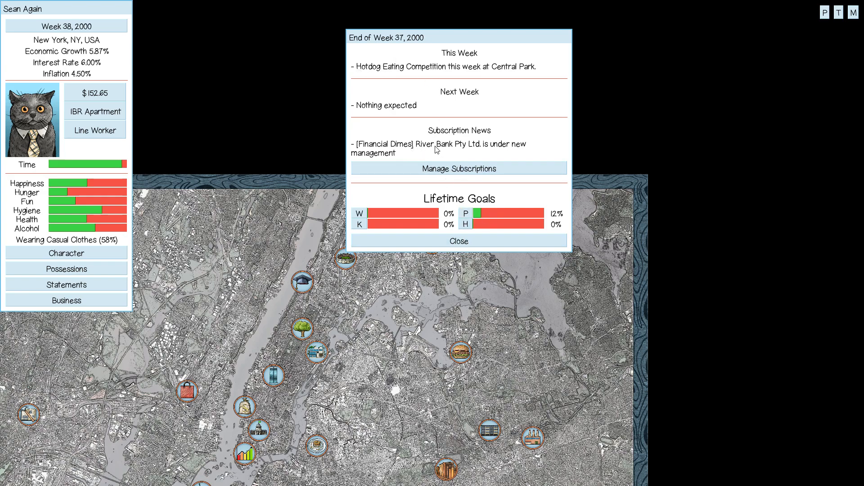
click(458, 242)
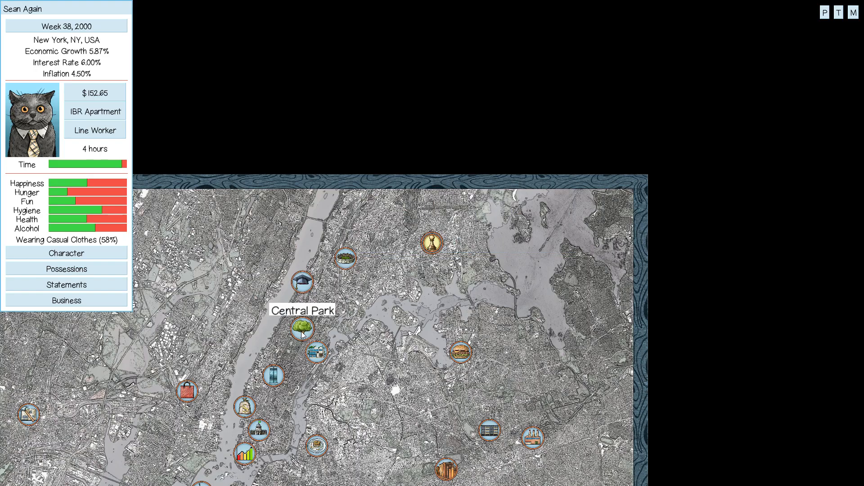
At Central Park, enter the $85.77 Hotdog Eating Competition and go for a run.
click(302, 329)
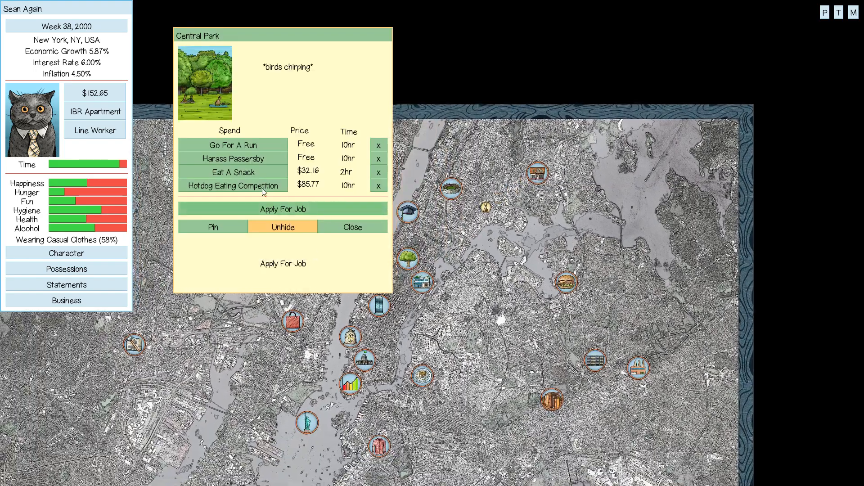
click(232, 185)
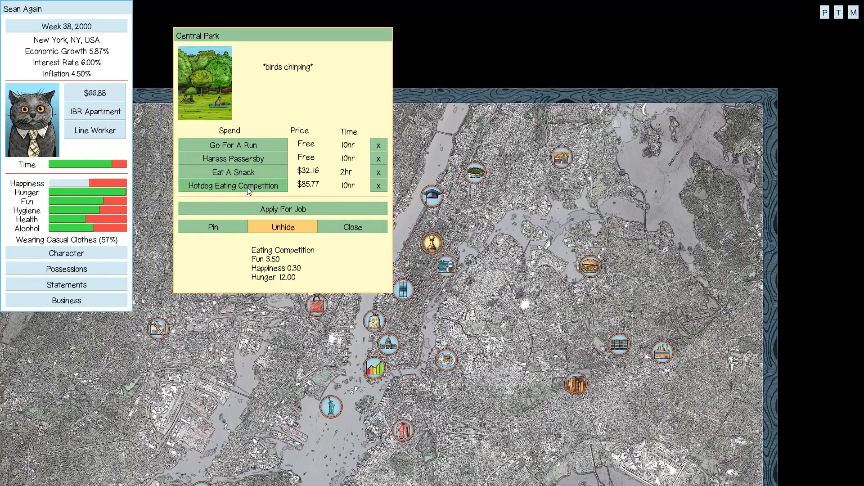
click(233, 144)
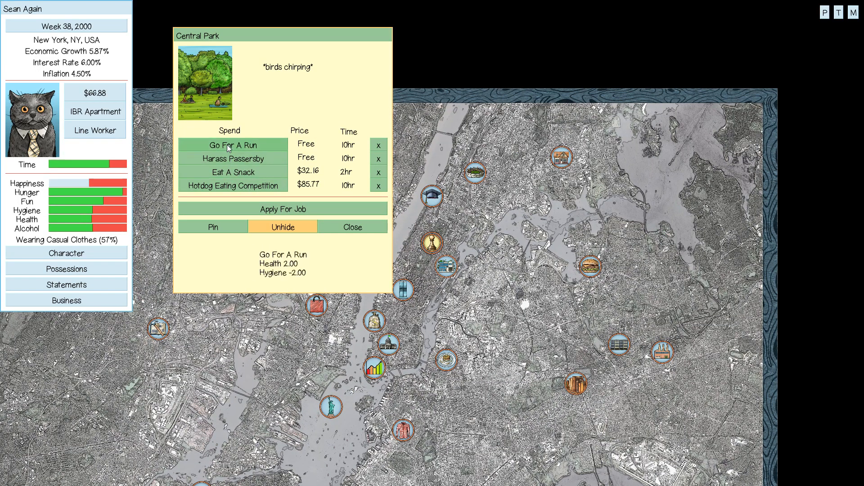
click(352, 227)
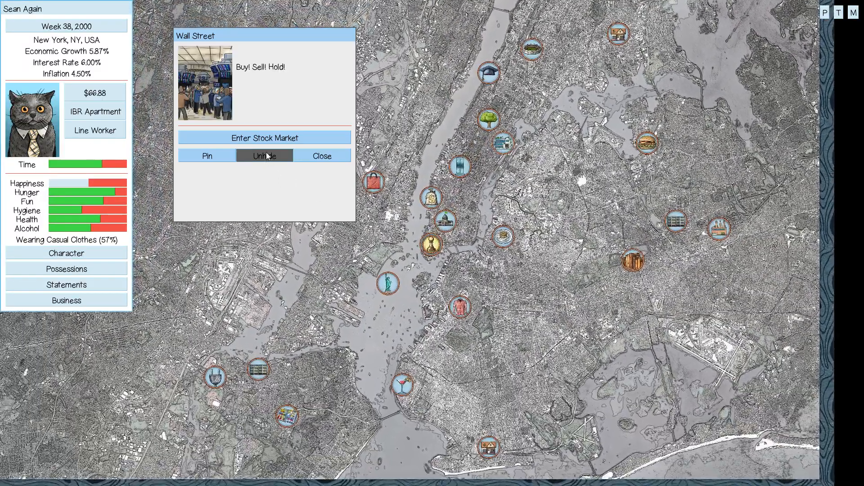
click(263, 138)
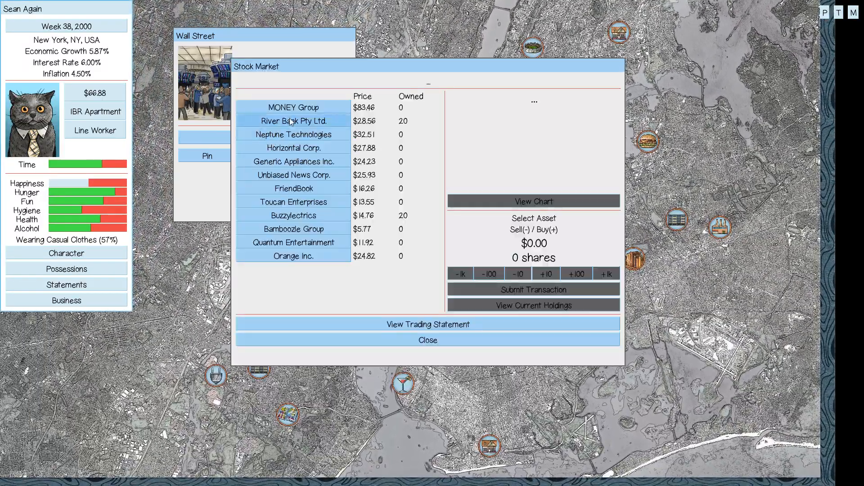
click(294, 121)
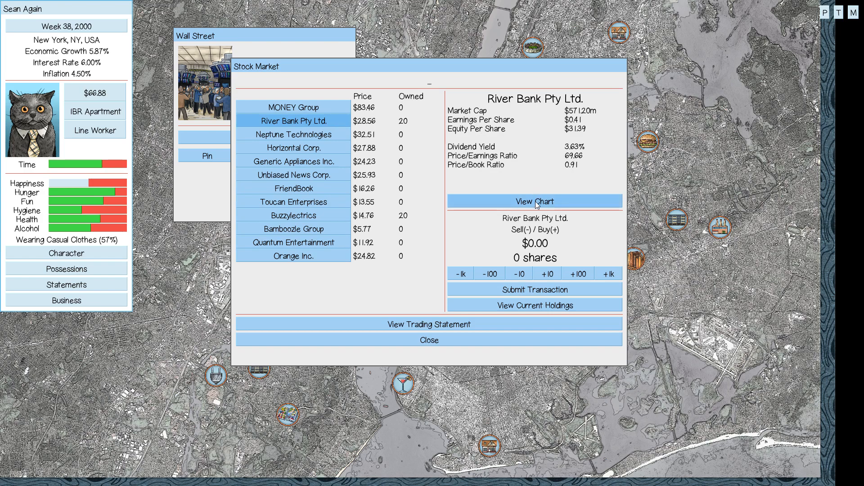
click(533, 200)
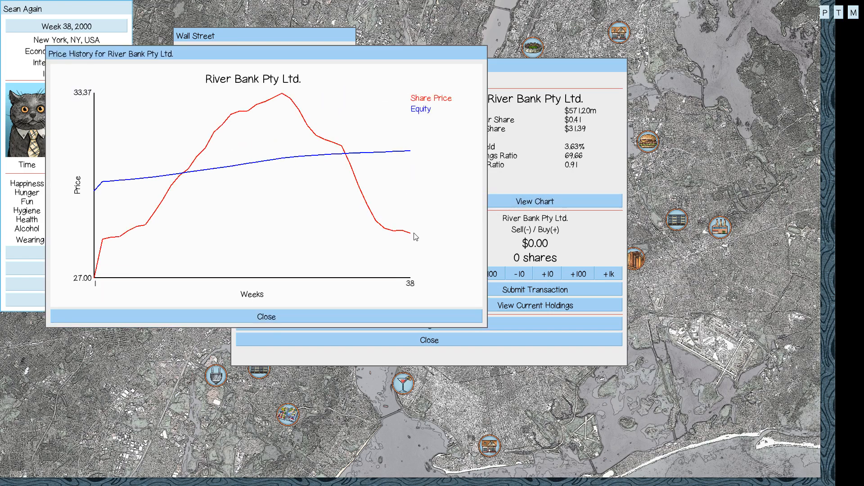
click(267, 316)
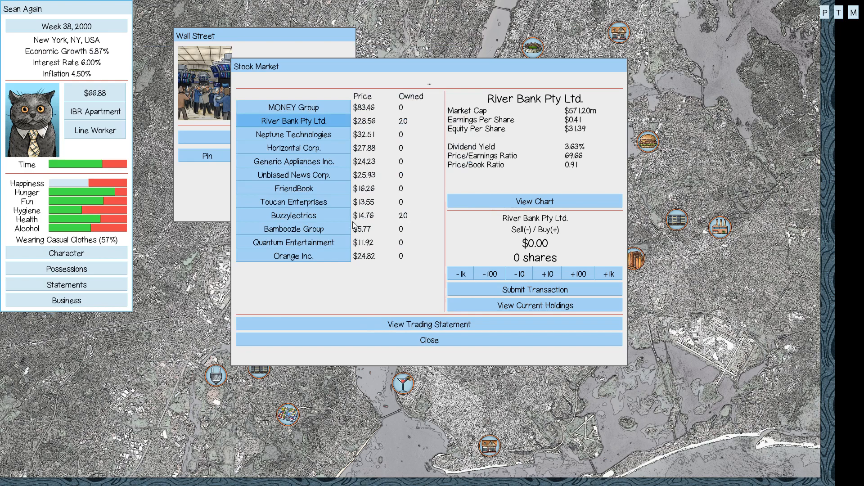
click(293, 215)
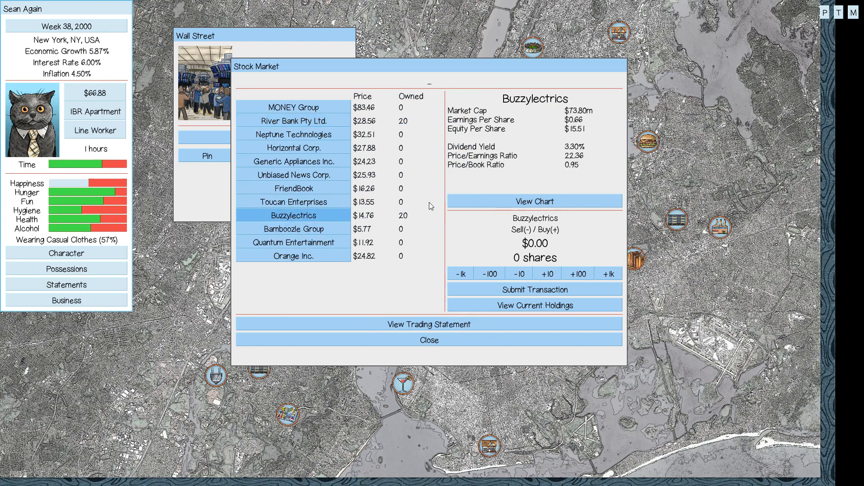
mouse_move(333, 214)
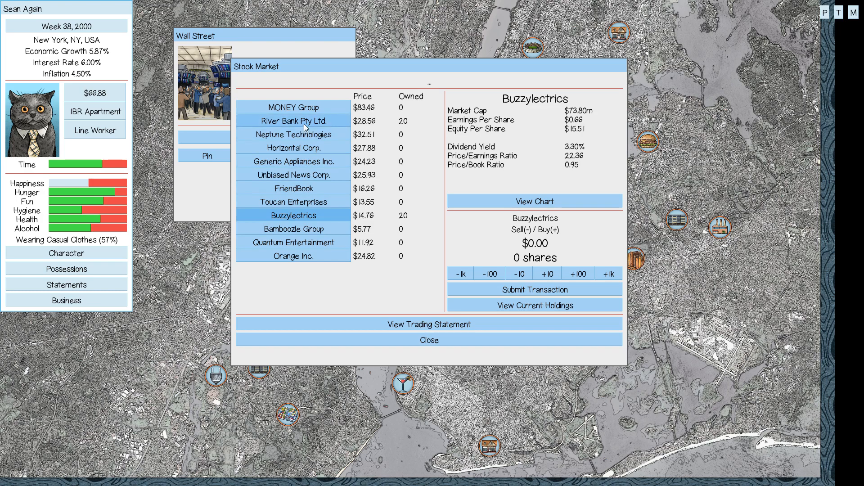
click(293, 121)
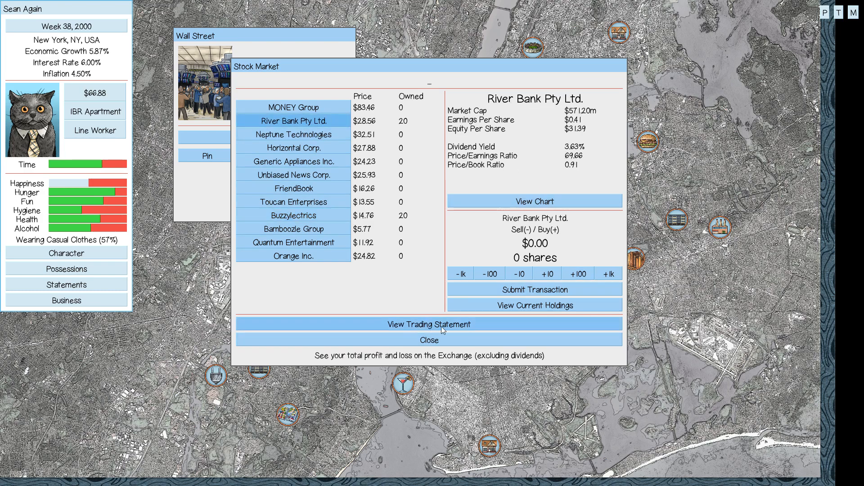
mouse_move(487, 305)
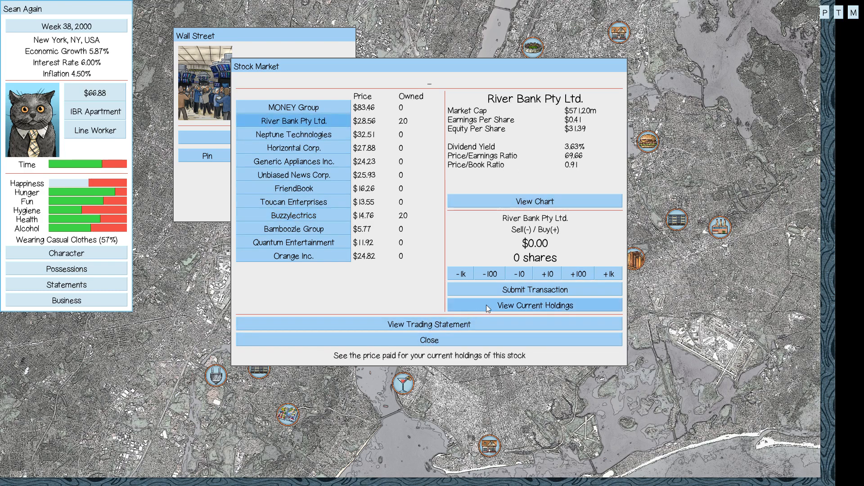
click(534, 305)
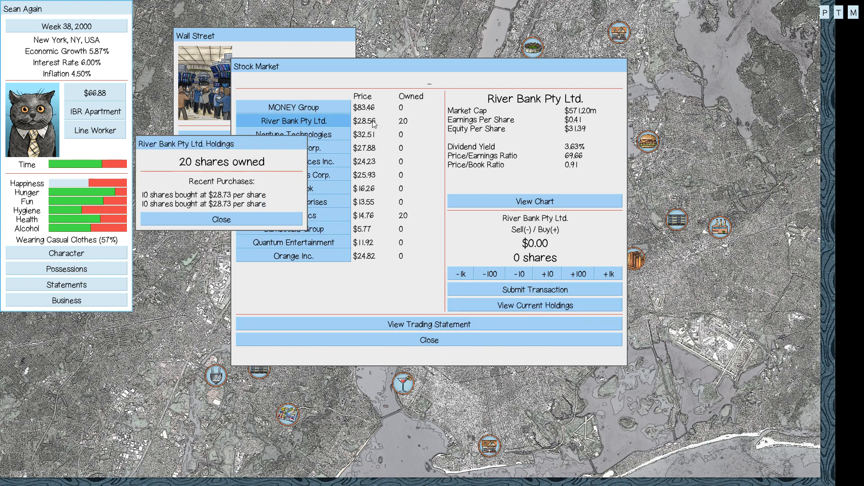
click(221, 219)
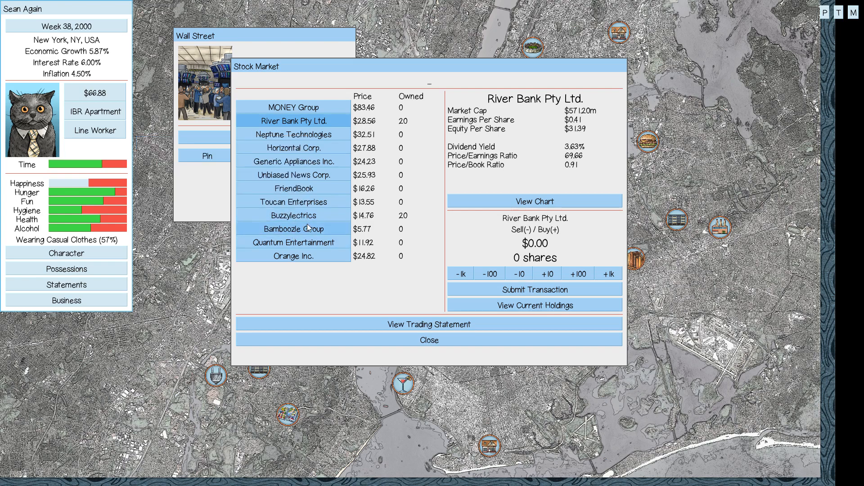
click(293, 215)
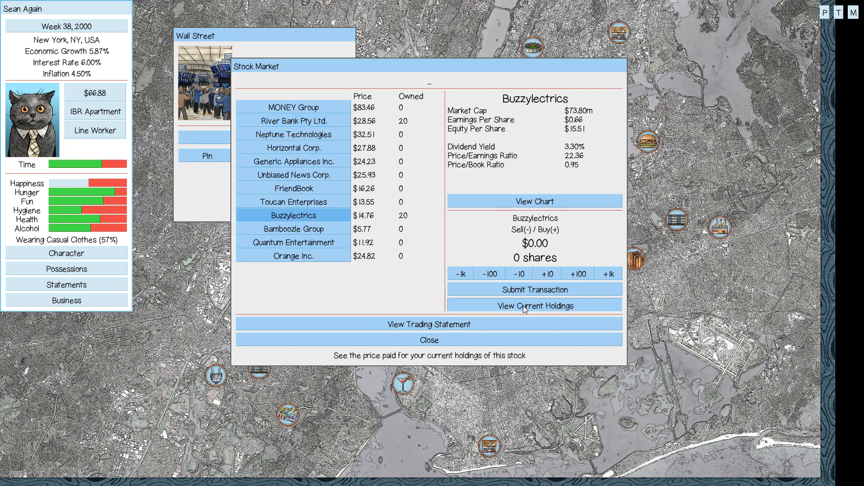
click(532, 306)
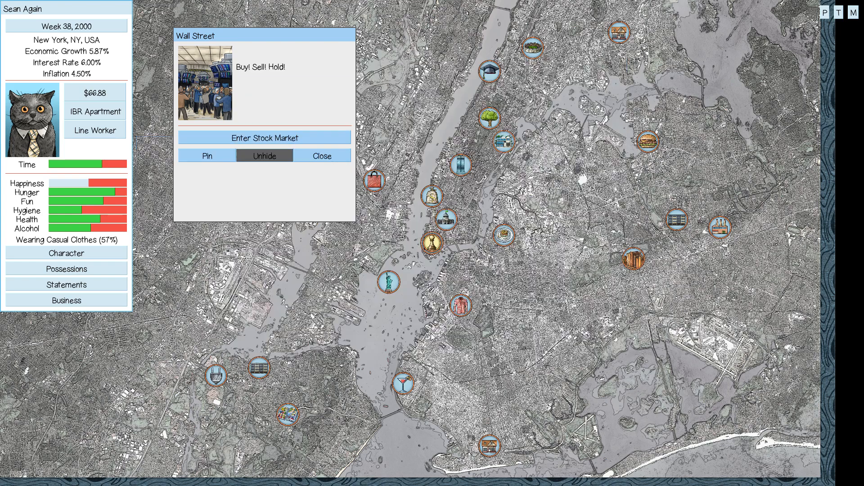
Dismiss the Wall Street panel and expired-groceries notice, then work a Line Worker shift at Esteemed Widgets.
click(321, 155)
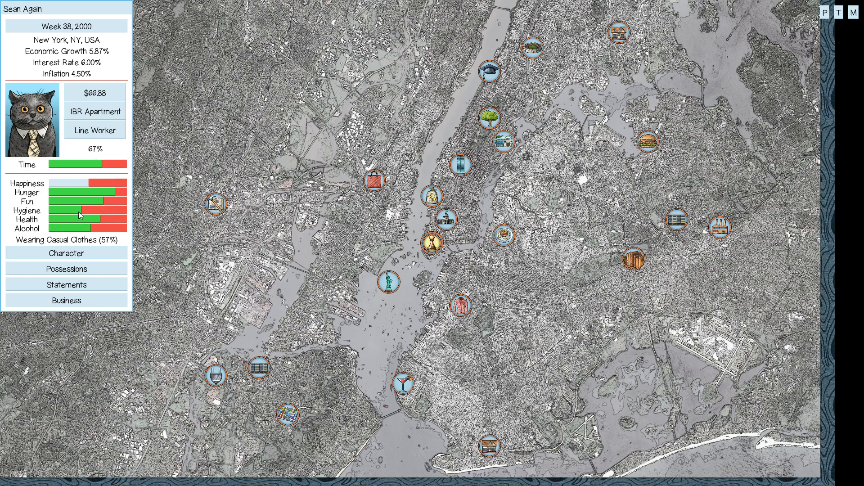
mouse_move(646, 235)
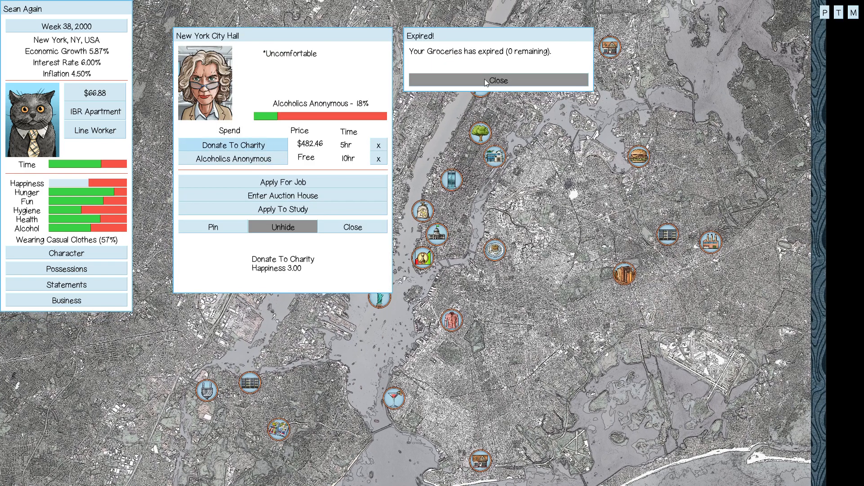
click(497, 80)
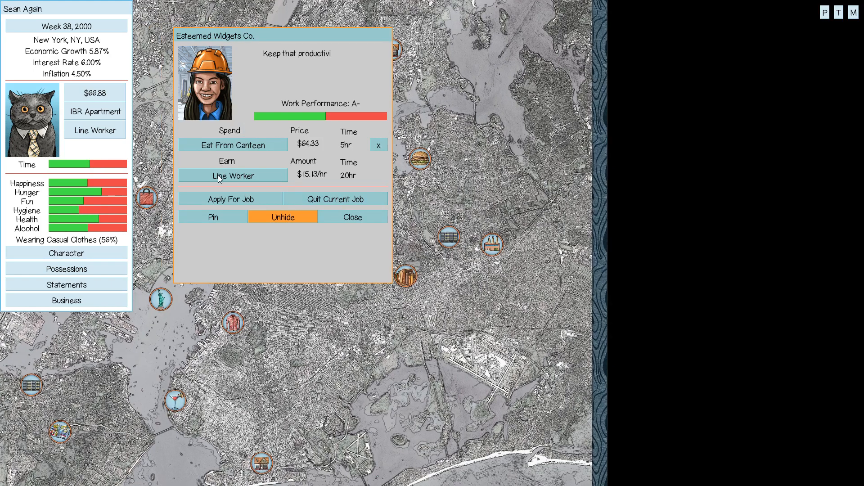
click(232, 176)
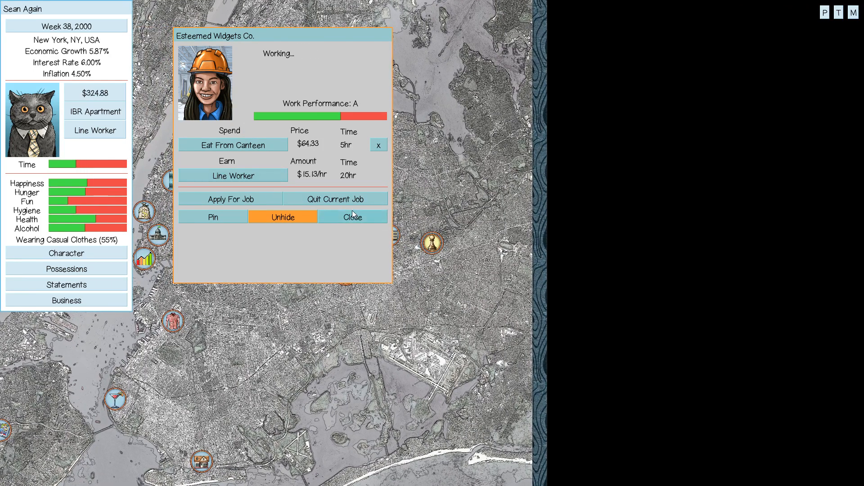
click(353, 217)
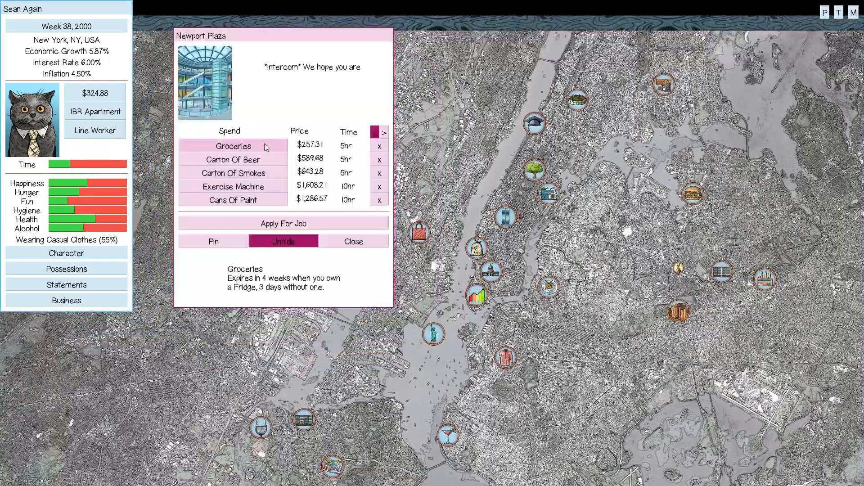
Buy groceries at Newport Plaza, return to the East Bronx apartment and eat at home.
click(232, 145)
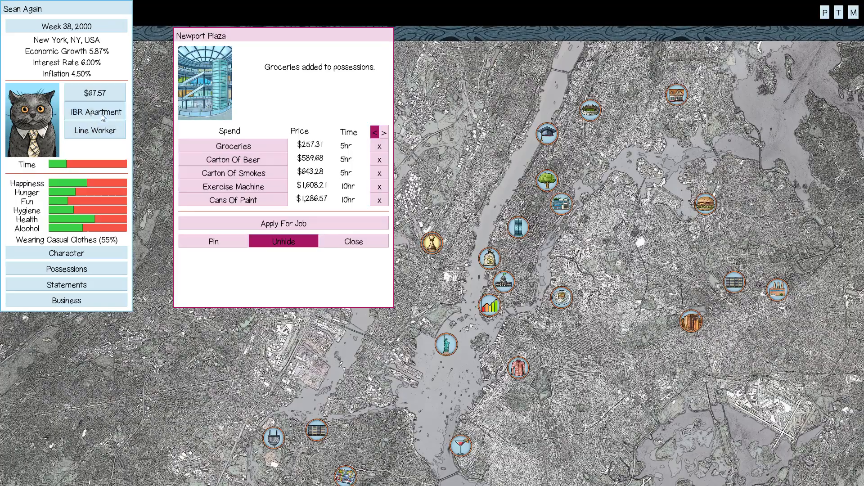
click(94, 111)
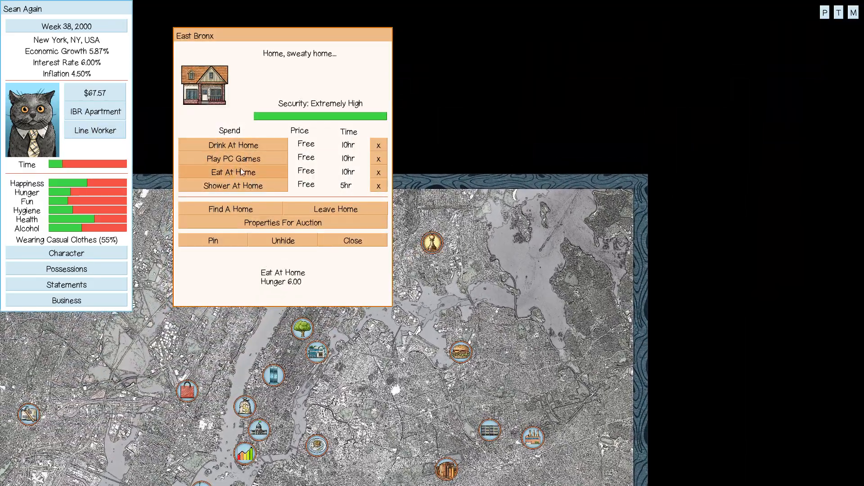
click(232, 171)
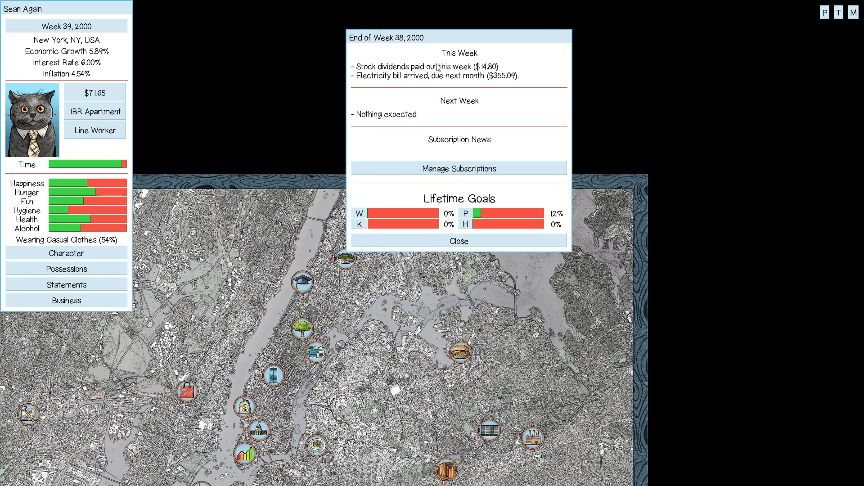
mouse_move(470, 83)
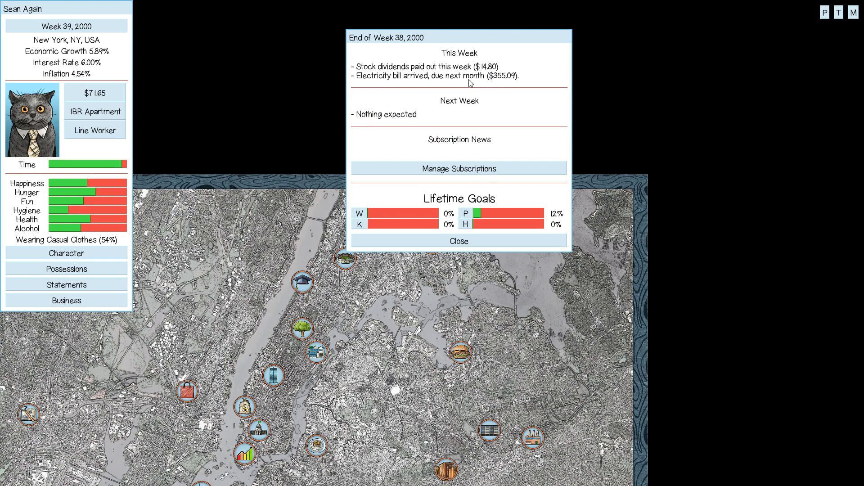
mouse_move(458, 241)
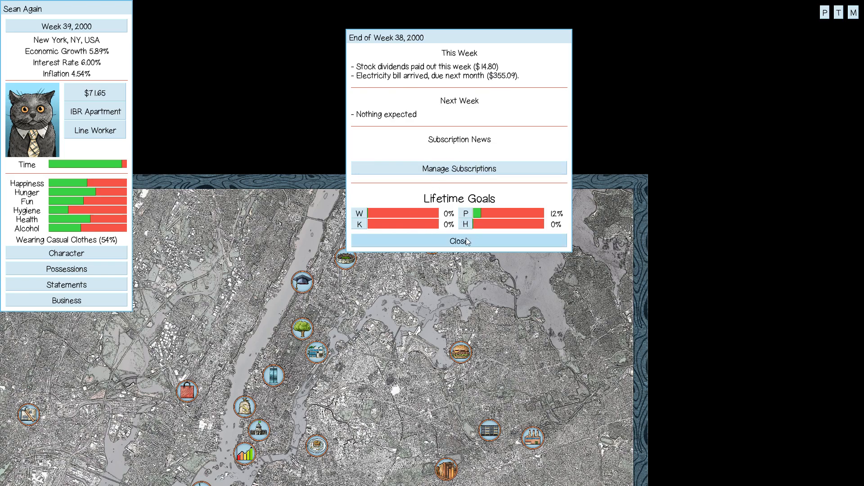
Dismiss the End of Week 38 report showing $14.80 dividends and a $355.09 electricity bill.
click(459, 241)
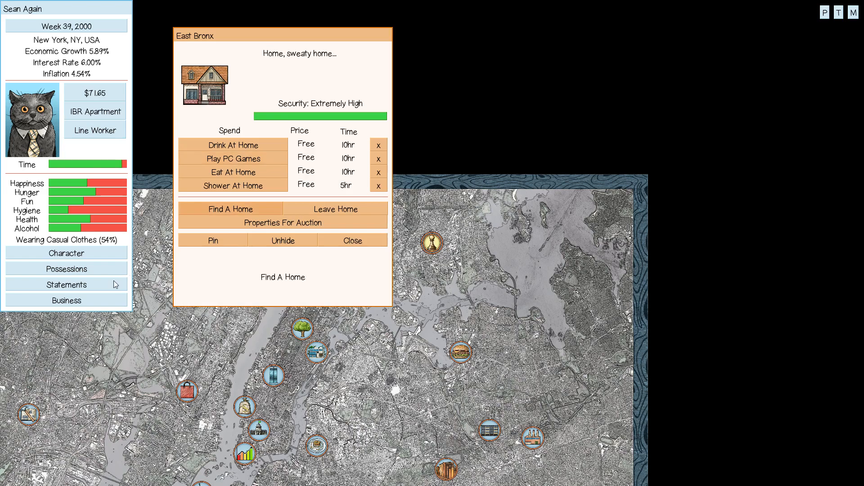
Check the Possessions list, then have a drink at home.
click(66, 269)
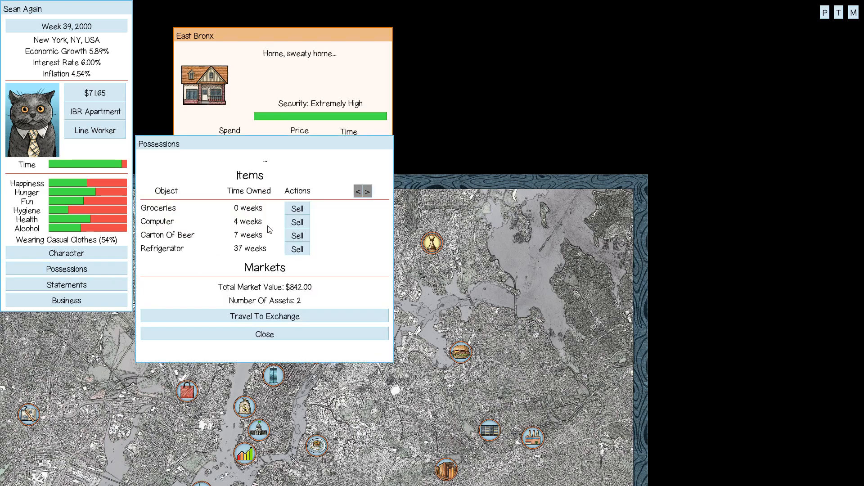
click(263, 334)
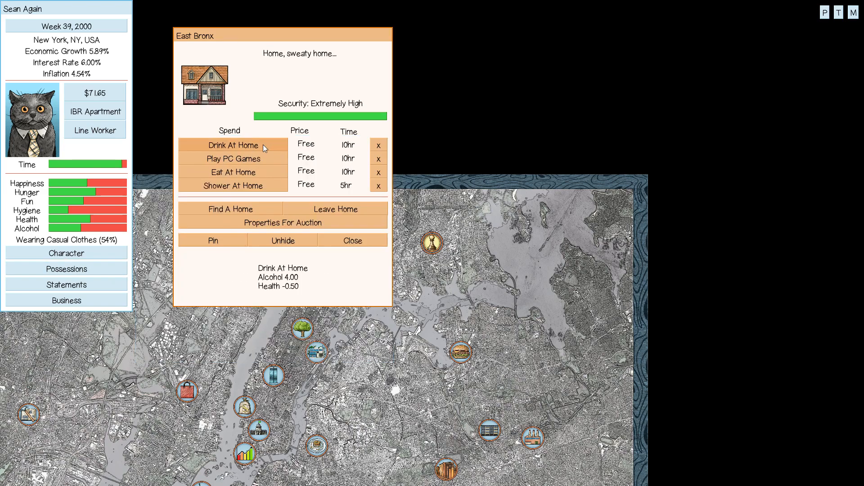
click(232, 146)
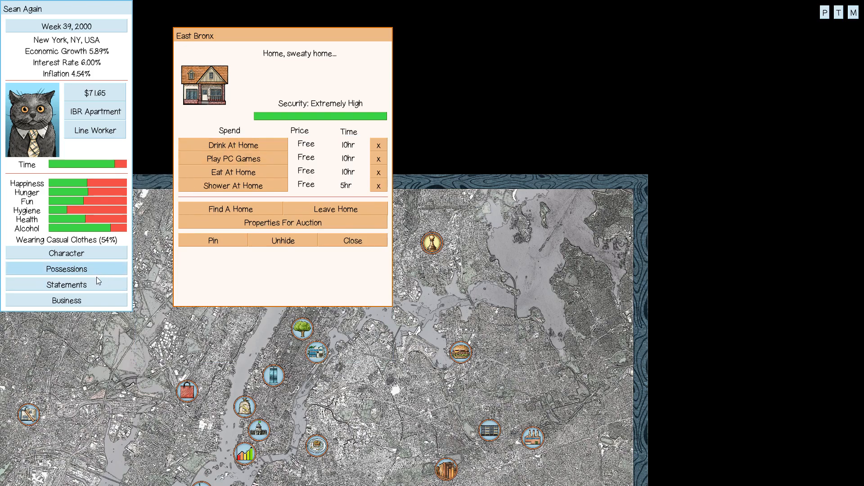
Sell the Carton Of Beer from Possessions, raising cash to $335.21.
click(66, 269)
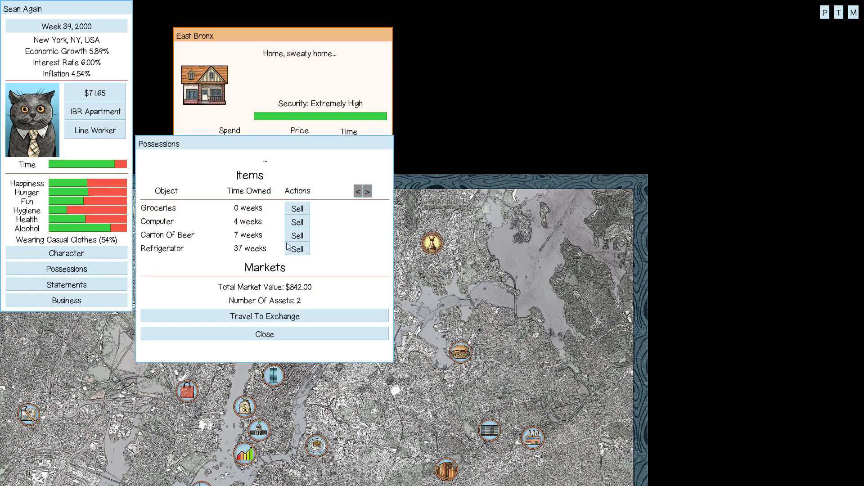
click(297, 235)
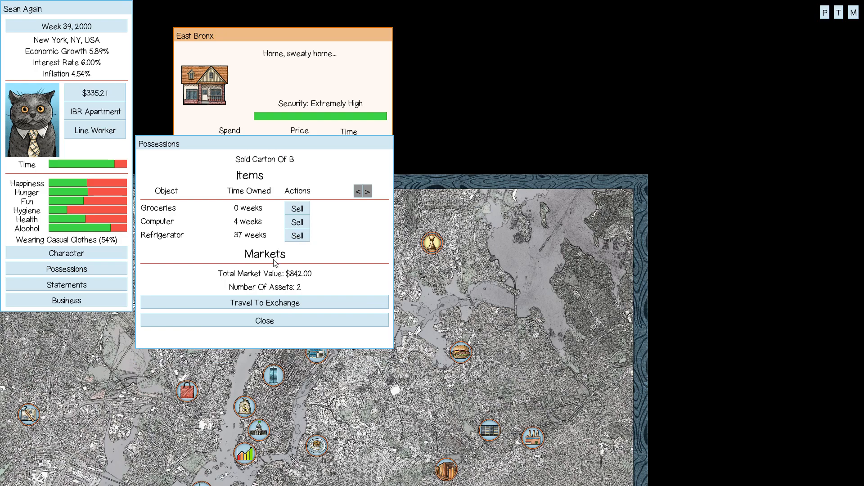
click(264, 320)
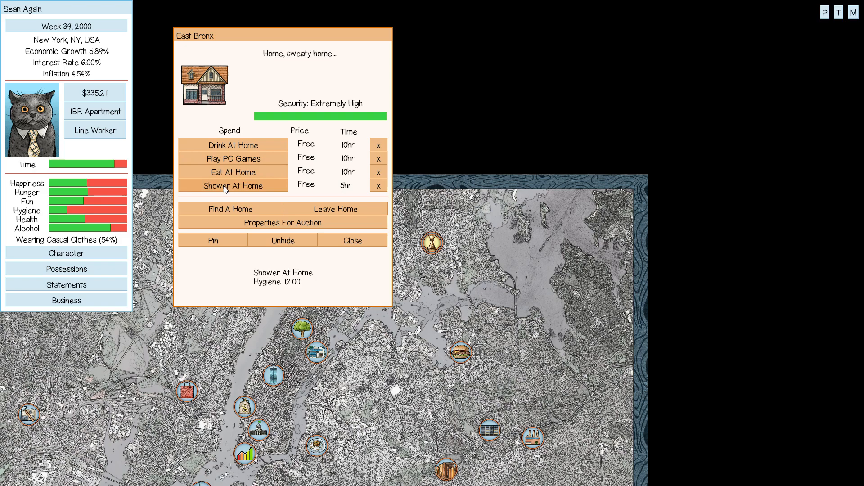
mouse_move(352, 240)
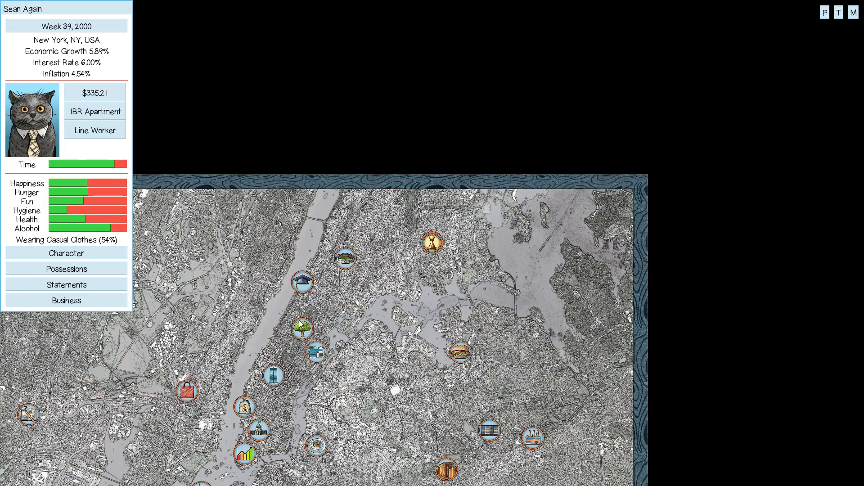
Stop by Central Park, work a Line Worker shift, dismiss the report and play PC games at home.
click(299, 328)
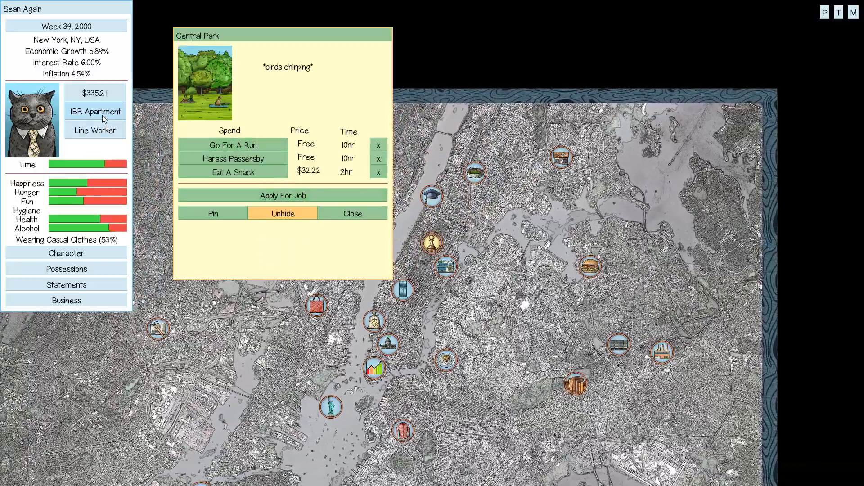
click(94, 111)
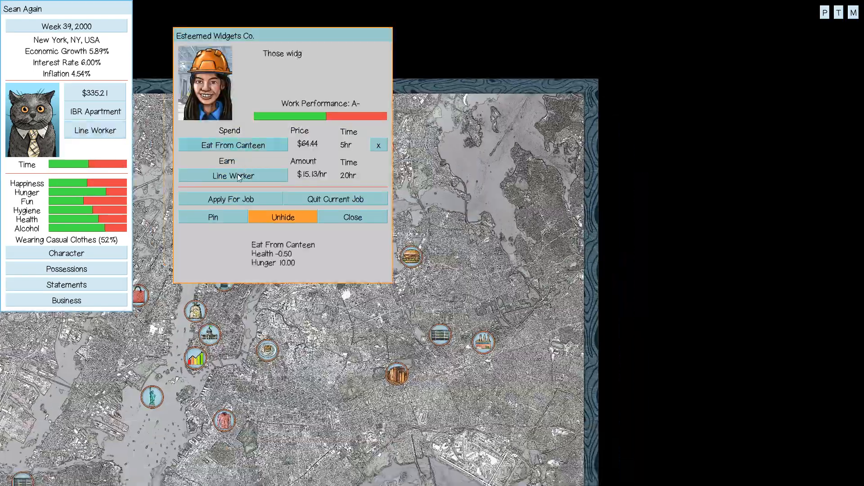
click(232, 176)
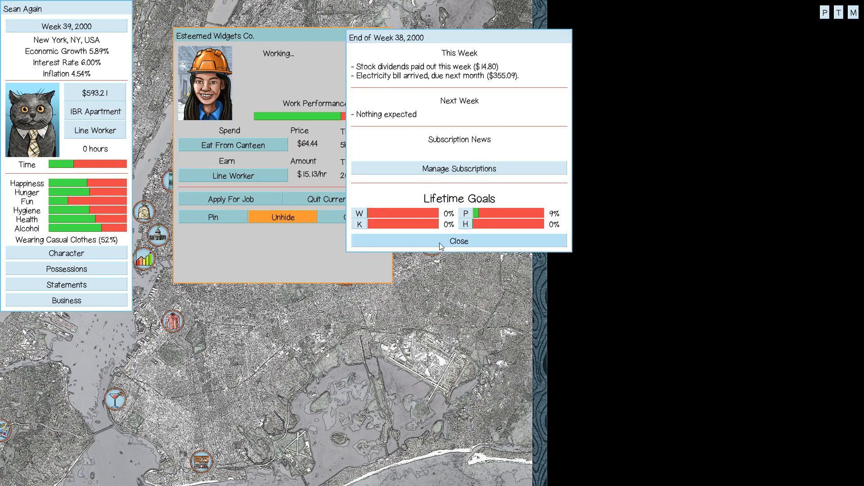
click(458, 241)
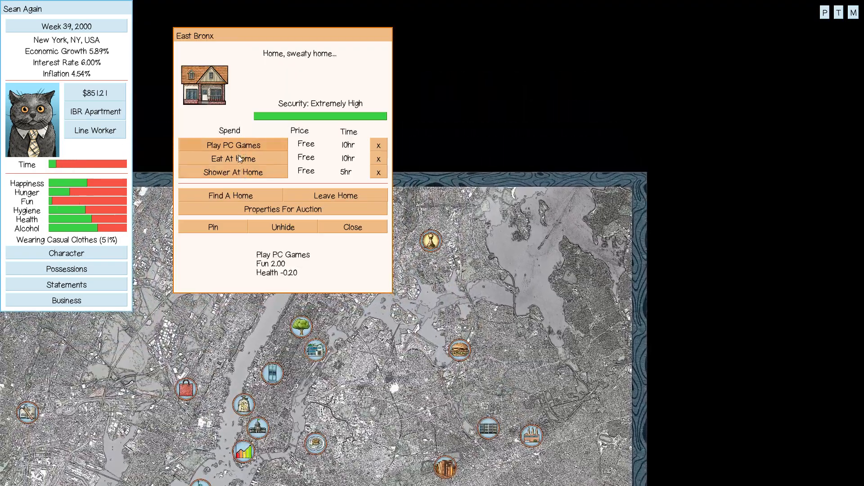
click(233, 145)
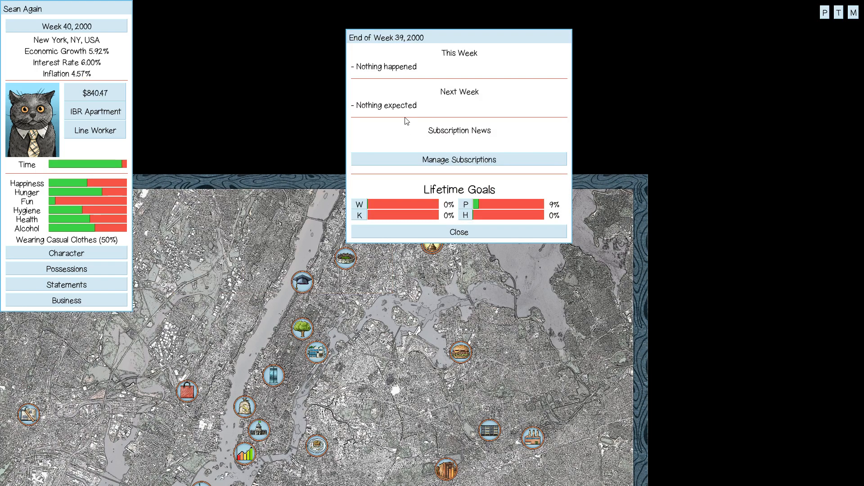
Dismiss the End of Week 39 report, reopen it from the Week 40 date, and close it again.
click(458, 232)
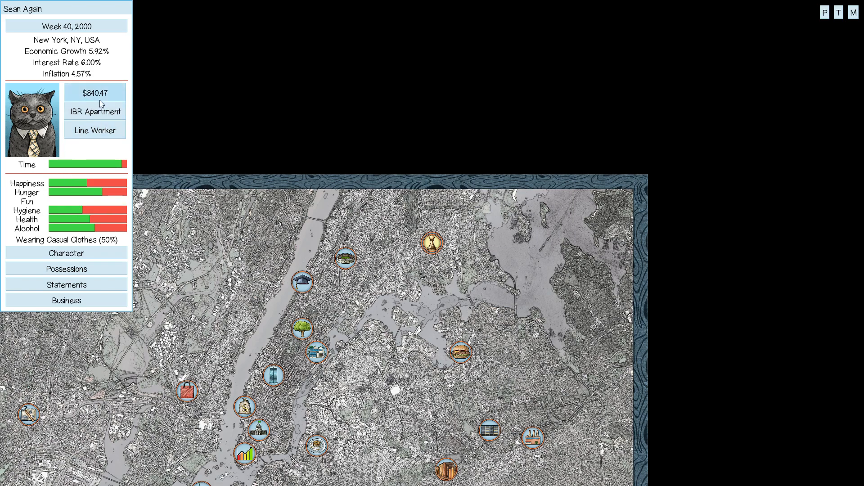
click(66, 26)
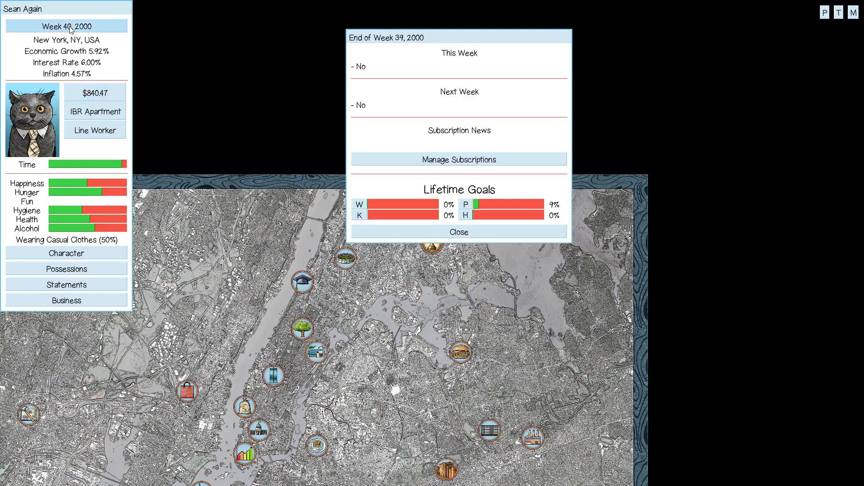
click(65, 26)
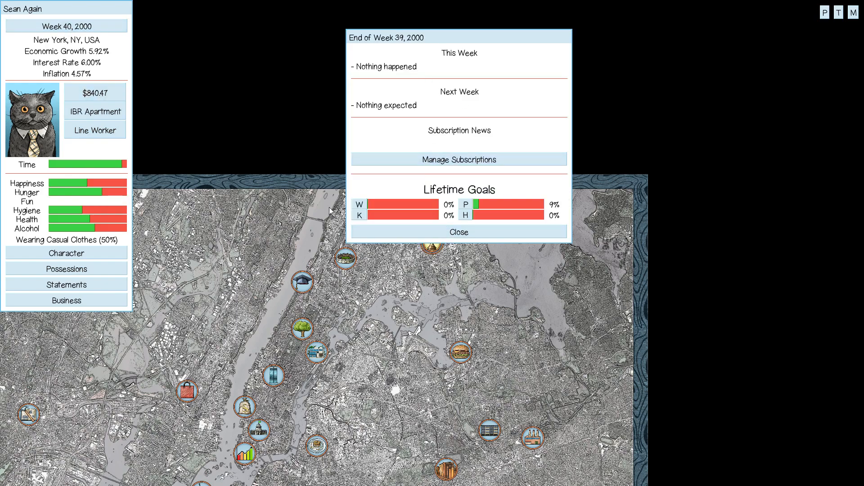
click(458, 232)
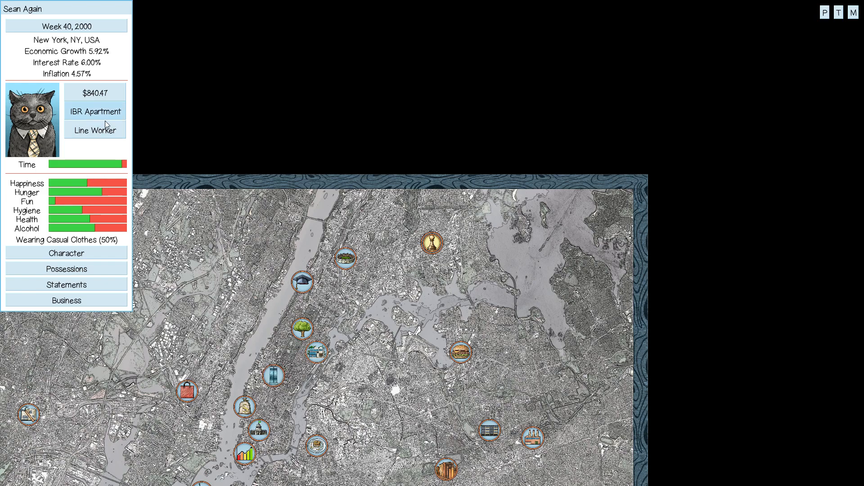
mouse_move(100, 112)
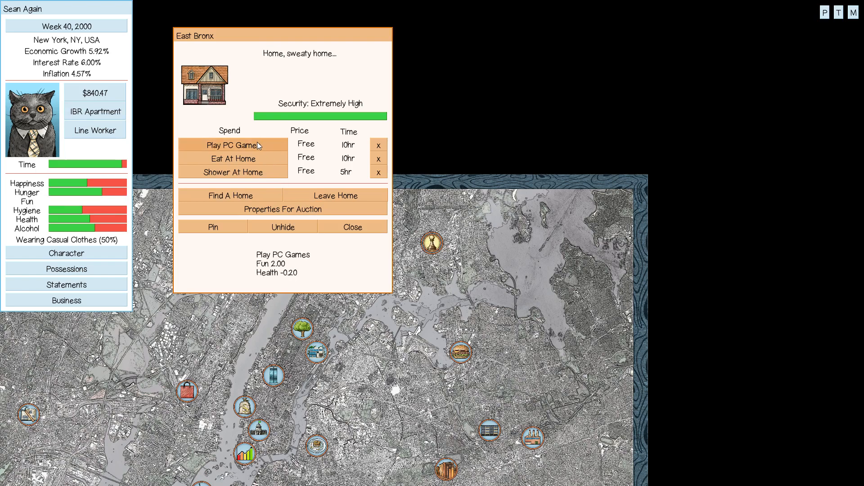
Play PC games and take a shower at the East Bronx home.
click(232, 146)
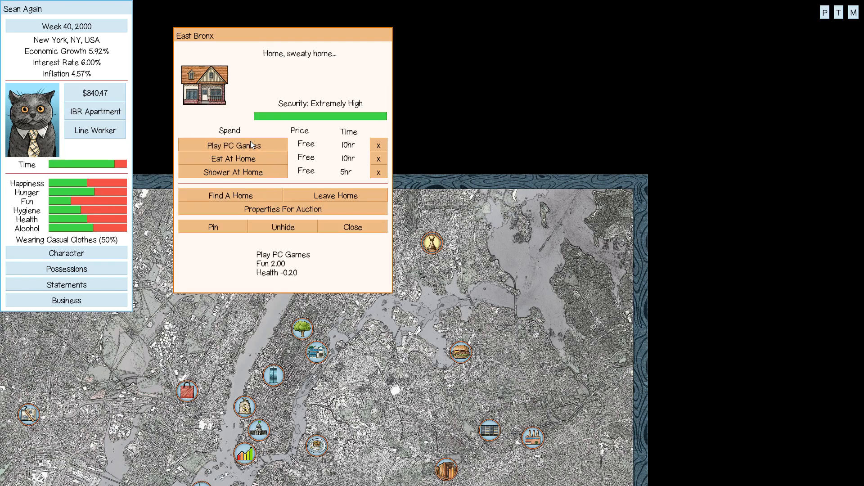
click(232, 172)
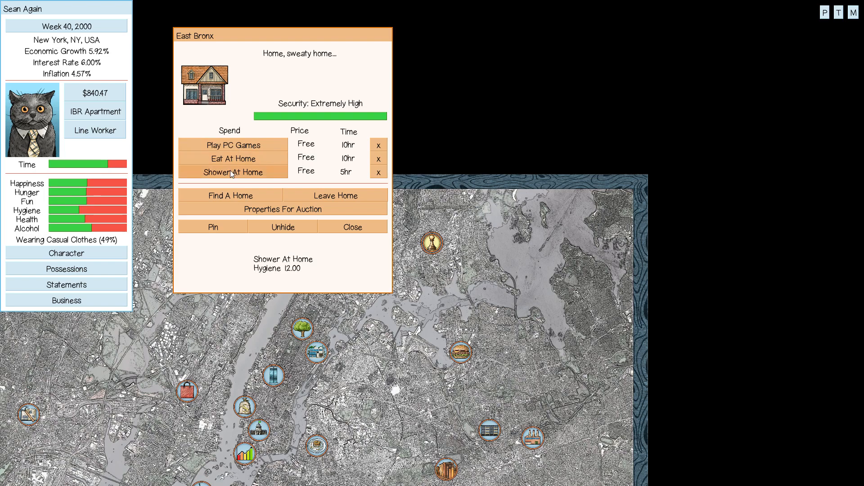
click(233, 172)
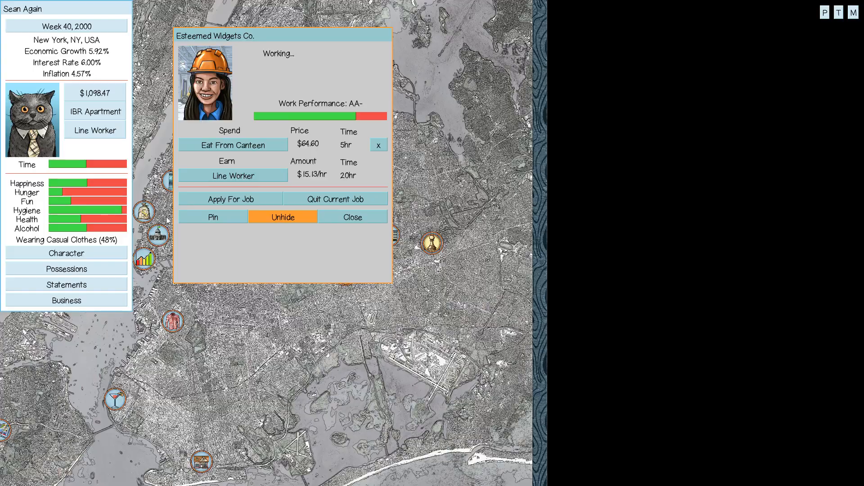
Visit New York City Hall for an Alcoholics Anonymous session, then buy a Carton Of Beer.
click(352, 216)
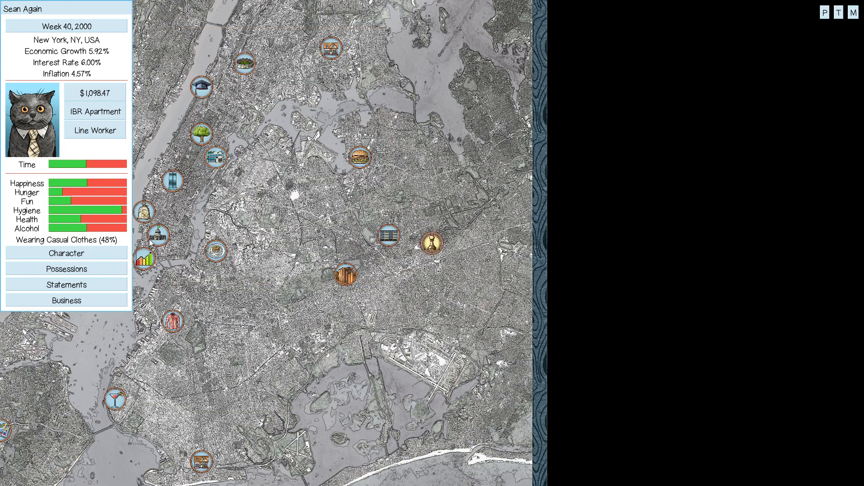
click(156, 234)
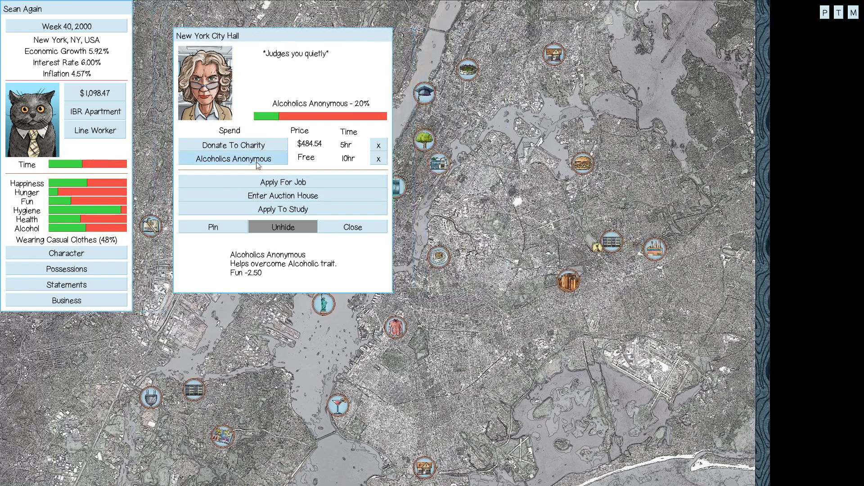
click(352, 227)
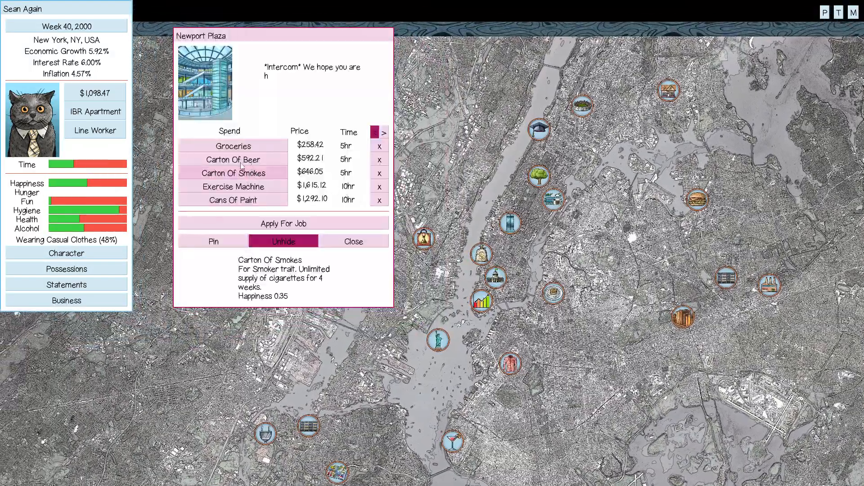
click(232, 160)
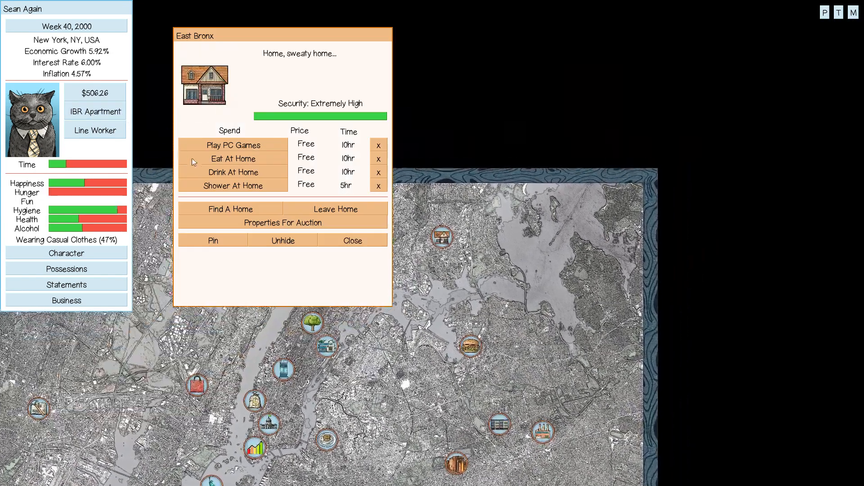
Eat at home and play PC games until Week 40's hours run out.
click(233, 159)
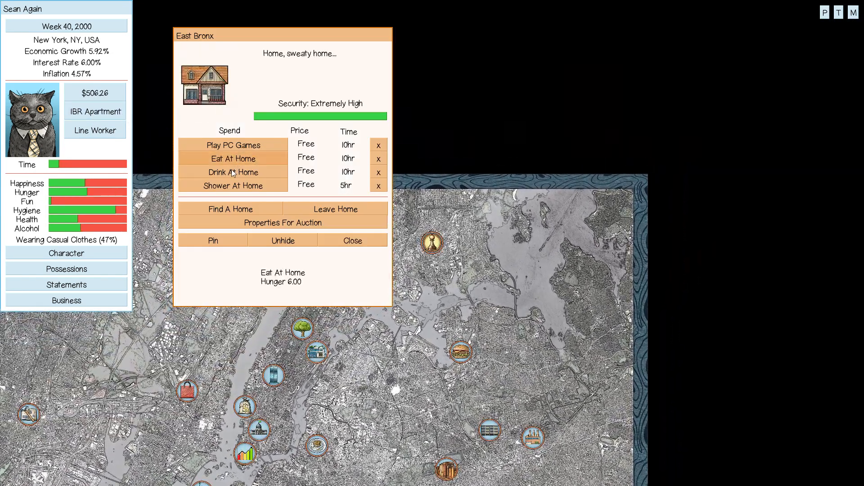
click(233, 145)
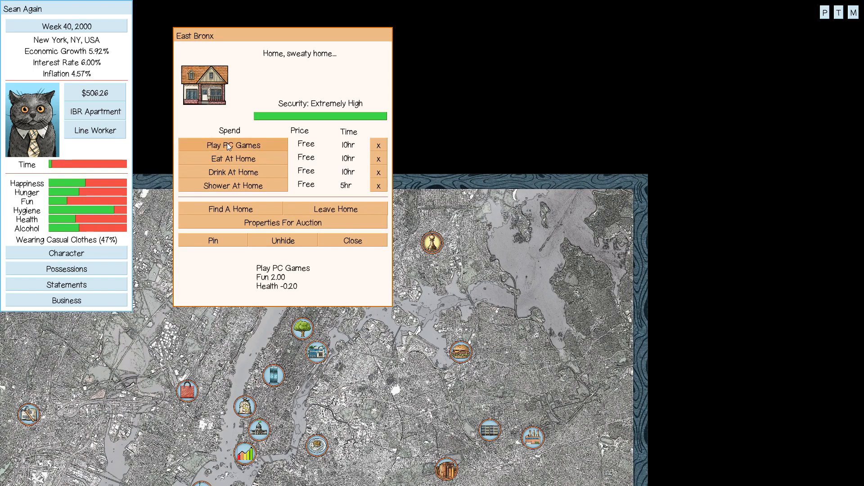
click(233, 145)
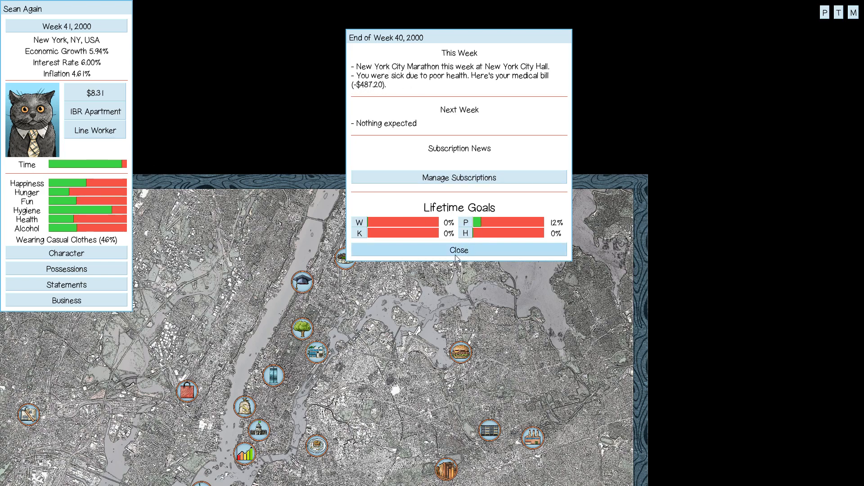
mouse_move(475, 249)
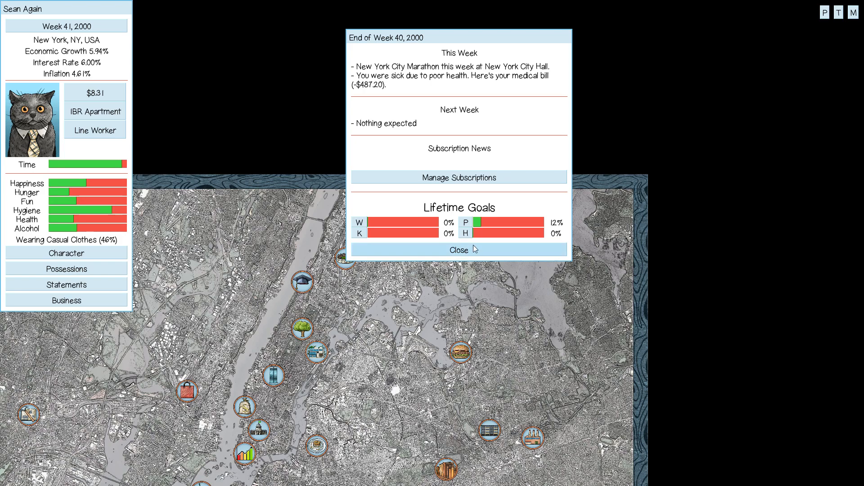
Dismiss the Week 40 medical-bill report and open Central Park in Week 41.
click(458, 249)
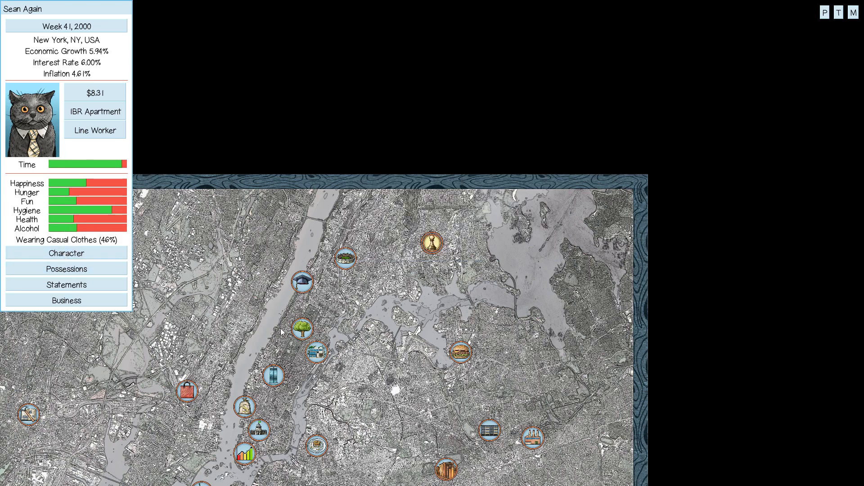
click(300, 329)
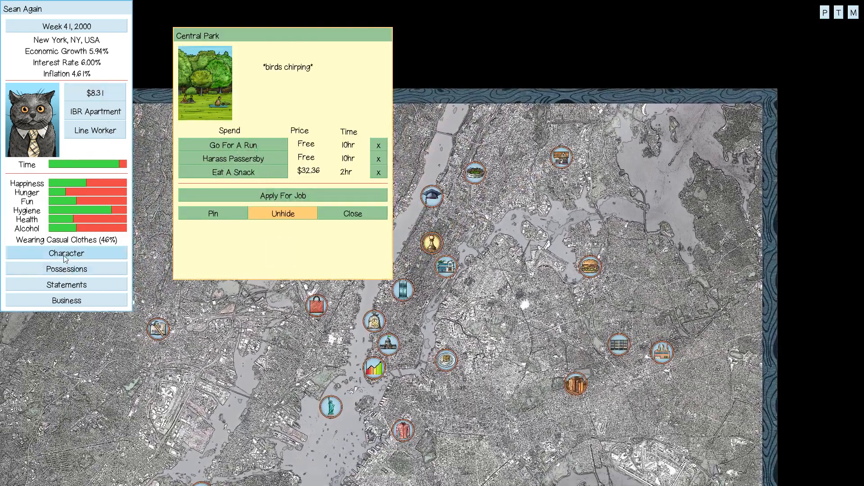
Review the Character overview, then go for two health-boosting runs in Central Park.
click(66, 253)
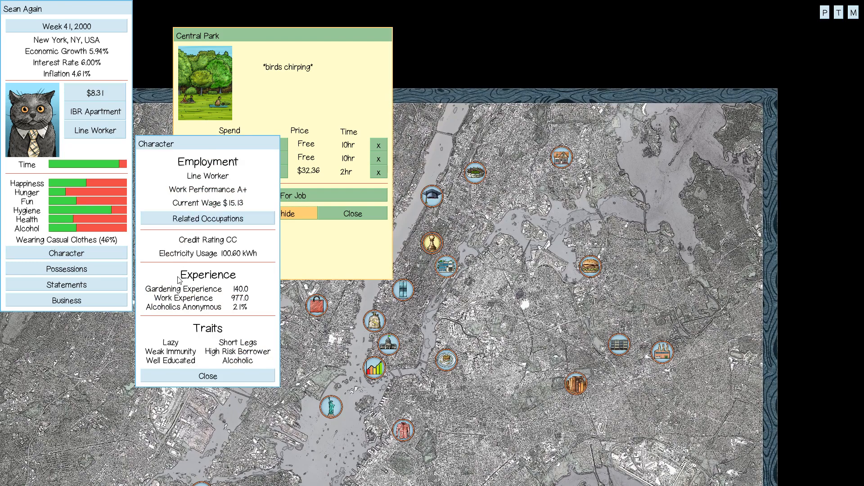
click(208, 376)
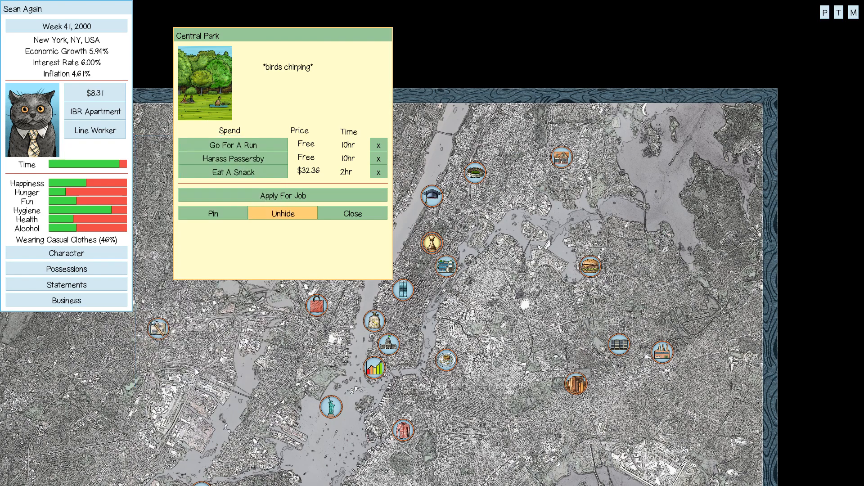
mouse_move(213, 213)
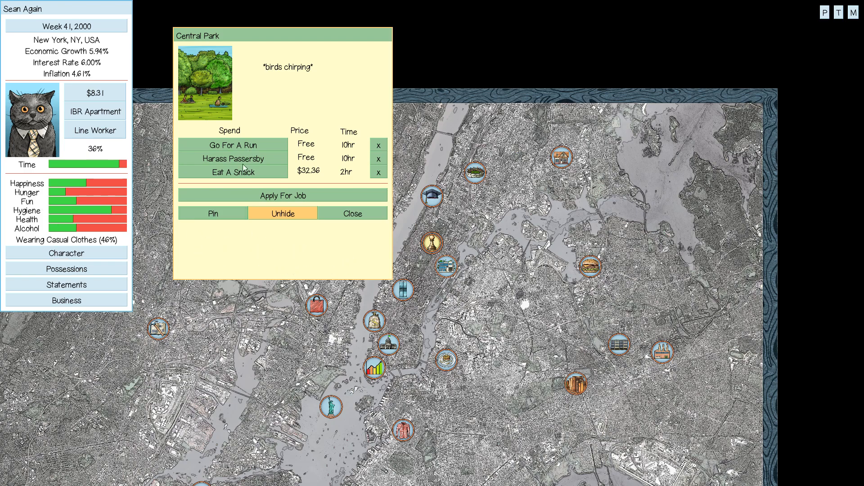
click(232, 144)
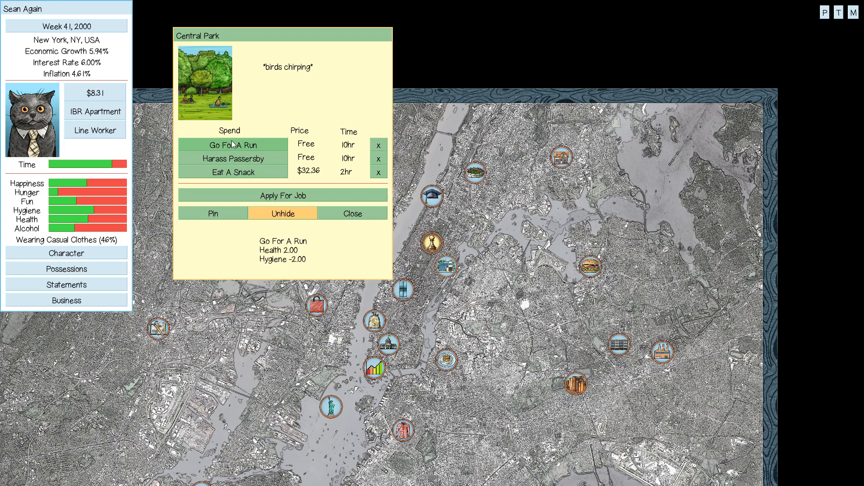
click(232, 144)
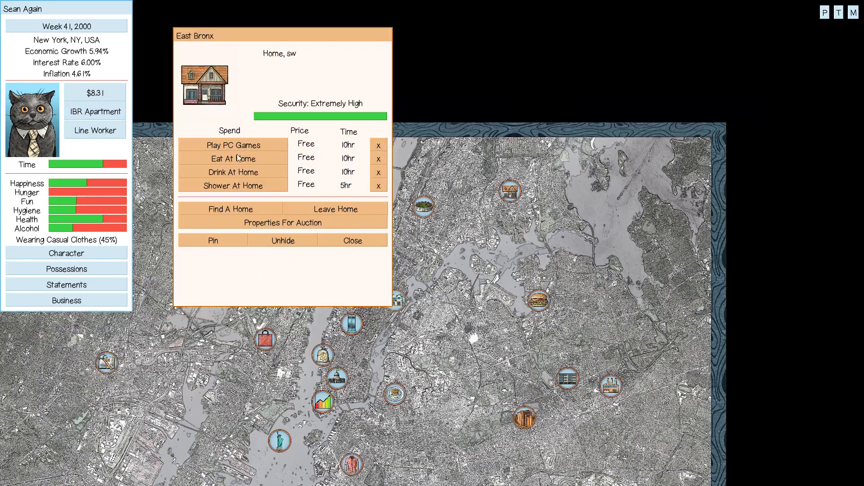
Eat at home, work a Line Worker shift lifting cash to $266.31, dismiss the report and return home.
click(233, 158)
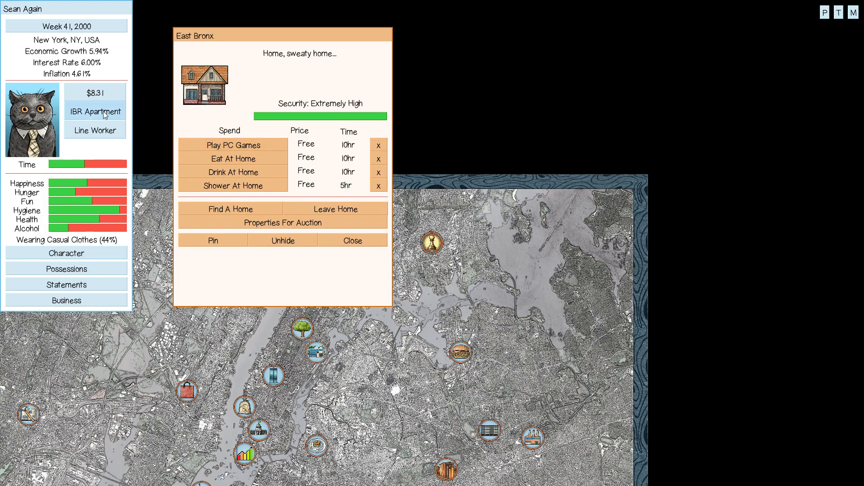
click(95, 130)
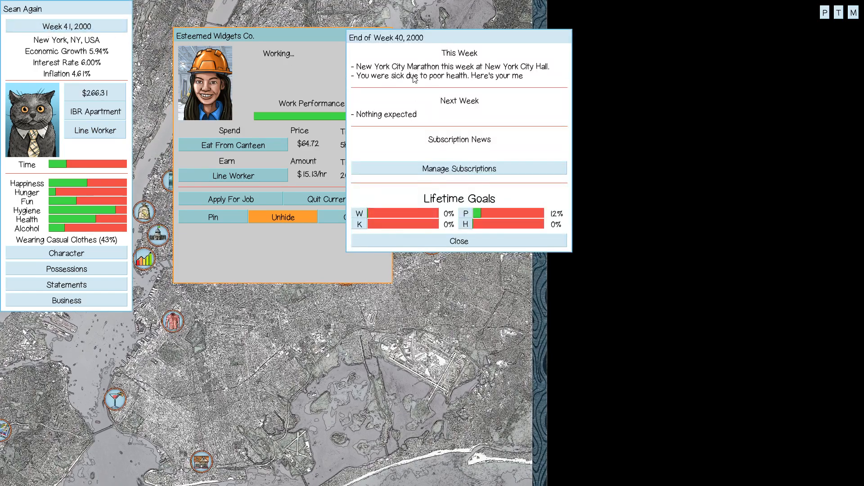
click(459, 241)
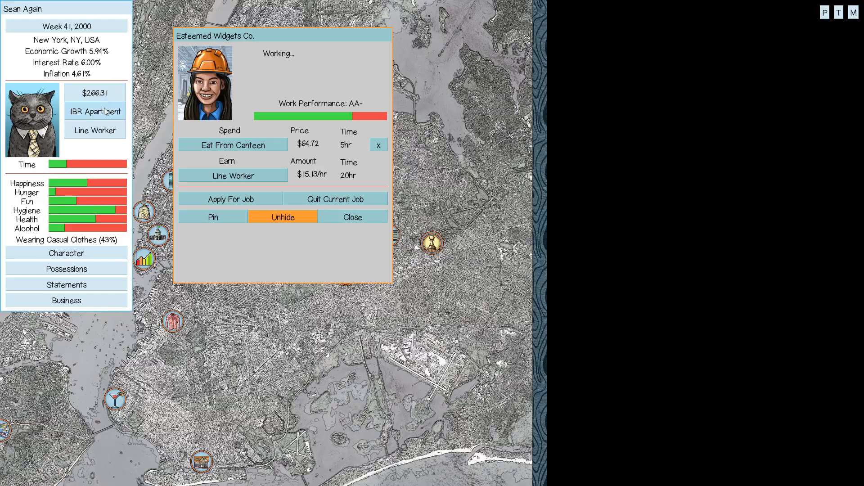
mouse_move(124, 118)
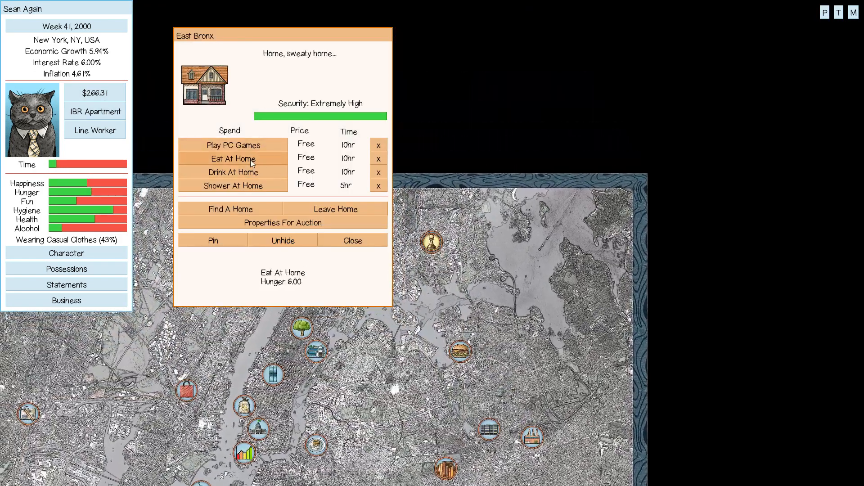
click(232, 145)
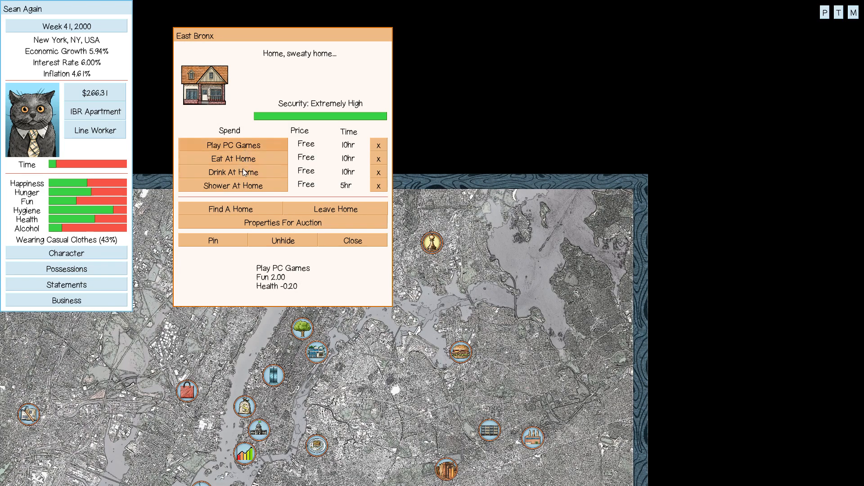
Drink at home to use up Week 41, then dismiss its summary with the $355.09 electricity bill warning.
click(232, 172)
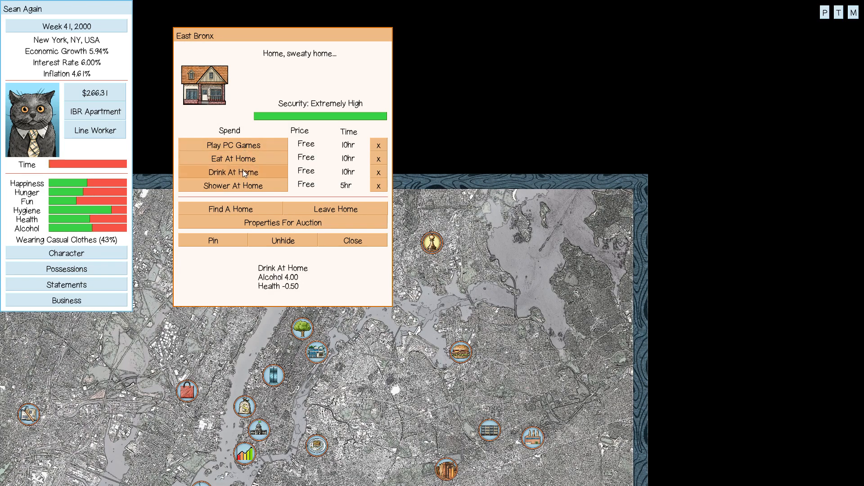
mouse_move(231, 159)
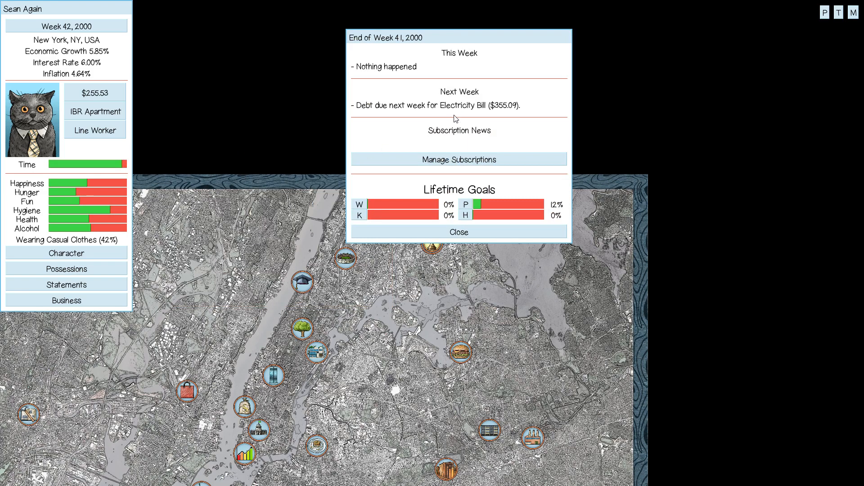
mouse_move(468, 217)
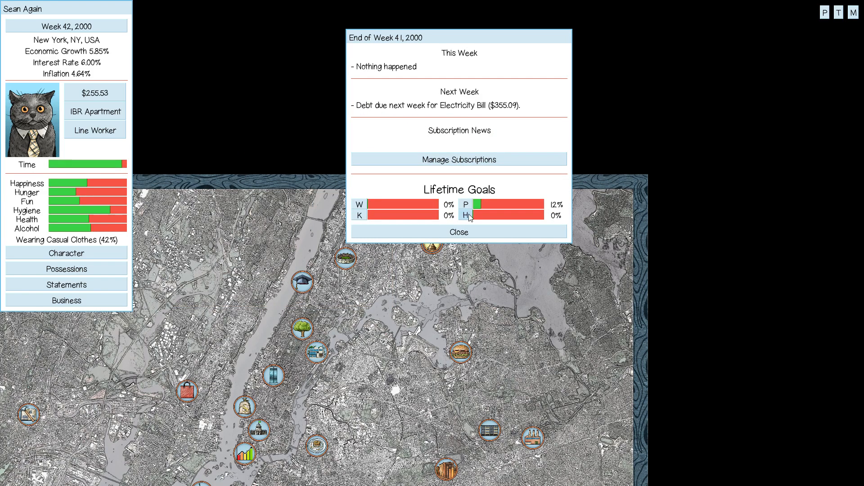
click(458, 232)
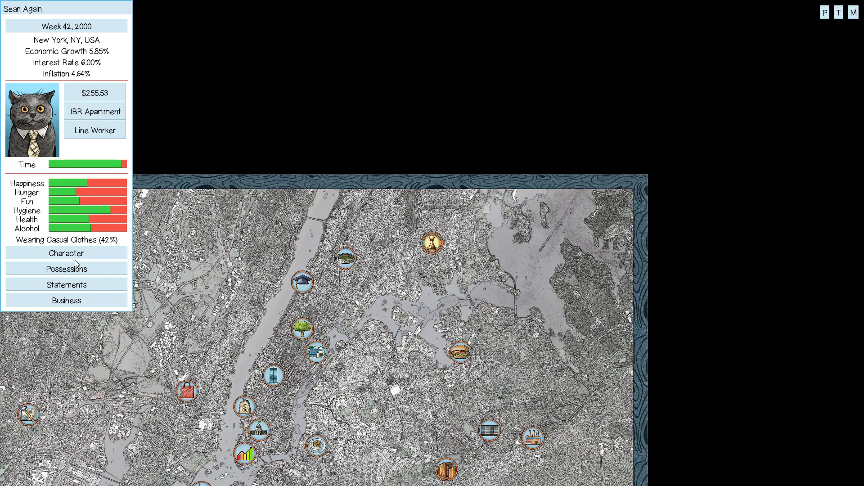
Go home to East Bronx and sell the Groceries from Possessions for $123.04, reaching $378.57.
click(65, 269)
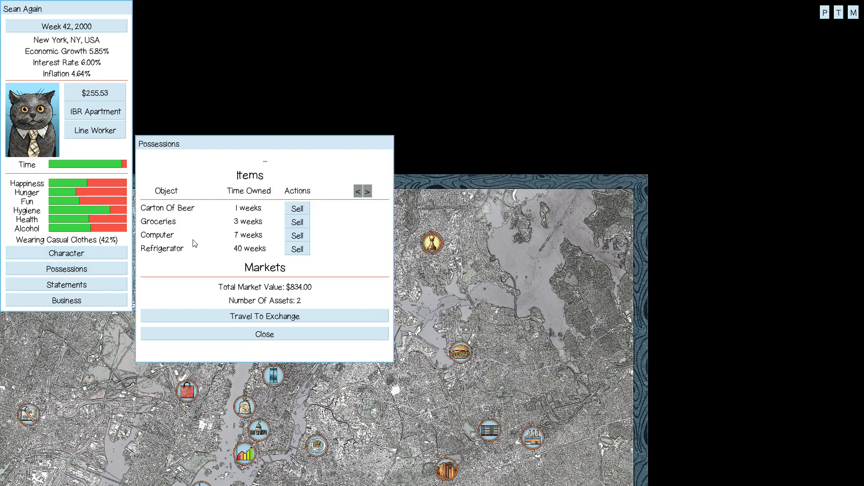
click(264, 334)
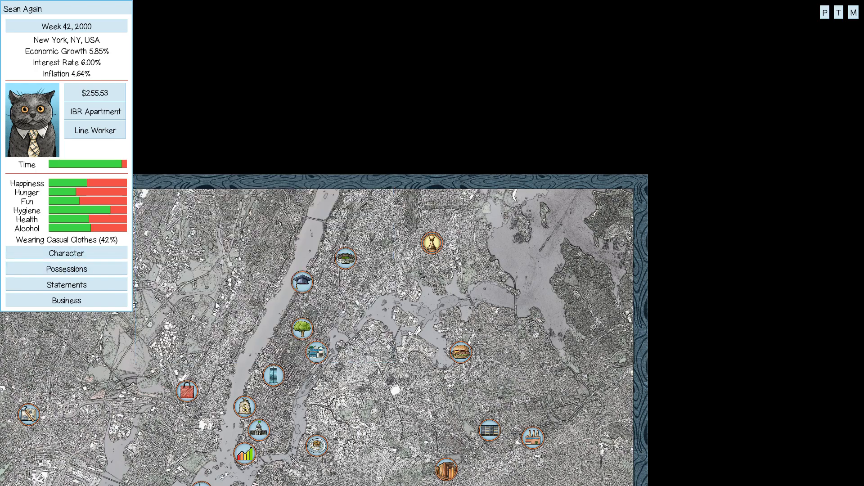
click(303, 284)
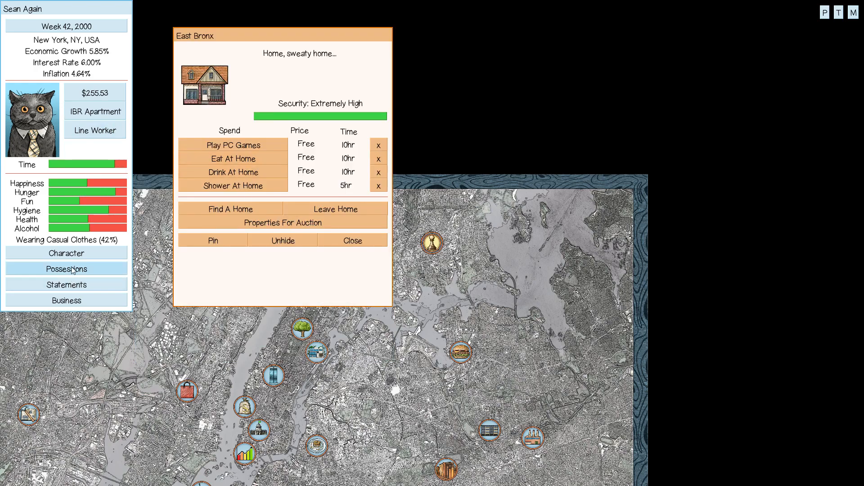
click(66, 269)
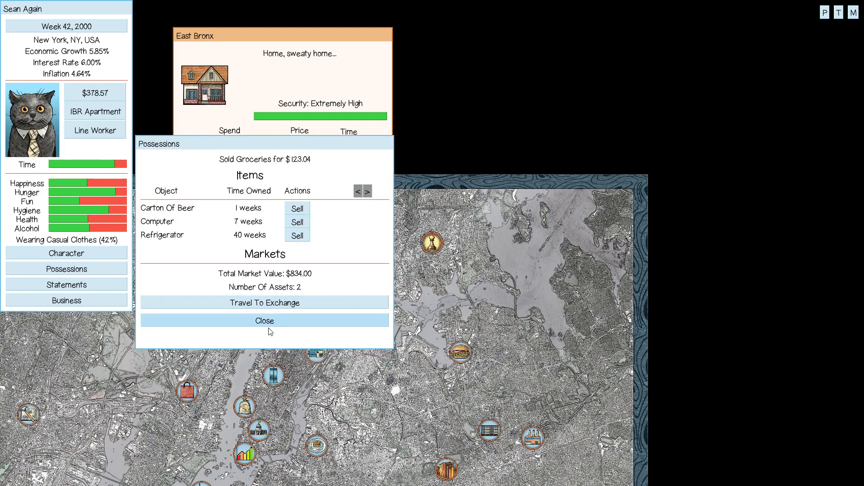
click(263, 321)
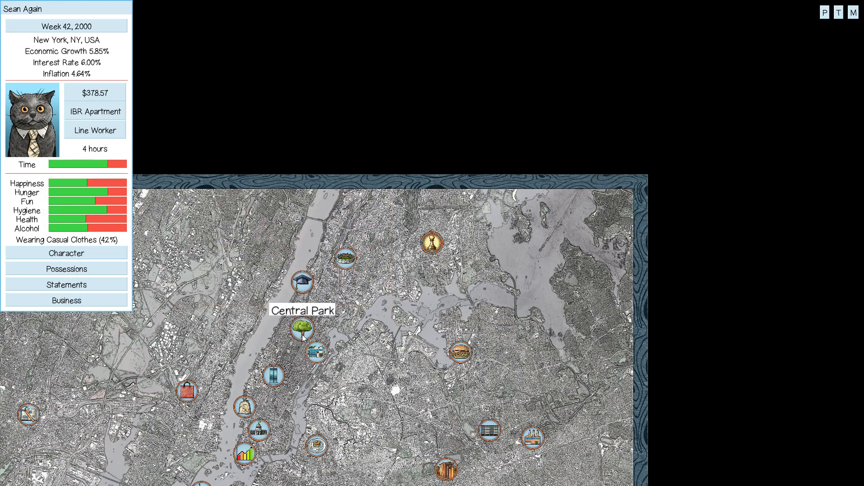
Buy groceries at Newport Plaza and work a Line Worker shift at Esteemed Widgets Co.
click(301, 327)
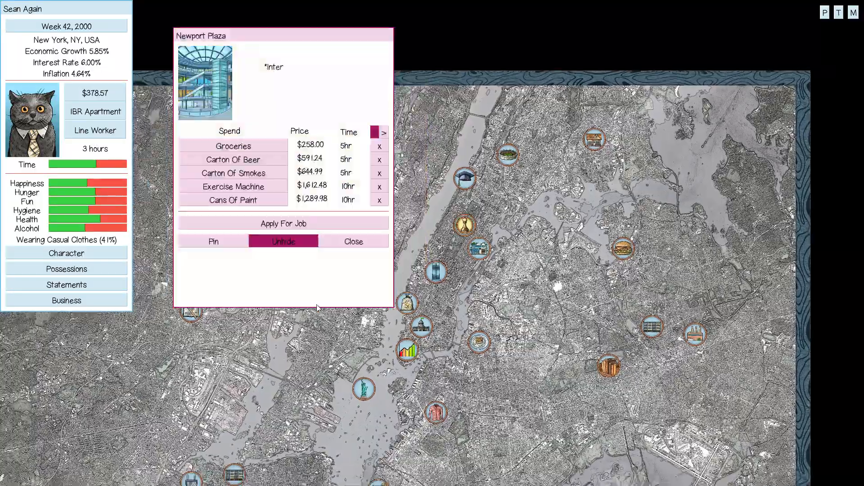
click(232, 145)
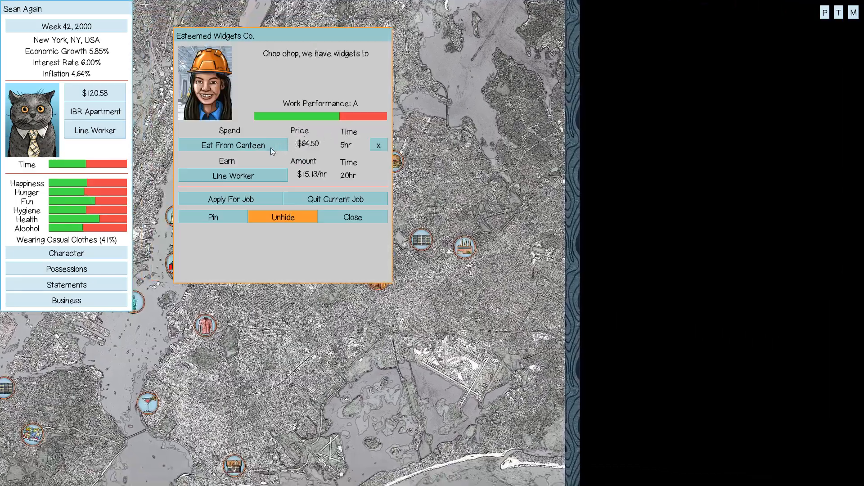
click(232, 176)
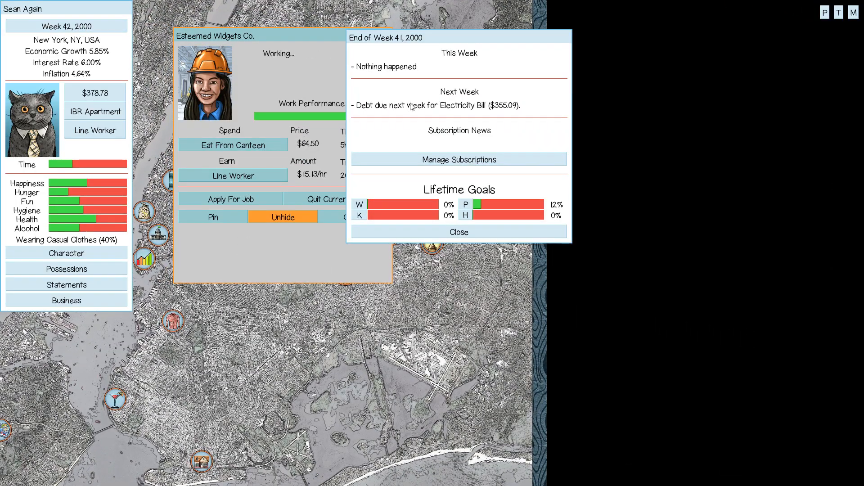
click(458, 232)
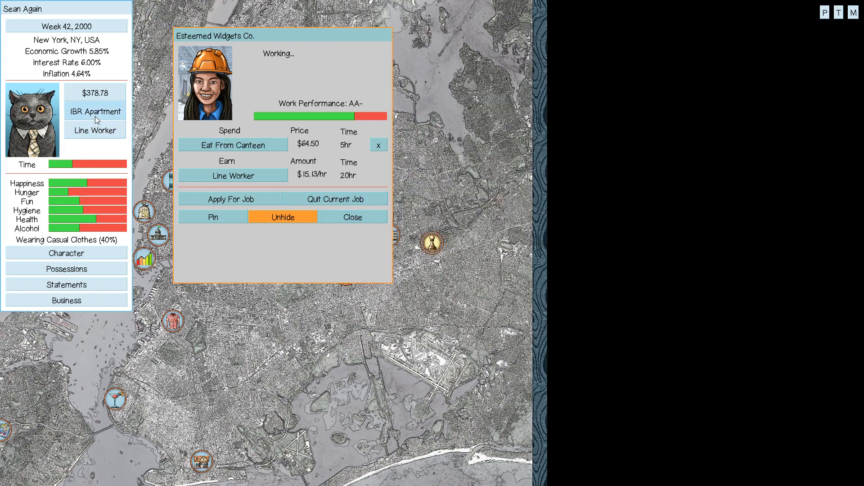
Return home to East Bronx and play PC games for fun.
click(94, 112)
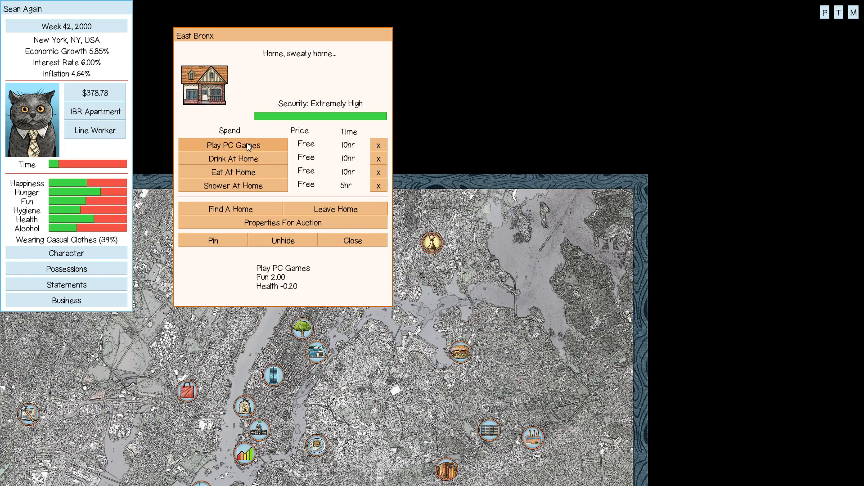
click(232, 158)
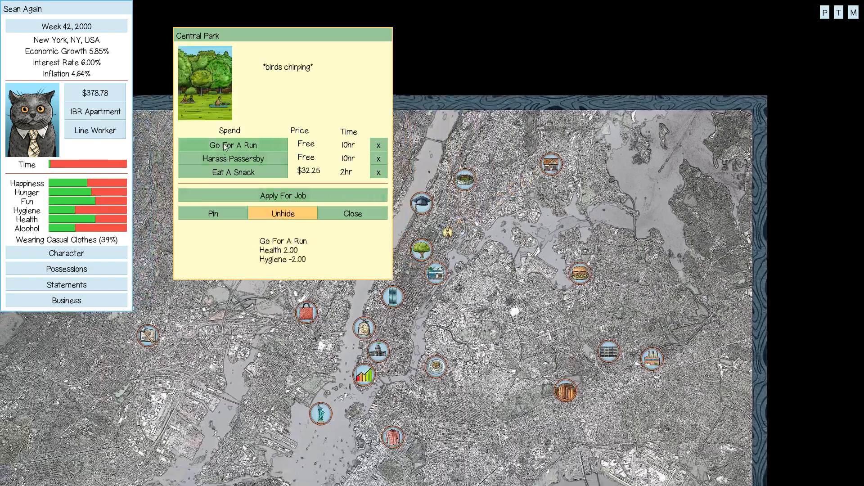
Run in Central Park to end Week 42, then eat and drink at home in East Bronx.
click(232, 145)
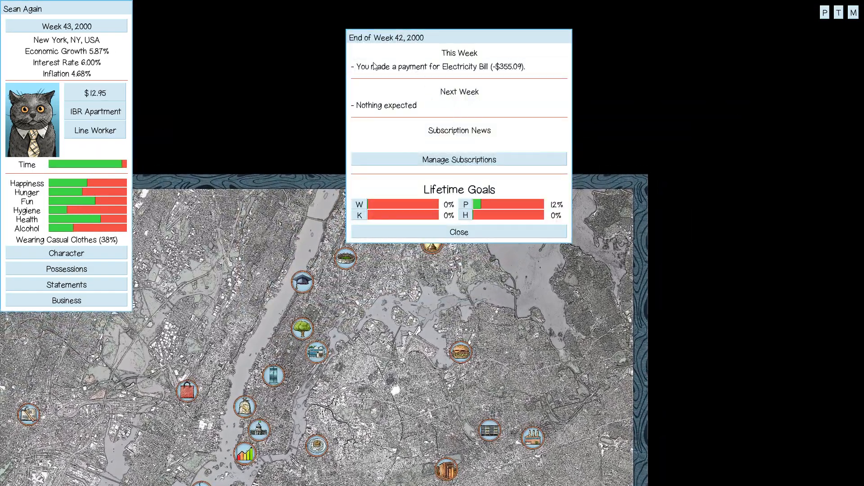
click(458, 232)
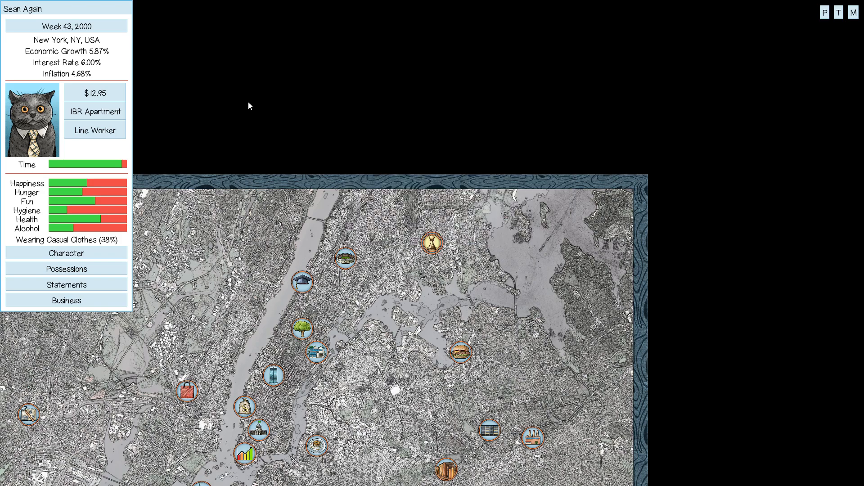
mouse_move(95, 116)
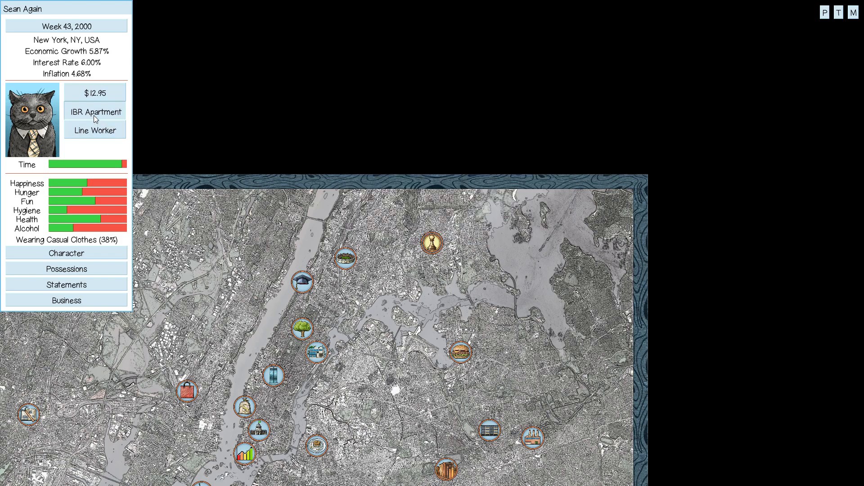
click(95, 112)
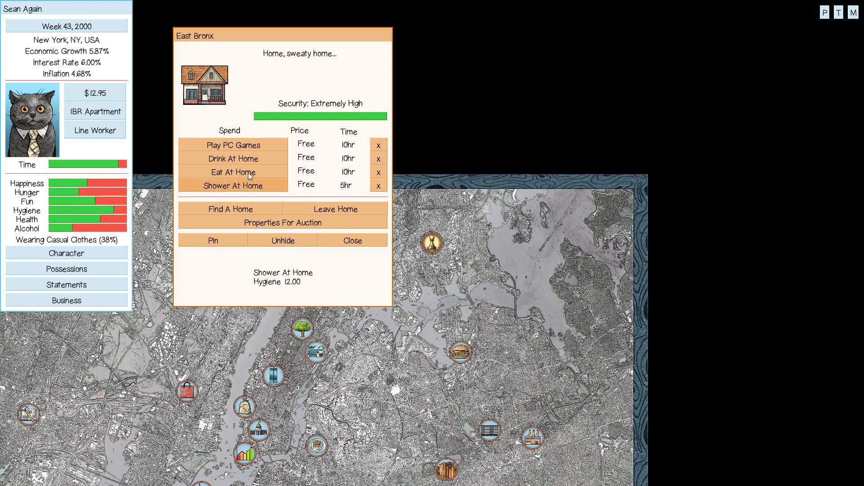
click(233, 172)
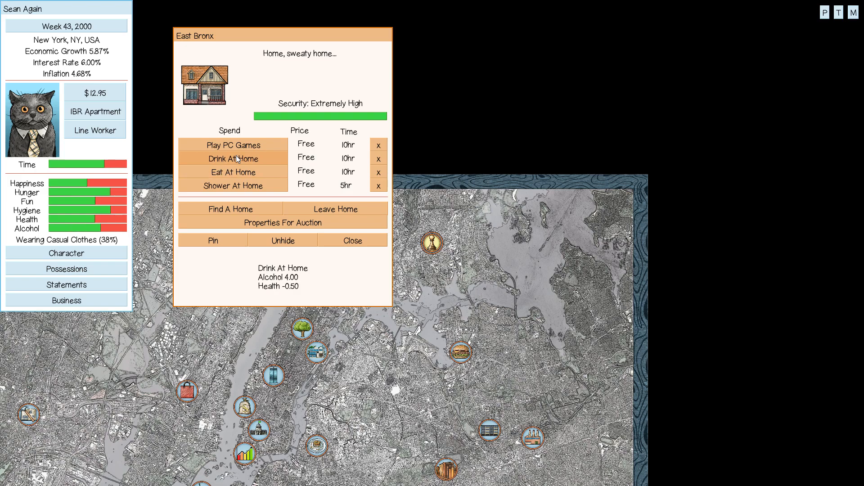
click(232, 158)
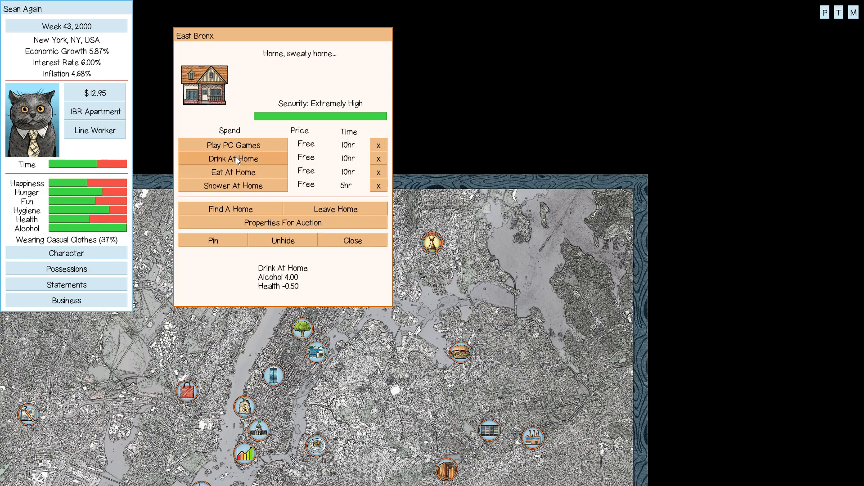
Work a Line Worker shift at Esteemed Widgets Co., raising cash to $529.35, and head to Wall Street.
click(232, 158)
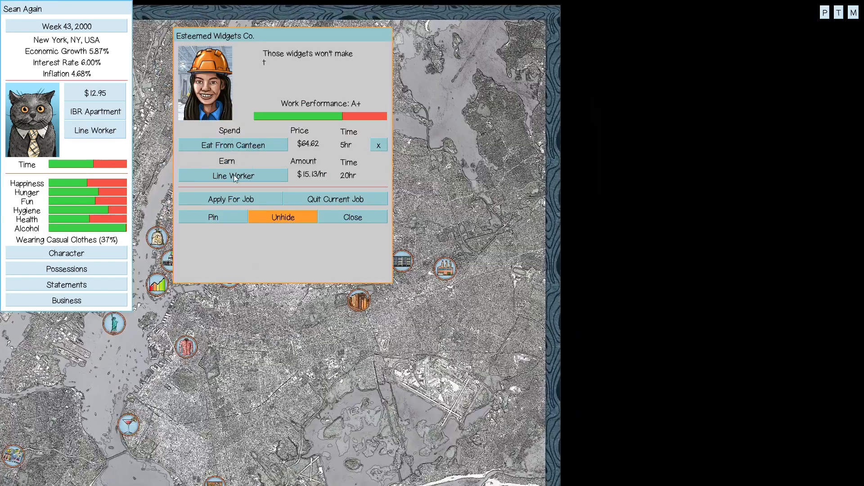
click(232, 175)
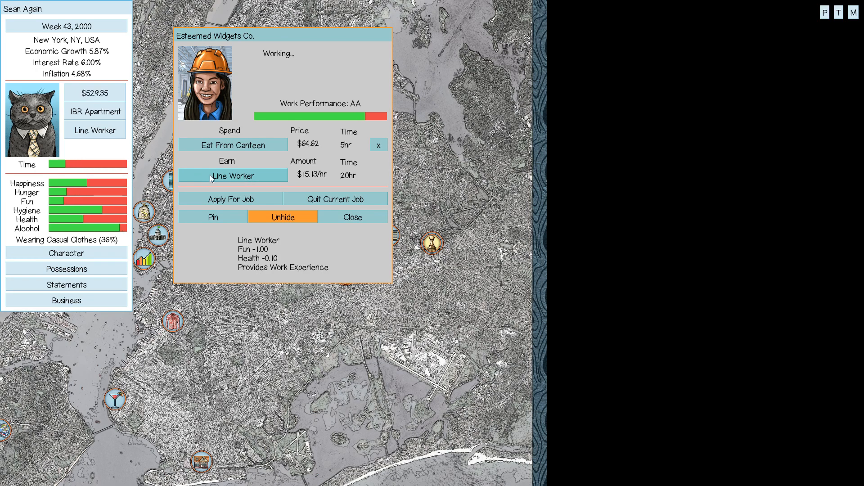
click(352, 217)
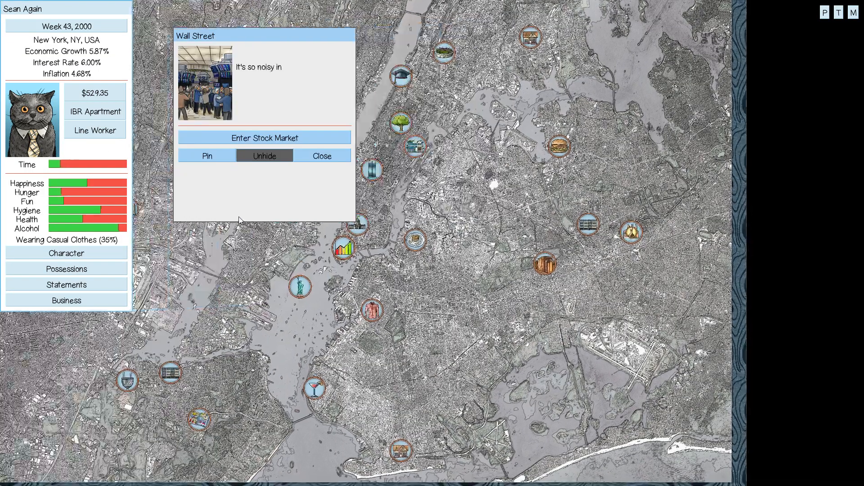
Review River Bank Pty Ltd.'s price chart and the current holding of 20 shares at $28.73.
click(264, 138)
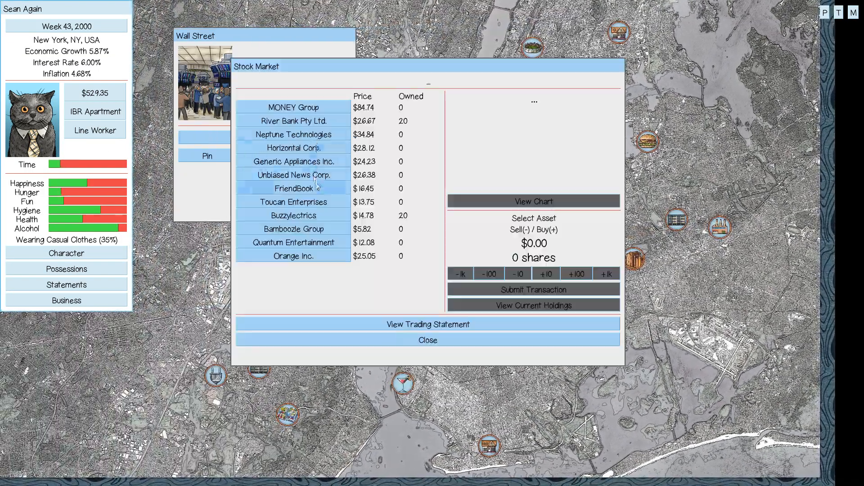
click(294, 121)
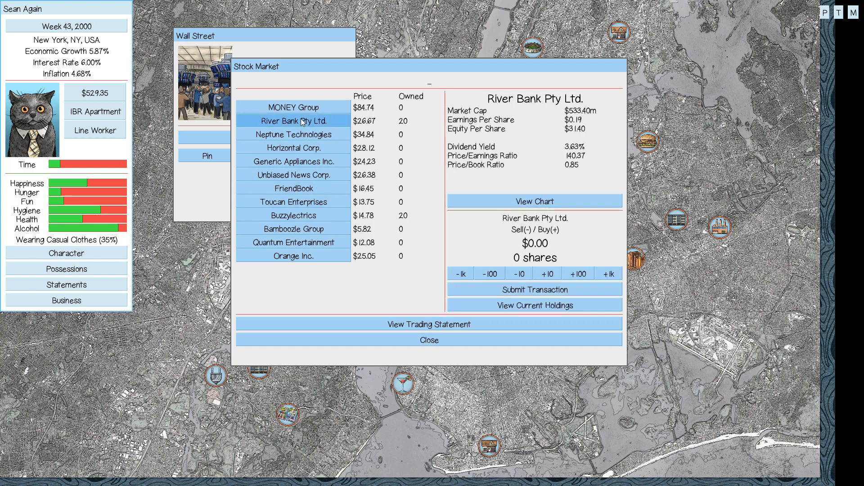
click(534, 201)
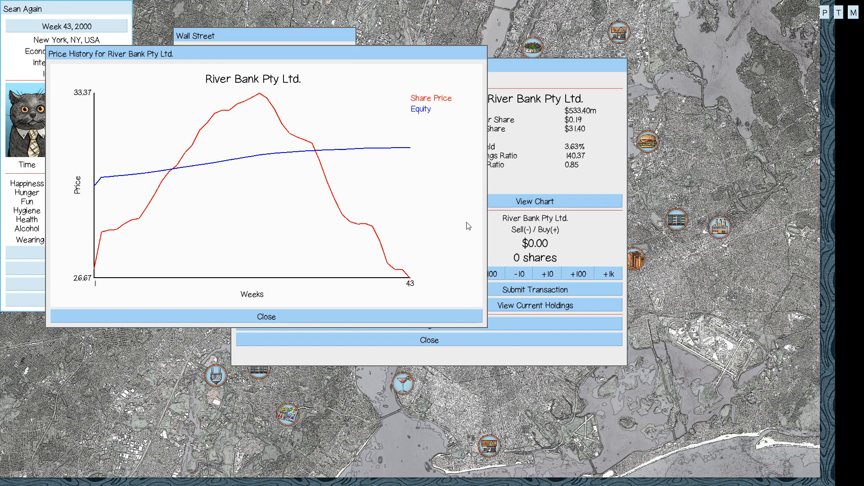
mouse_move(411, 283)
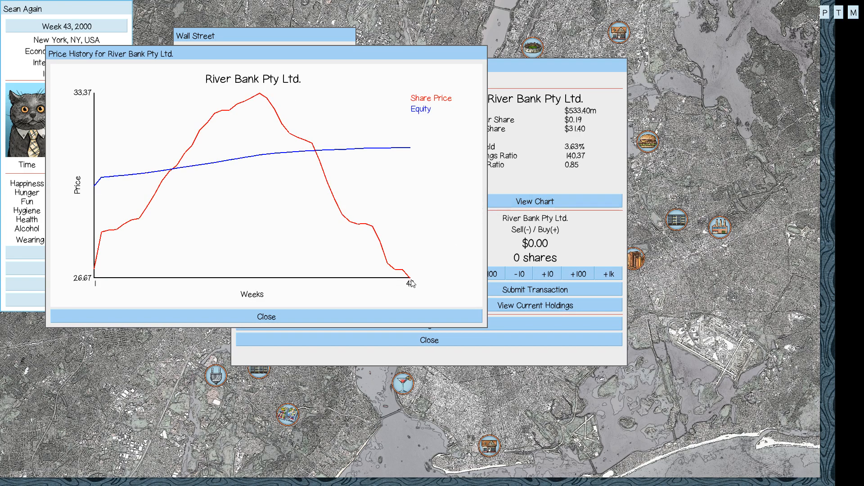
click(266, 316)
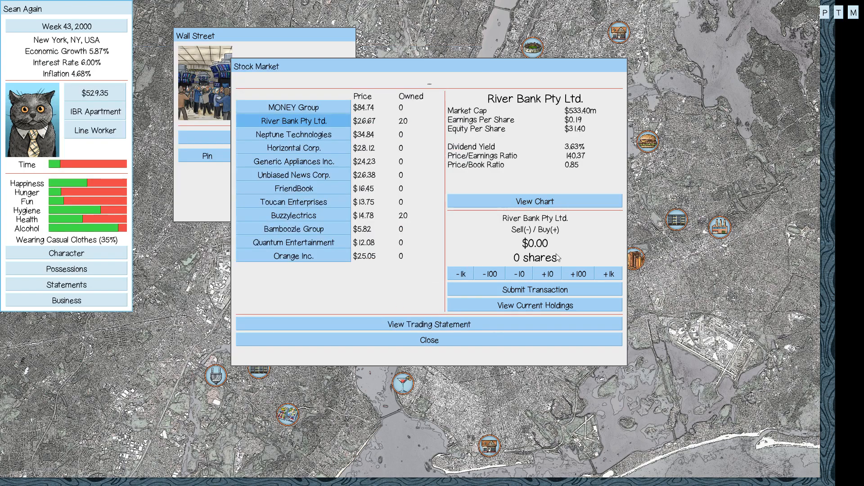
mouse_move(534, 305)
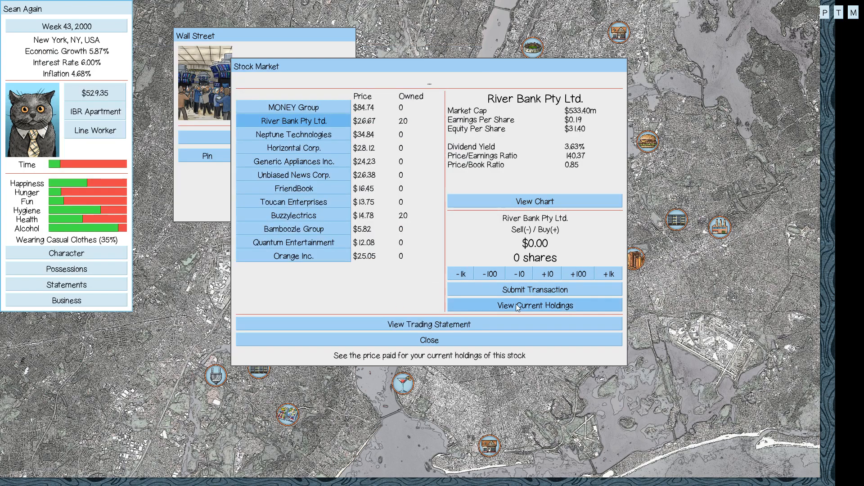
click(534, 305)
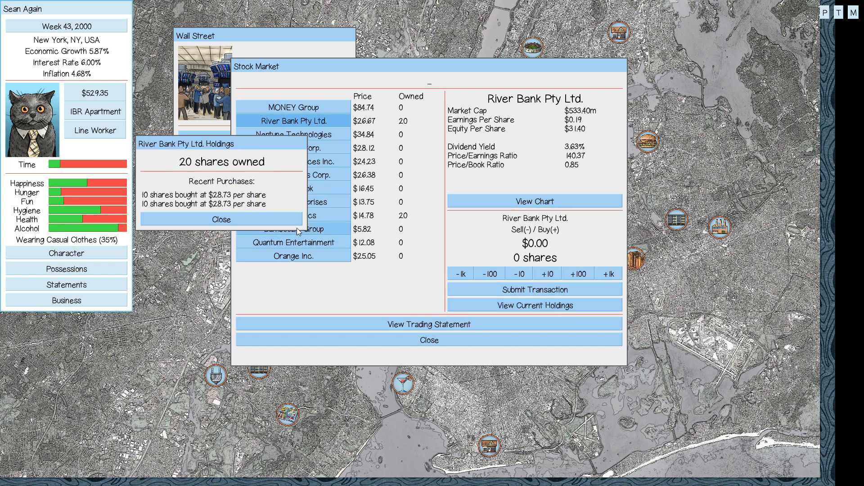
click(220, 220)
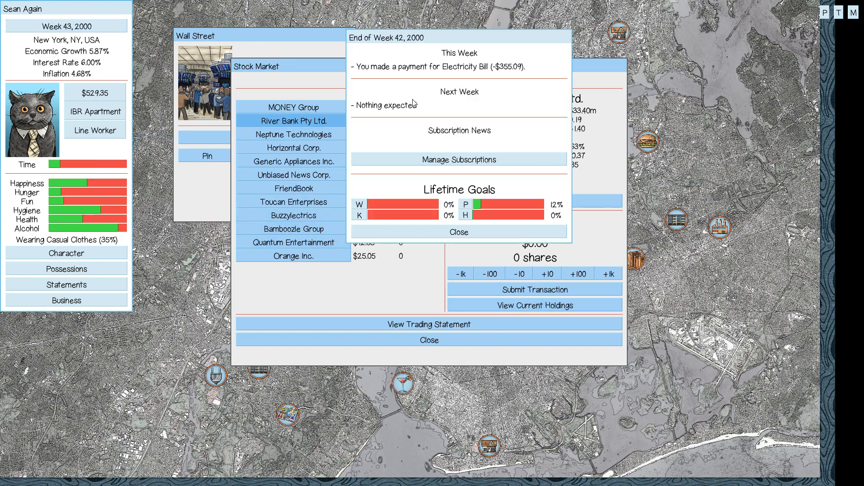
Buy 10 River Bank Pty Ltd. shares for $266.70, bringing the holding to 30 and cash to $262.65.
click(458, 232)
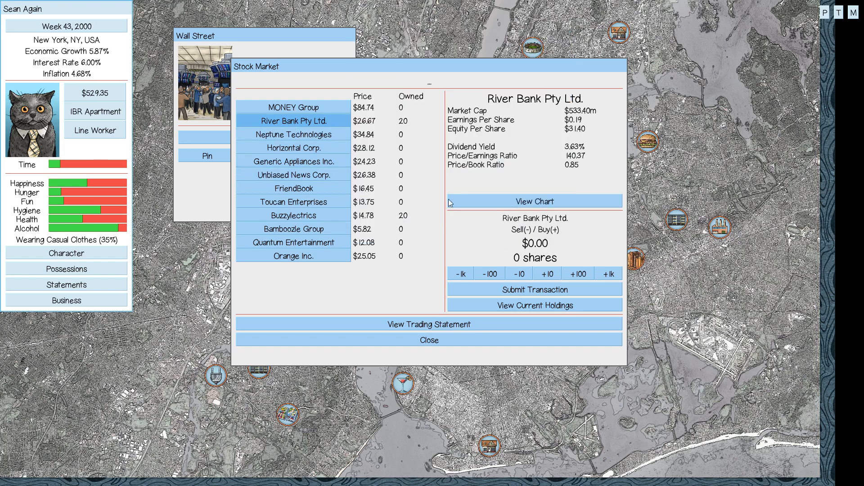
click(547, 274)
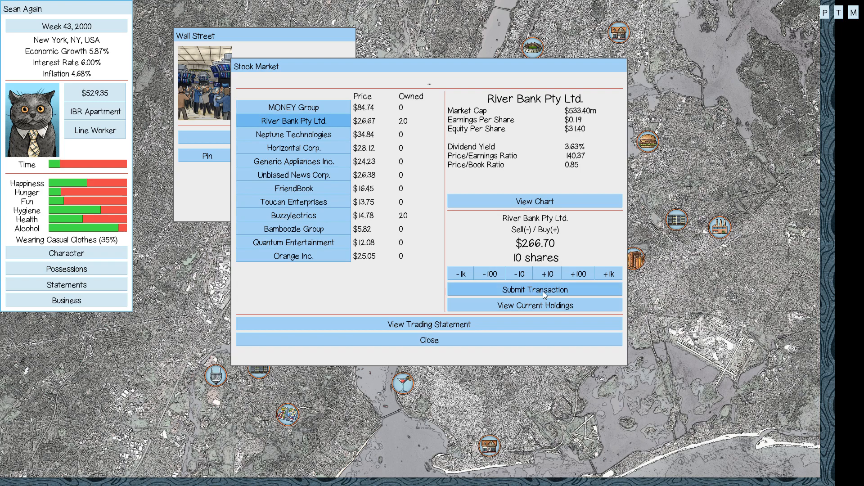
click(533, 289)
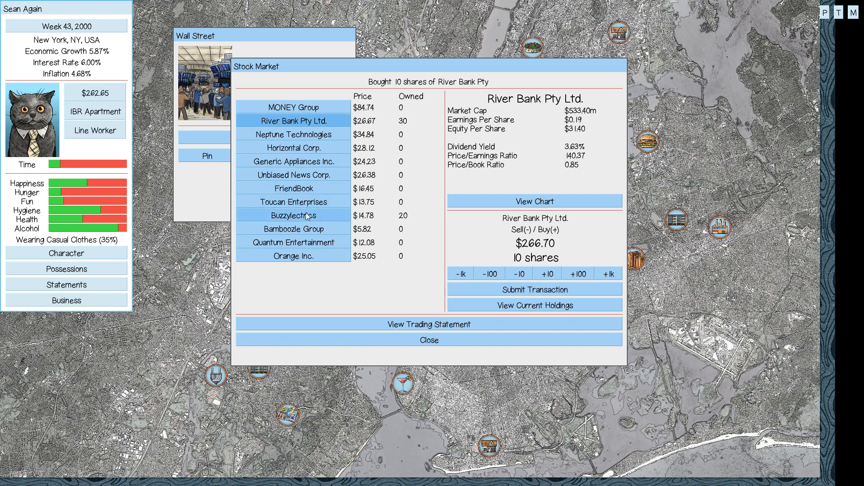
click(532, 289)
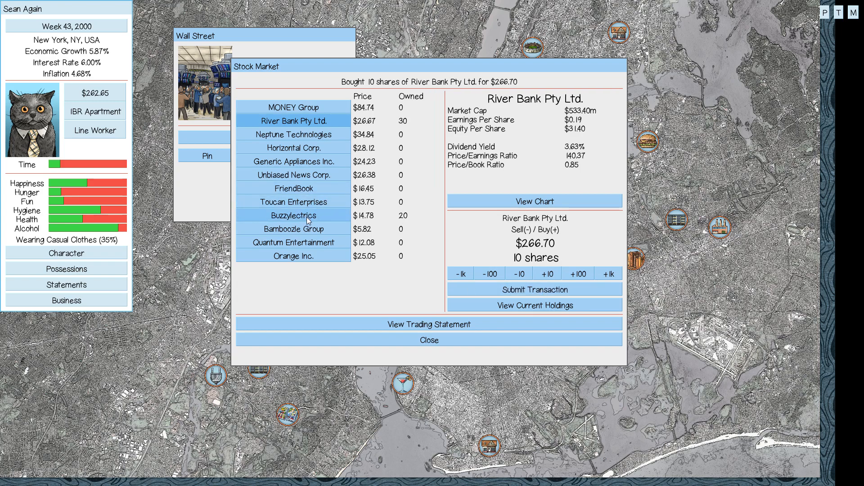
mouse_move(333, 170)
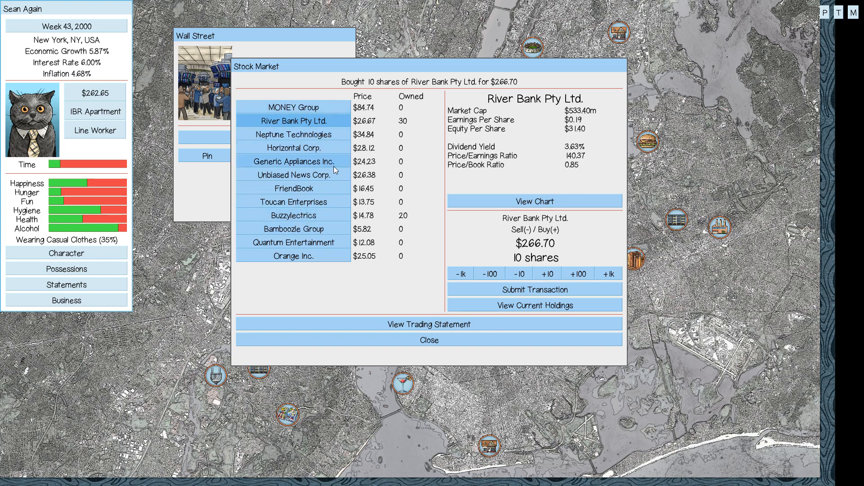
mouse_move(313, 254)
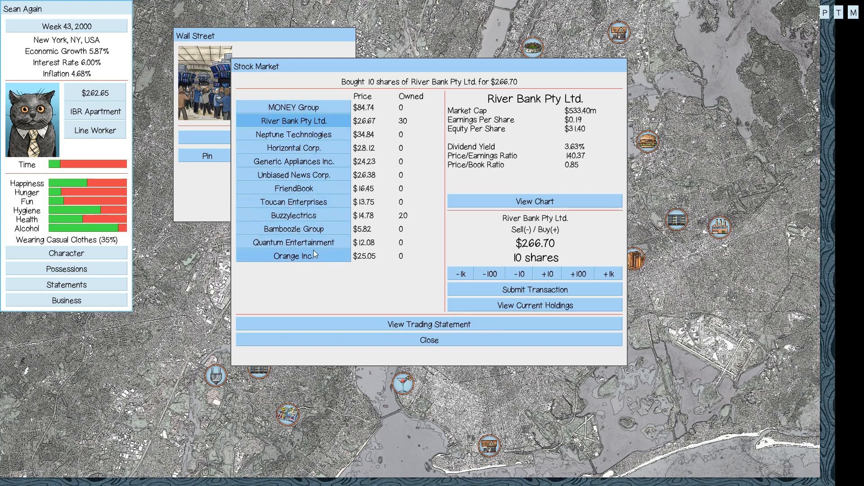
Browse Orange Inc.'s price chart and the details of Bamboozle Group, FriendBook and Horizontal Corp.
click(294, 243)
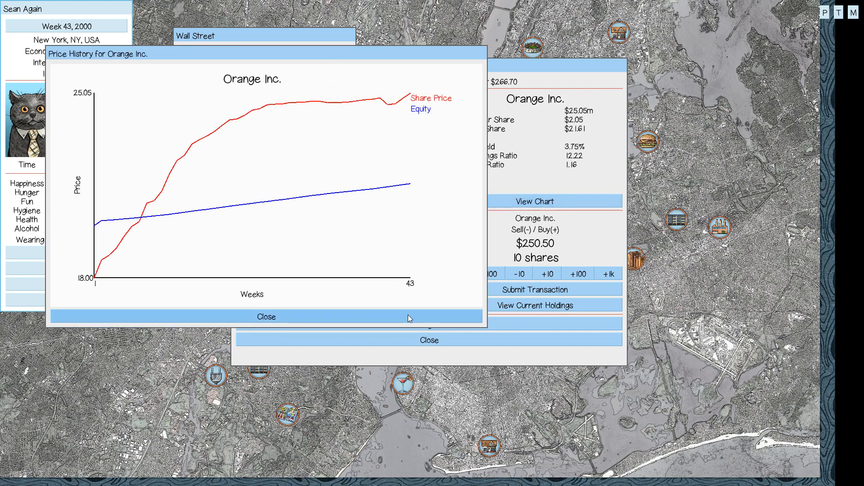
click(266, 316)
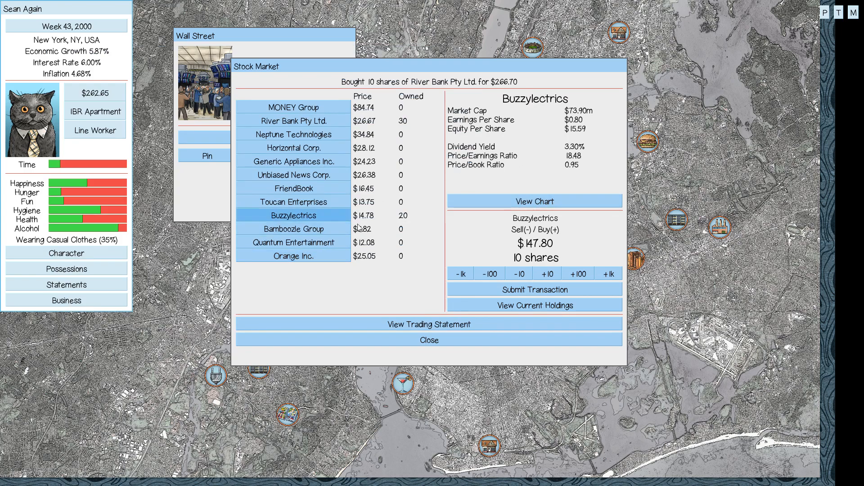
click(292, 228)
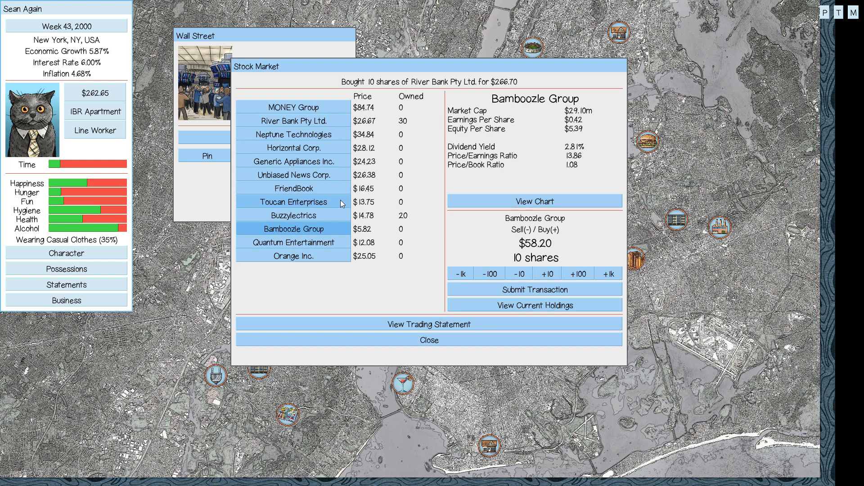
click(293, 188)
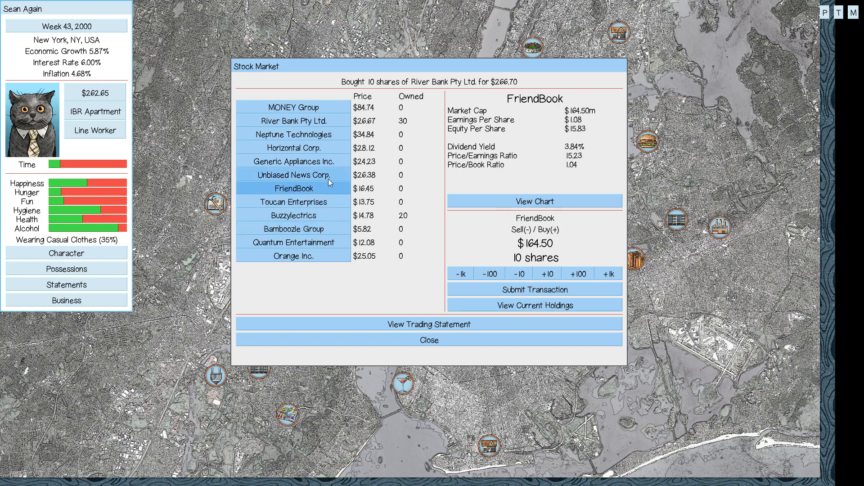
click(294, 148)
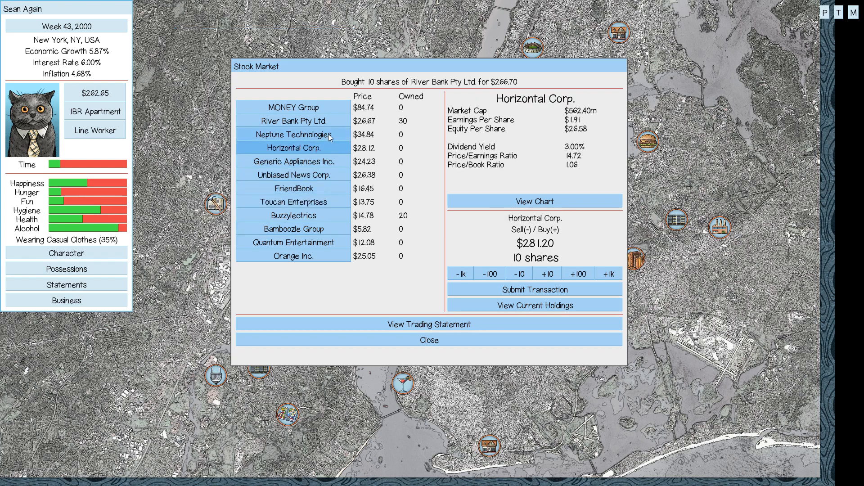
Check River Bank, Buzzylectrics and MONEY Group details without trading, then leave the stock market.
click(294, 121)
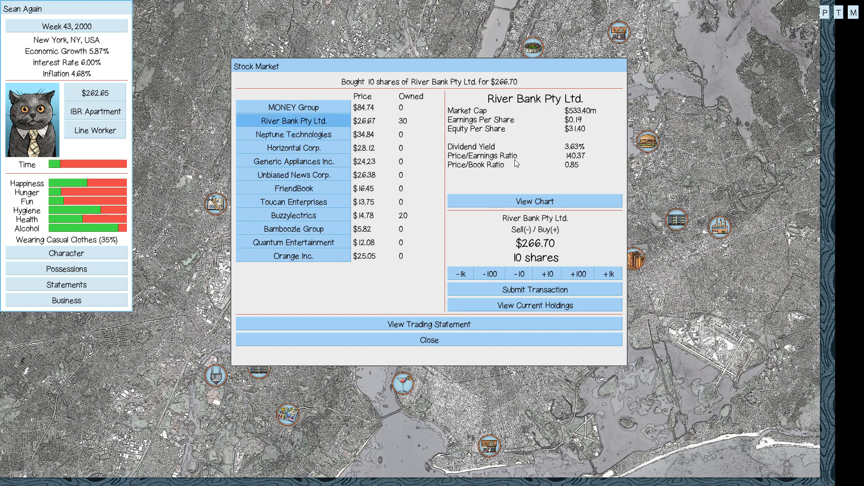
mouse_move(572, 160)
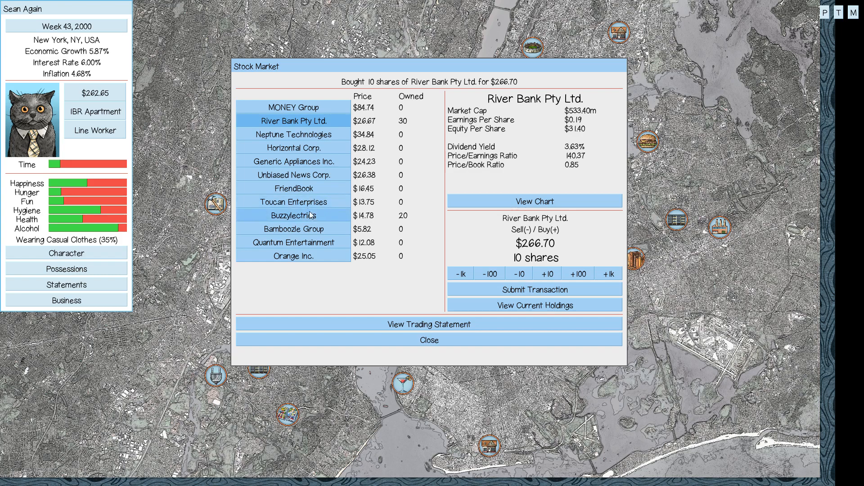
click(293, 215)
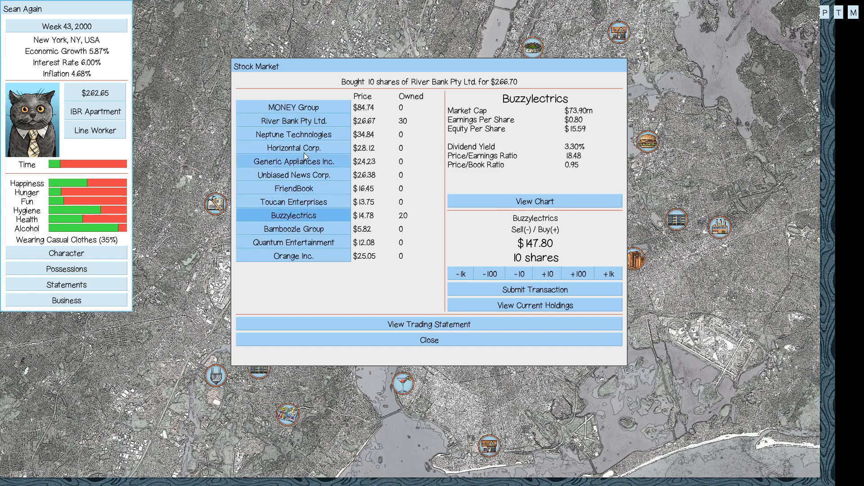
click(294, 108)
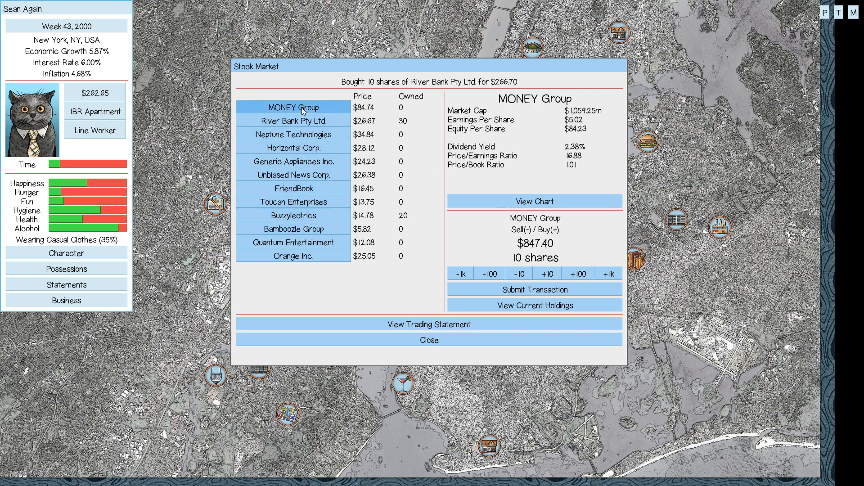
click(293, 121)
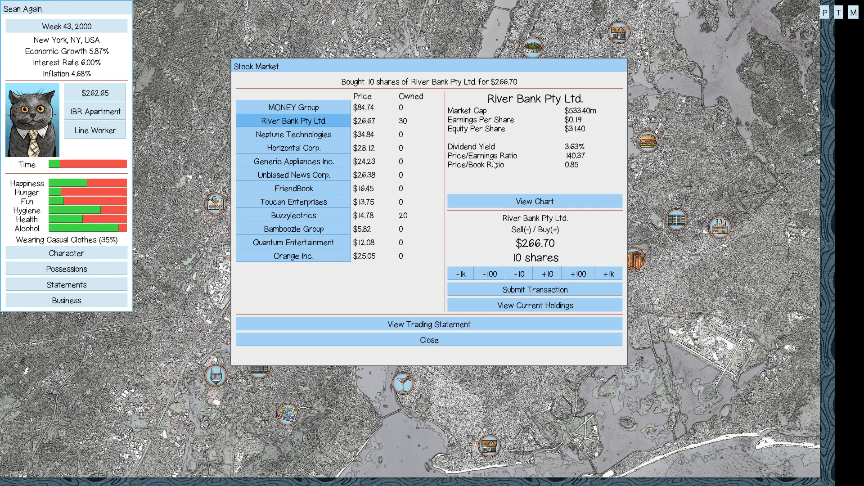
mouse_move(365, 164)
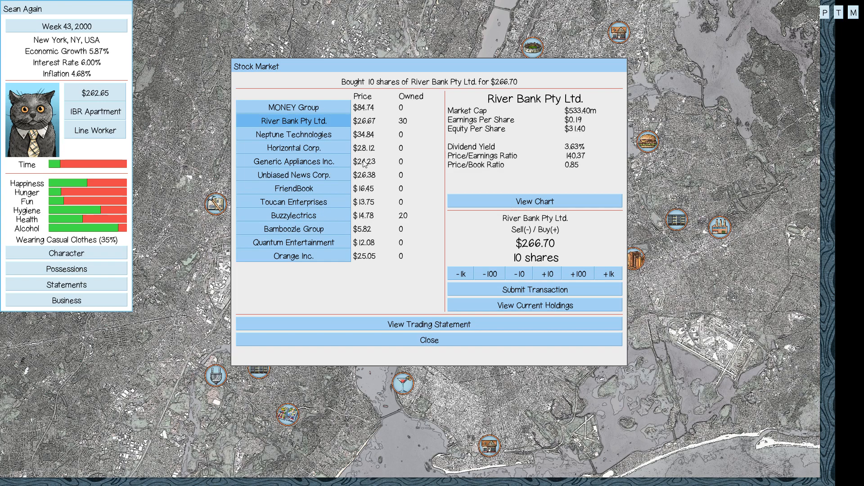
click(429, 340)
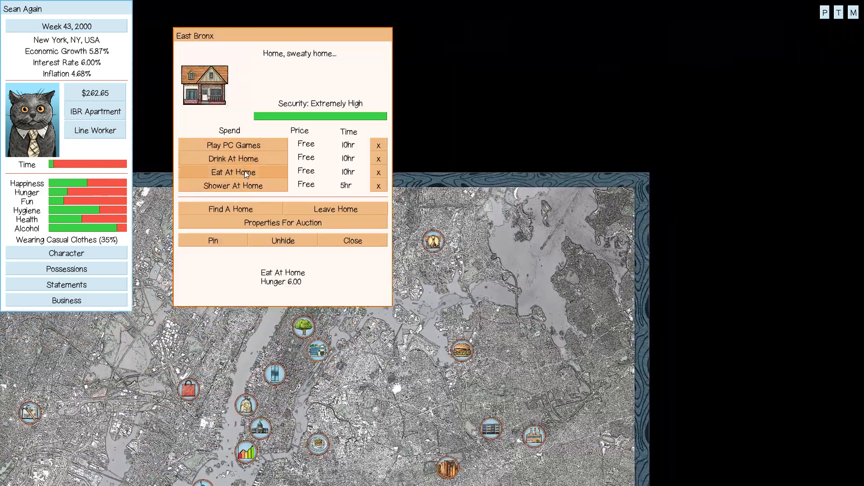
Eat and play PC games at home to end Week 43, then dismiss its summary showing $251.89.
click(232, 145)
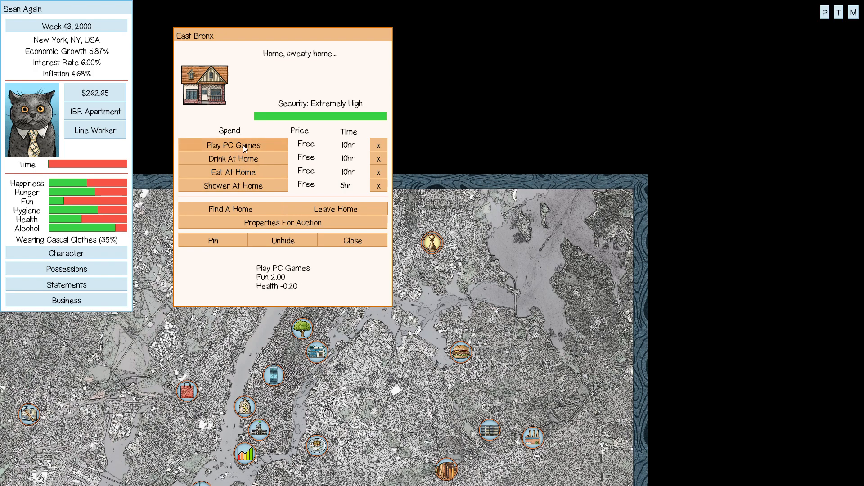
click(232, 144)
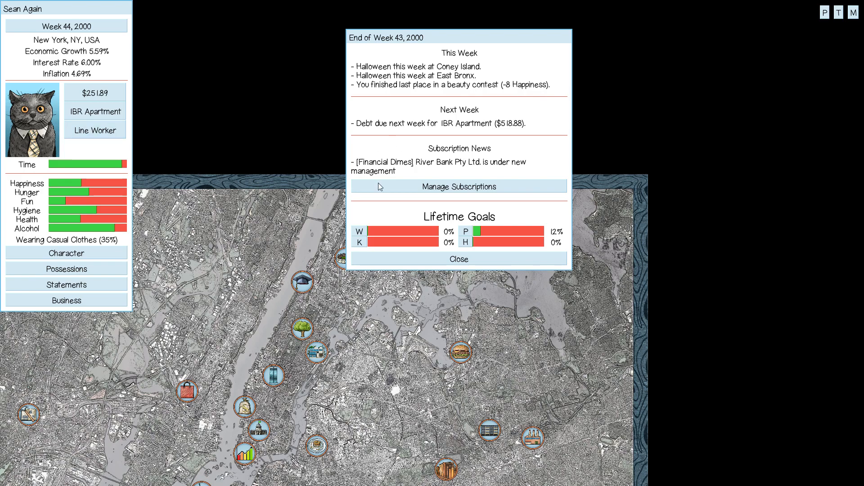
mouse_move(441, 68)
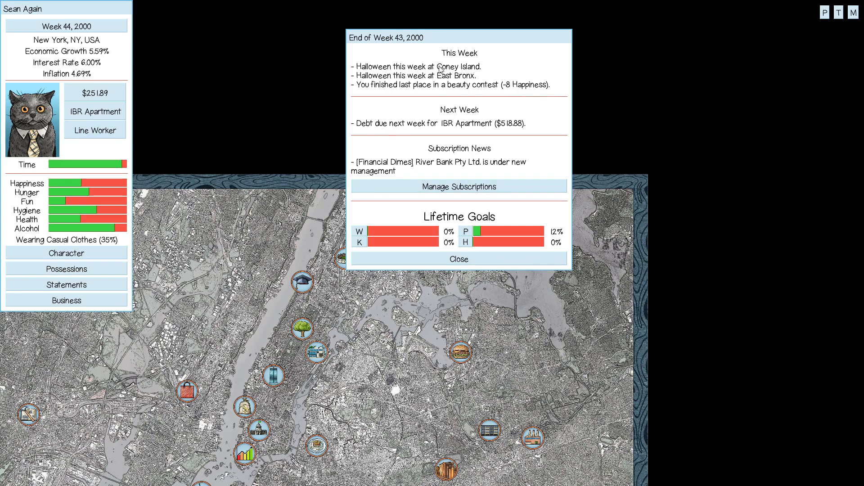
mouse_move(451, 94)
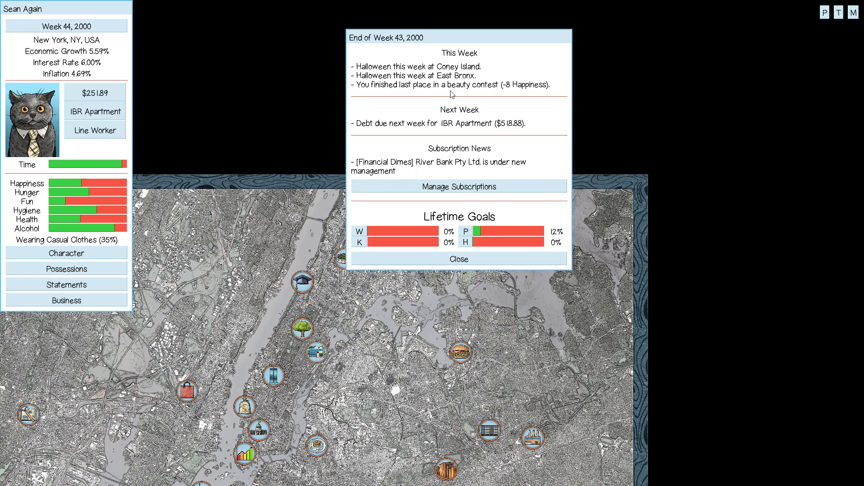
click(458, 260)
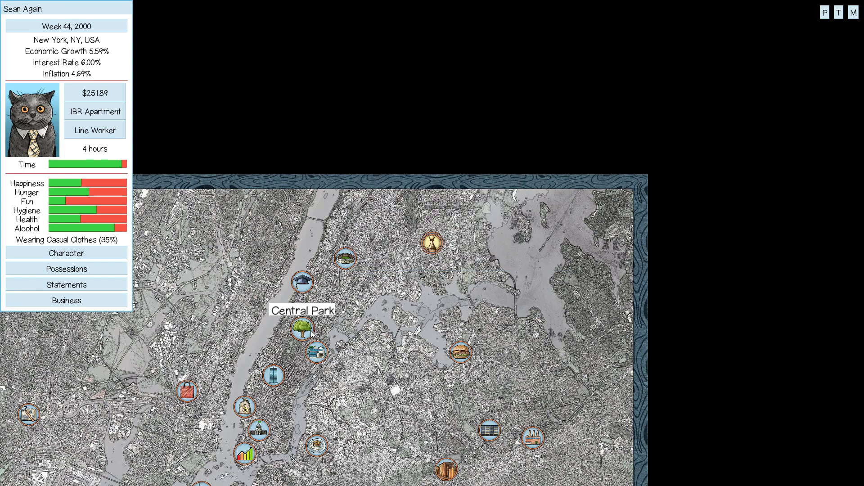
mouse_move(274, 377)
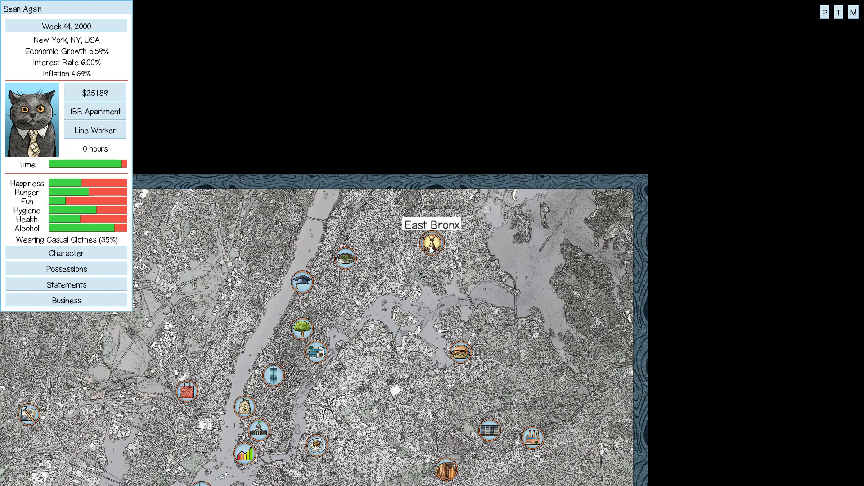
Celebrate Halloween and eat at home in East Bronx, then work a Line Worker shift reaching $510.09.
click(431, 243)
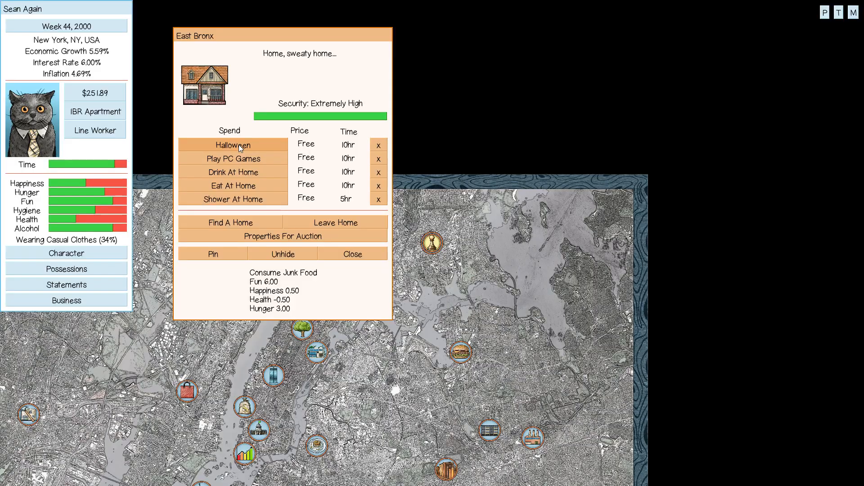
click(352, 254)
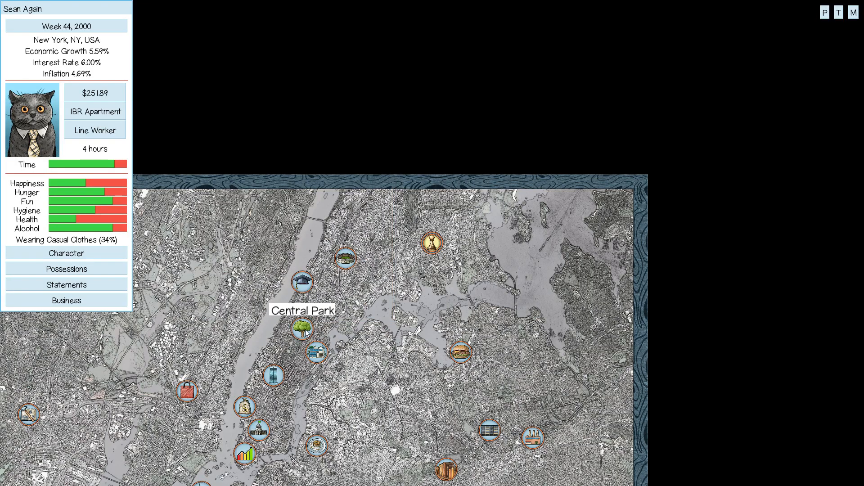
click(300, 329)
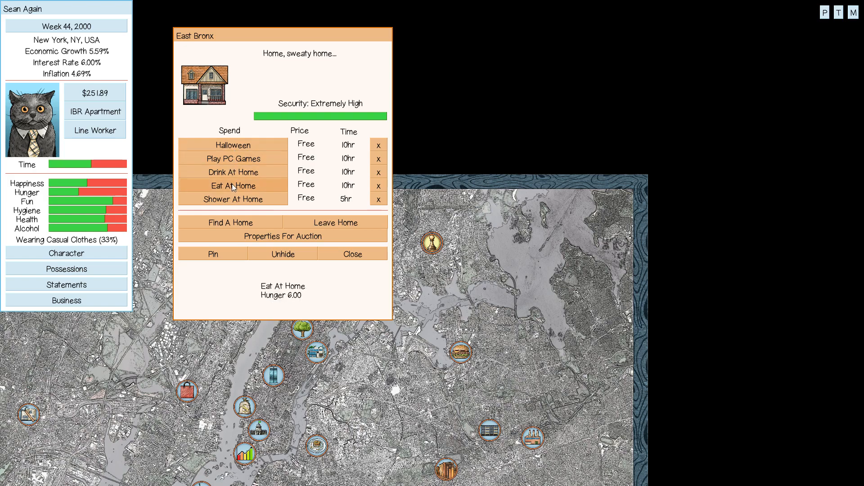
click(232, 186)
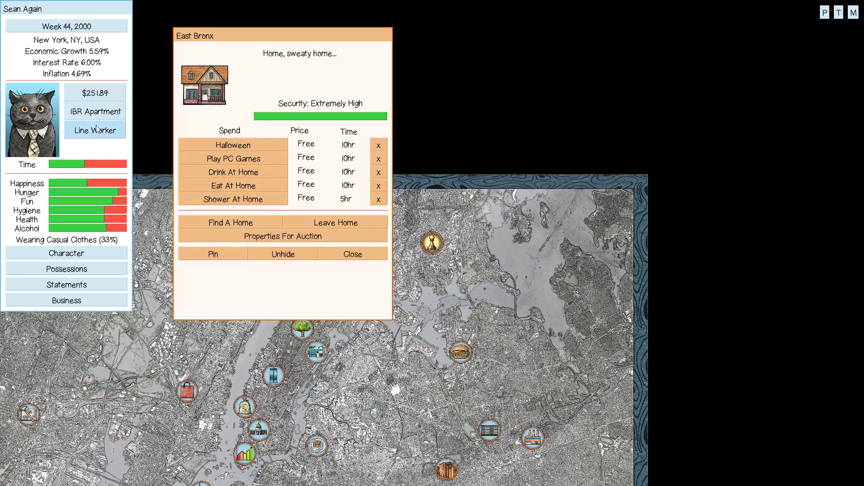
click(95, 130)
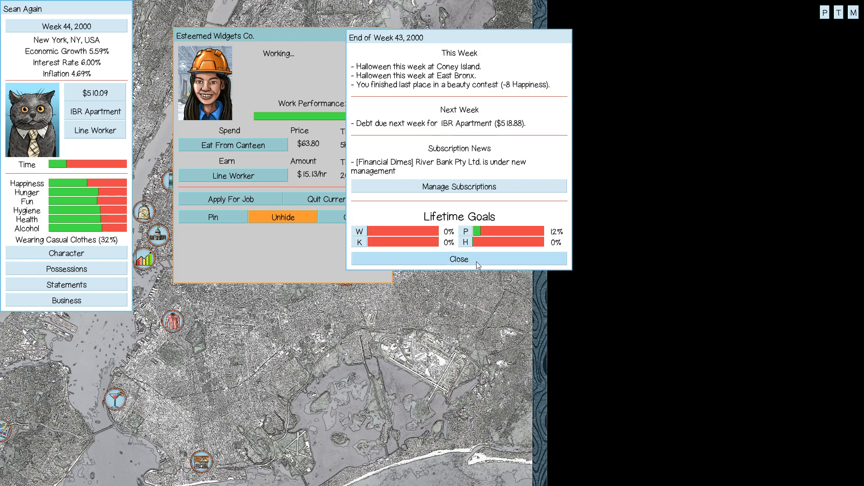
Dismiss both End of Week reports, including Week 44's $518.88 apartment payment, and review Possessions.
click(459, 259)
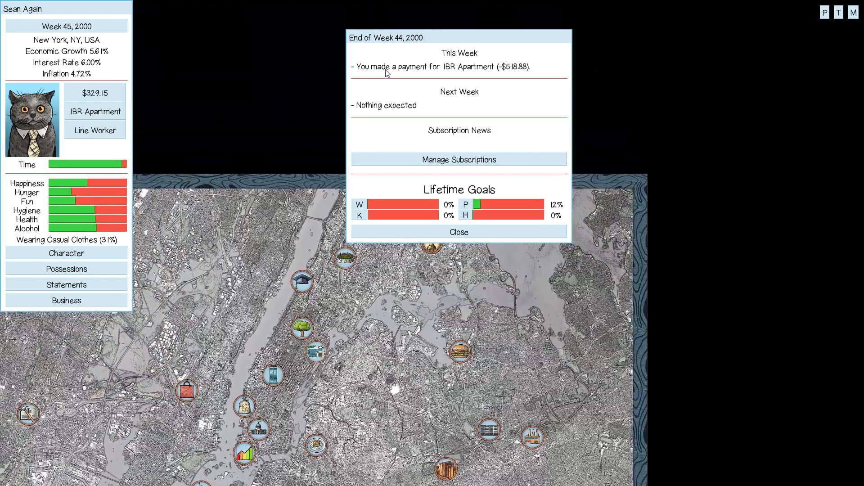
click(458, 231)
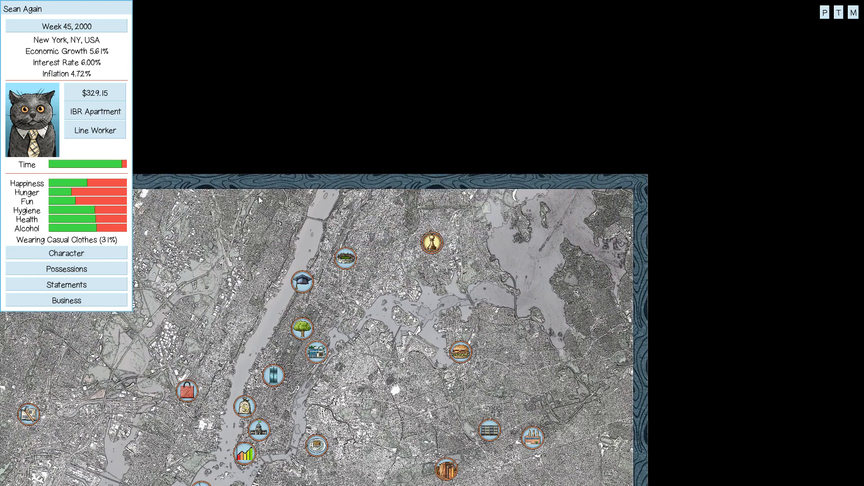
click(65, 269)
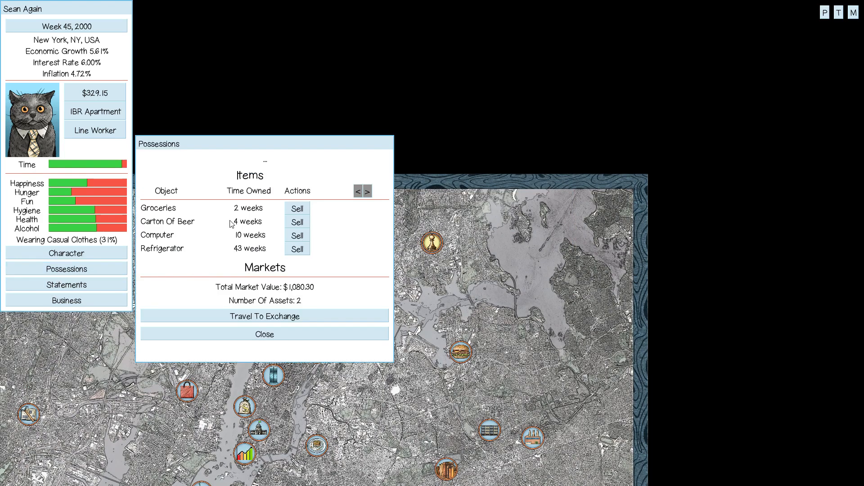
mouse_move(264, 335)
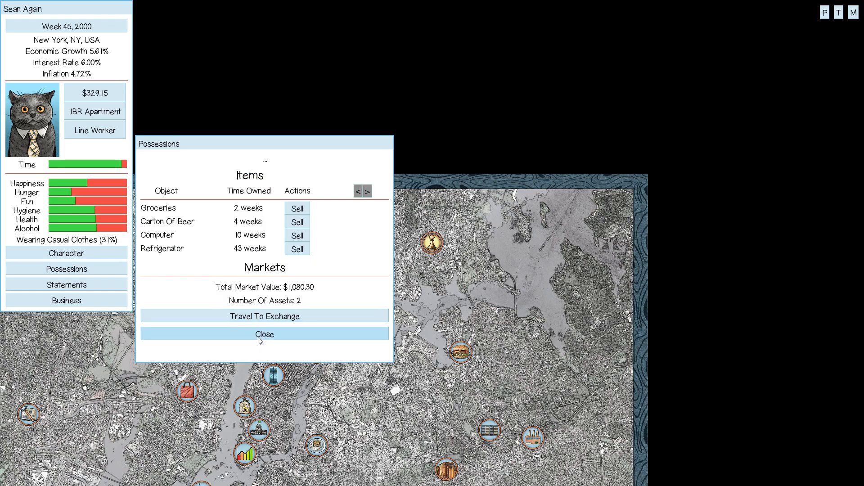
click(264, 334)
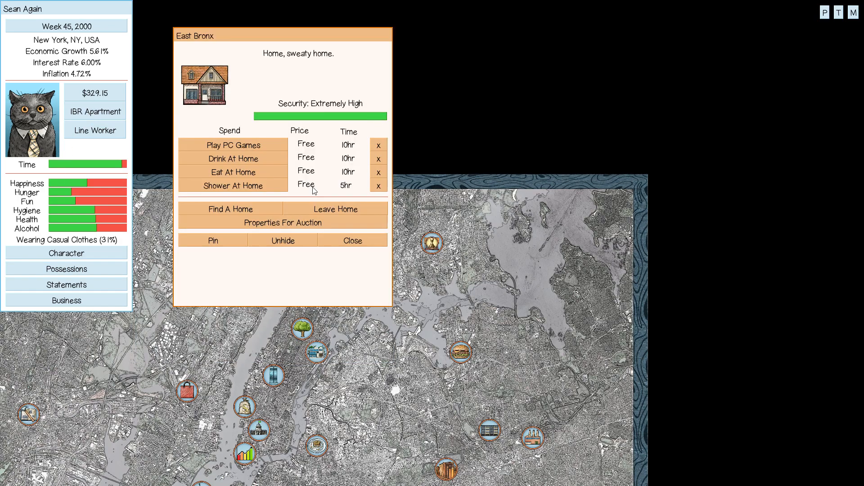
Eat a meal and play two rounds of PC games at home in Week 45.
click(232, 172)
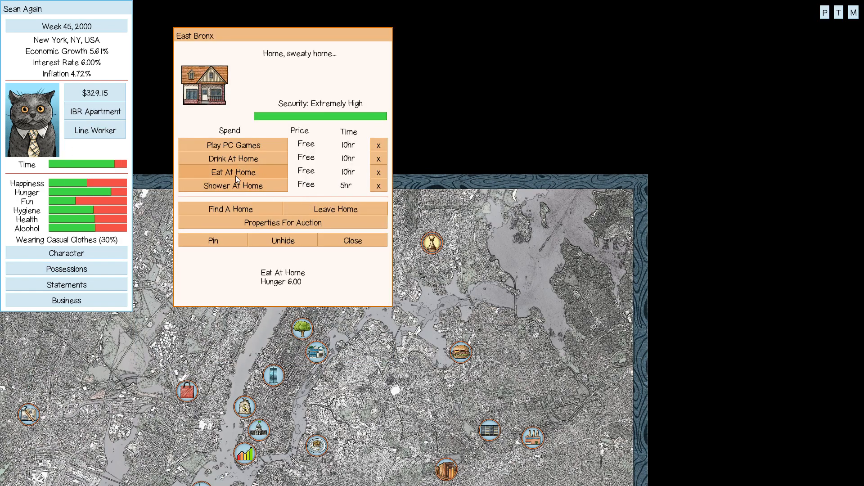
click(233, 145)
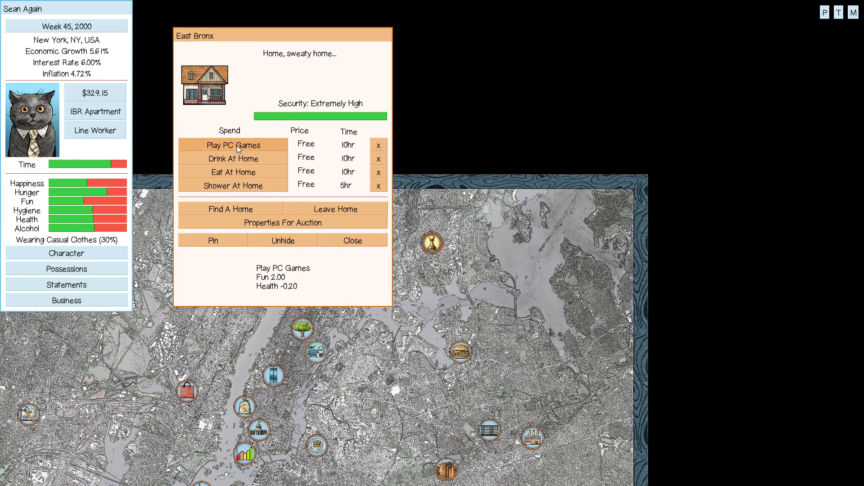
click(352, 240)
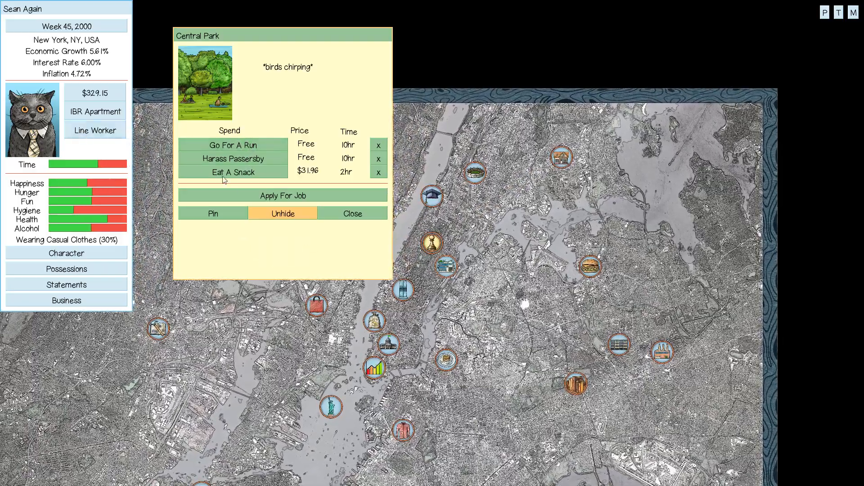
mouse_move(387, 345)
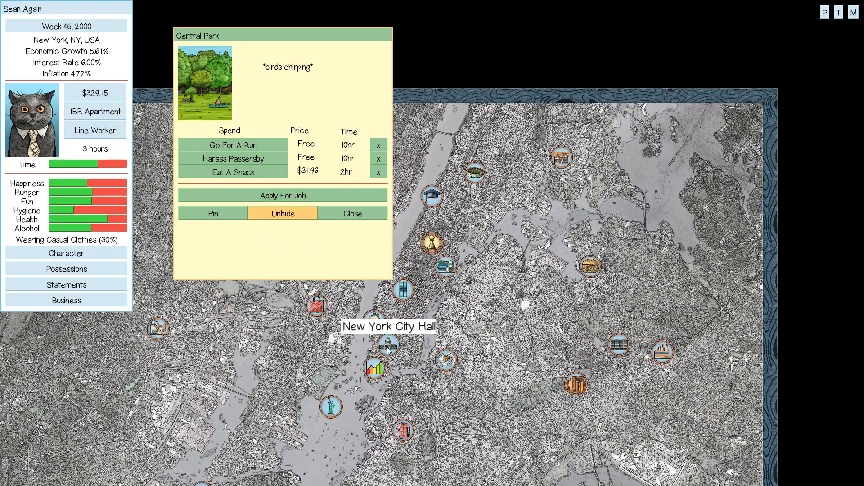
Attend an Alcoholics Anonymous session at New York City Hall, raising progress to 22%.
click(387, 345)
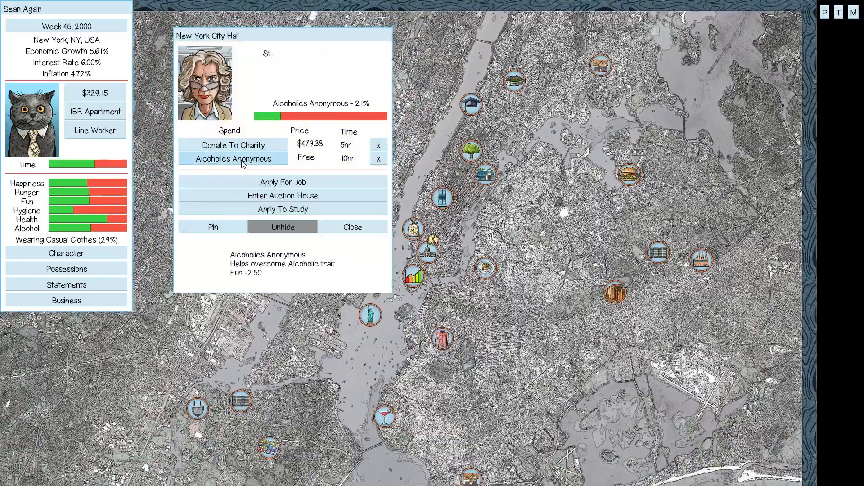
click(281, 209)
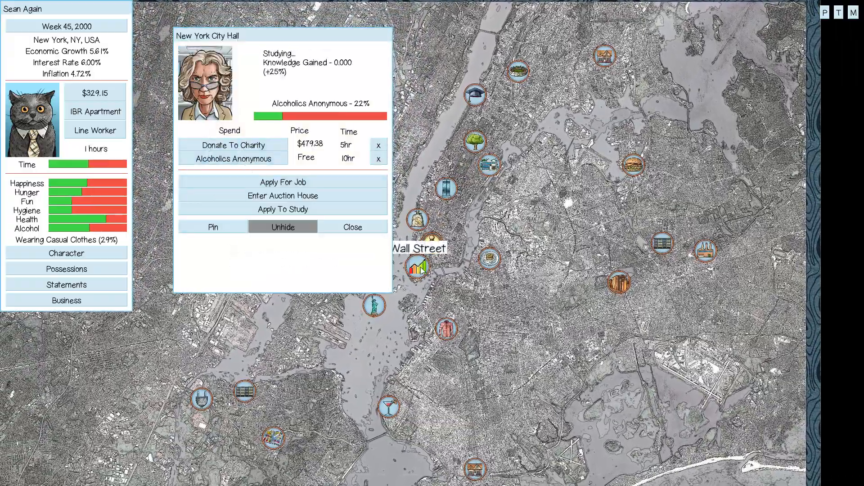
click(351, 227)
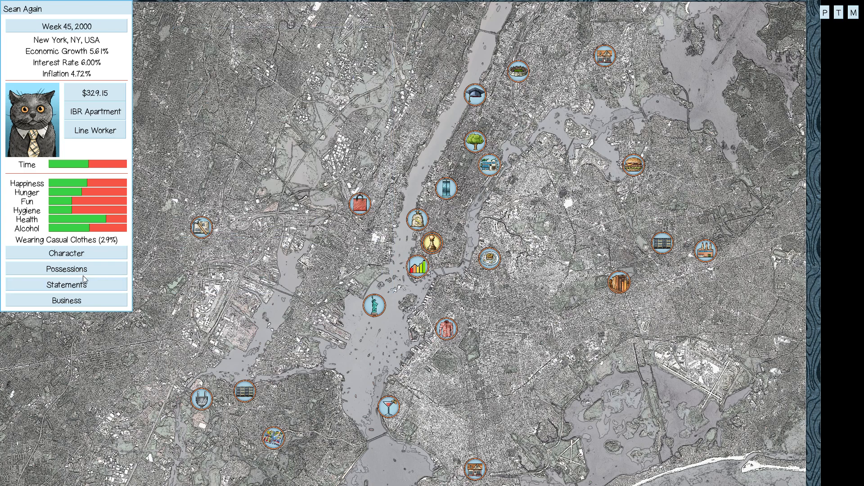
Review possessions and the businesses overview, then travel to Wall Street.
click(66, 268)
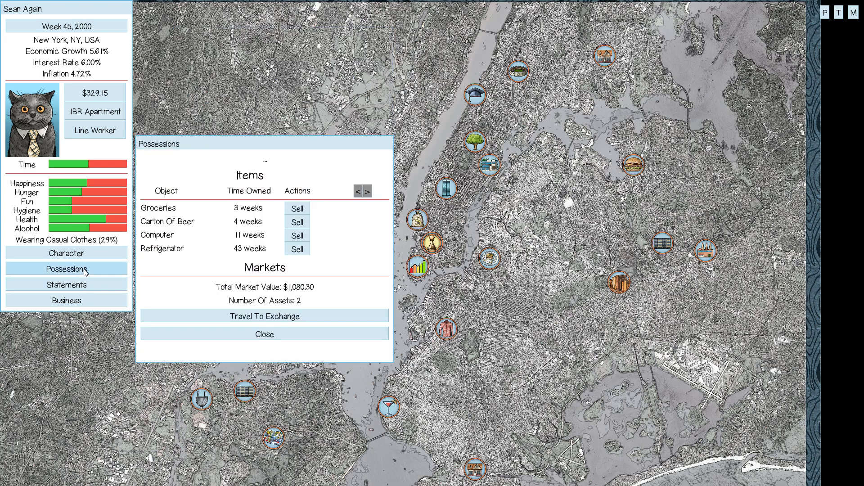
click(66, 284)
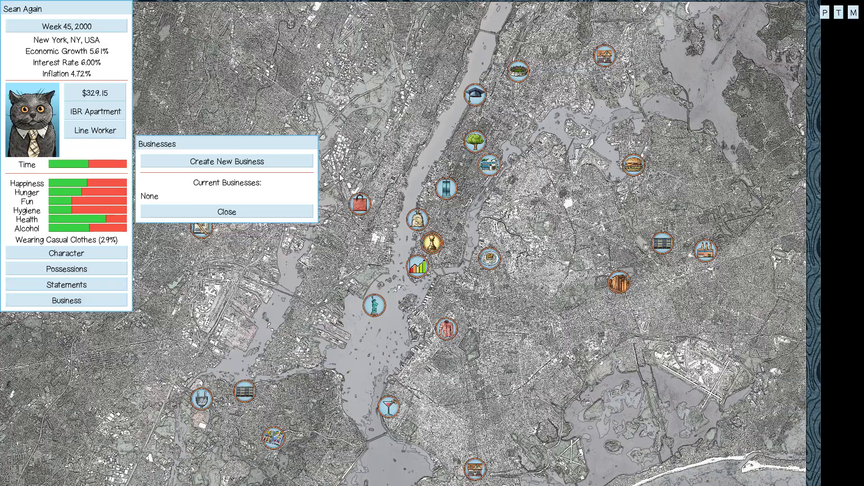
click(226, 212)
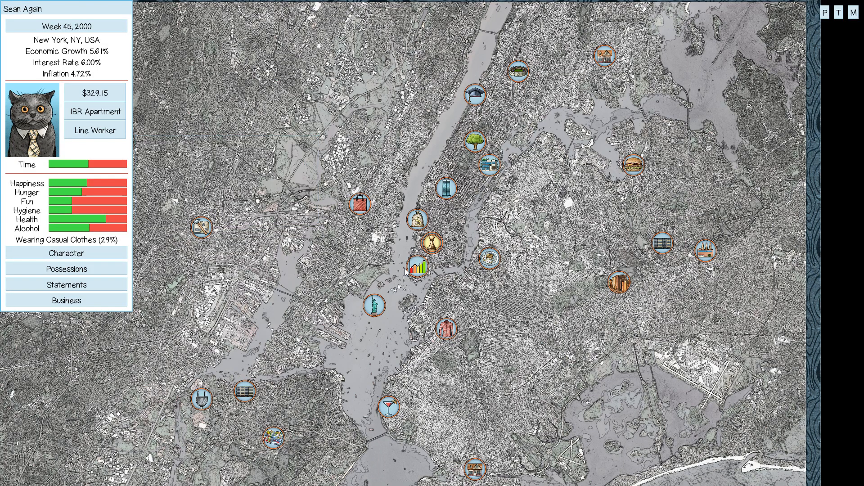
click(422, 265)
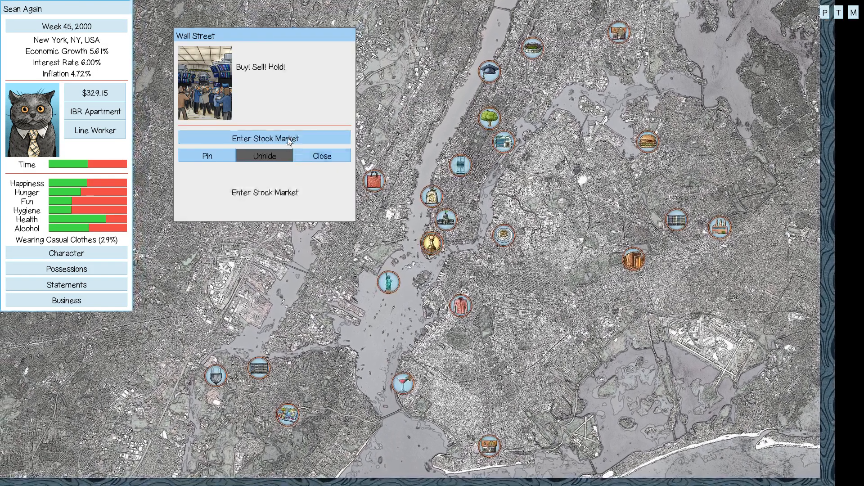
Review stock holdings of 30 River Bank and 20 Buzzylectrics shares, then head to Esteemed Widgets Co.
click(265, 138)
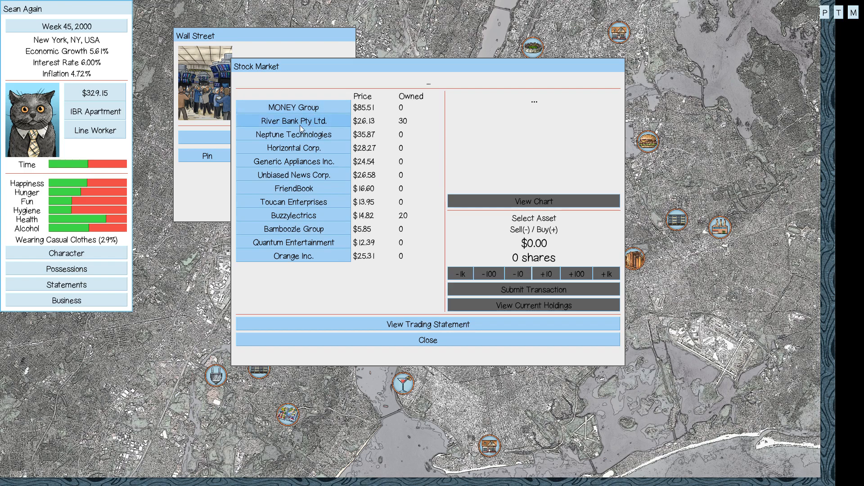
mouse_move(294, 134)
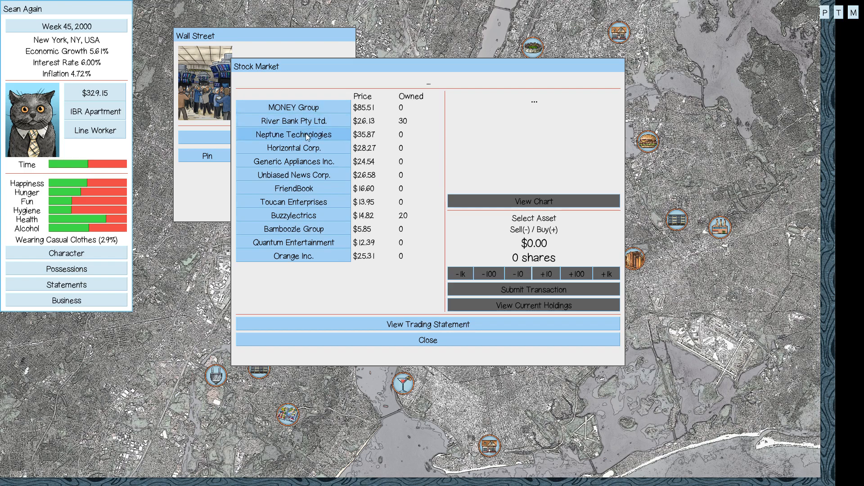
mouse_move(293, 215)
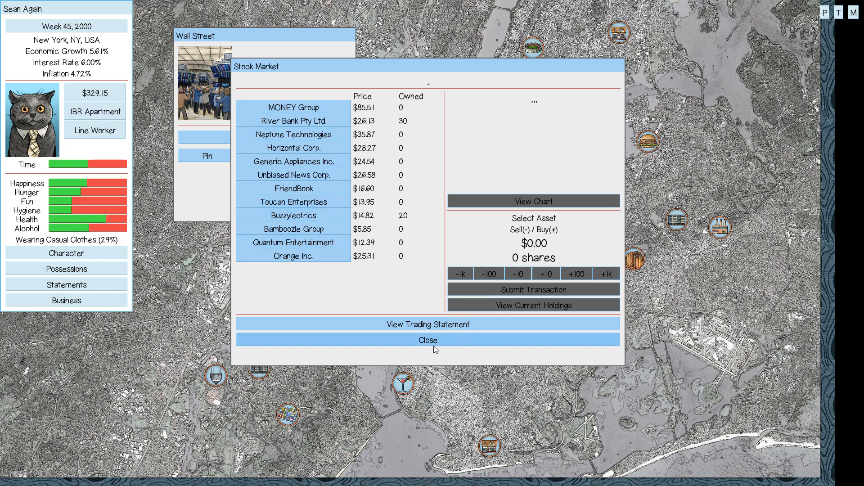
click(428, 340)
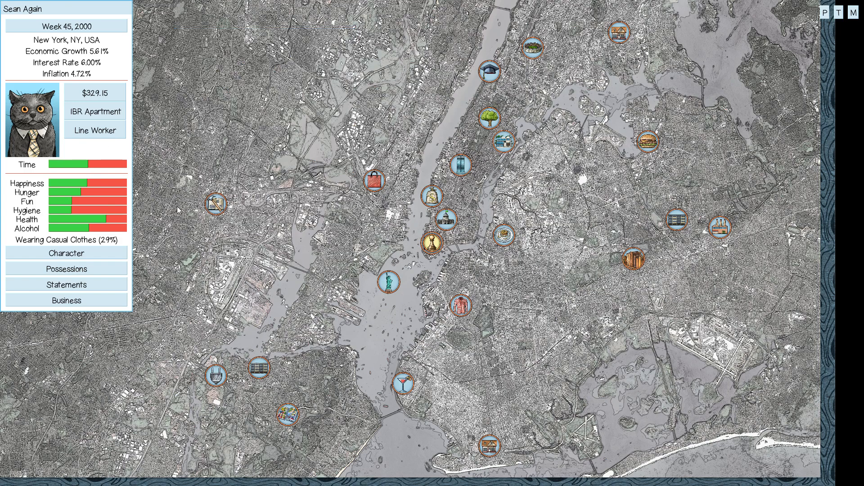
mouse_move(119, 146)
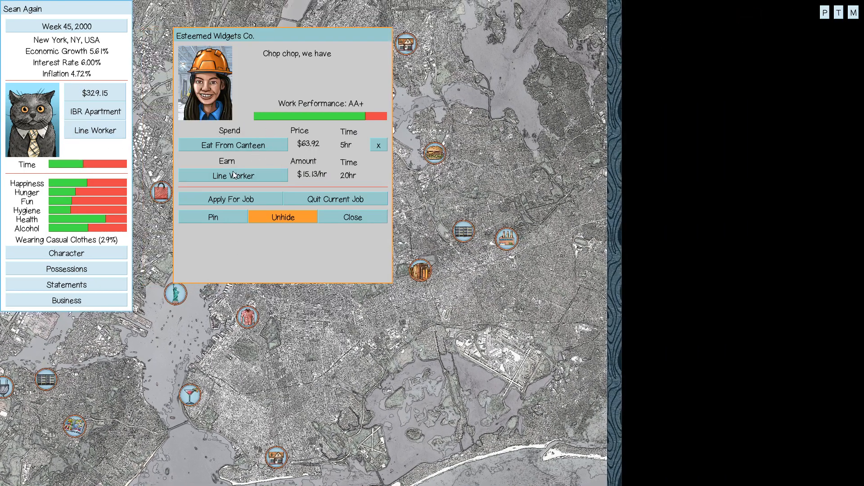
Work a Line Worker shift raising cash to $587.35 and glance at job openings without applying.
click(232, 175)
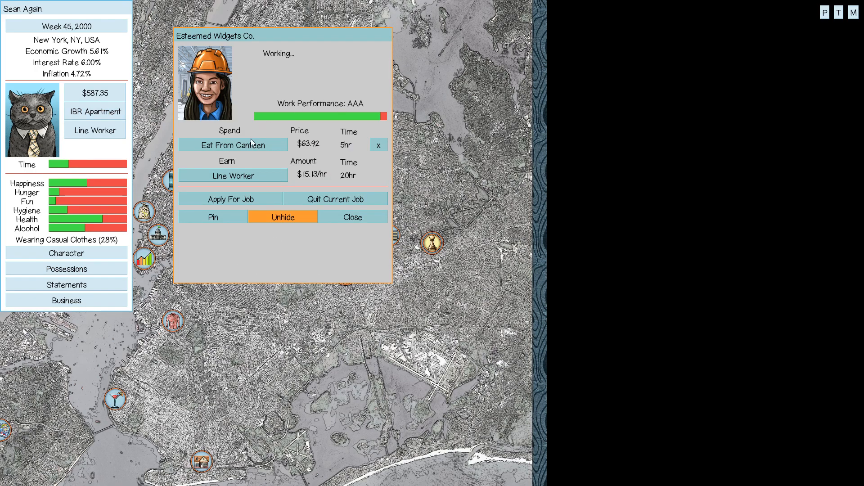
click(228, 198)
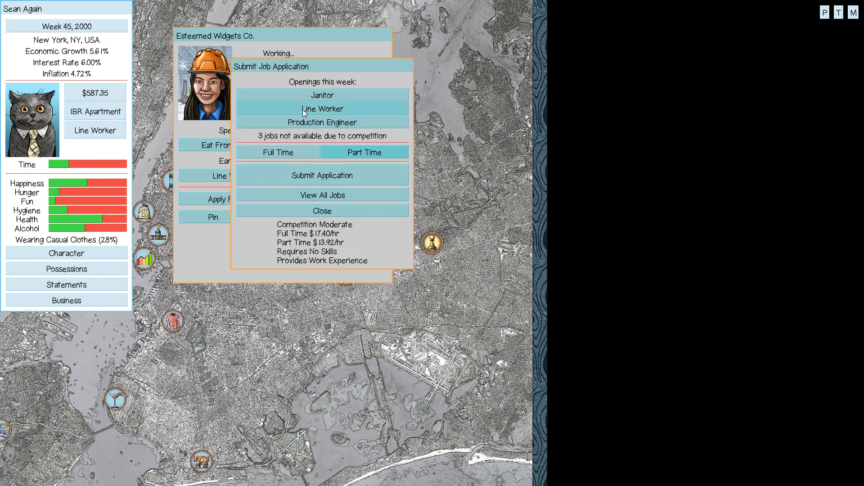
click(322, 210)
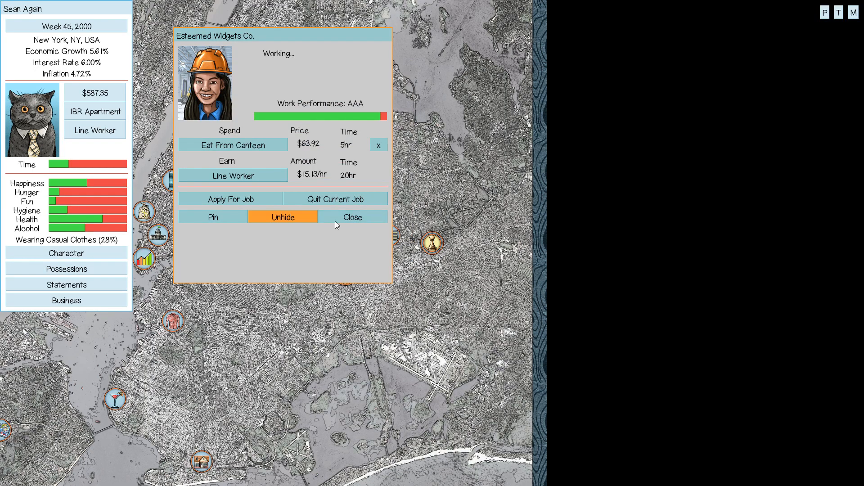
click(352, 217)
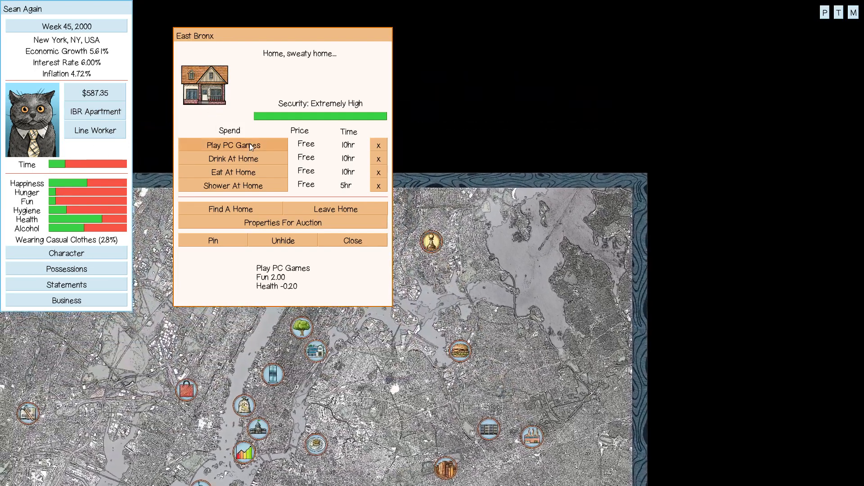
Play PC games and shower at home until Week 45 ends.
click(233, 158)
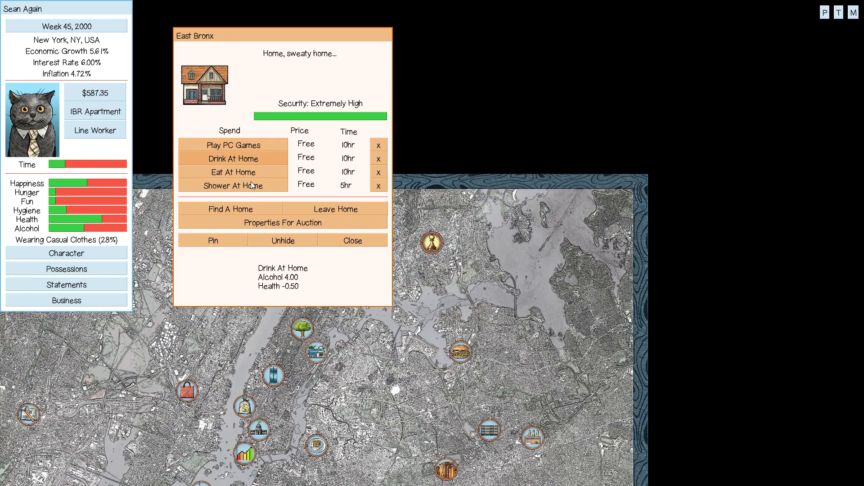
click(232, 144)
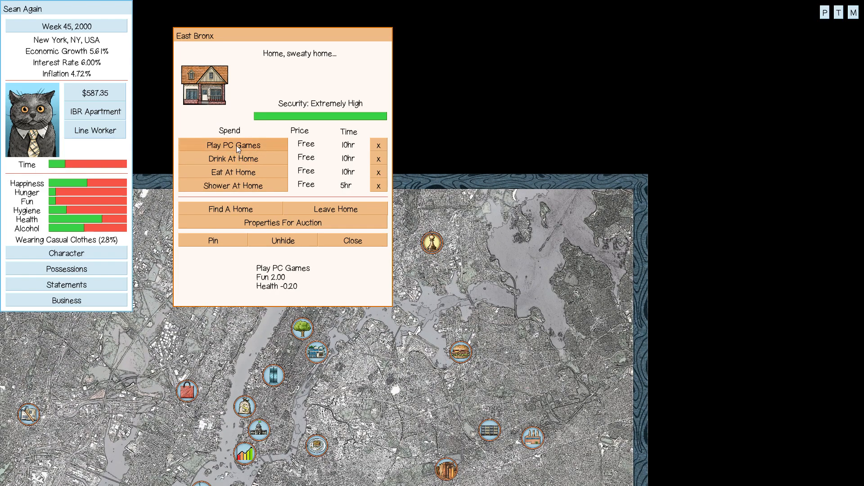
click(233, 158)
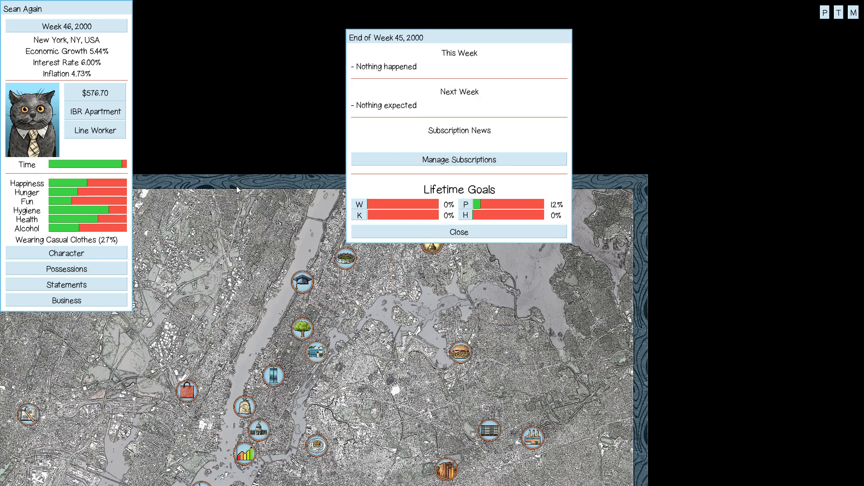
mouse_move(478, 151)
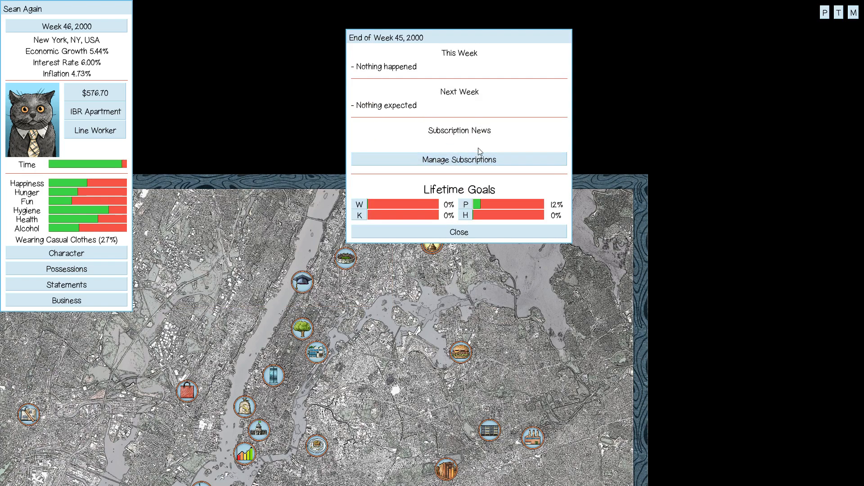
Dismiss the Week 45 report, play PC games, have a drink, and work a Line Worker shift.
click(458, 233)
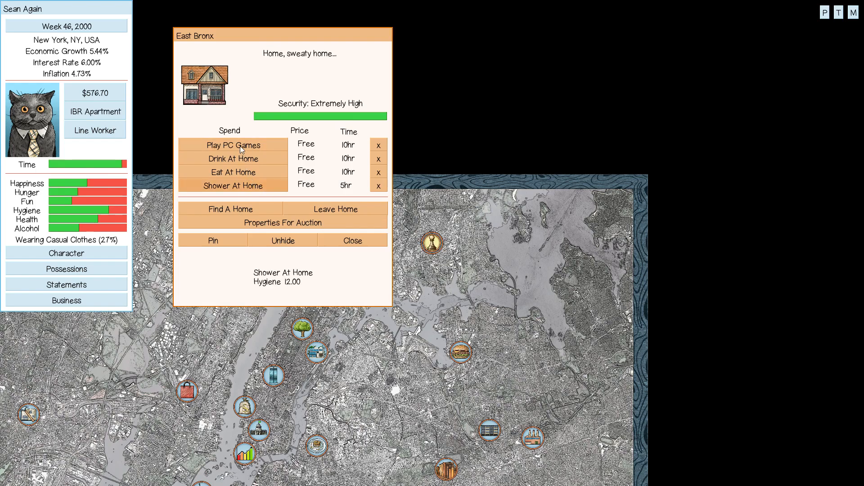
click(233, 159)
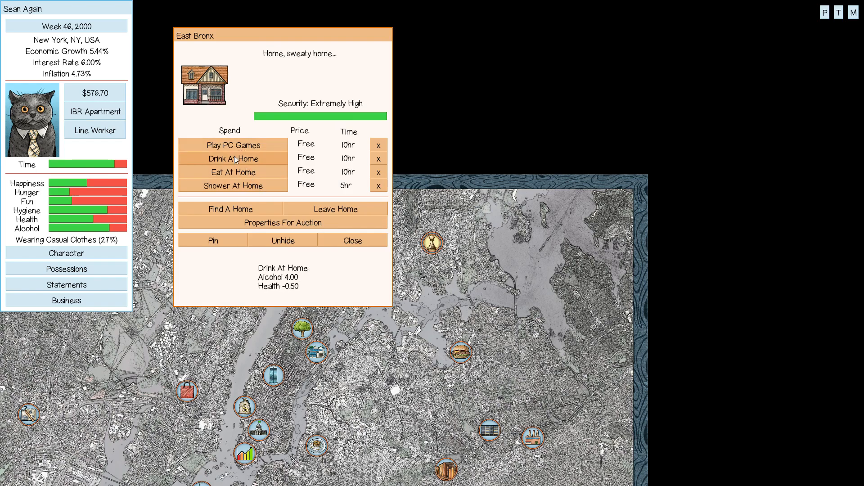
click(233, 145)
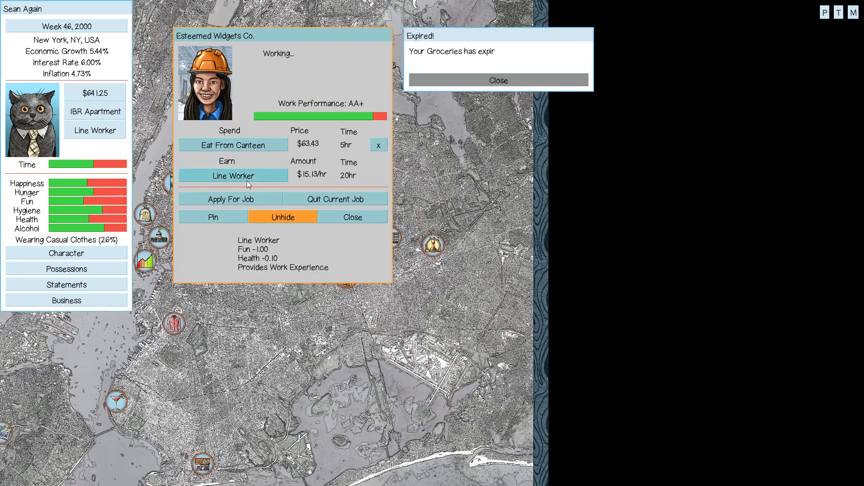
click(497, 80)
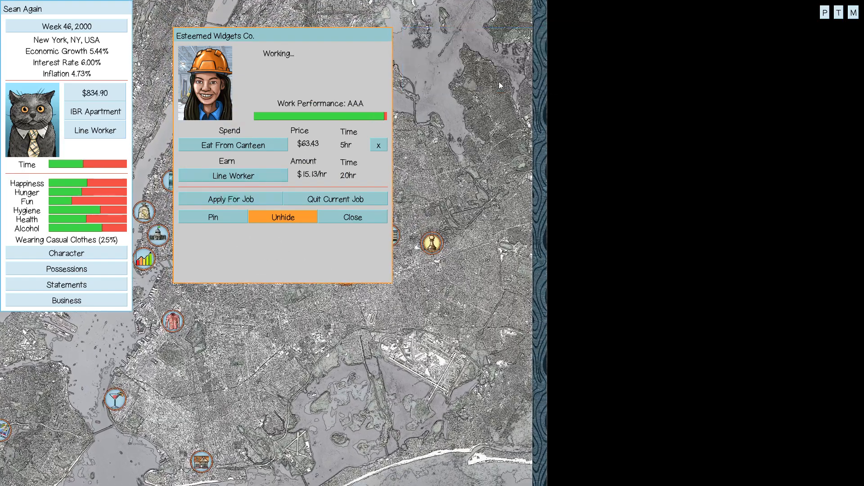
mouse_move(210, 171)
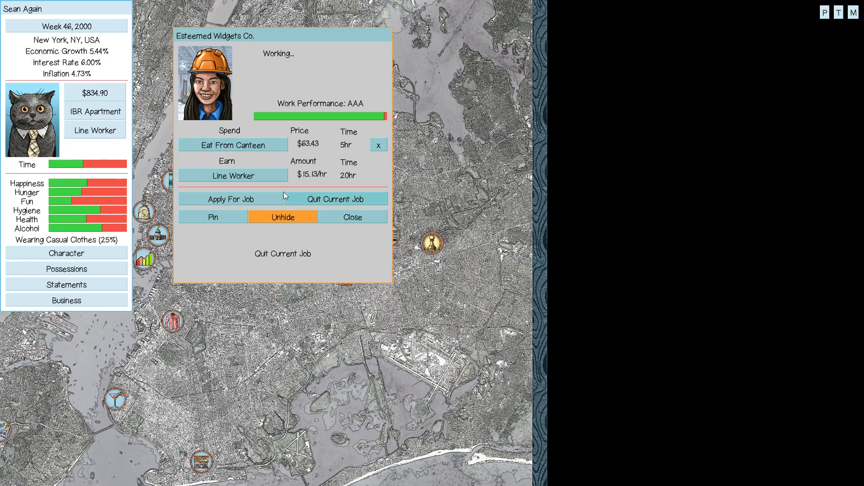
Buy groceries at Newport Plaza and eat a meal at home to finish Week 46.
click(352, 217)
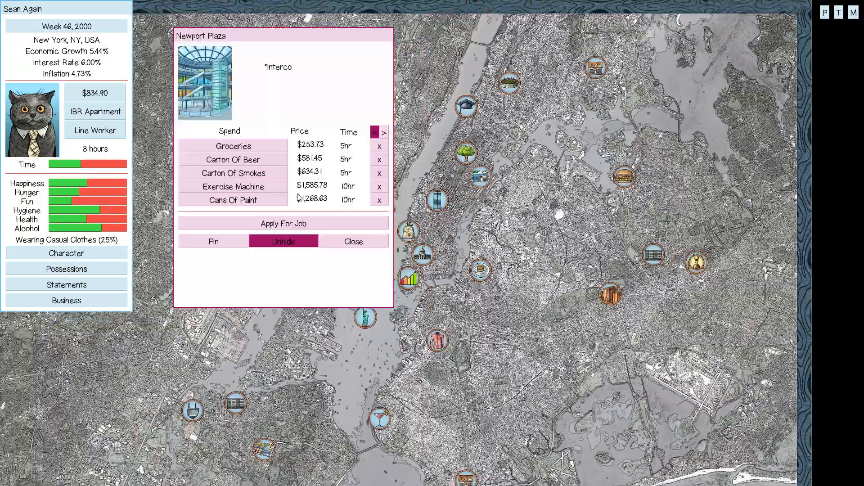
click(232, 146)
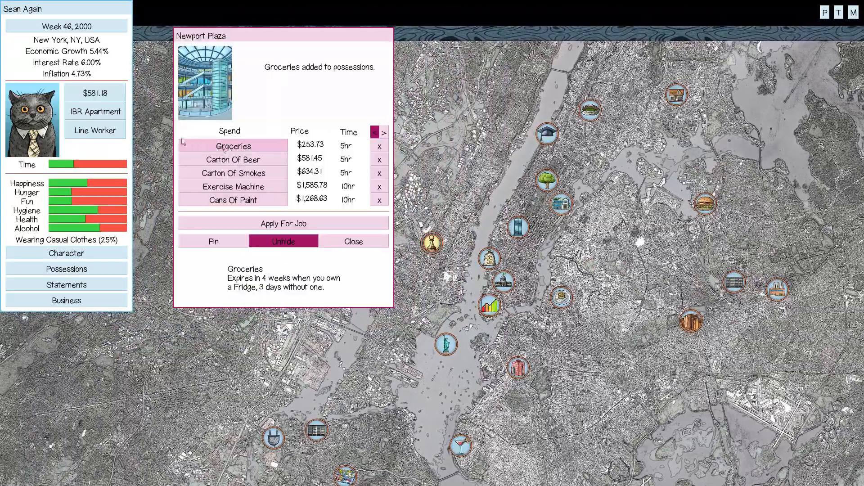
click(232, 146)
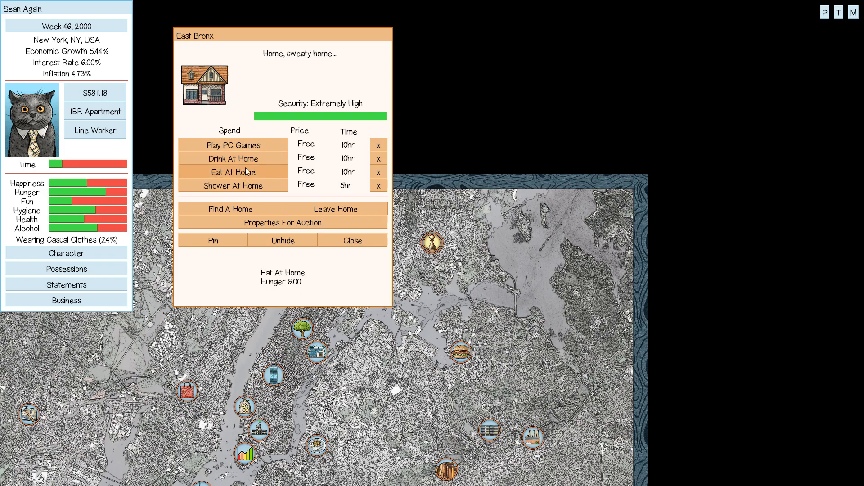
click(233, 145)
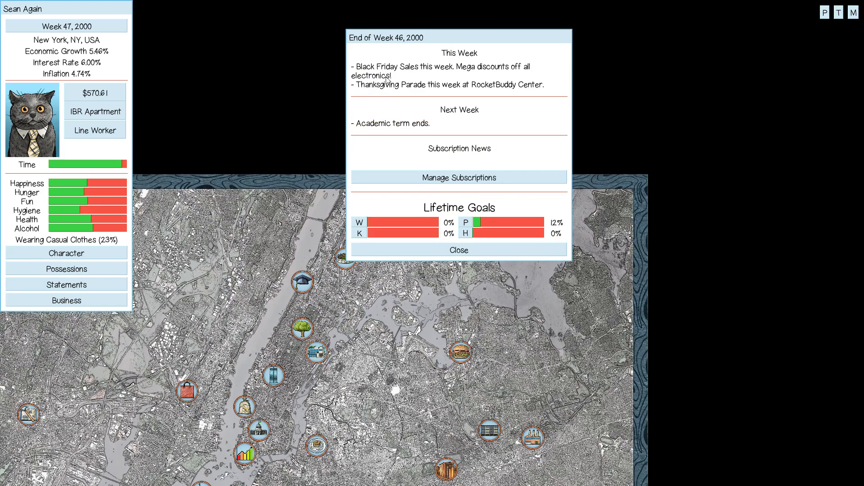
mouse_move(515, 72)
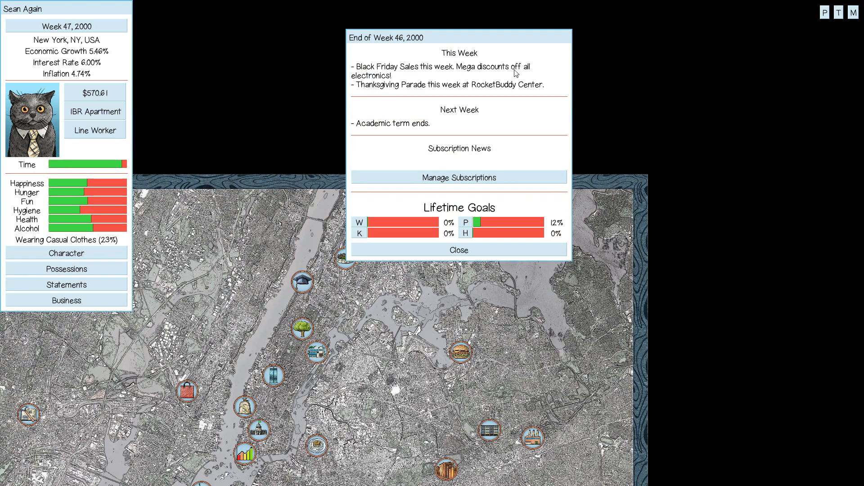
mouse_move(401, 76)
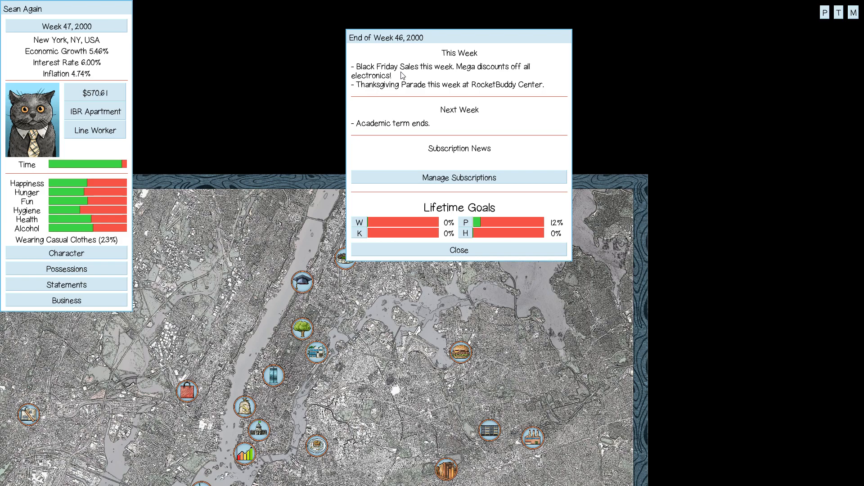
Dismiss the End of Week 46 Black Friday report, leaving $570.61 in Week 47.
click(458, 249)
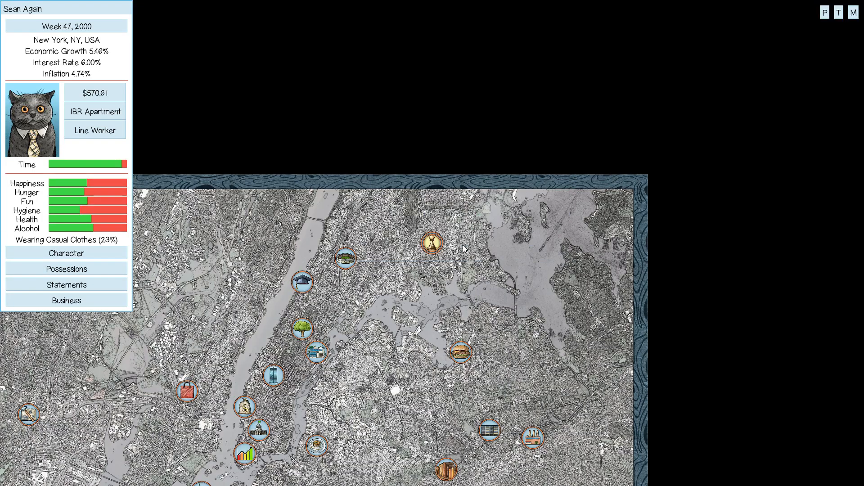
mouse_move(273, 384)
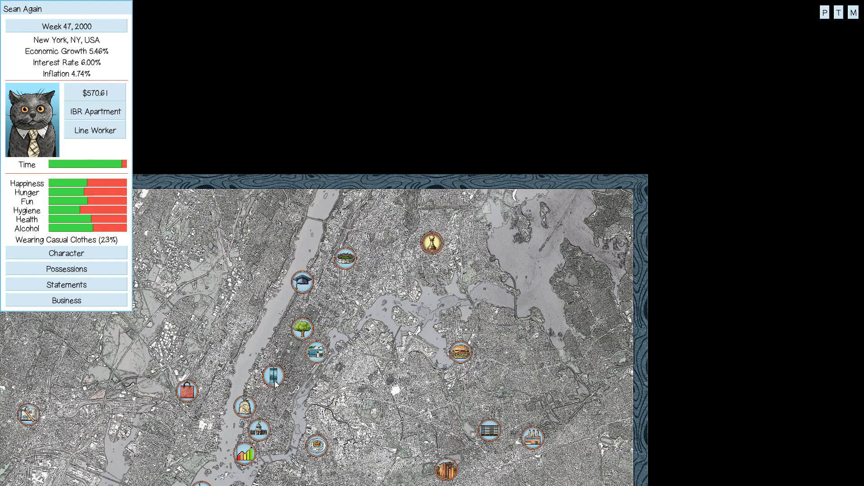
Attend the Thanksgiving Parade at RocketBuddy Center and check possessions.
click(273, 376)
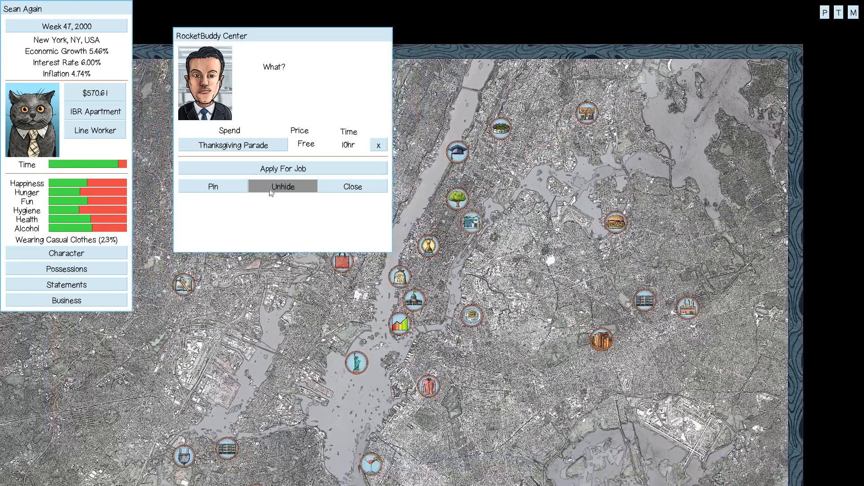
click(232, 145)
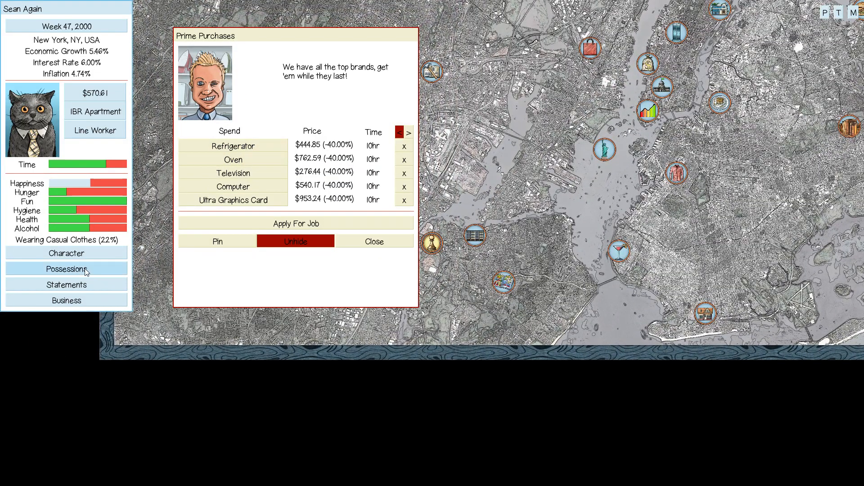
click(66, 269)
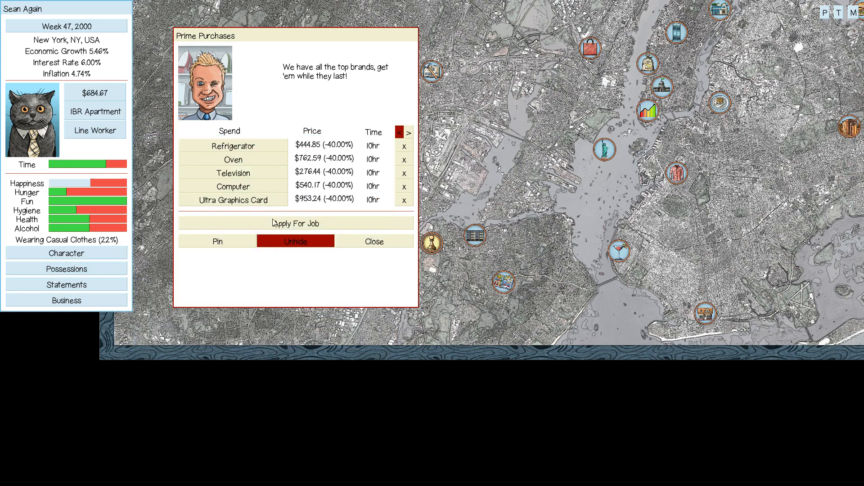
Buy the discounted refrigerator at Prime Purchases and shower at home until Week 47 ends.
click(234, 146)
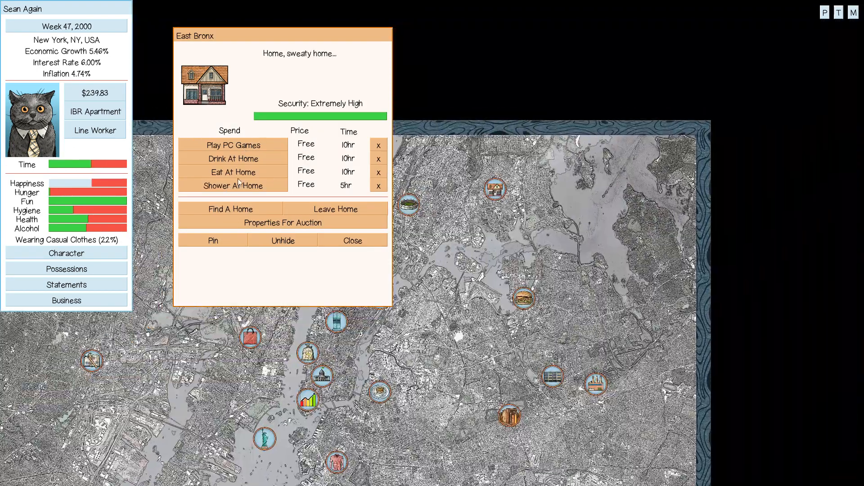
click(232, 172)
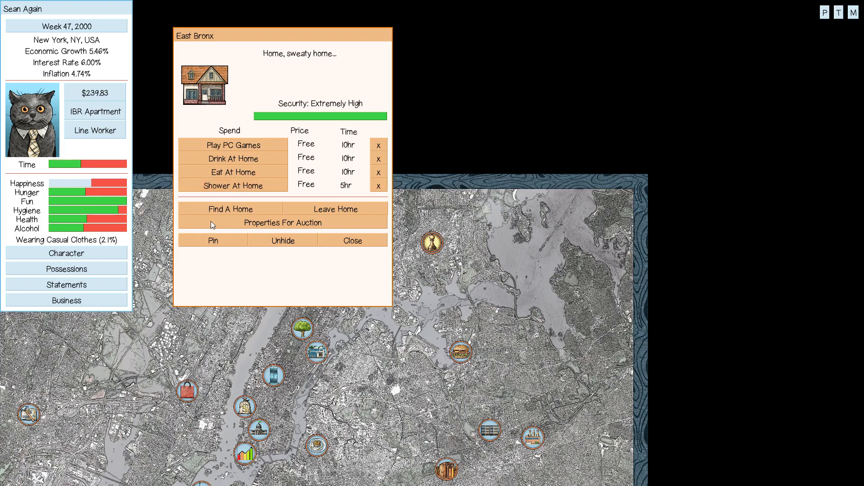
mouse_move(94, 130)
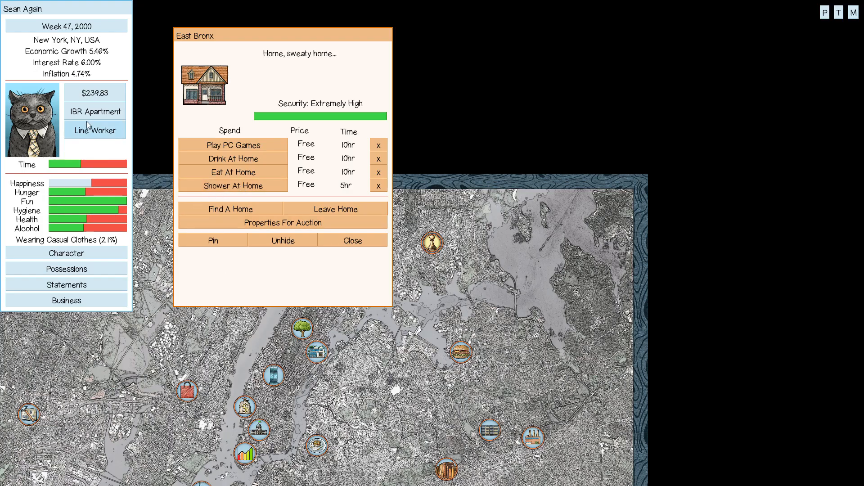
click(94, 131)
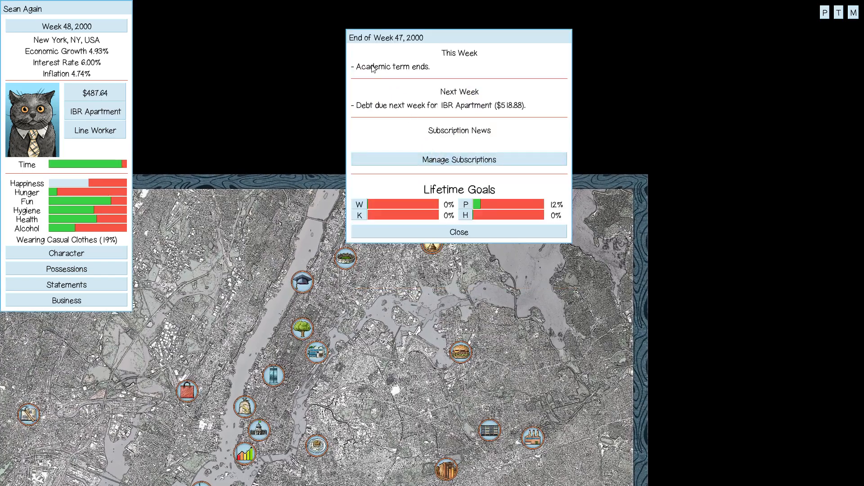
mouse_move(507, 225)
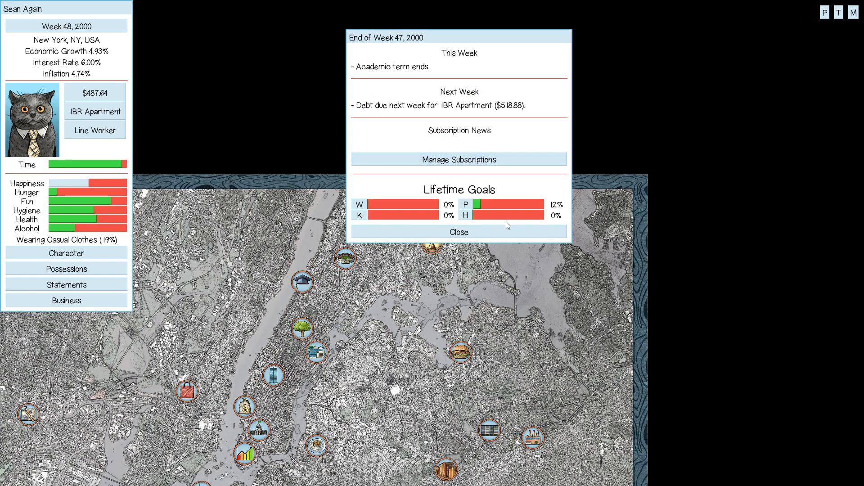
Dismiss the Week 47 report and sell the beer carton from possessions, lifting cash to $741.12.
click(459, 232)
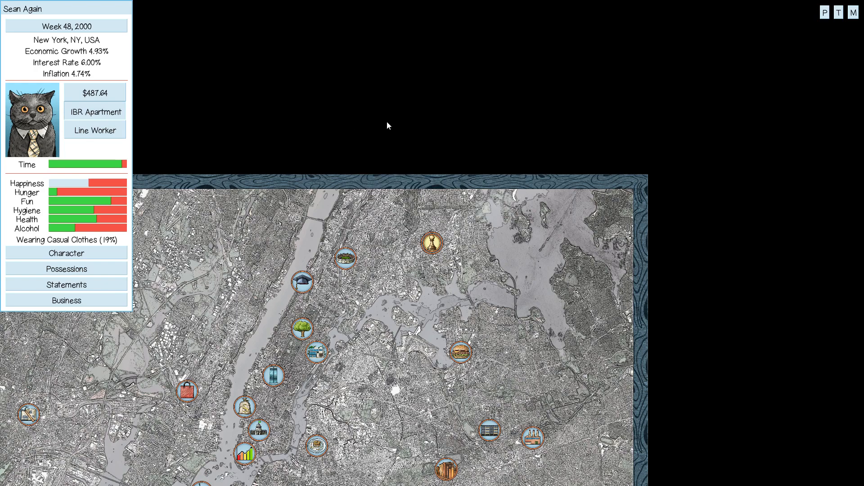
click(65, 269)
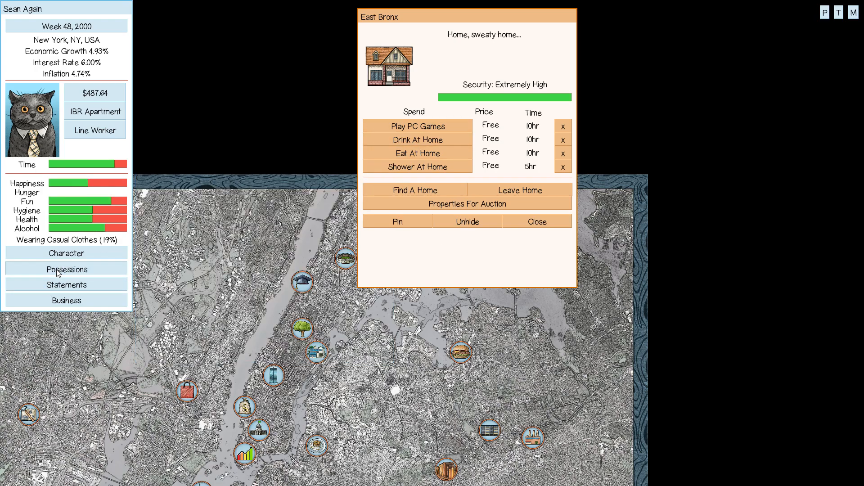
click(66, 269)
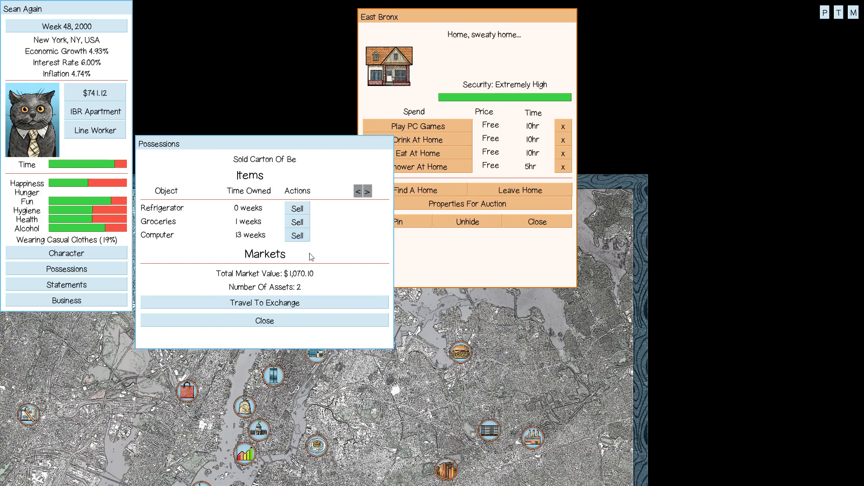
click(264, 321)
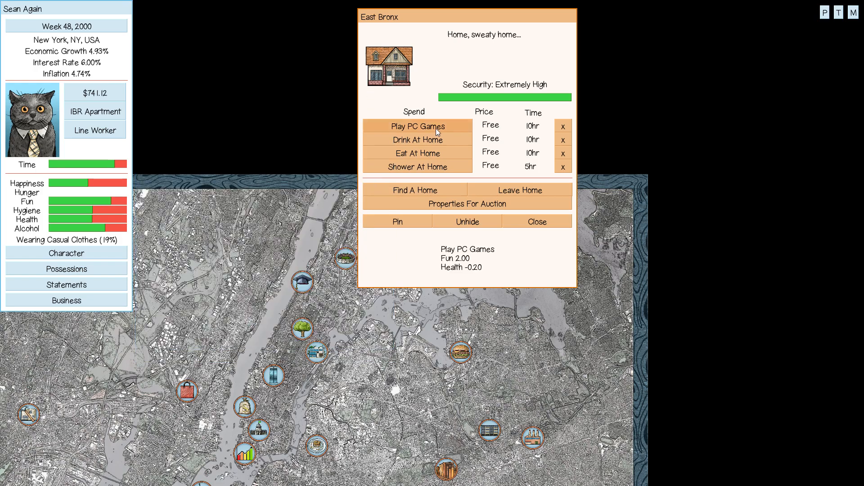
Eat at home twice to fill hunger, then travel to the widget factory.
click(416, 153)
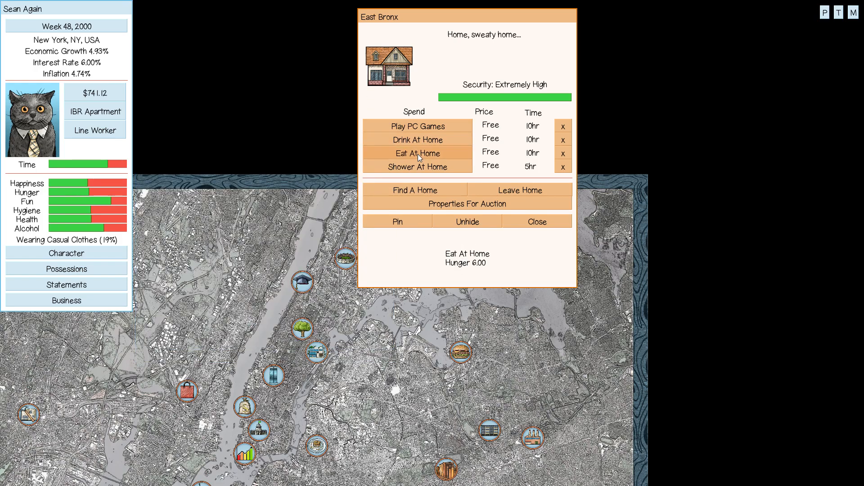
click(417, 153)
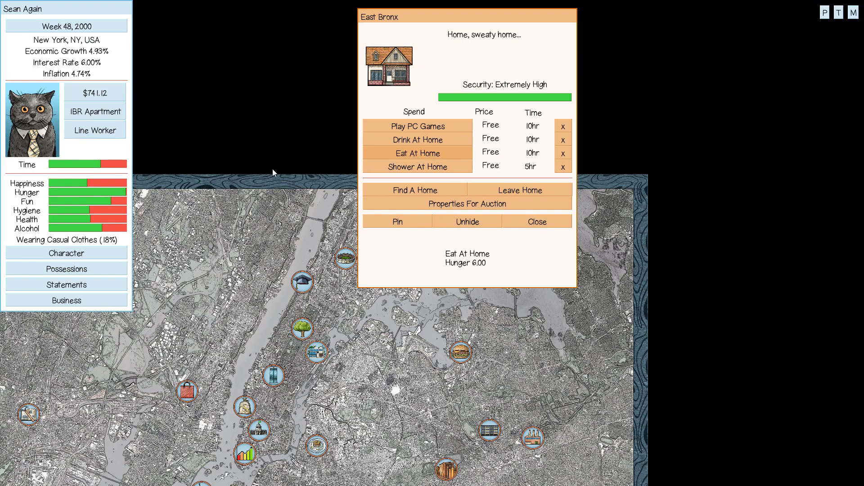
mouse_move(303, 328)
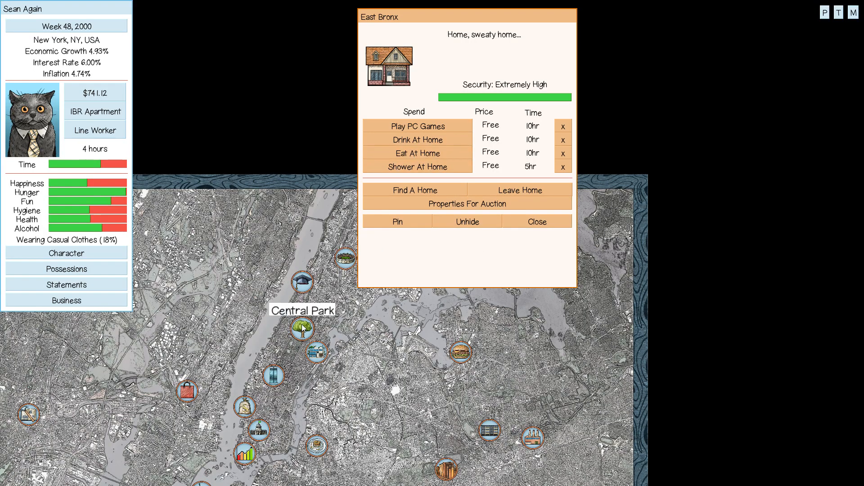
click(301, 328)
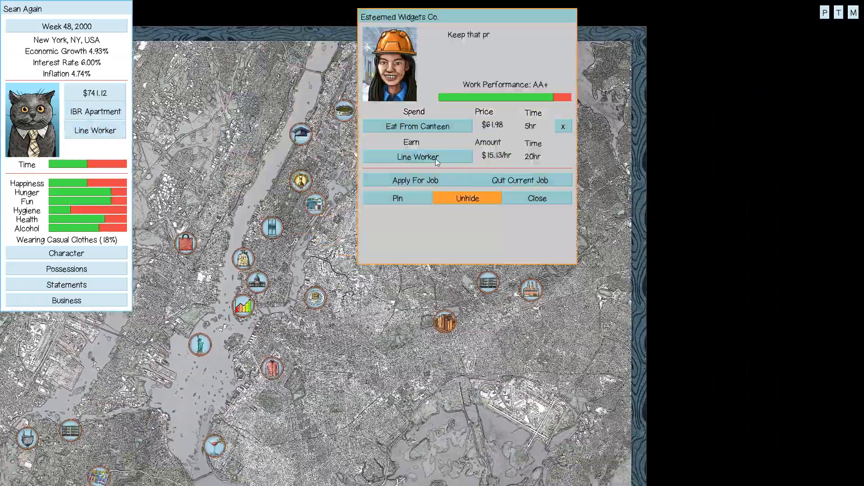
Work a Line Worker shift raising cash to $999.52 and dismiss the City Hall panel.
click(417, 157)
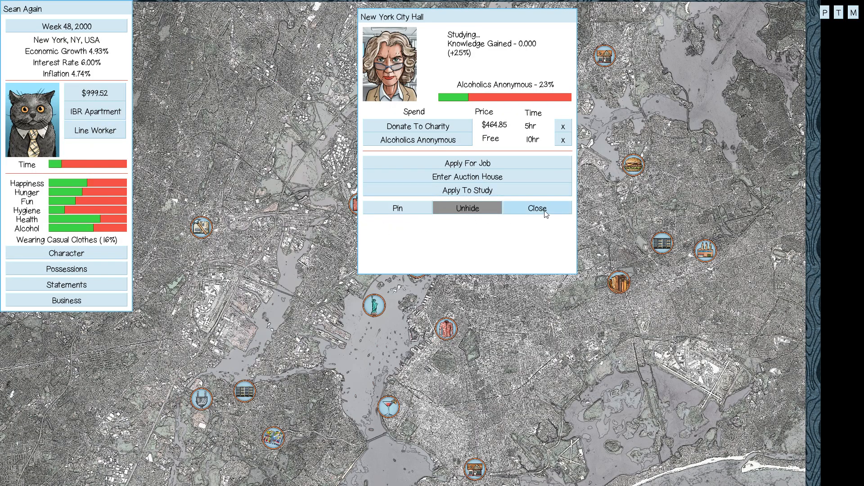
click(535, 207)
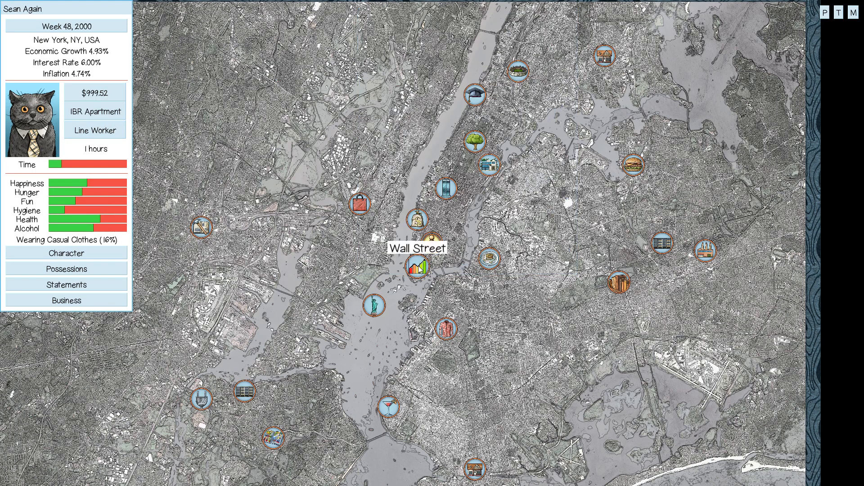
Review River Bank Pty Ltd.'s share price history at the Wall Street stock market.
click(417, 269)
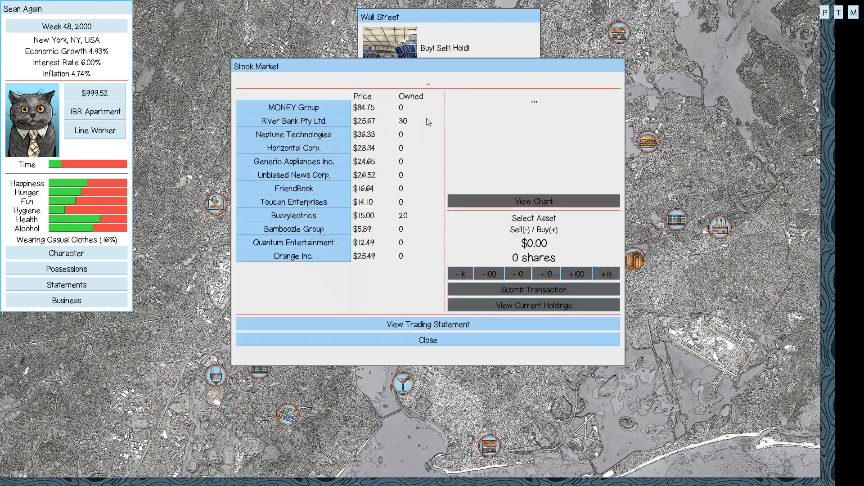
click(293, 120)
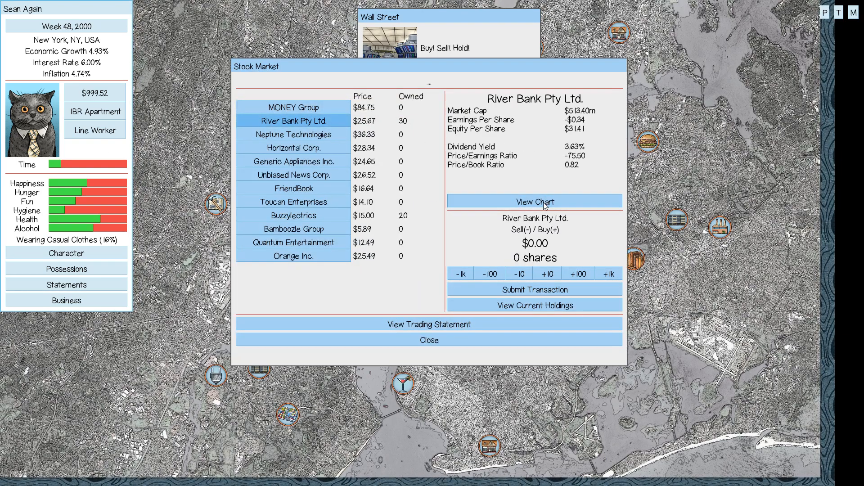
click(533, 201)
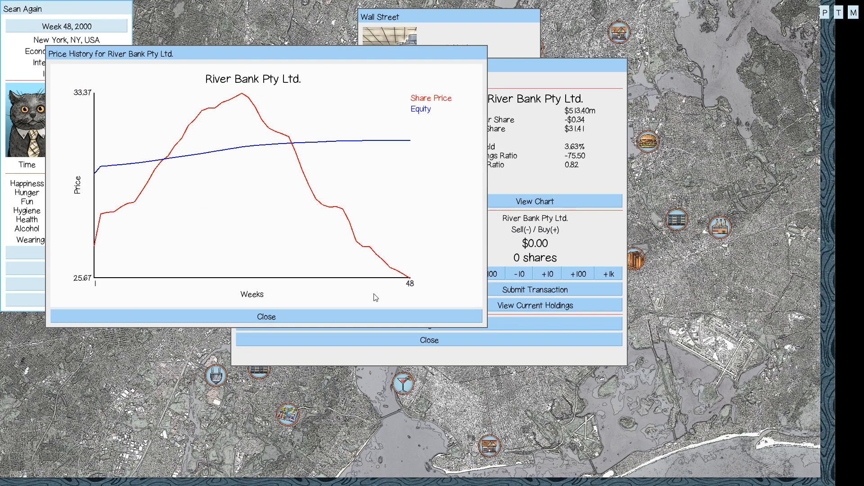
click(266, 316)
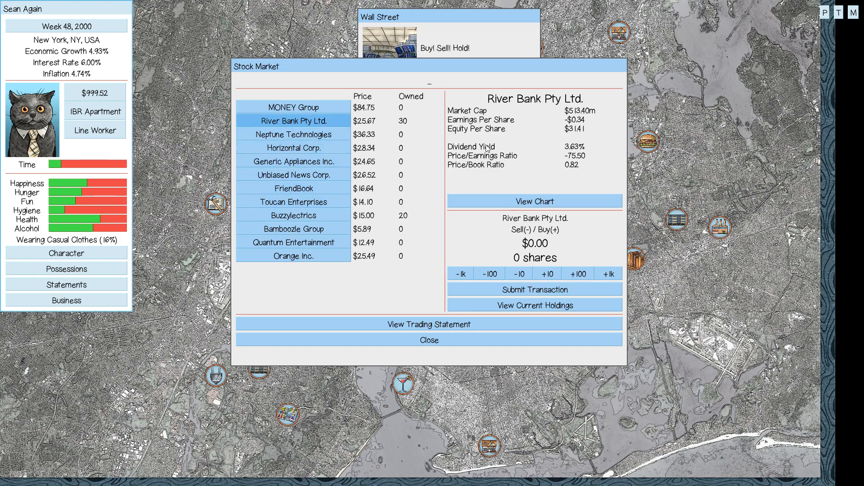
mouse_move(578, 159)
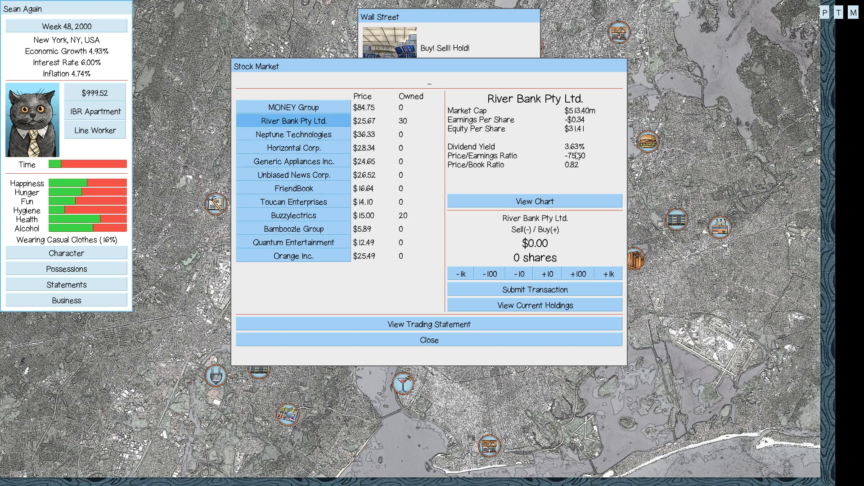
mouse_move(582, 171)
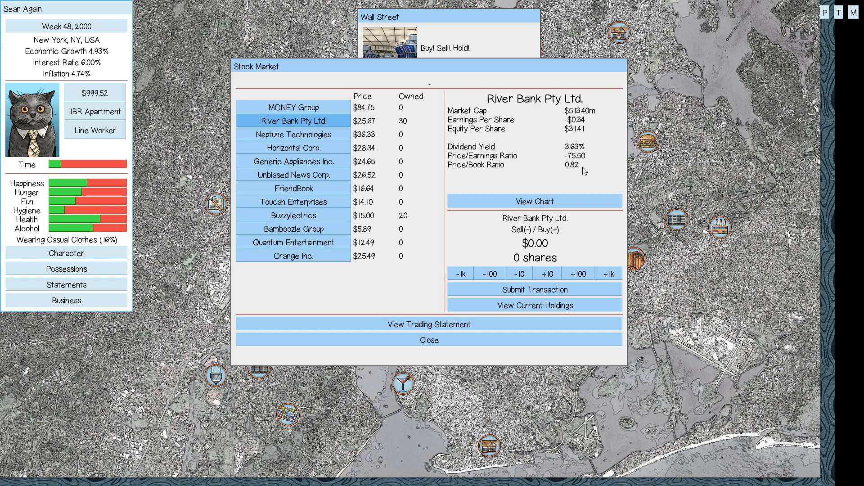
mouse_move(577, 164)
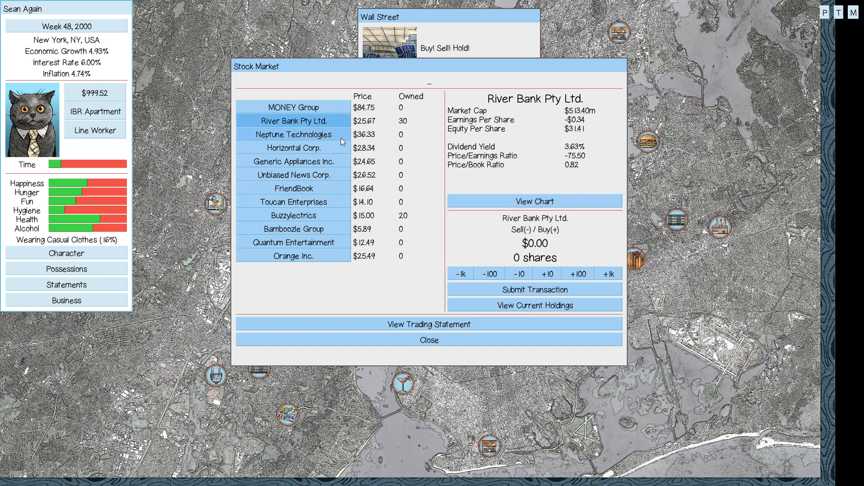
mouse_move(516, 212)
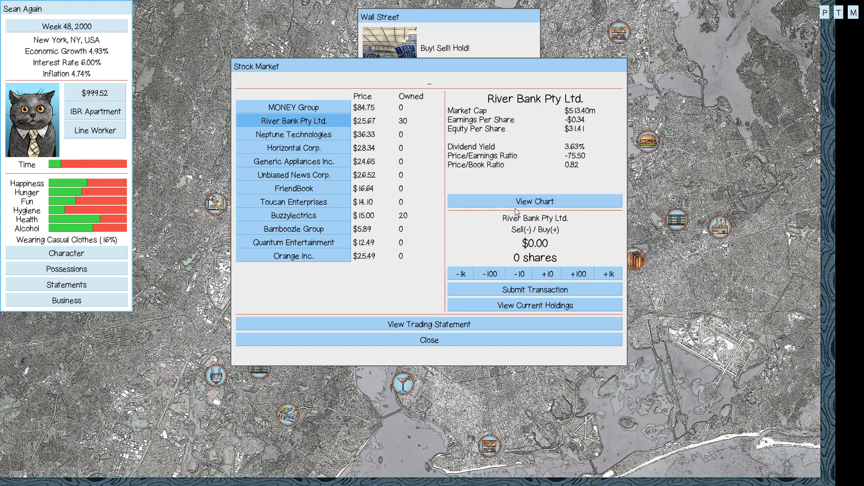
mouse_move(594, 289)
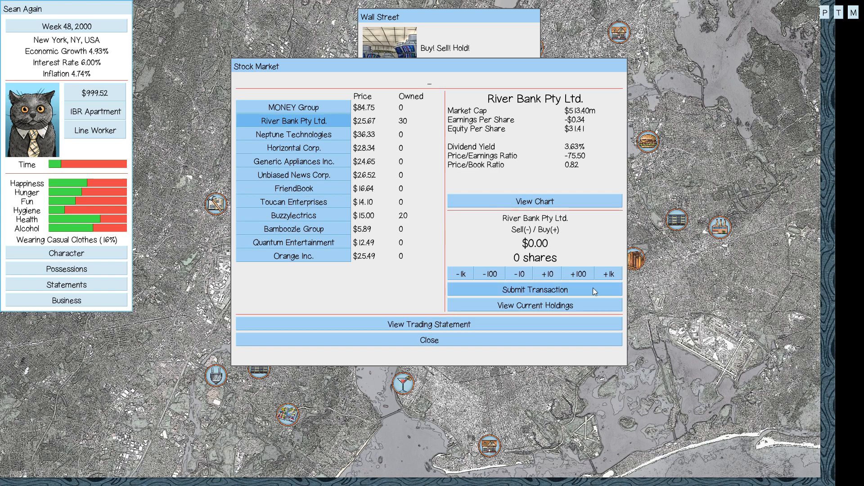
Buy 10 River Bank and 10 Buzzylectrics shares, dropping cash to $592.82.
click(534, 289)
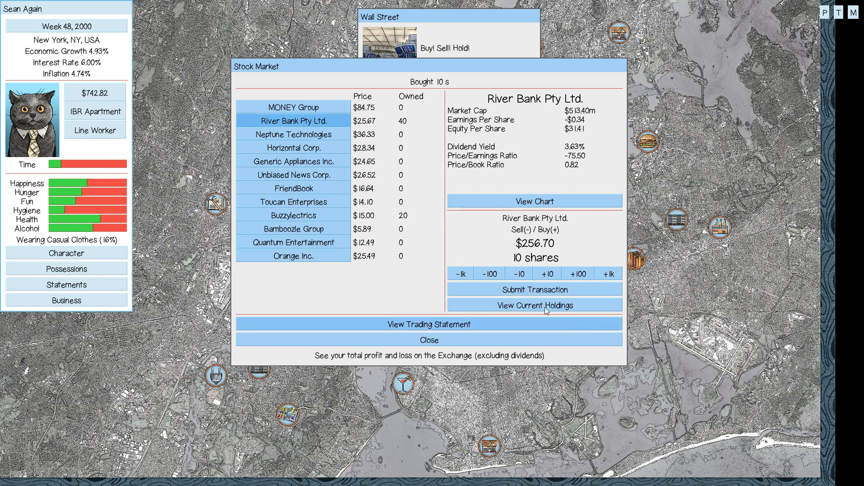
click(534, 289)
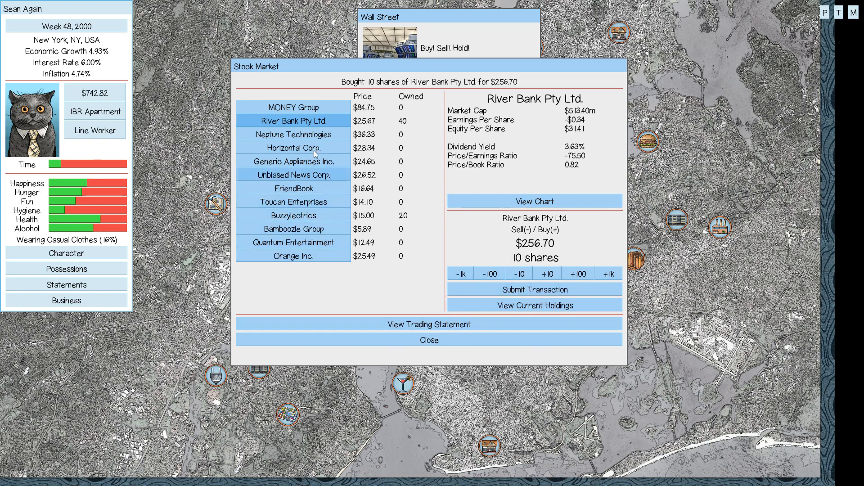
click(292, 215)
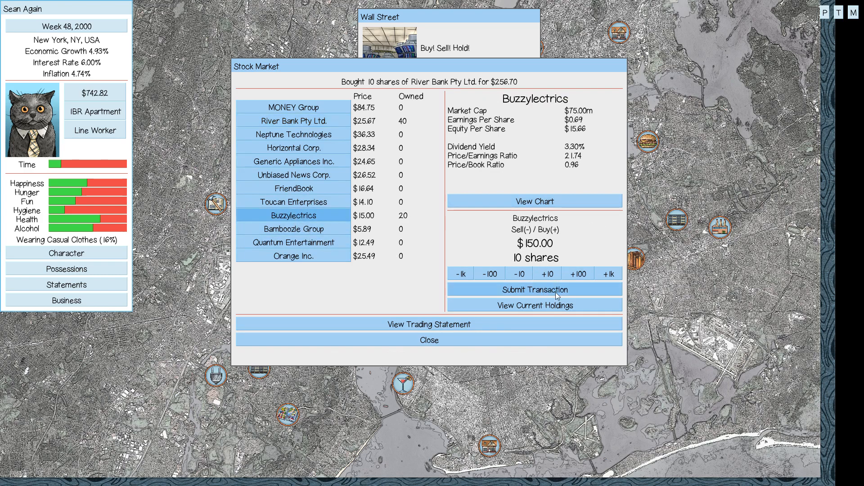
click(534, 289)
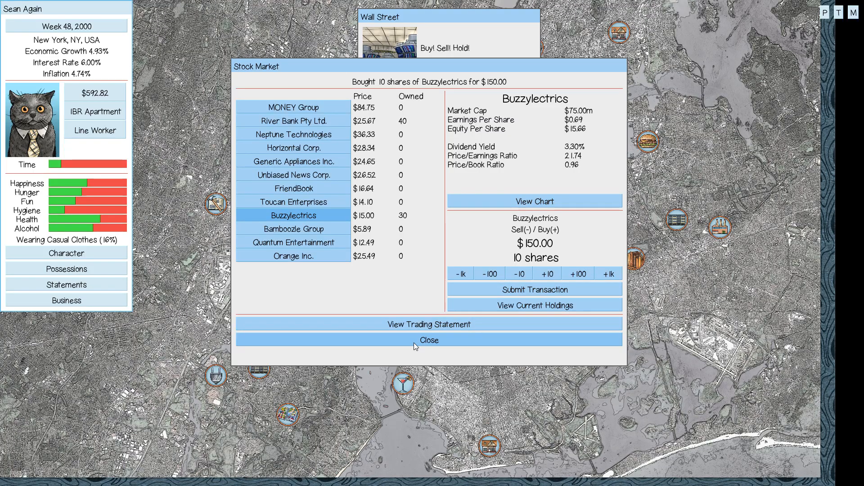
click(428, 340)
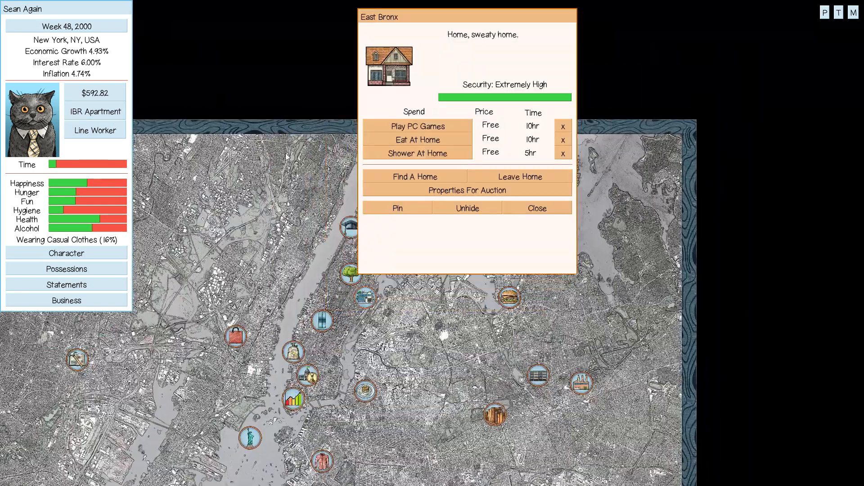
Eat and shower at the East Bronx home until Week 48 ends with its summary.
click(416, 139)
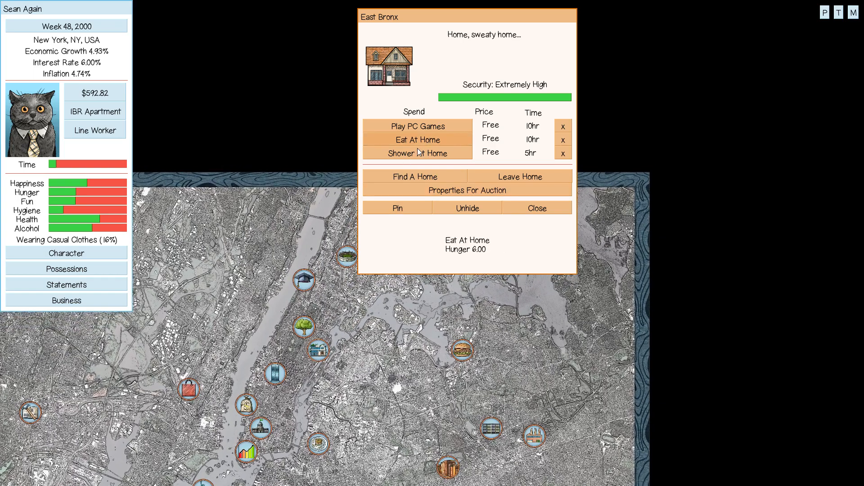
click(417, 153)
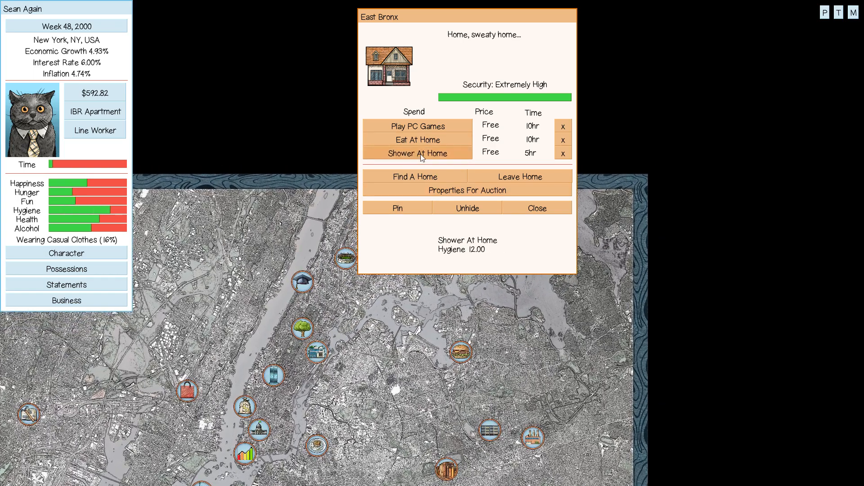
click(417, 140)
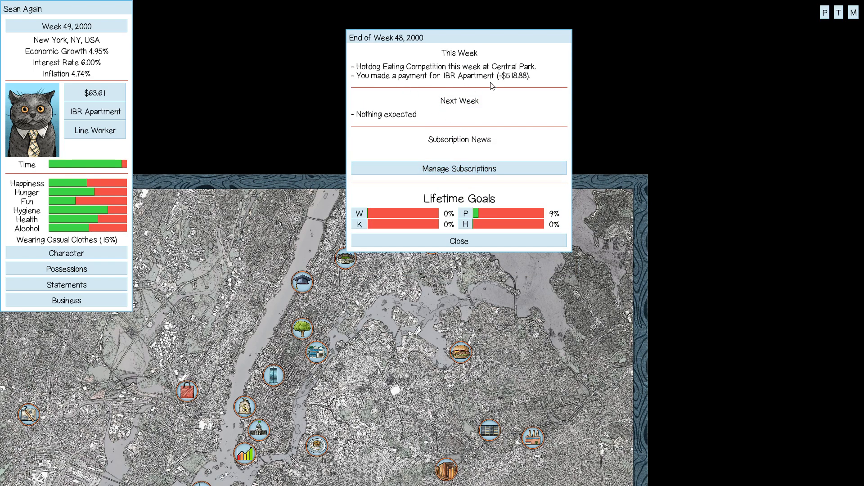
mouse_move(466, 102)
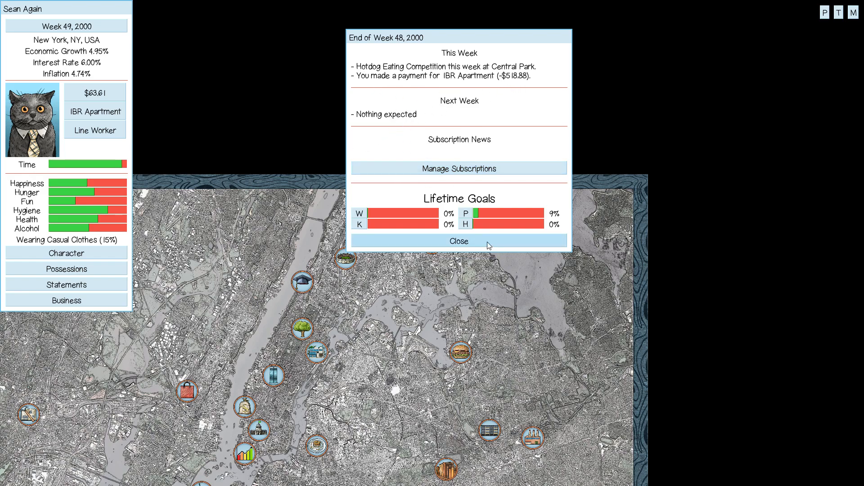
Dismiss the End of Week report and work a Line Worker shift, raising cash to $322.01.
click(458, 241)
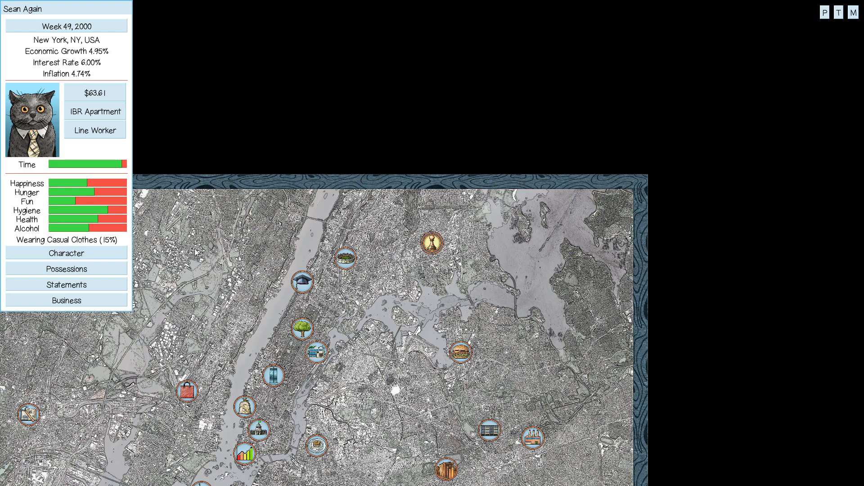
mouse_move(82, 175)
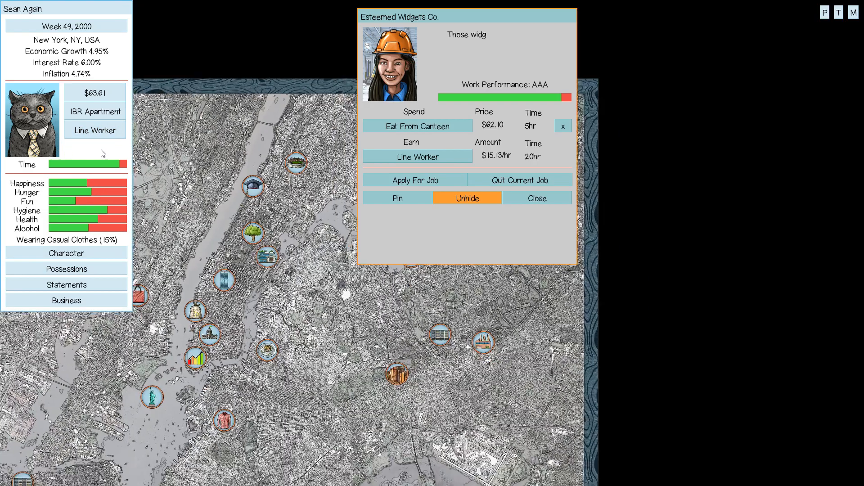
click(417, 157)
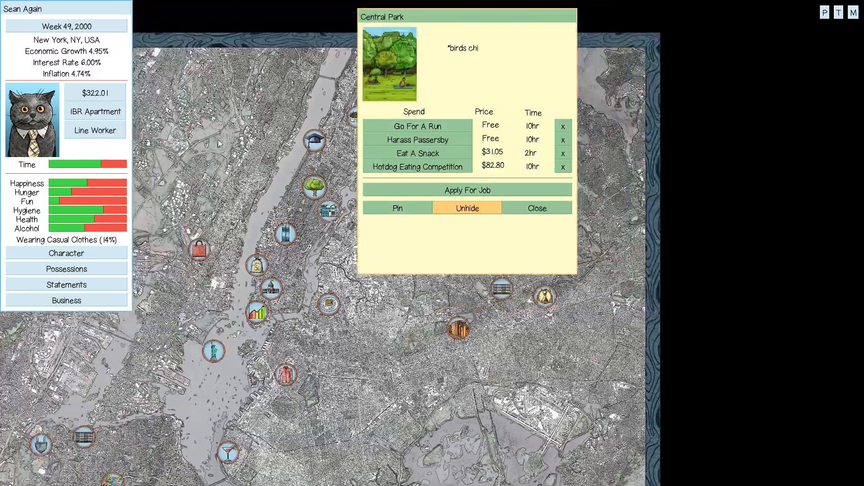
Enter Central Park's Hotdog Eating Competition to fill hunger, leaving cash at $239.22.
click(417, 167)
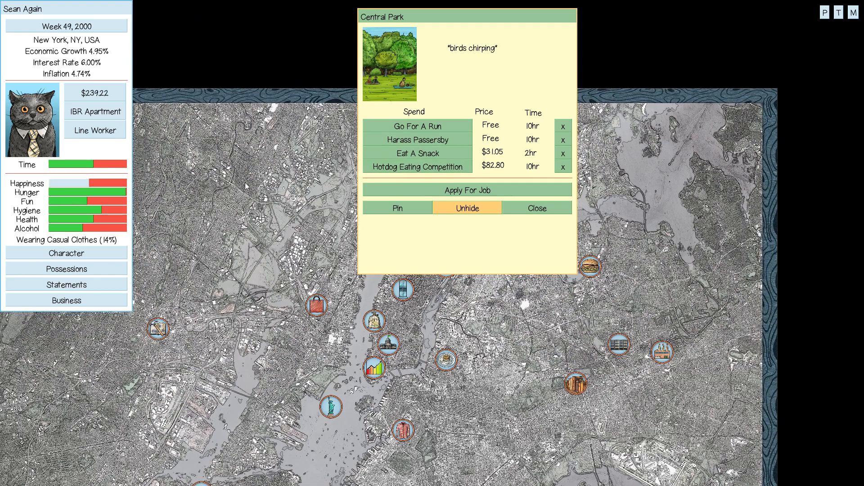
mouse_move(76, 197)
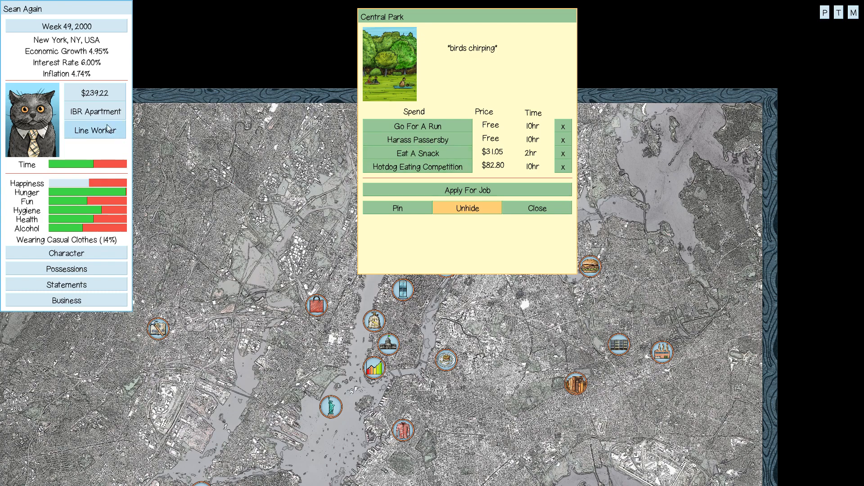
click(536, 208)
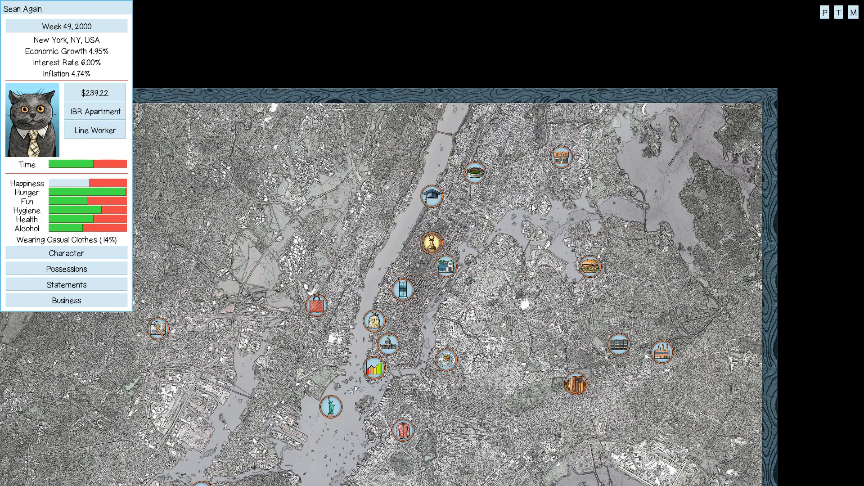
mouse_move(103, 121)
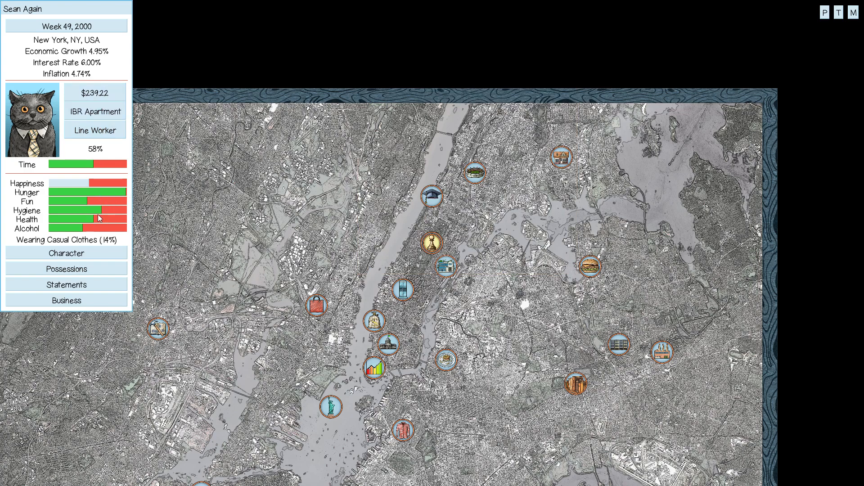
mouse_move(431, 241)
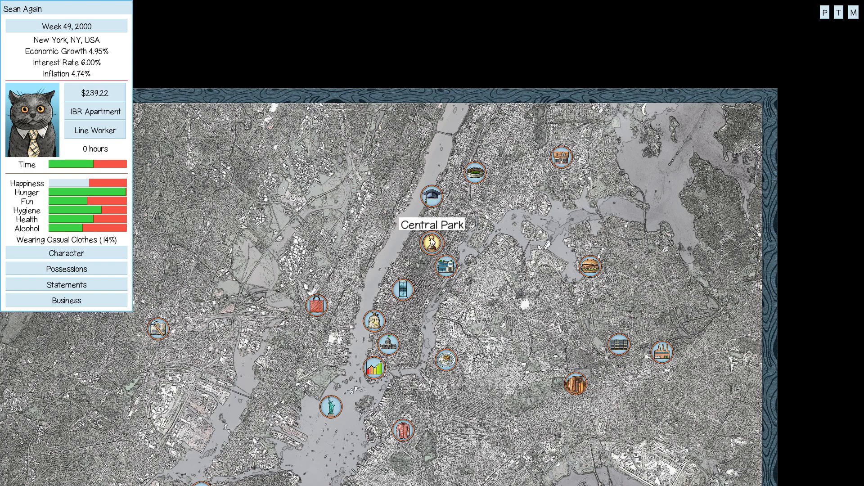
Return home to East Bronx, play PC games twice and take a shower.
click(427, 242)
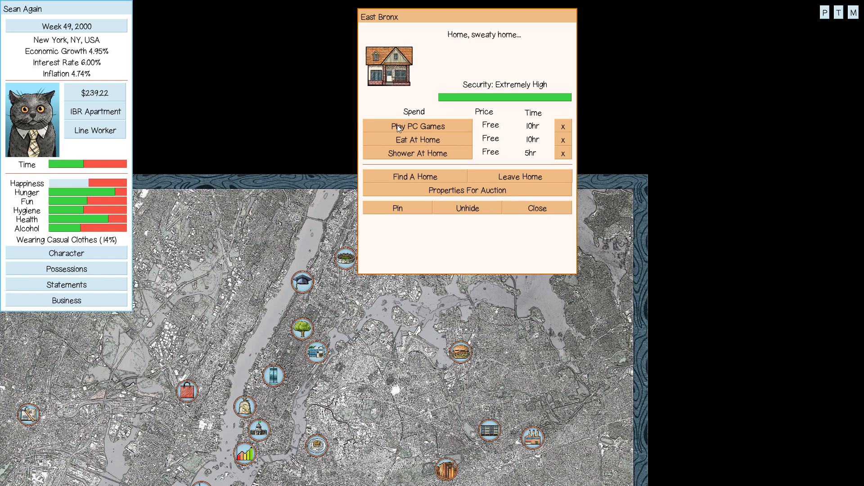
click(417, 126)
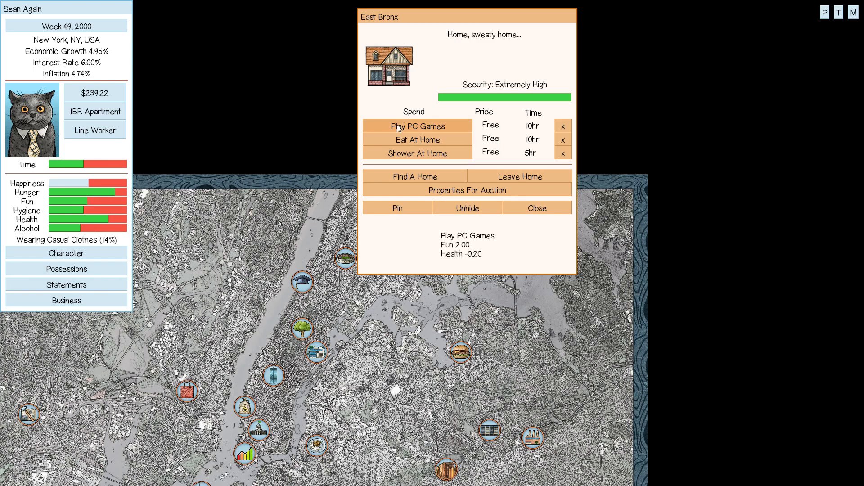
click(416, 126)
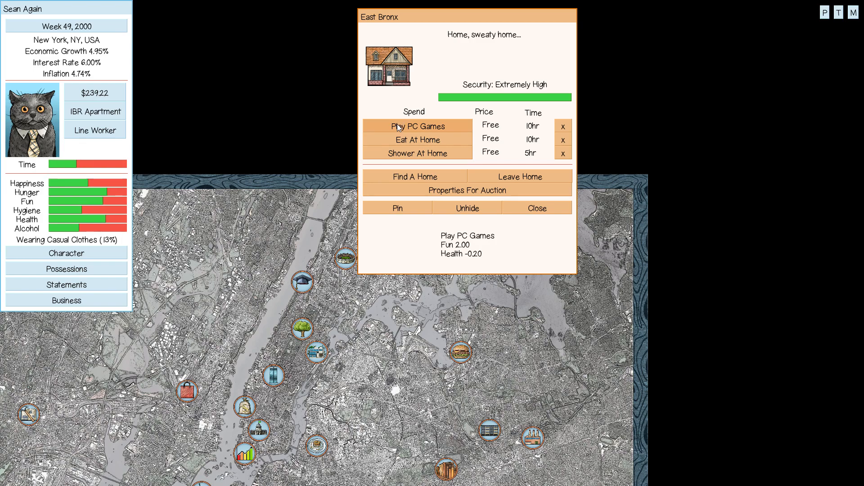
mouse_move(438, 130)
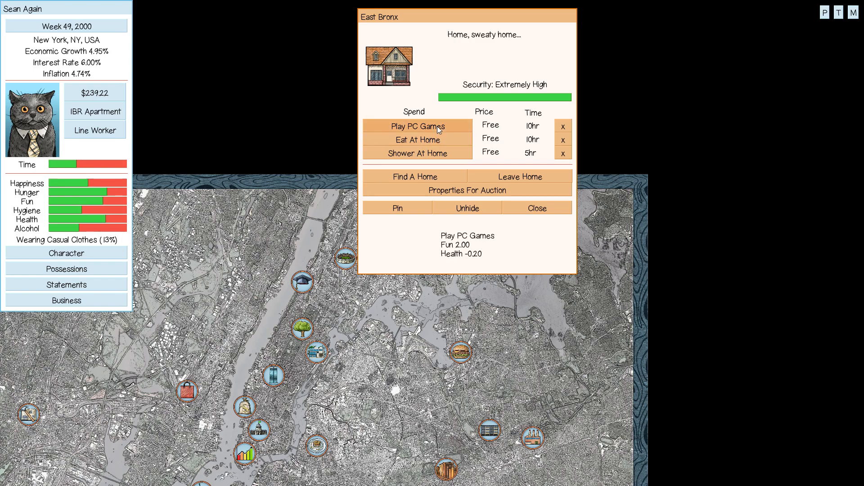
click(417, 153)
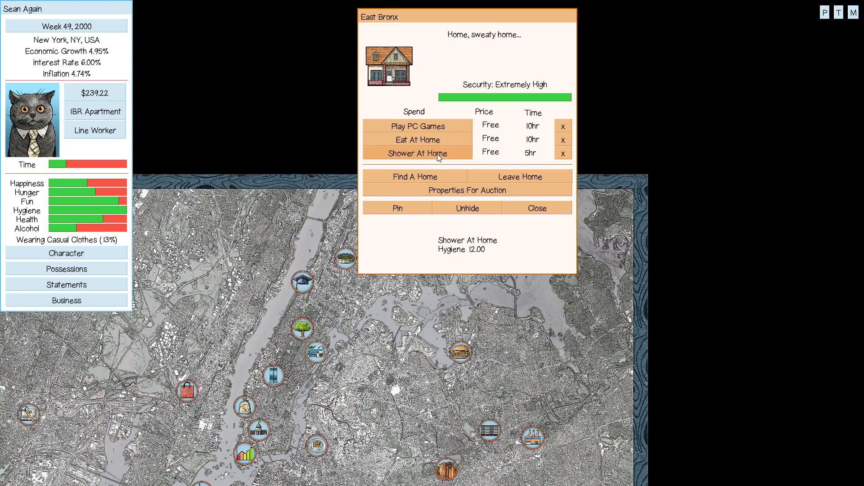
mouse_move(512, 208)
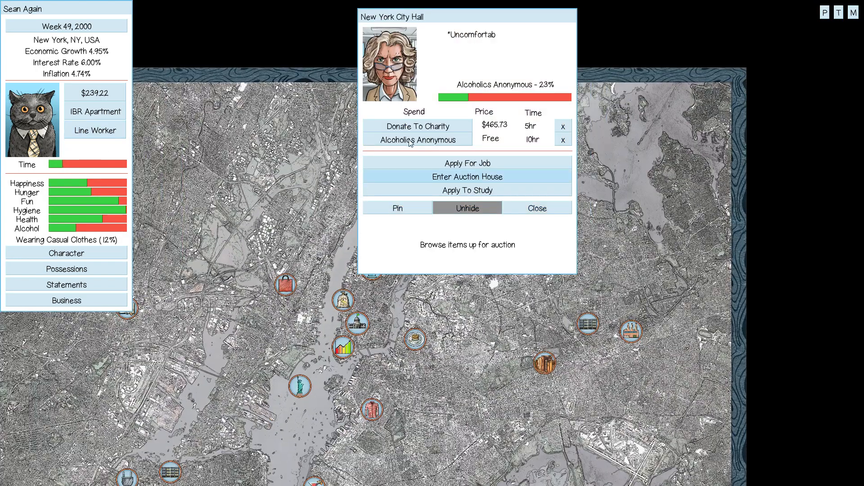
Attend an Alcoholics Anonymous session at City Hall, reaching 25%.
click(468, 190)
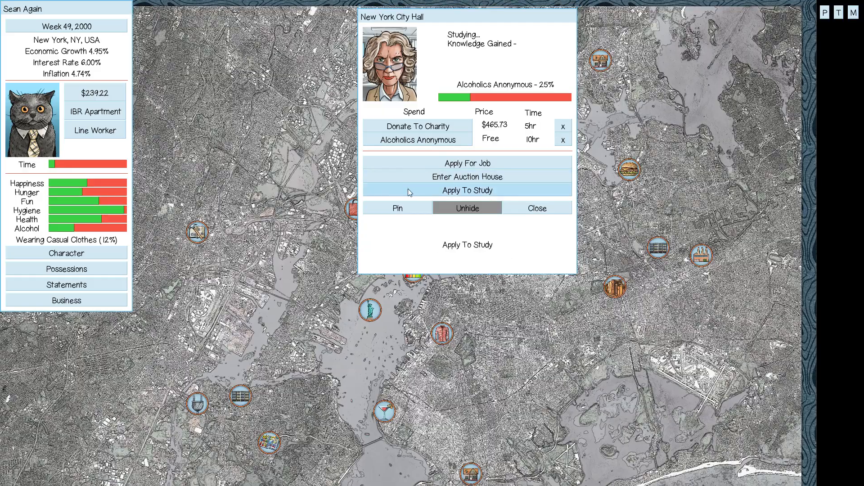
click(535, 208)
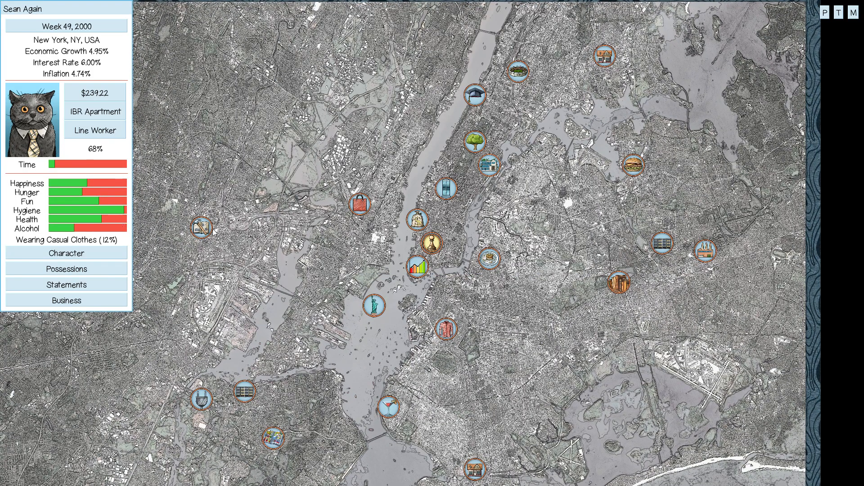
mouse_move(420, 270)
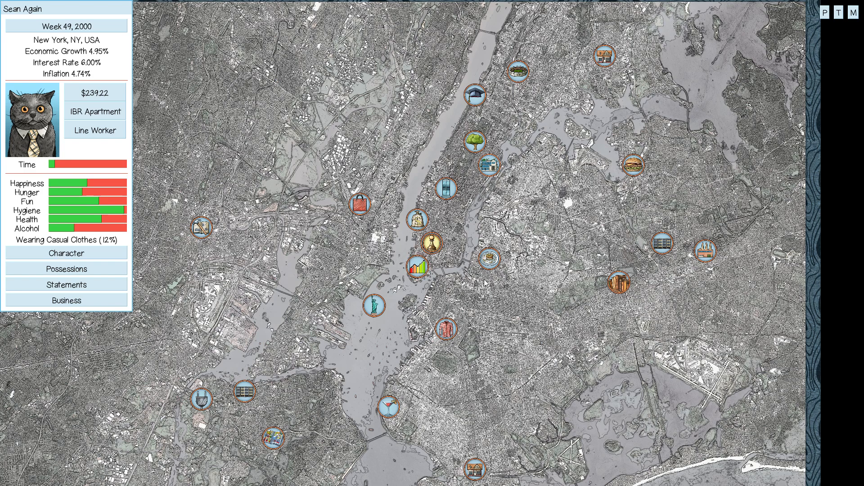
mouse_move(490, 259)
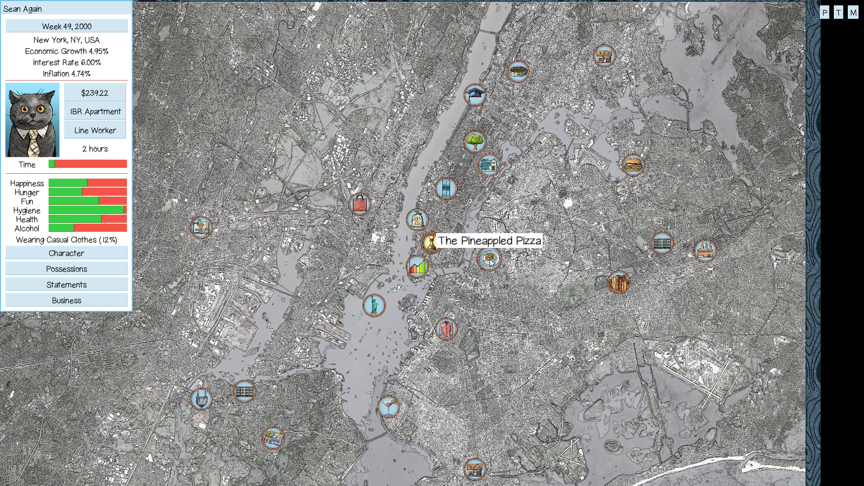
mouse_move(445, 188)
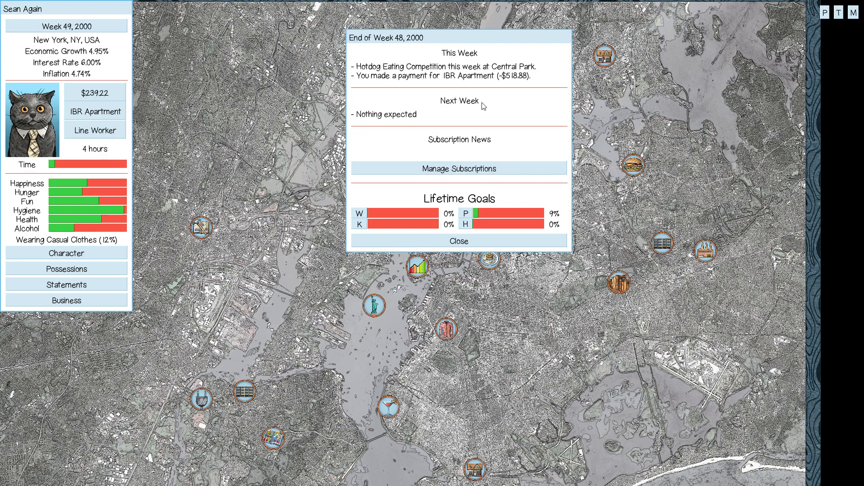
Dismiss the Week 48 report and end Week 49 via the Time bar.
click(458, 241)
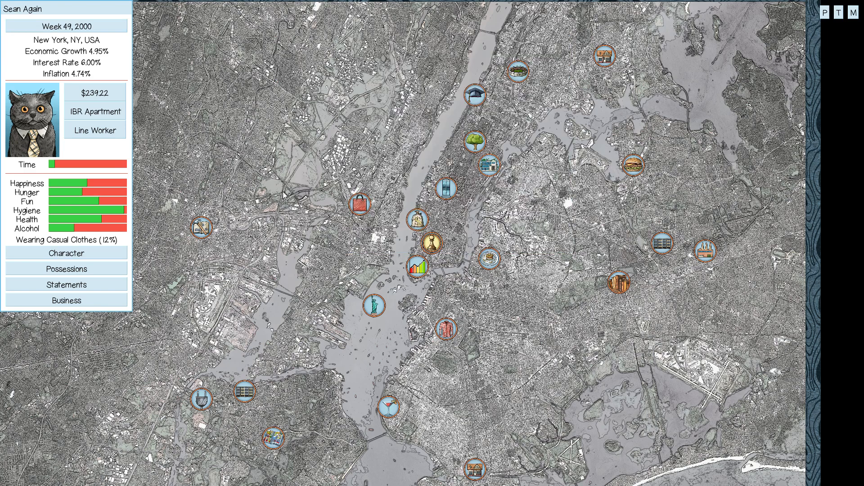
mouse_move(109, 197)
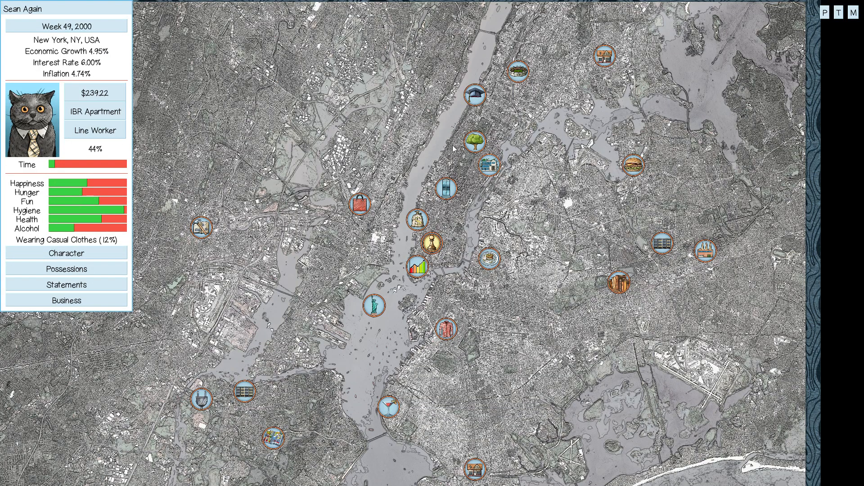
click(473, 142)
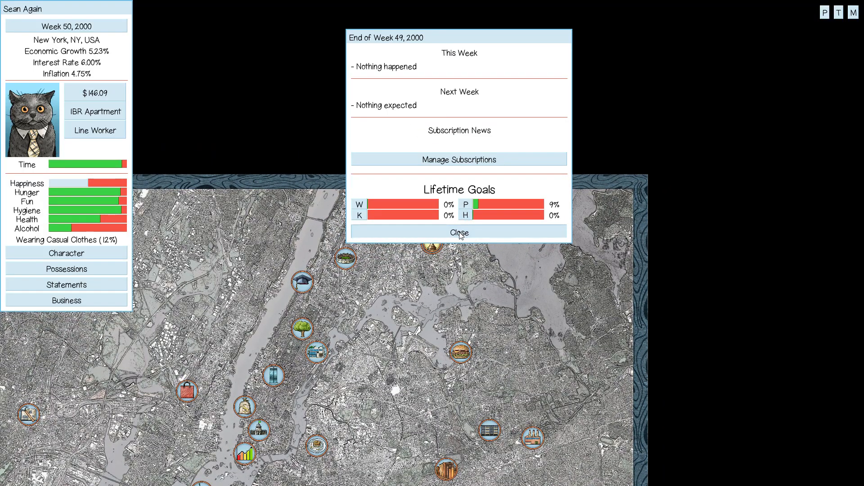
Dismiss the Week 49 report and sell the groceries for $120.22 from Possessions.
click(458, 232)
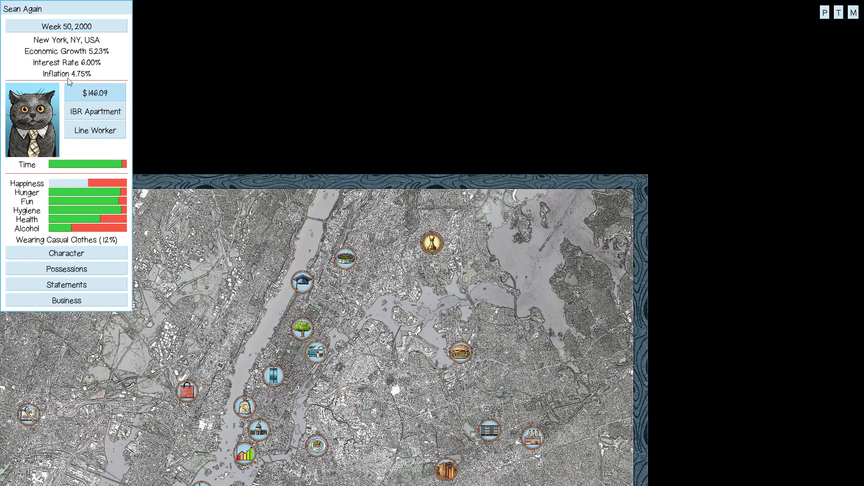
mouse_move(458, 235)
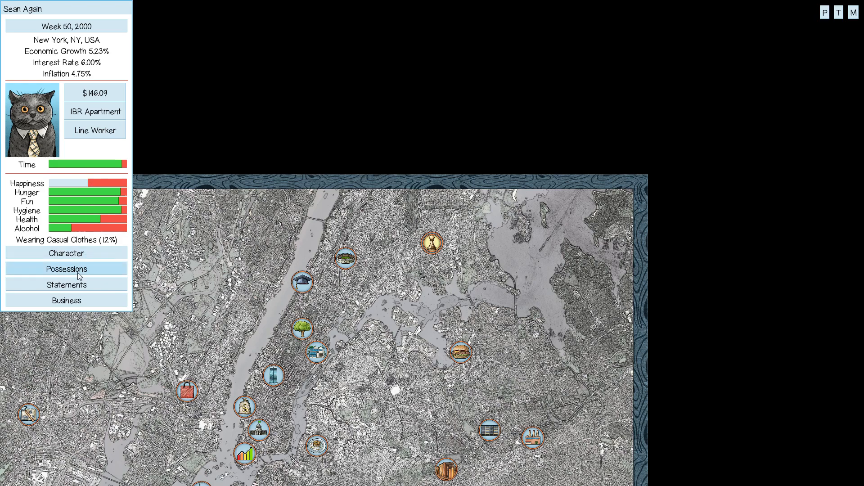
click(66, 269)
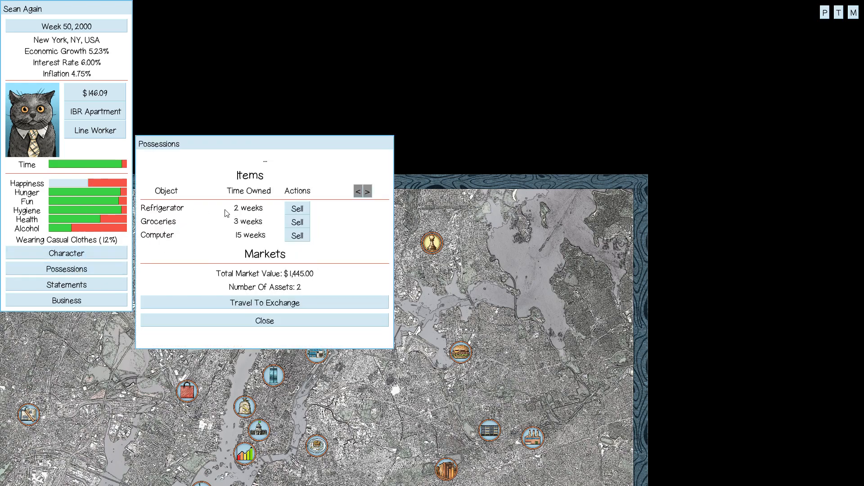
mouse_move(262, 246)
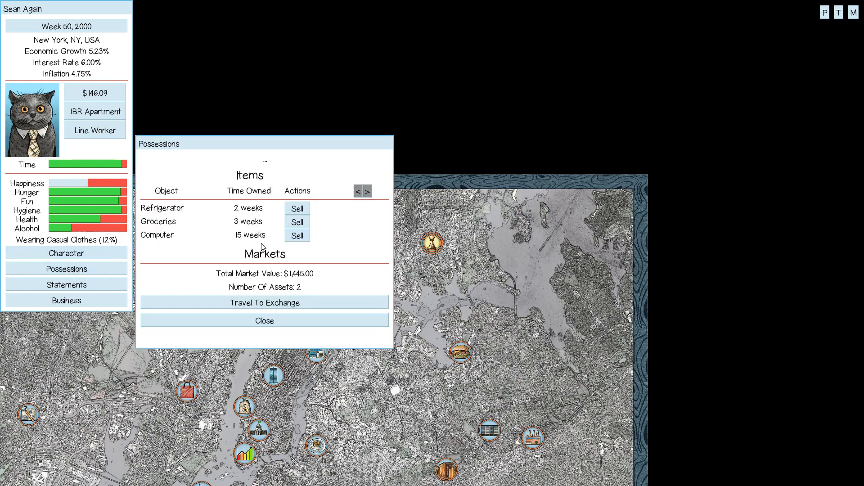
click(297, 222)
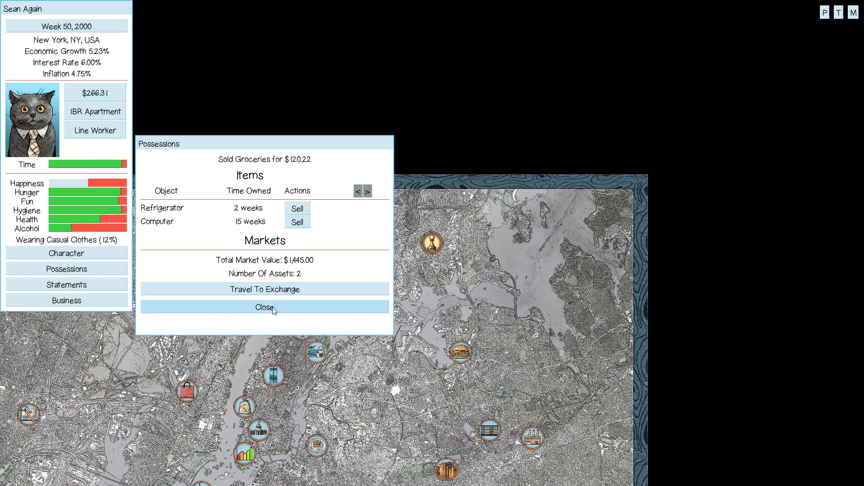
click(264, 307)
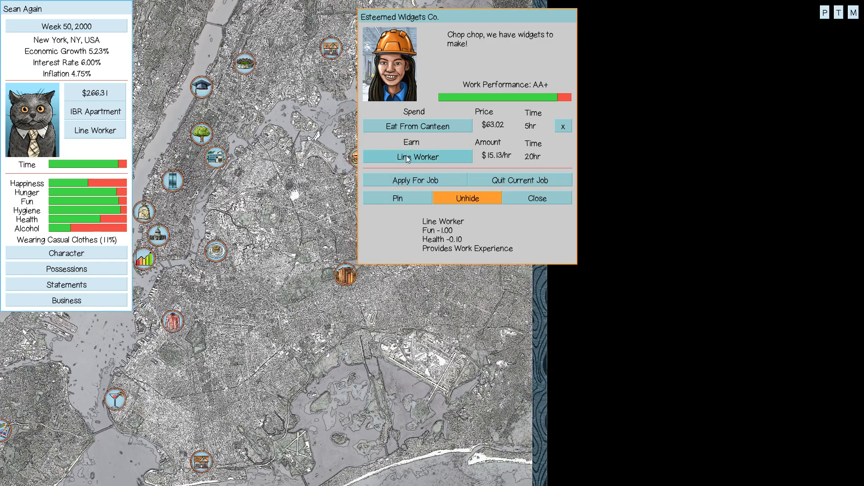
Work a Line Worker shift, then withdraw $100 from savings at MoneyChasers Group.
click(416, 157)
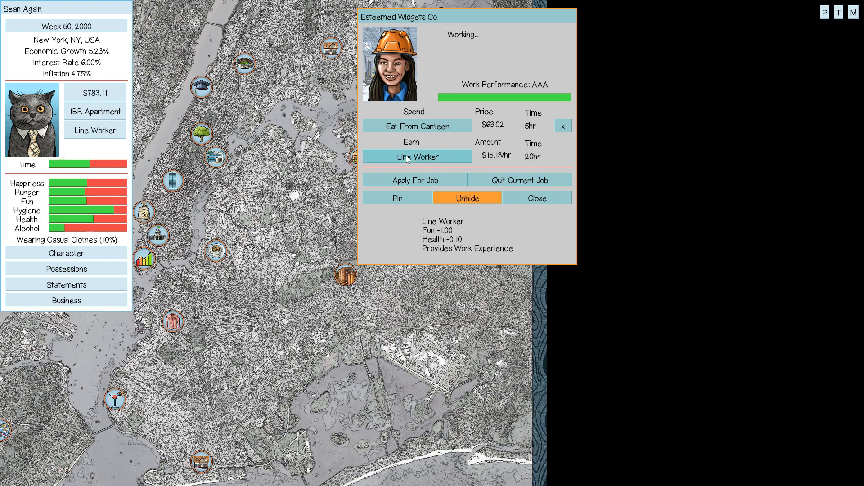
click(536, 198)
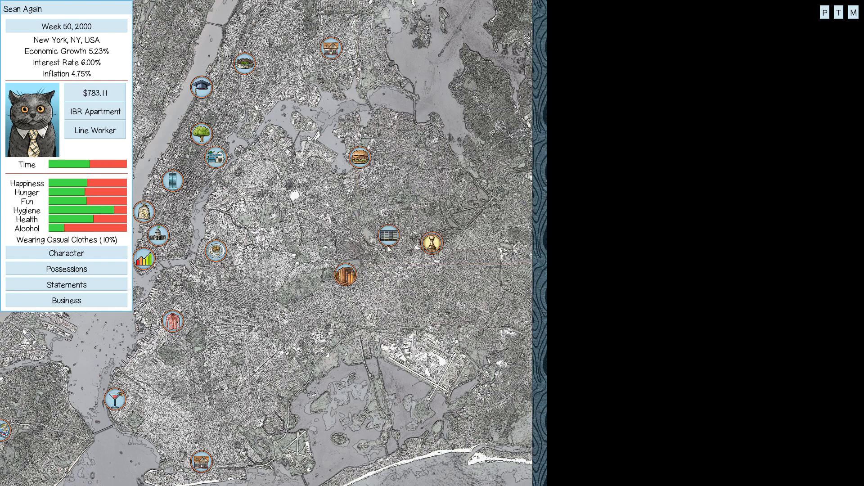
mouse_move(144, 213)
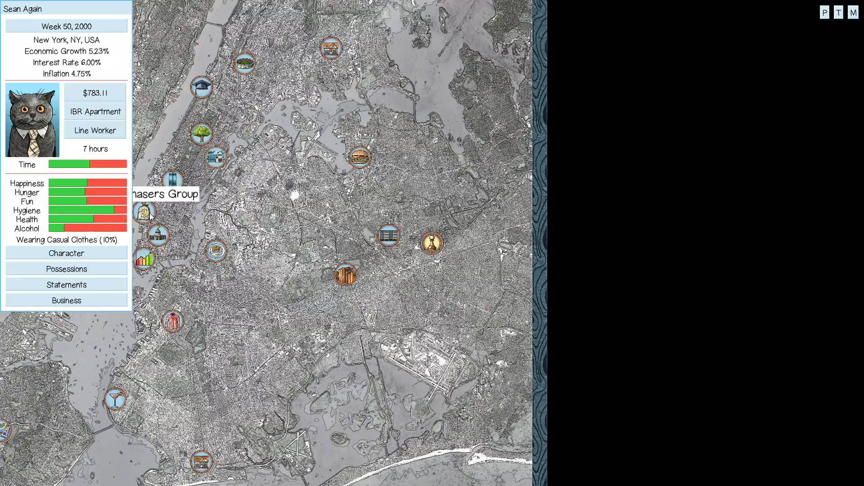
click(451, 132)
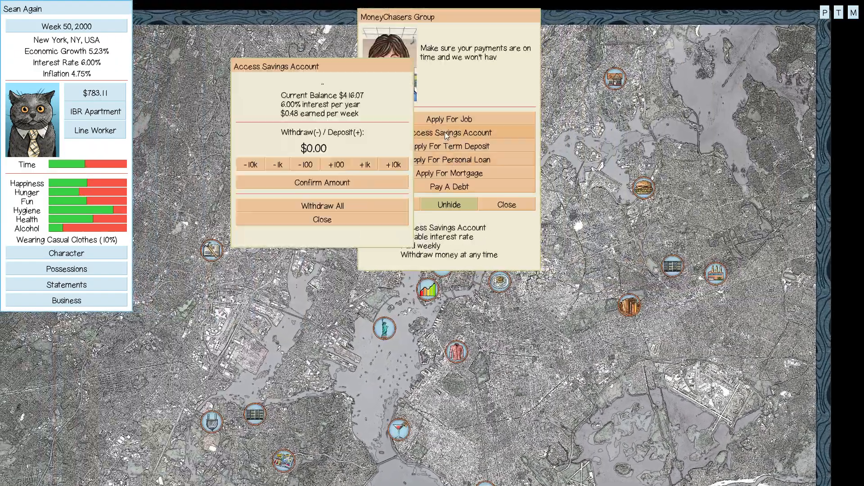
click(305, 164)
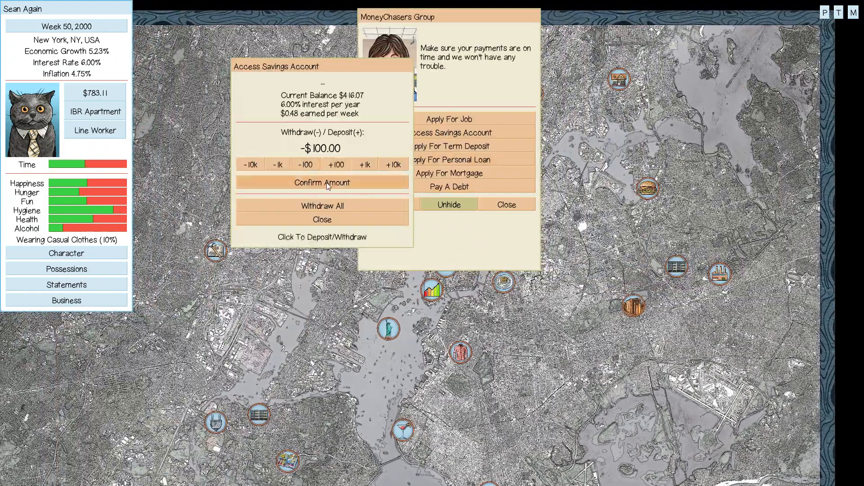
click(322, 183)
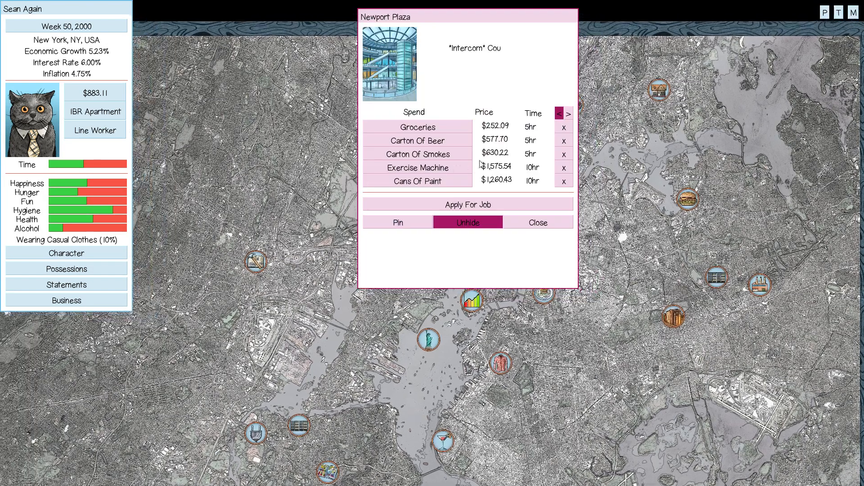
Buy groceries and a carton of beer at Newport Plaza for $252.09.
click(417, 127)
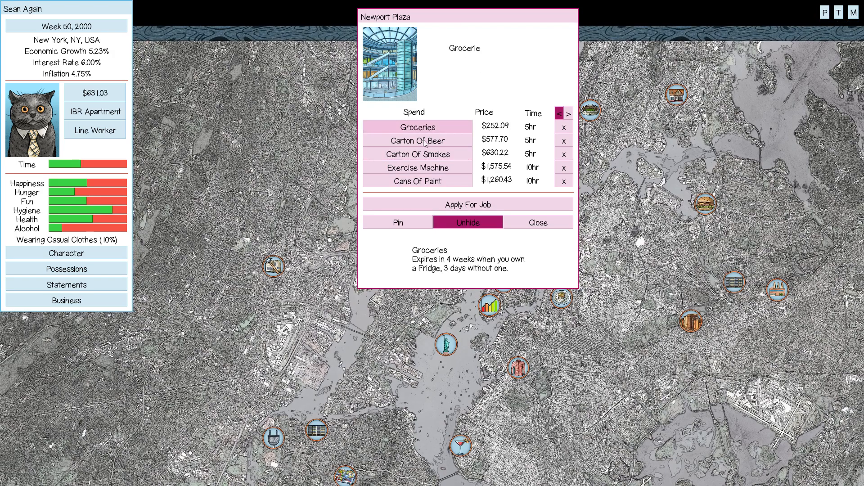
click(418, 140)
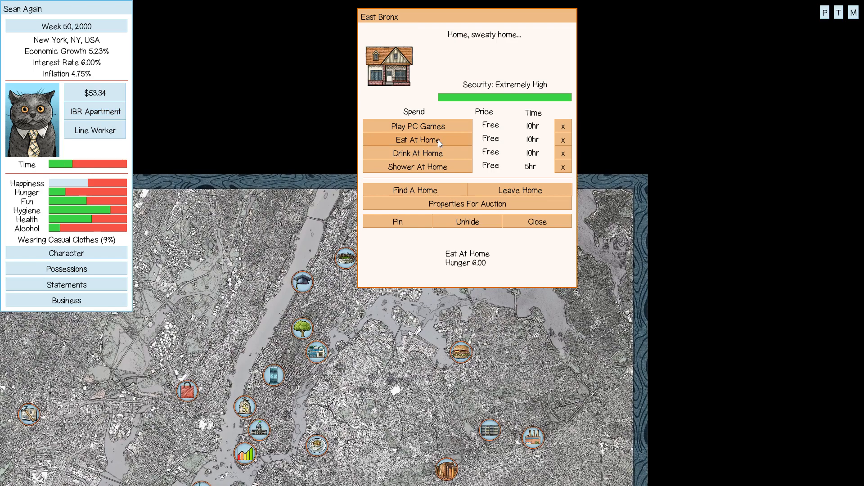
Eat a meal and drink at the East Bronx home with spare hours.
click(417, 153)
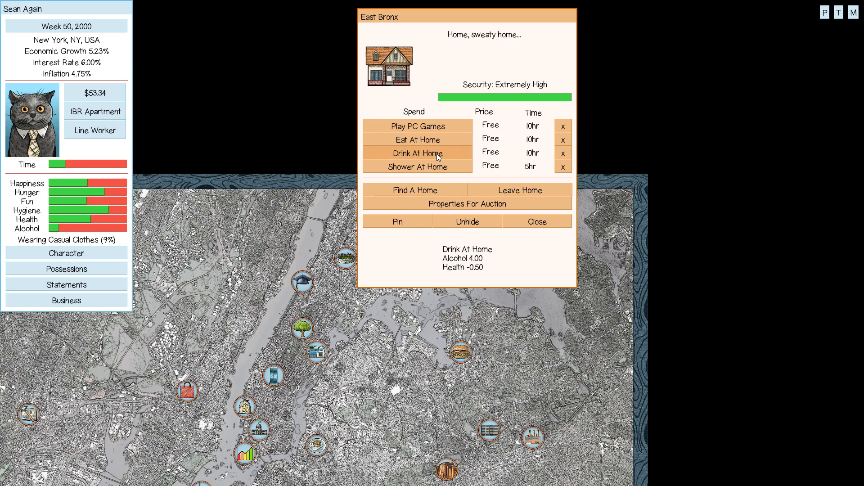
click(417, 153)
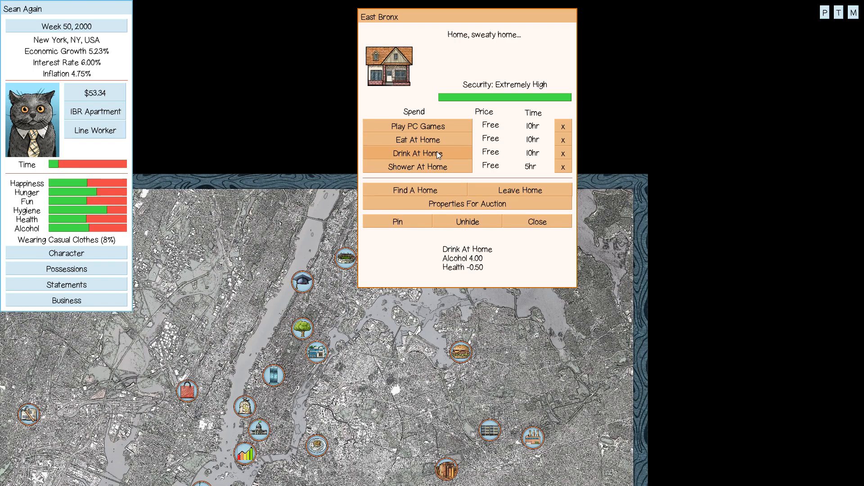
click(535, 221)
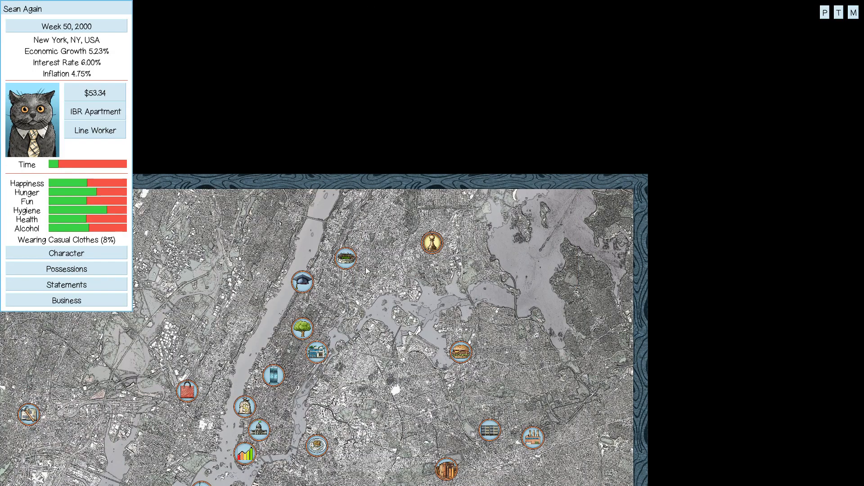
Go for a run in Central Park until Week 50 ends.
click(300, 328)
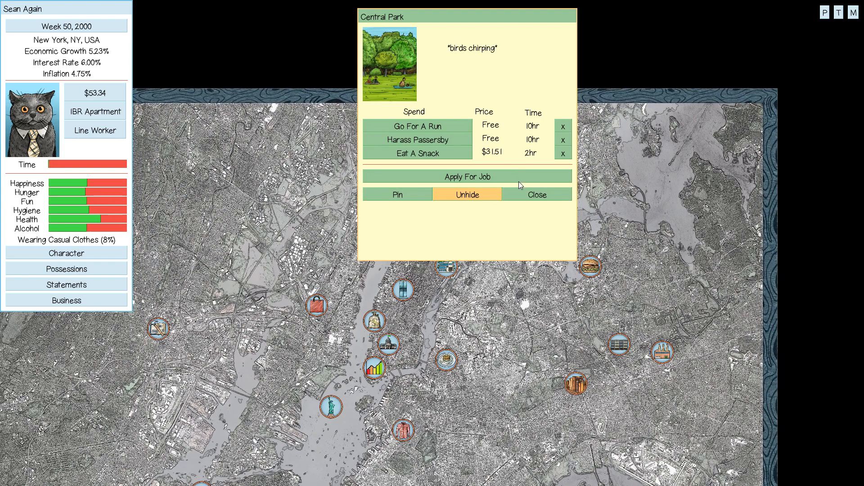
click(536, 194)
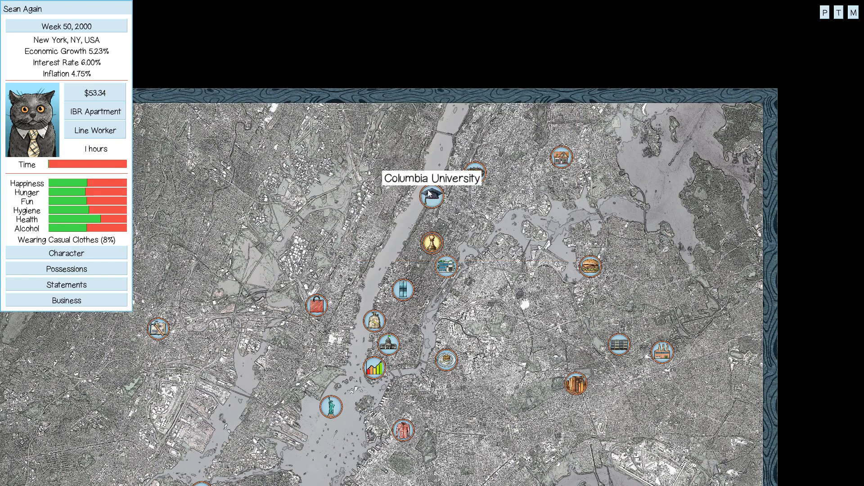
mouse_move(445, 269)
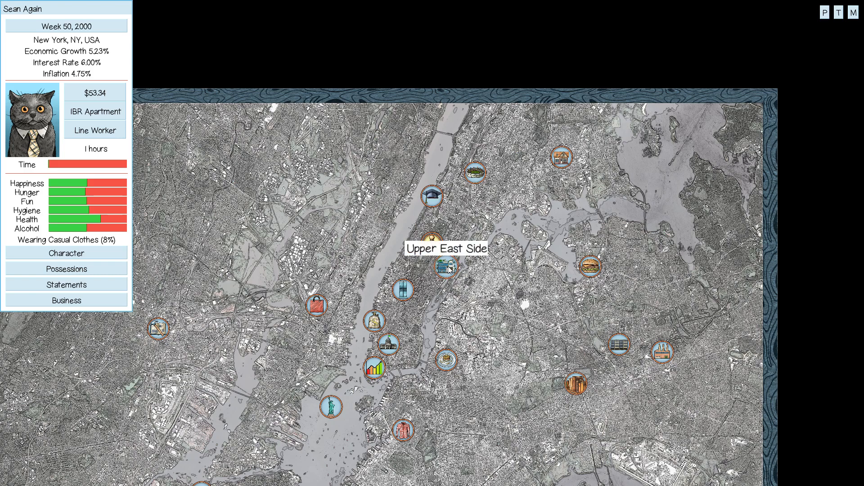
mouse_move(403, 288)
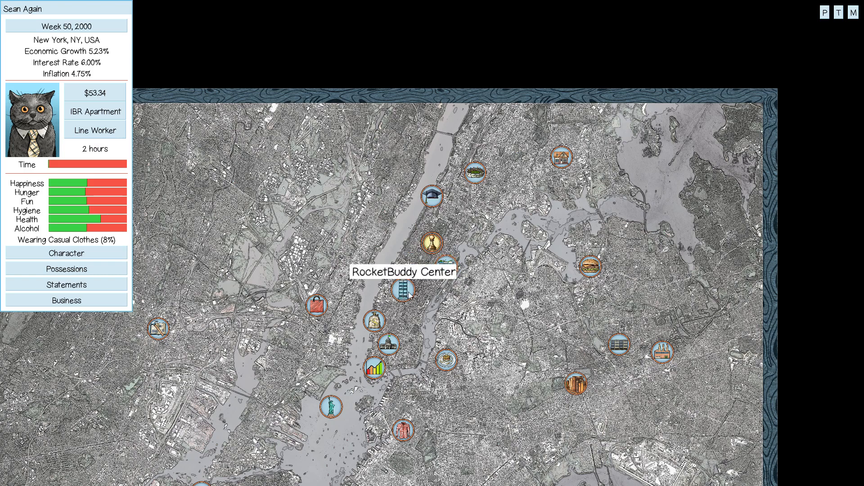
mouse_move(514, 324)
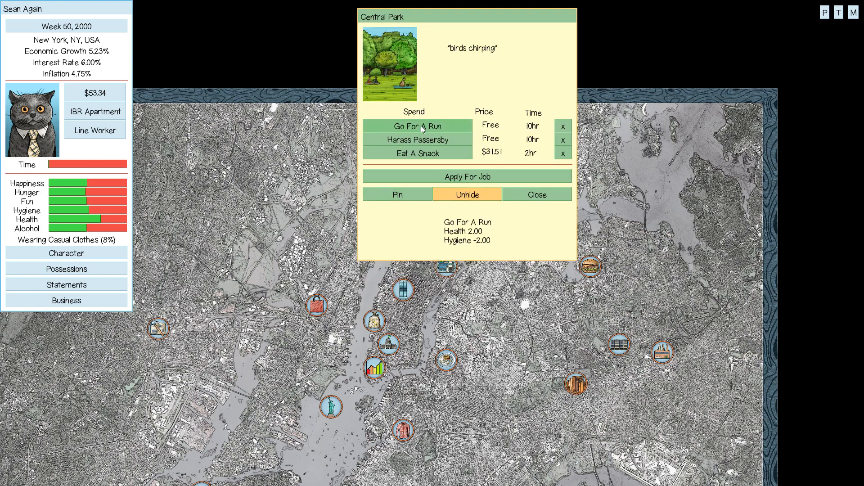
click(417, 126)
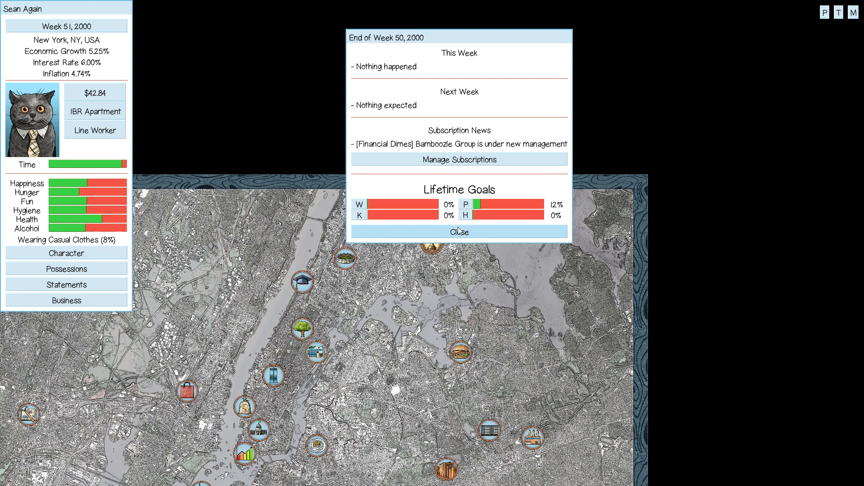
Dismiss the Week 50 report, then eat and play PC games at home.
click(458, 233)
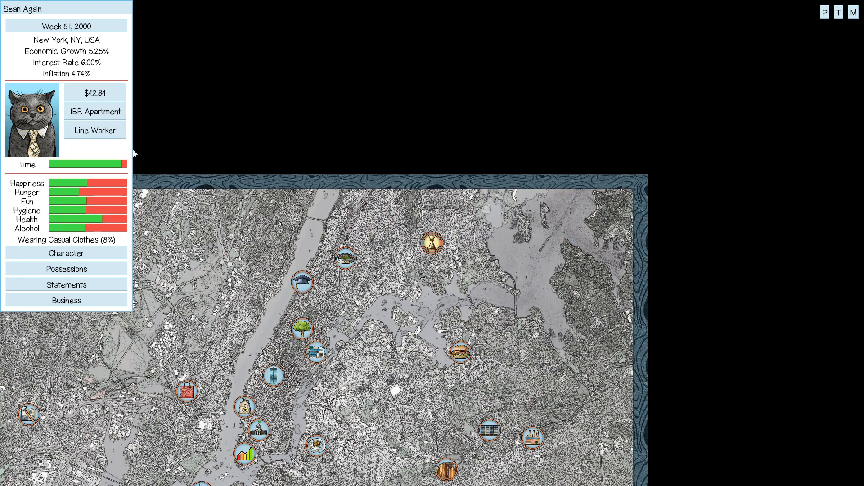
mouse_move(94, 131)
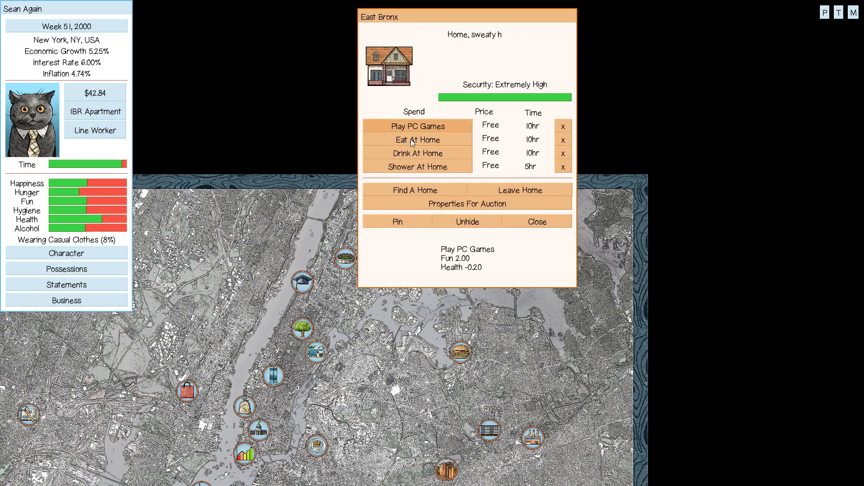
click(418, 140)
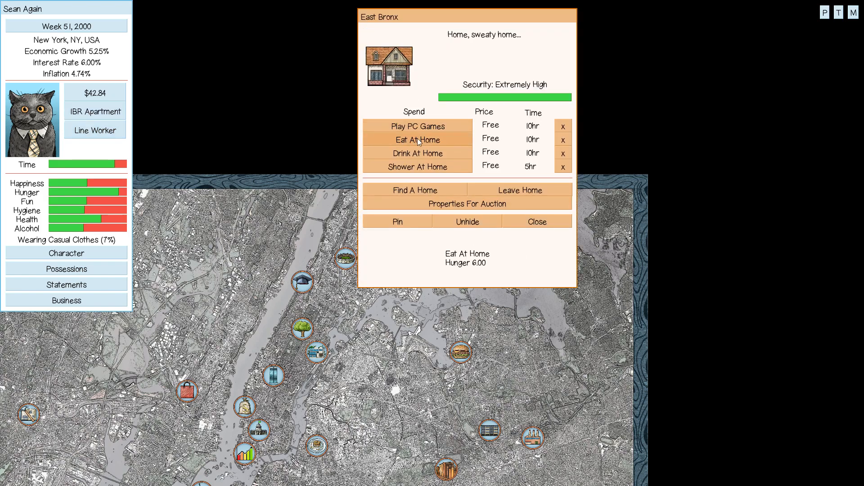
click(417, 126)
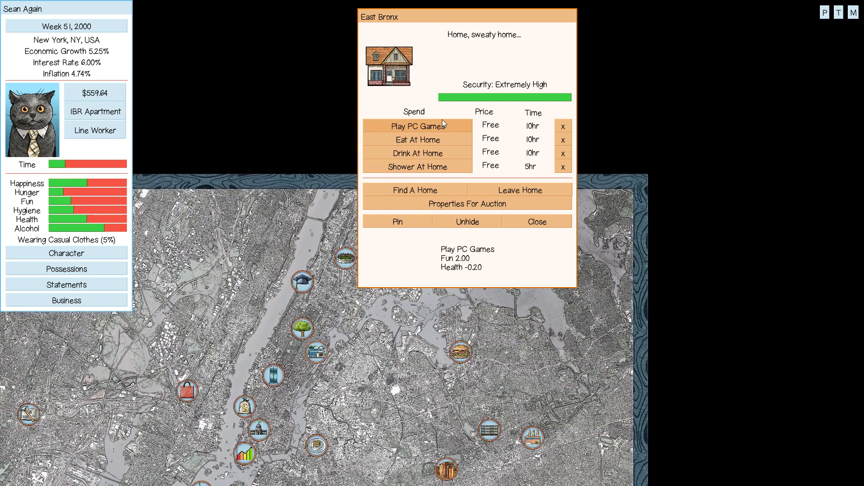
Play more PC games and eat again, then dismiss the Week 51 ball-drop report.
click(416, 140)
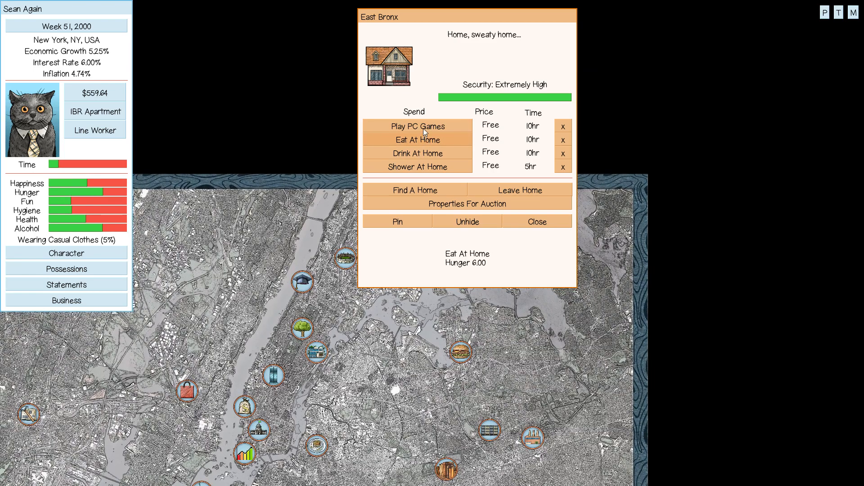
click(417, 138)
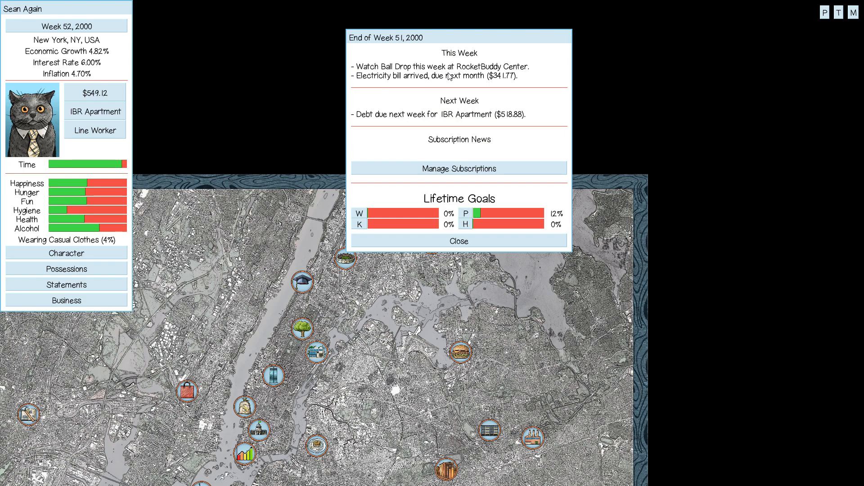
mouse_move(521, 66)
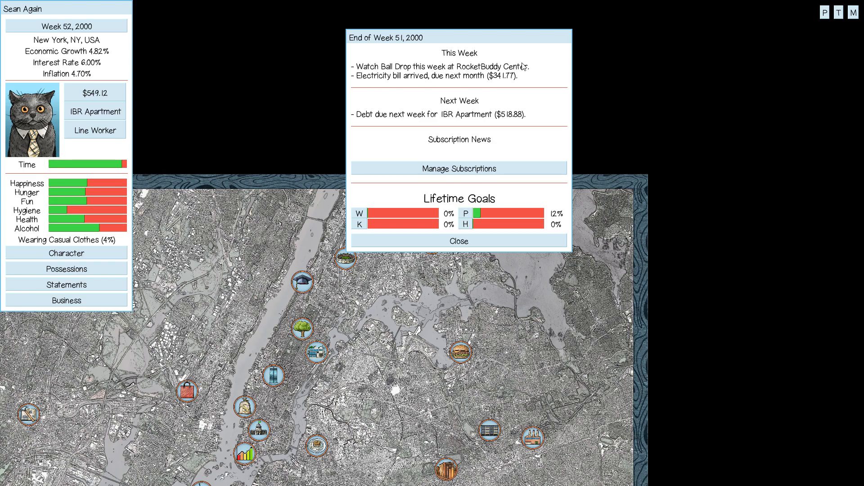
click(458, 241)
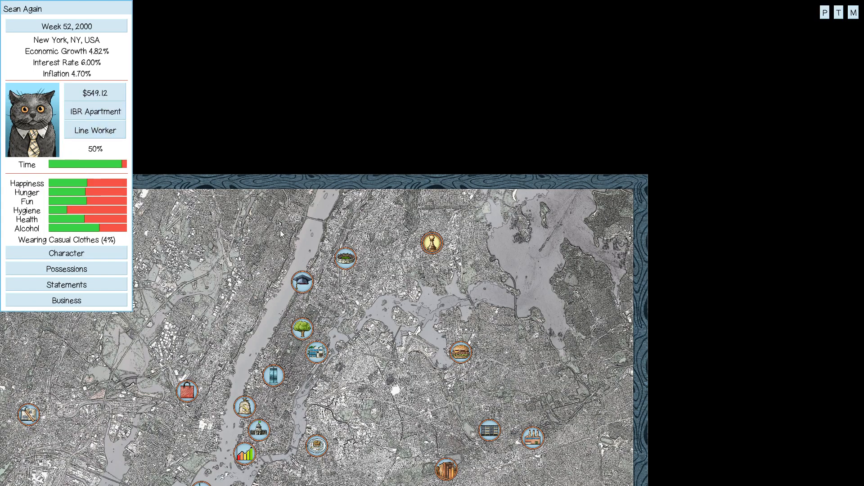
Work a Line Worker shift at Esteemed Widgets Co., lifting Week 52 cash to $807.52.
click(302, 329)
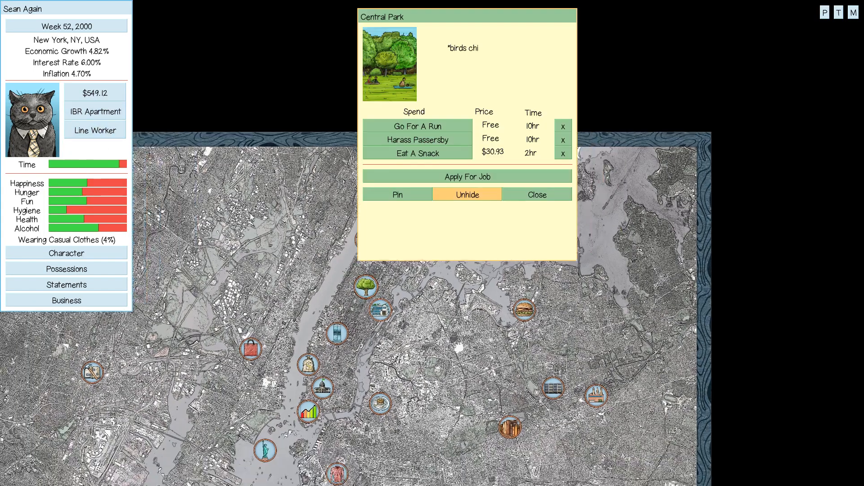
click(417, 126)
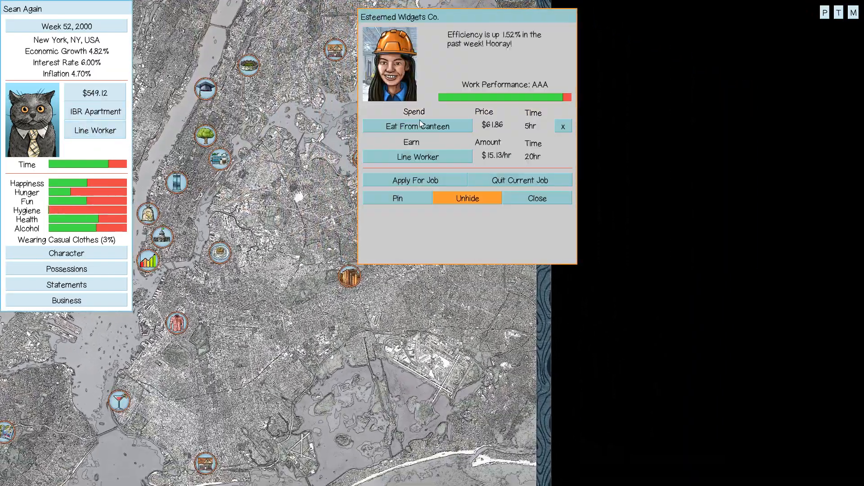
click(417, 157)
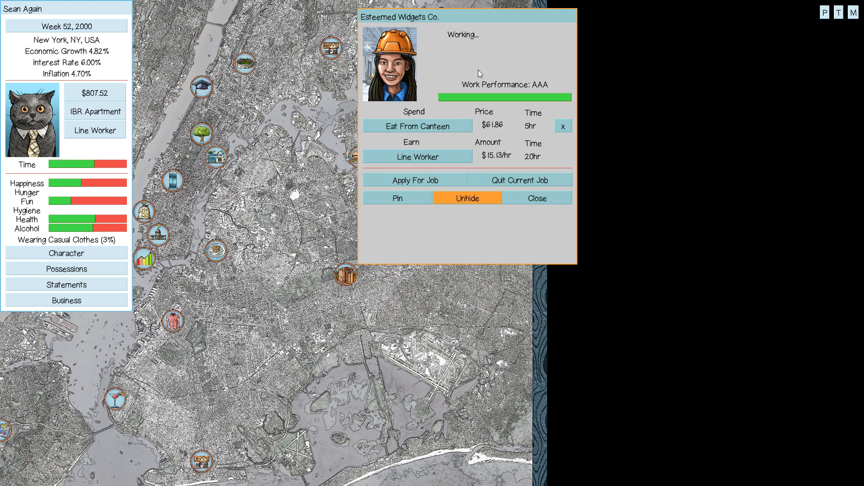
mouse_move(162, 141)
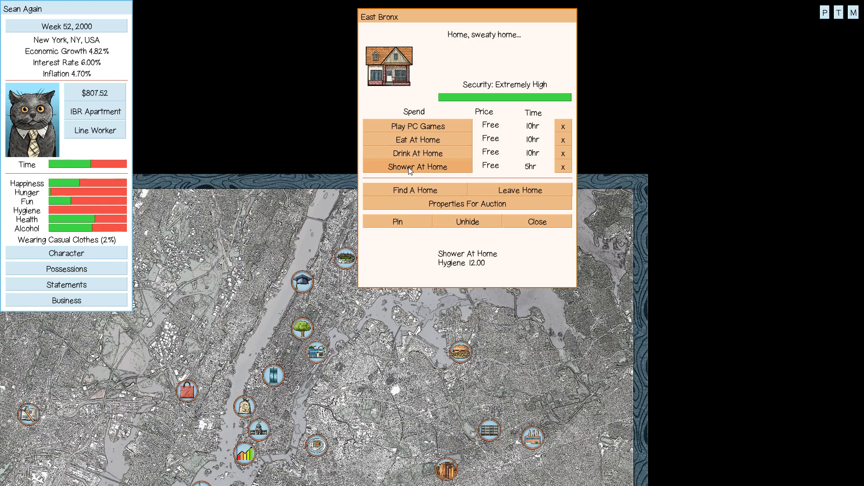
Shower and eat at the East Bronx home to restore hygiene and hunger.
click(417, 140)
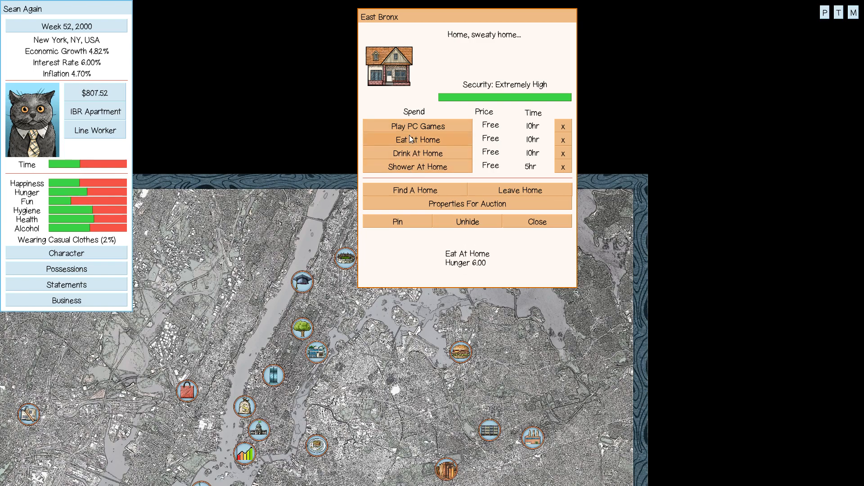
click(417, 126)
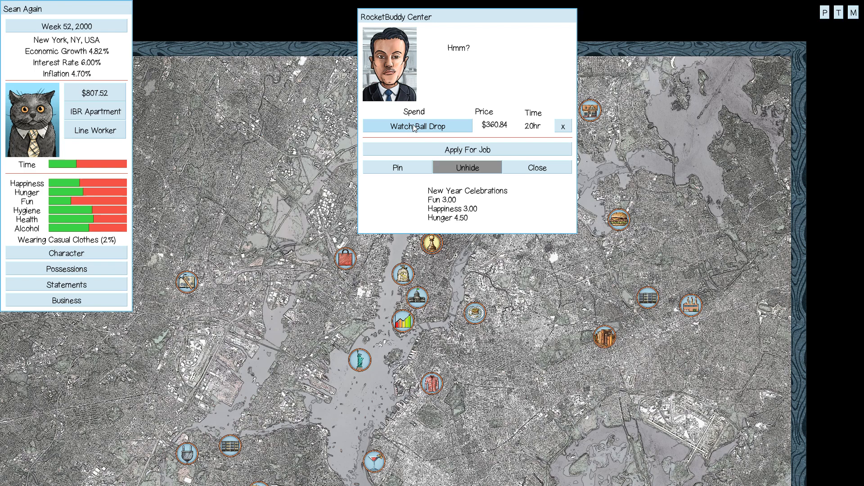
Watch the $360.84 New Year Ball Drop at RocketBuddy Center, entering Week 1, 2001.
click(416, 126)
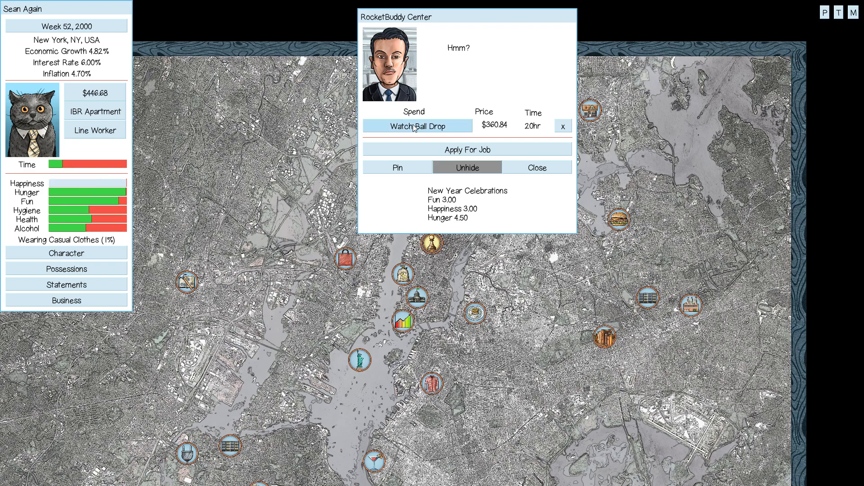
click(417, 126)
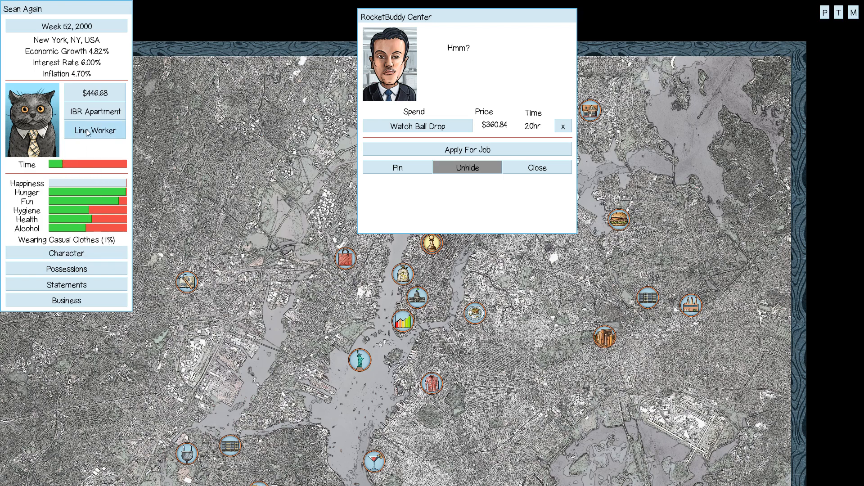
mouse_move(84, 39)
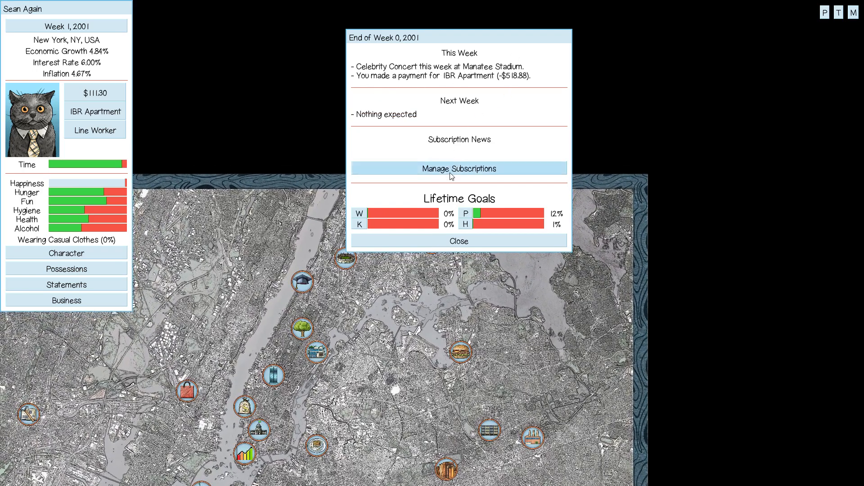
mouse_move(458, 241)
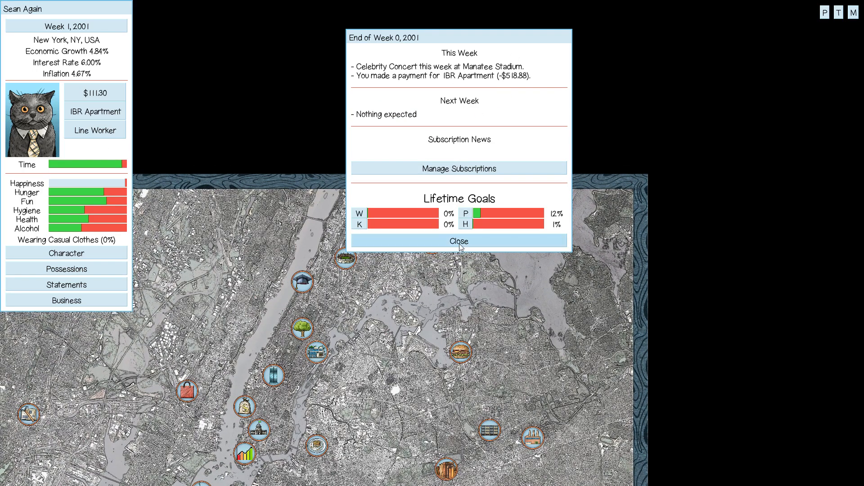
Dismiss the Week 0, 2001 summary, drink at home, acknowledge worn-out clothes, and enter Loom N' Ball Clothing.
click(458, 242)
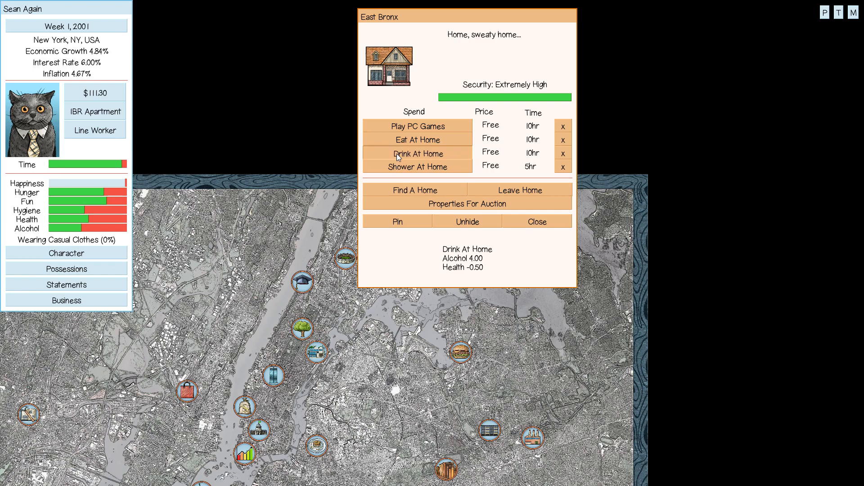
click(417, 154)
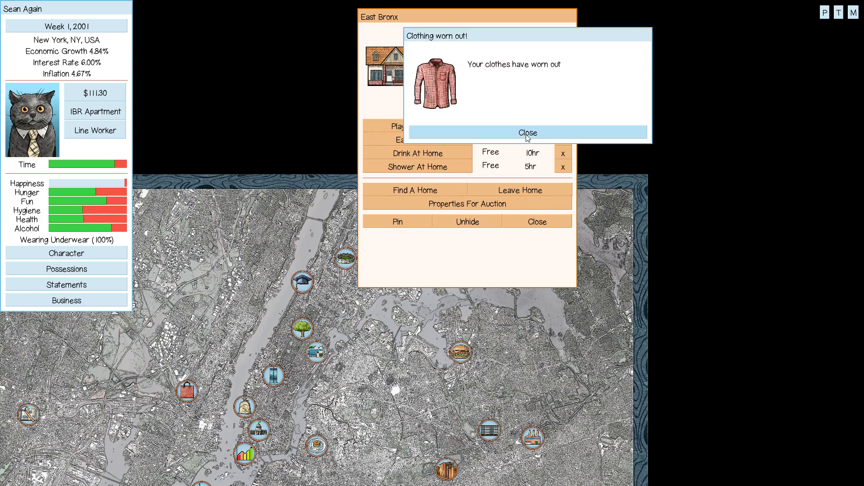
click(526, 132)
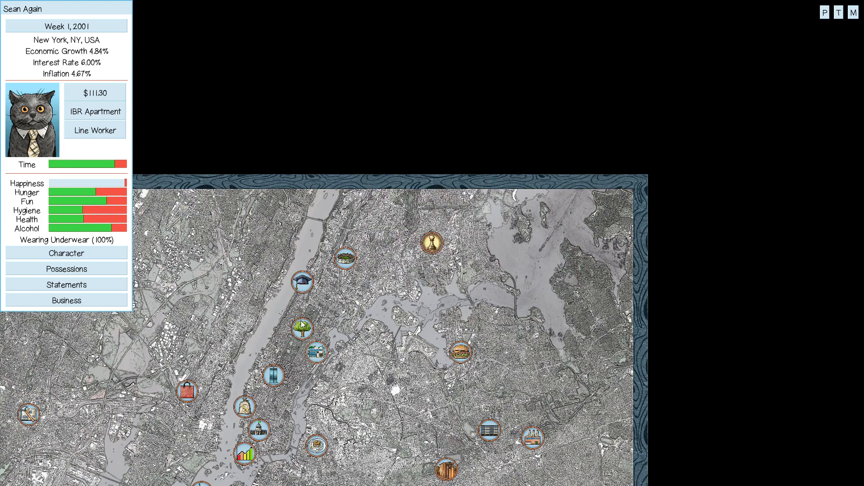
click(301, 327)
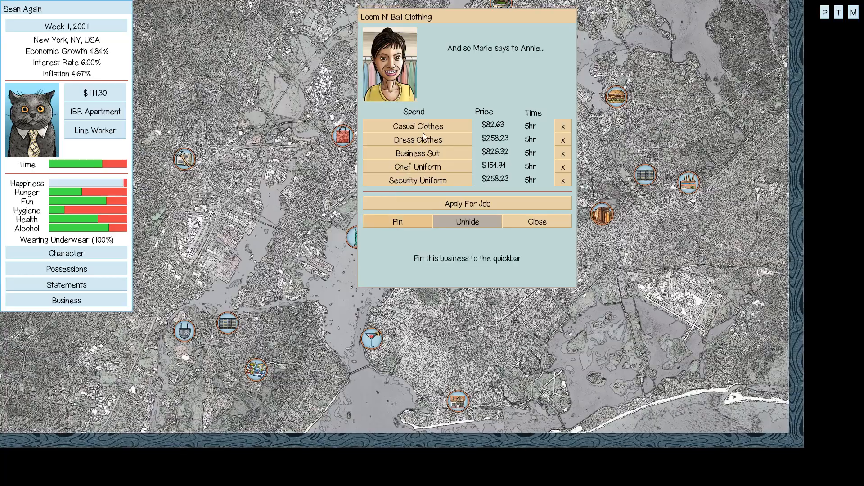
Buy casual clothes at Loom N' Ball, dropping cash to $28.67.
click(417, 126)
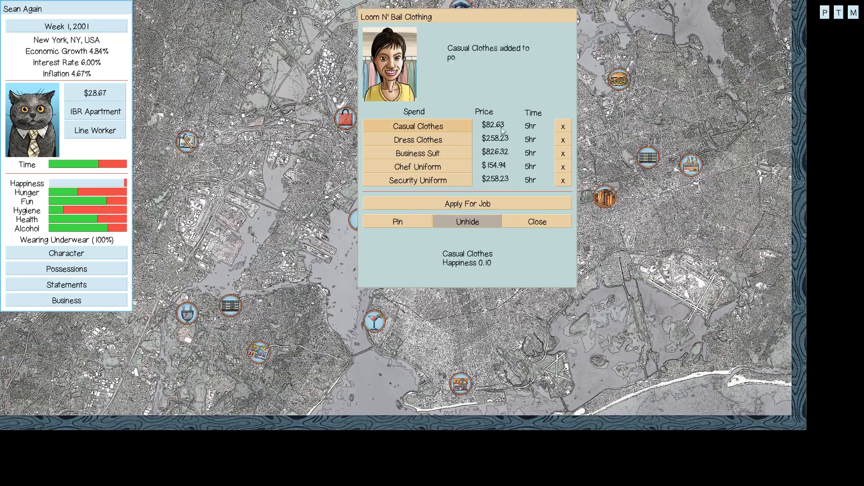
click(535, 221)
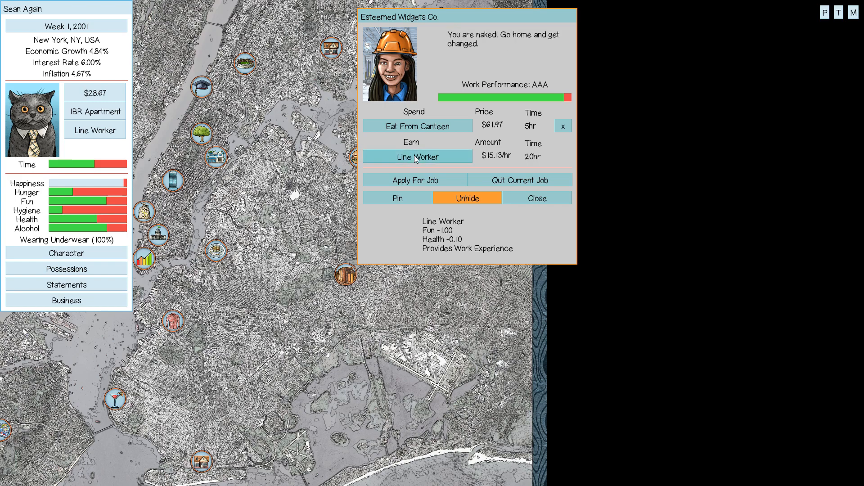
Wear the casual clothes from Possessions and resume the Line Worker shift.
click(66, 269)
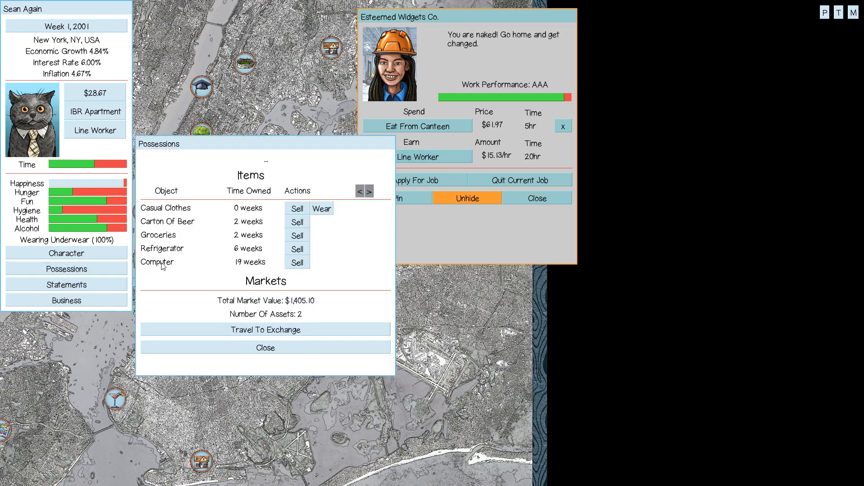
click(321, 208)
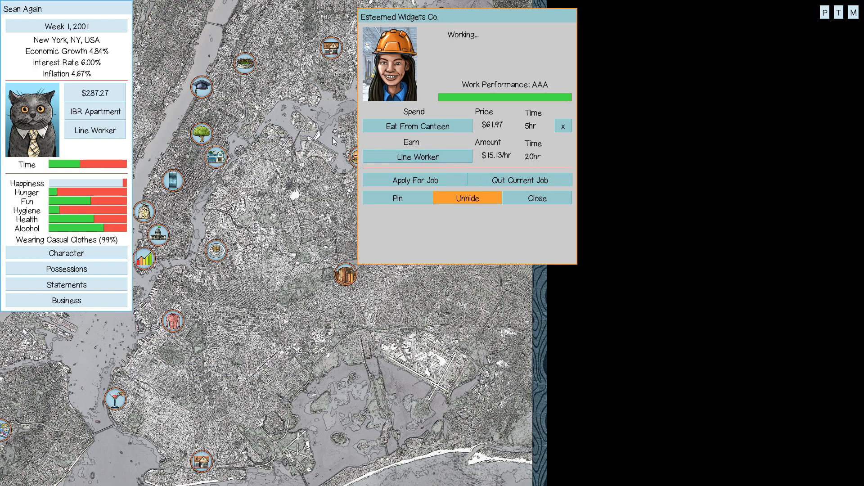
mouse_move(302, 167)
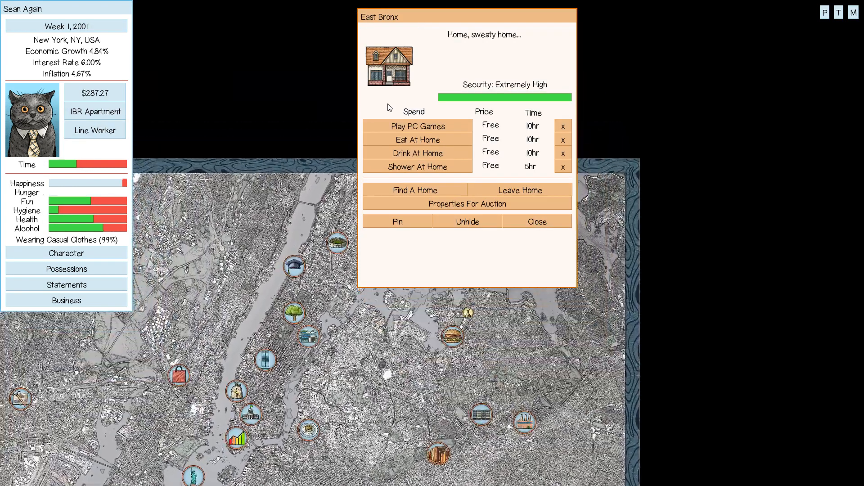
Eat and shower at home, attend Alcoholics Anonymous at City Hall, then travel to Wall Street.
click(417, 126)
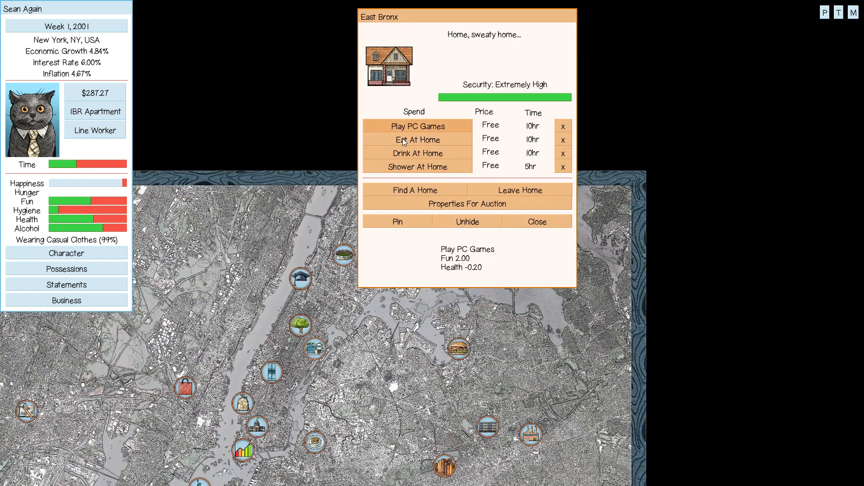
click(417, 167)
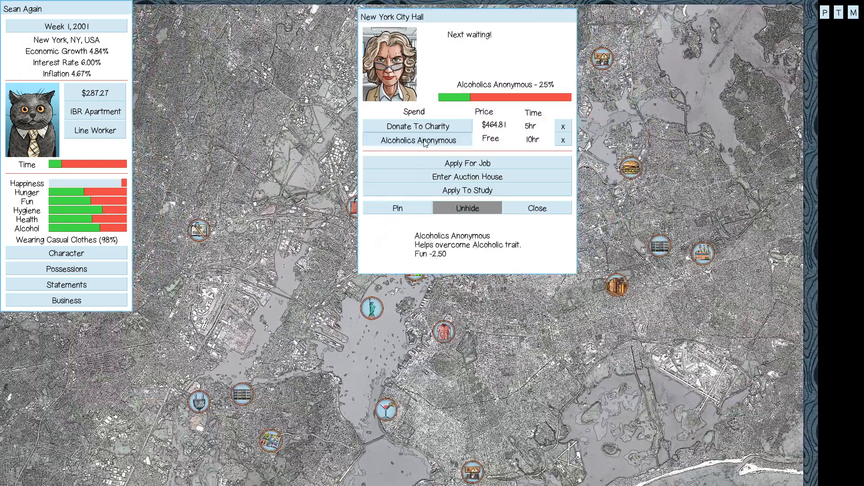
click(466, 190)
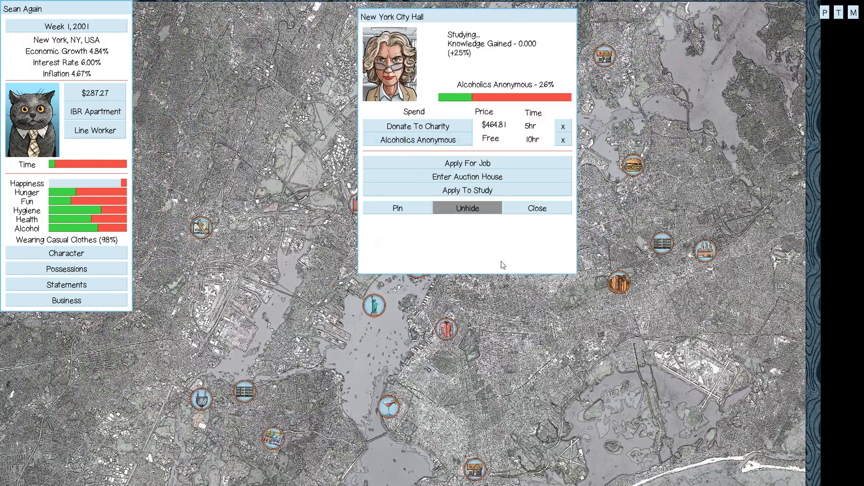
click(534, 208)
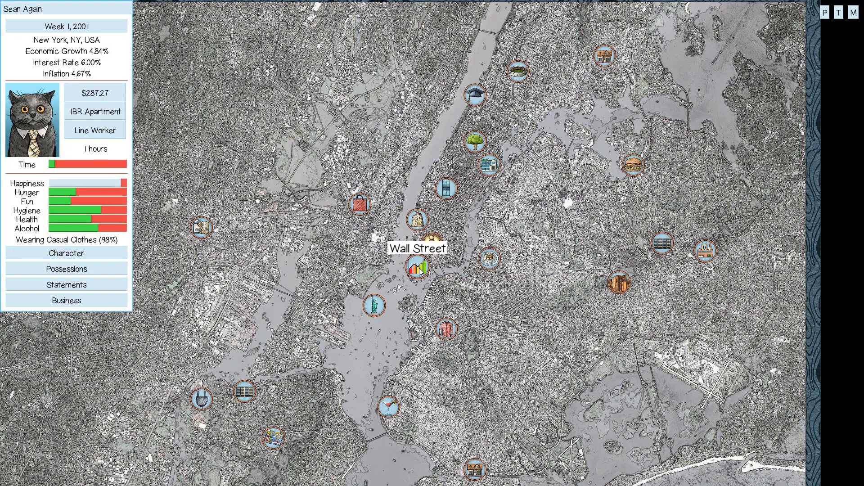
click(419, 271)
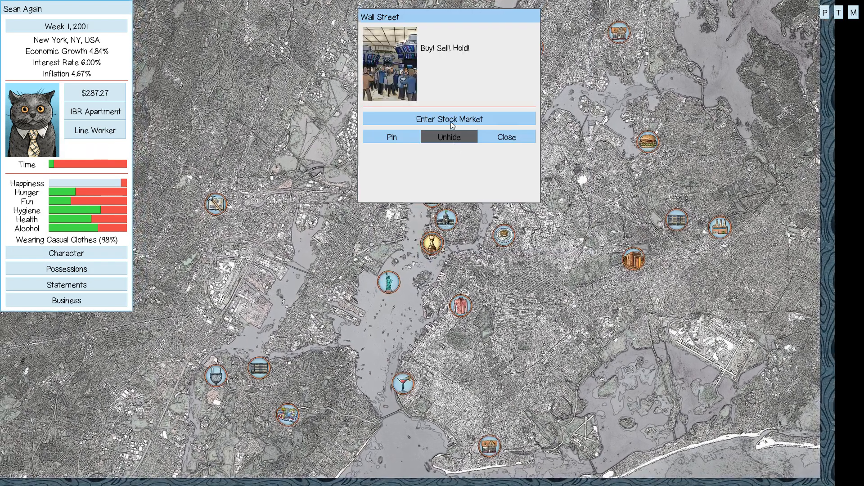
click(448, 119)
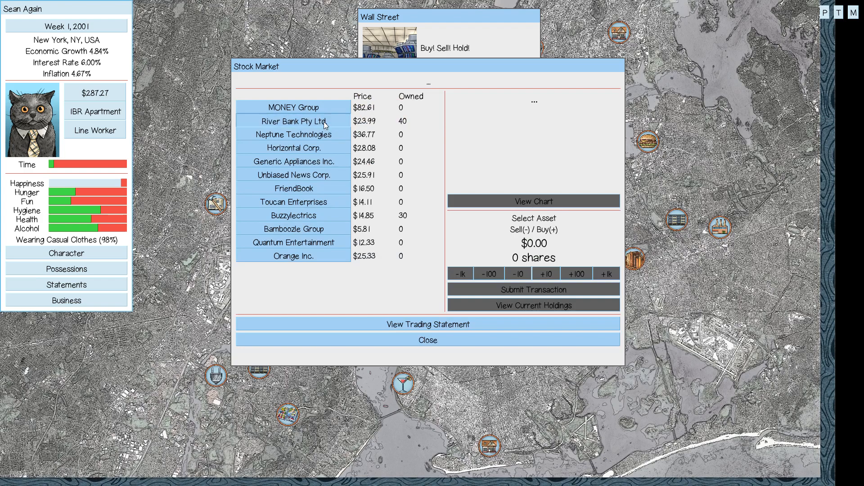
click(532, 200)
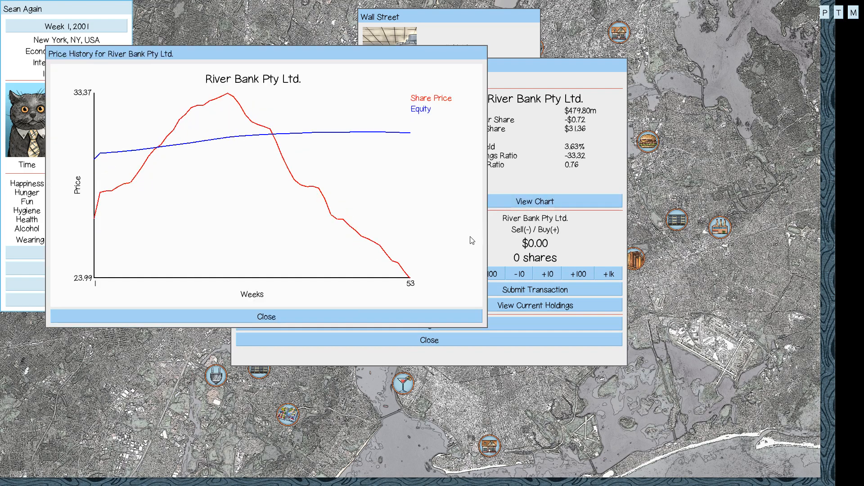
click(265, 316)
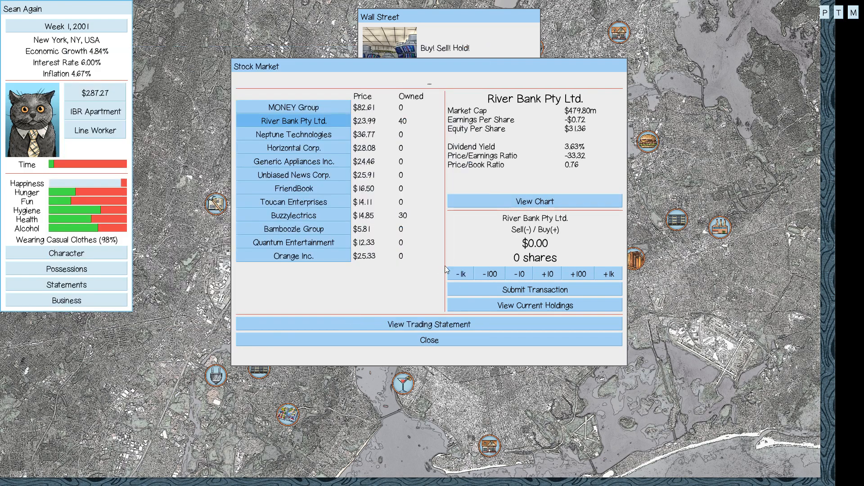
click(293, 215)
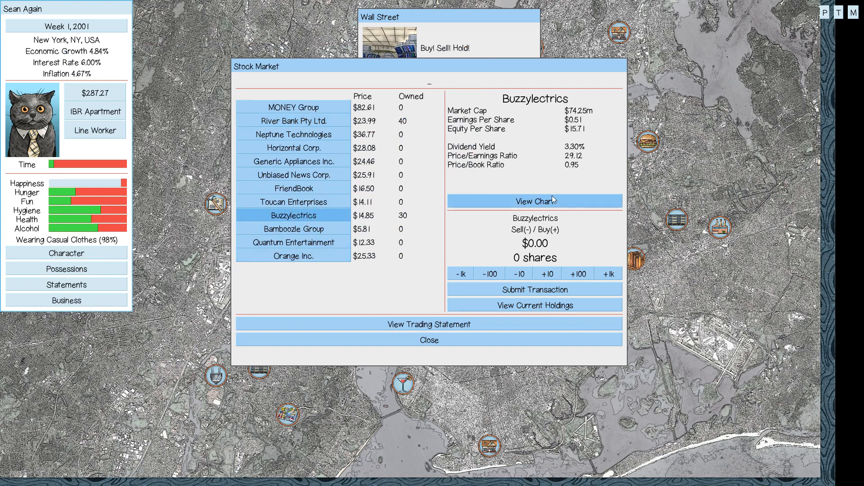
click(533, 201)
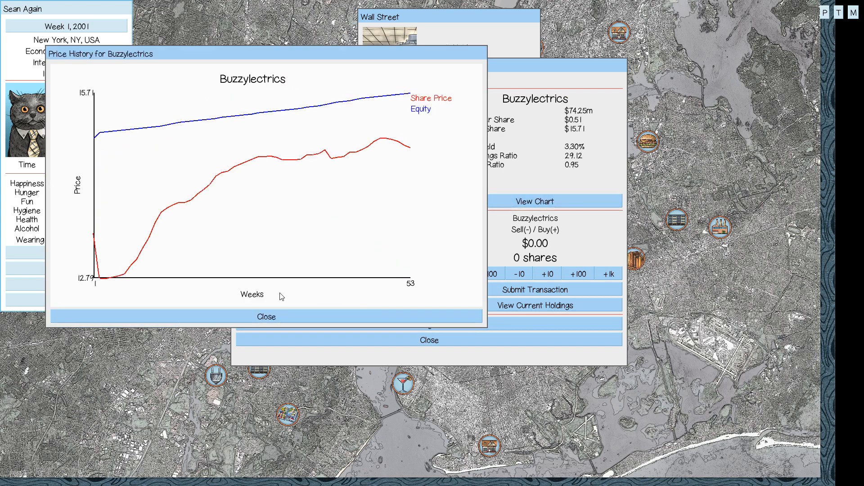
mouse_move(325, 292)
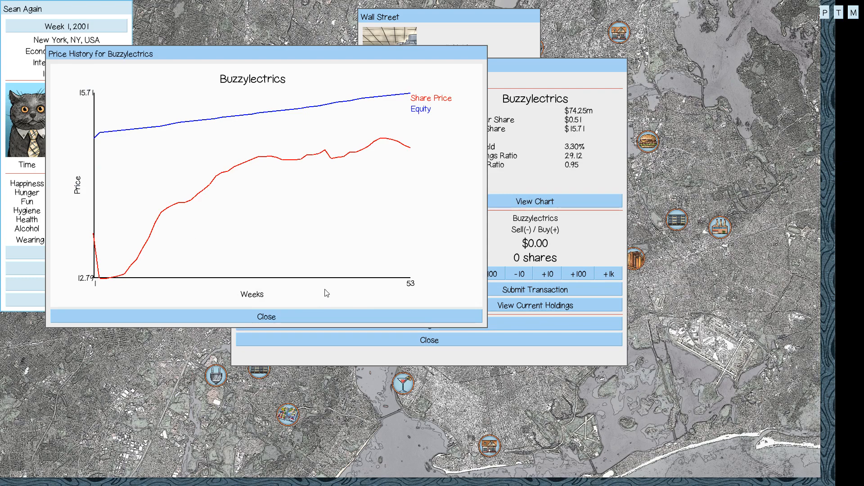
click(266, 316)
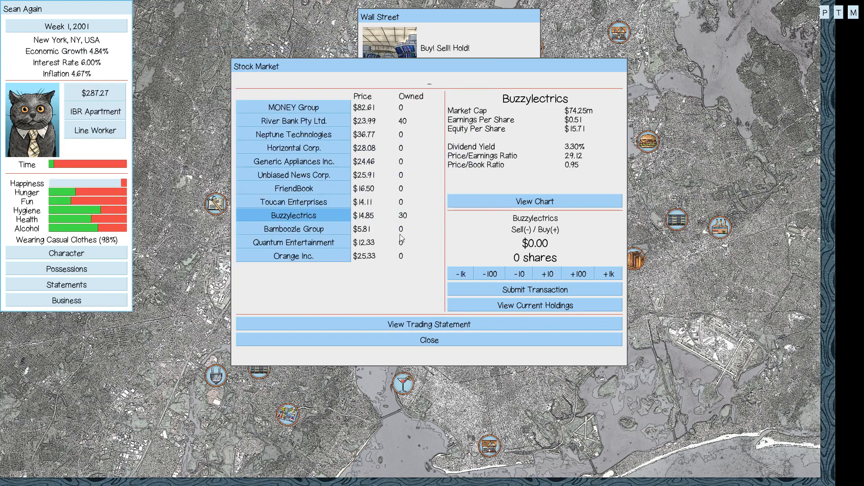
click(533, 305)
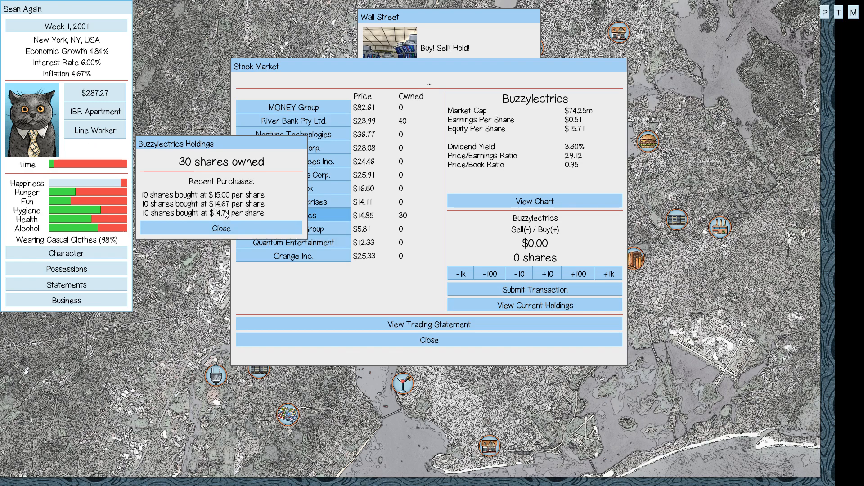
click(221, 228)
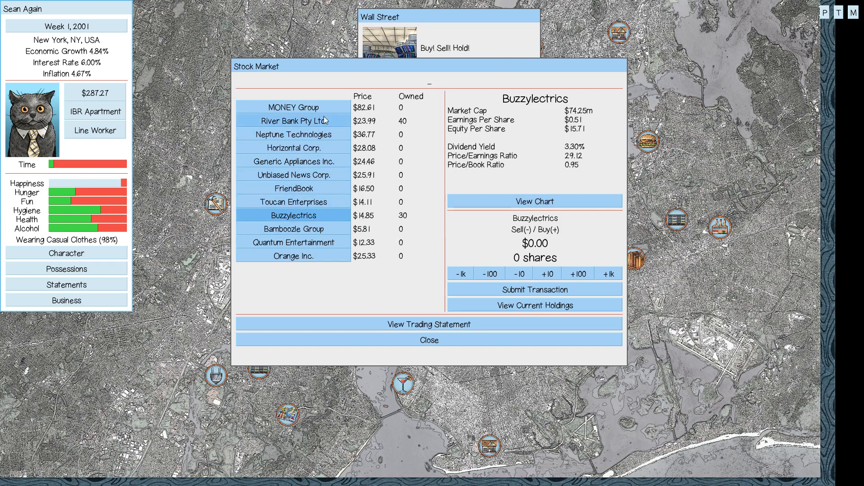
click(293, 121)
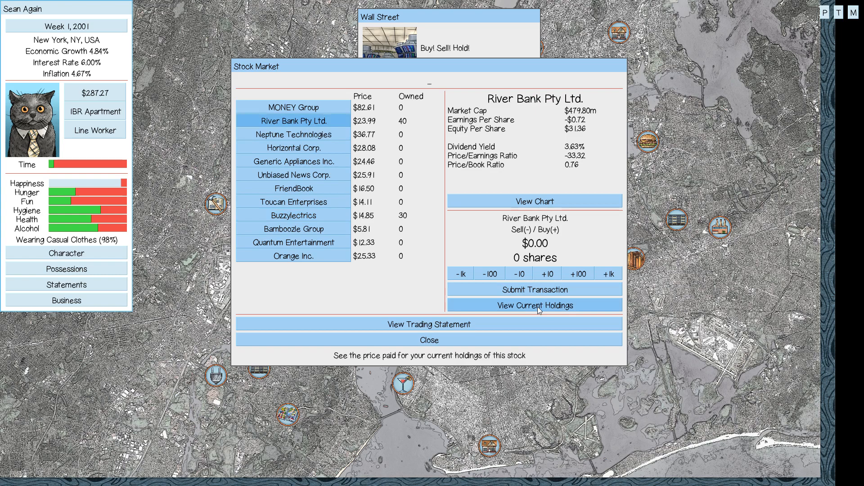
click(533, 305)
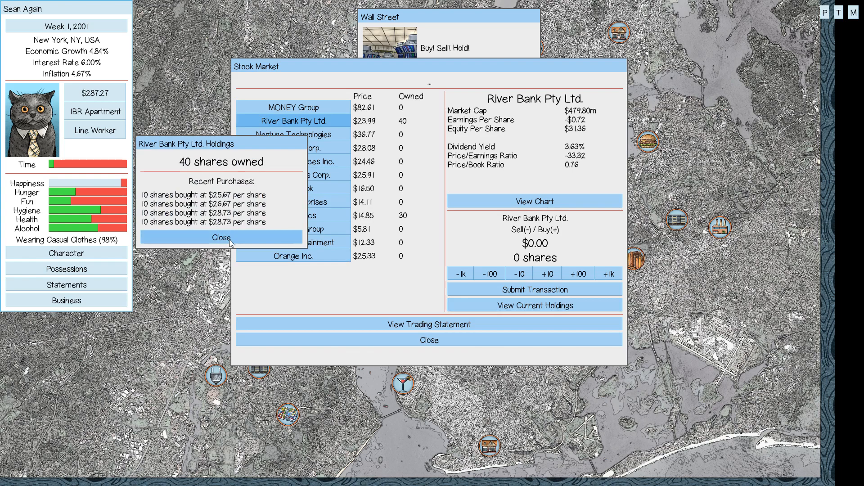
click(222, 238)
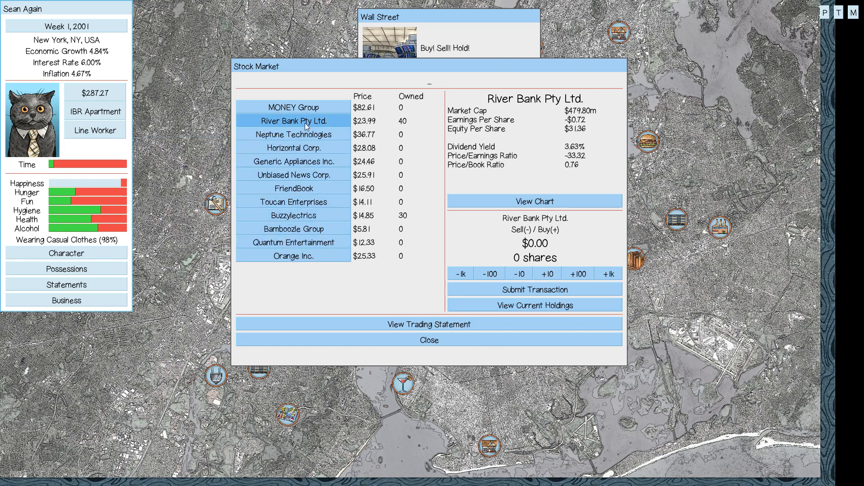
click(547, 274)
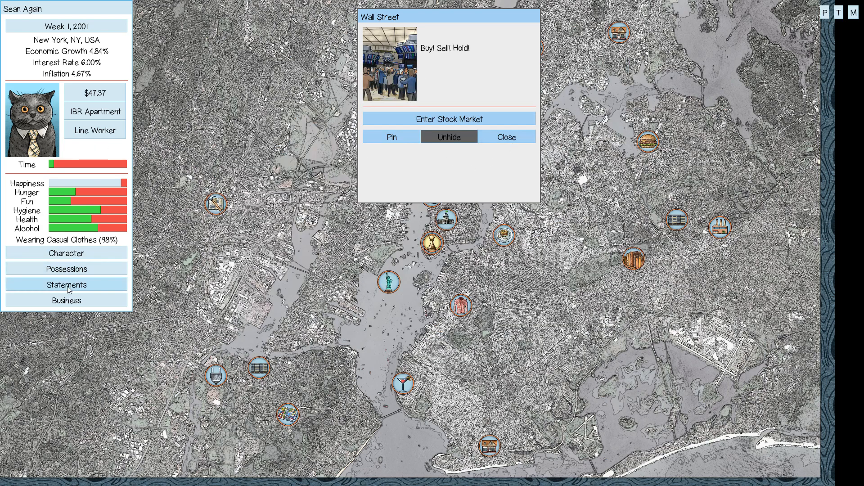
Sell the groceries for $1 from Possessions, then travel to the Statue Of Liberty.
click(65, 269)
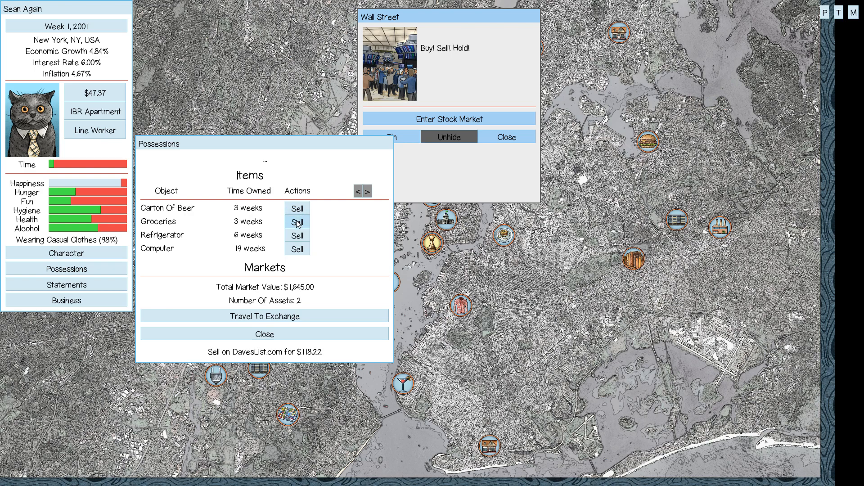
click(297, 222)
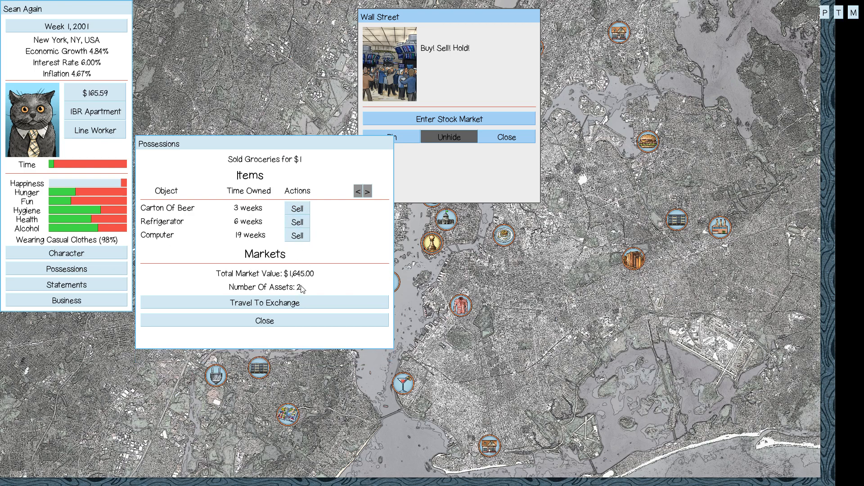
click(264, 321)
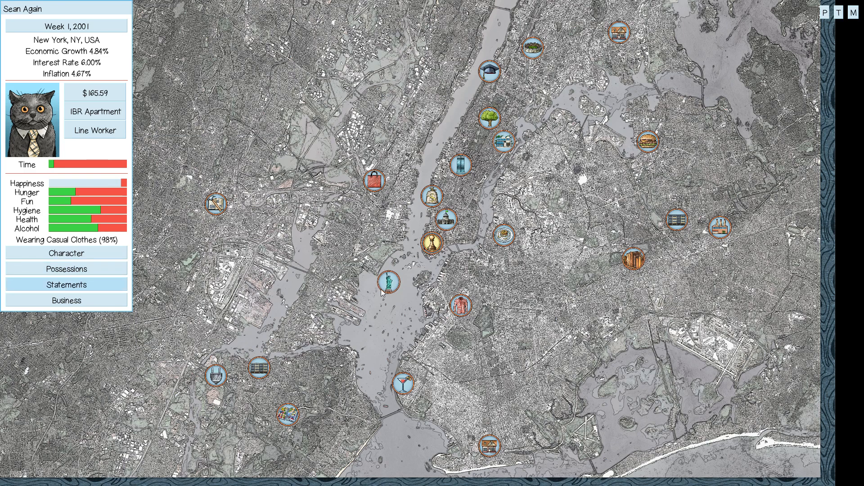
mouse_move(388, 282)
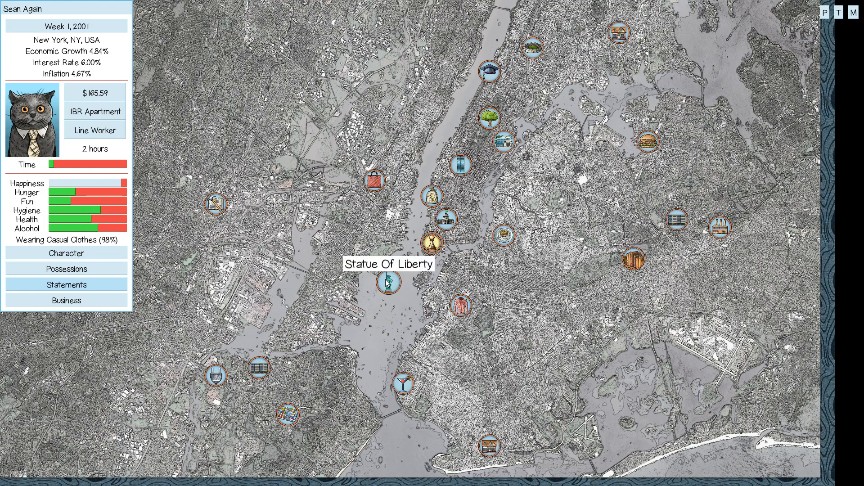
click(389, 281)
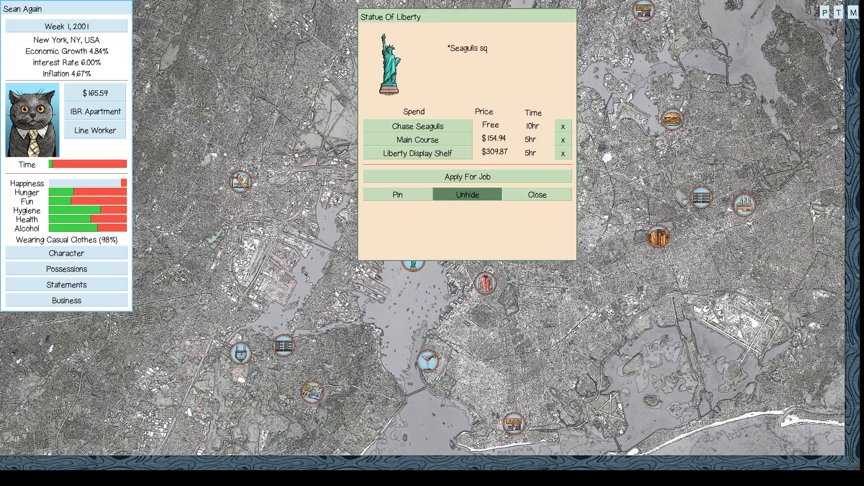